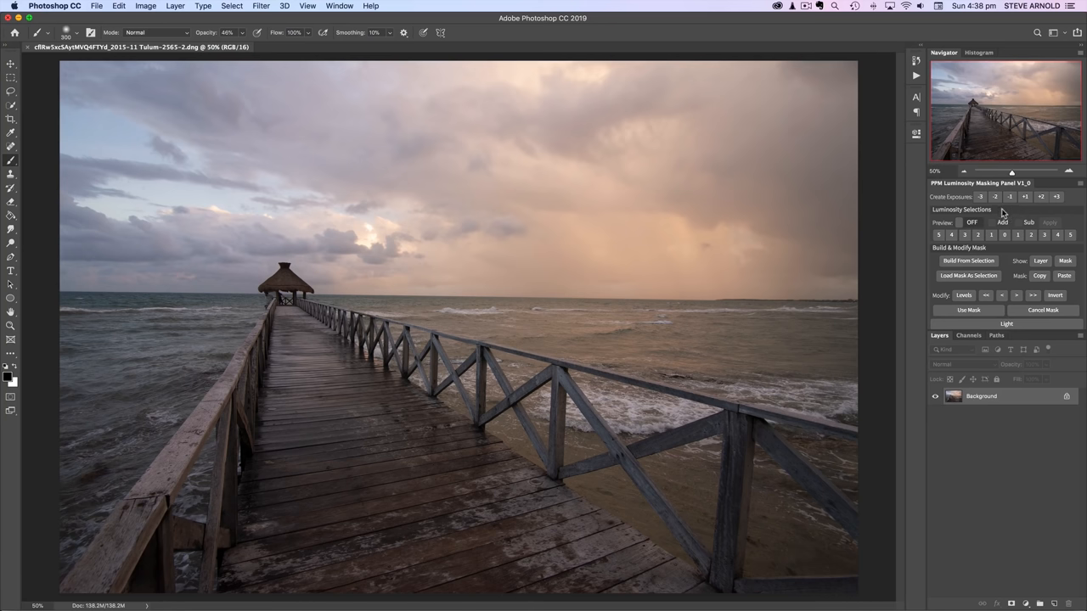
mouse_move(959, 195)
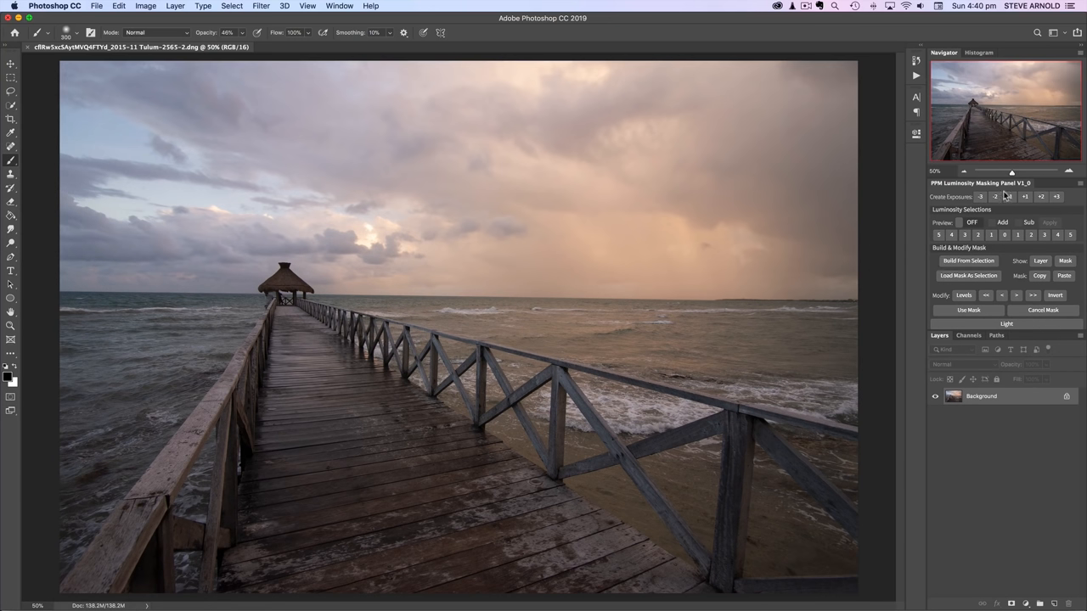
Check the pier photo's tonal histogram before adding adjustments
click(978, 51)
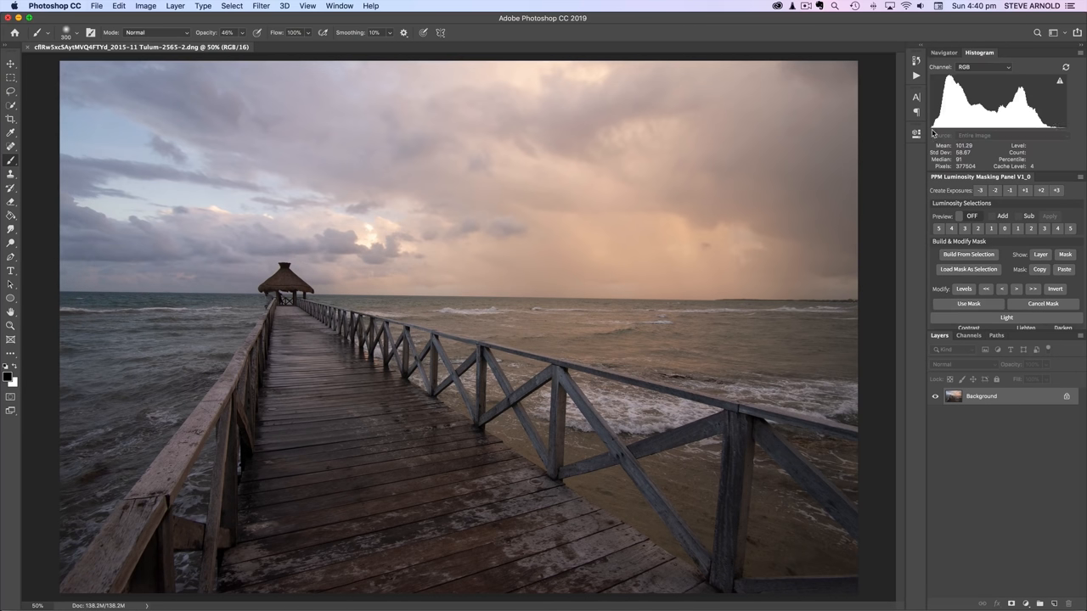
mouse_move(421, 238)
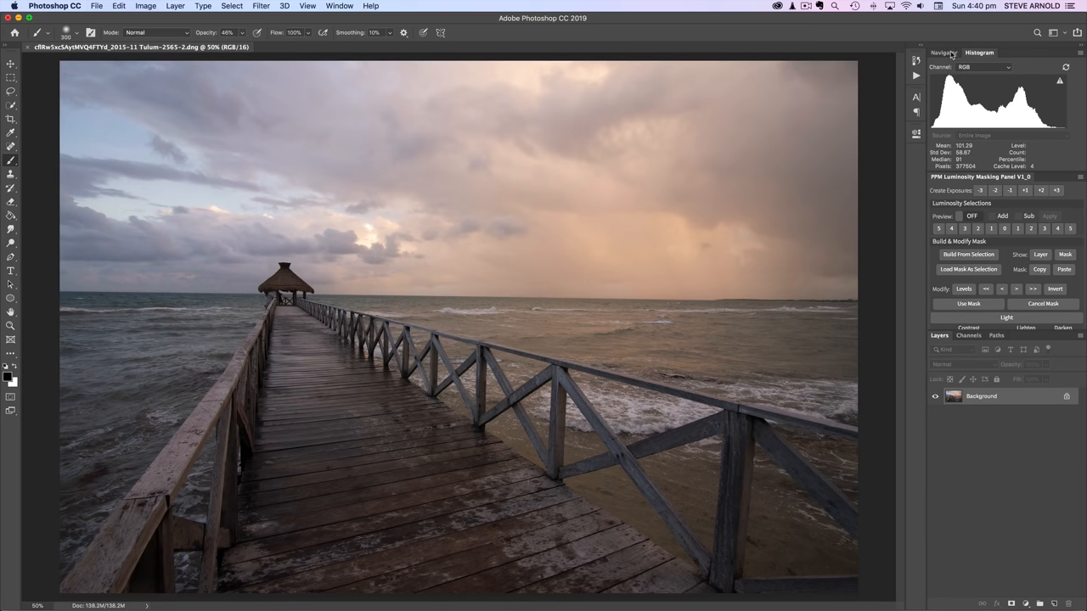
click(944, 51)
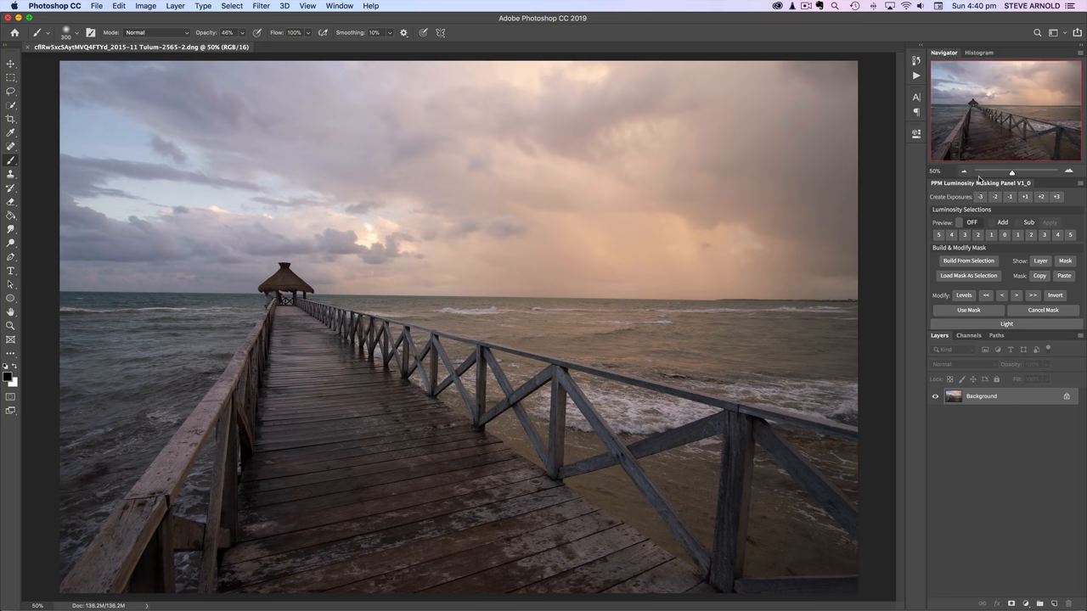
mouse_move(965, 407)
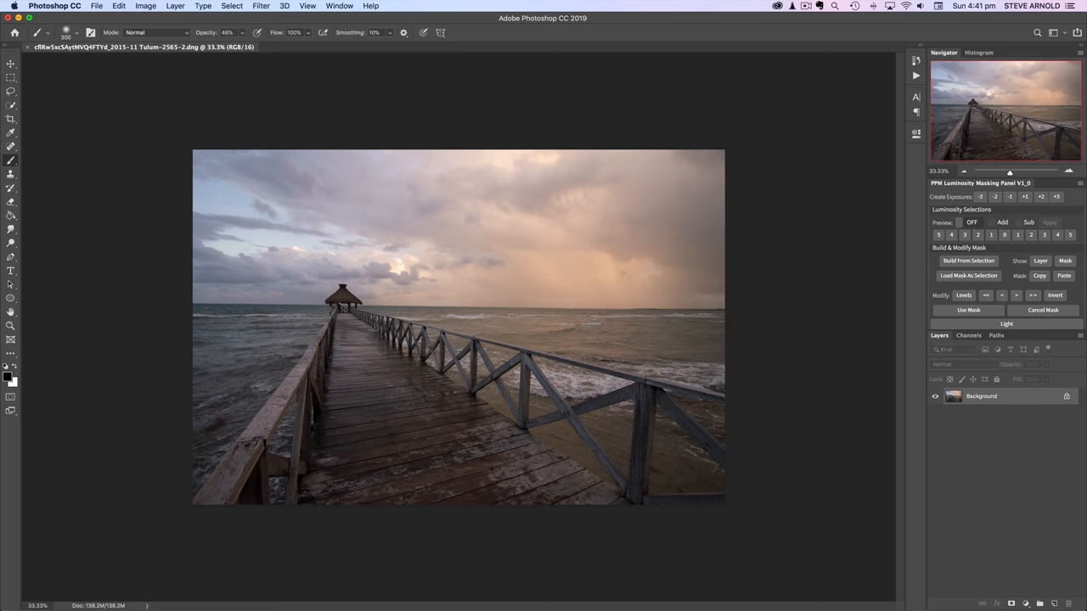
mouse_move(420, 238)
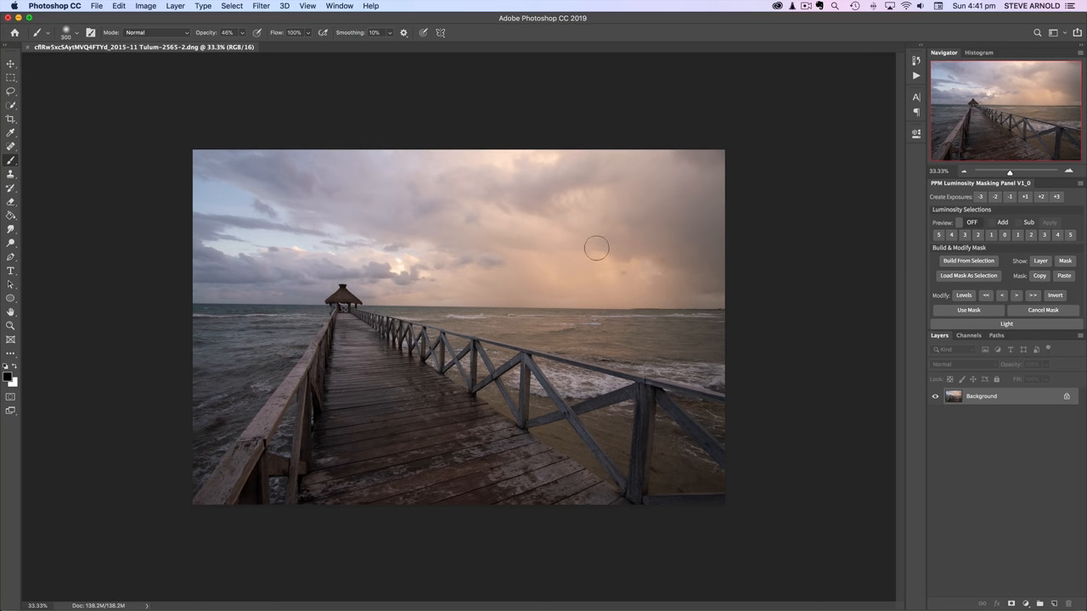
mouse_move(195, 194)
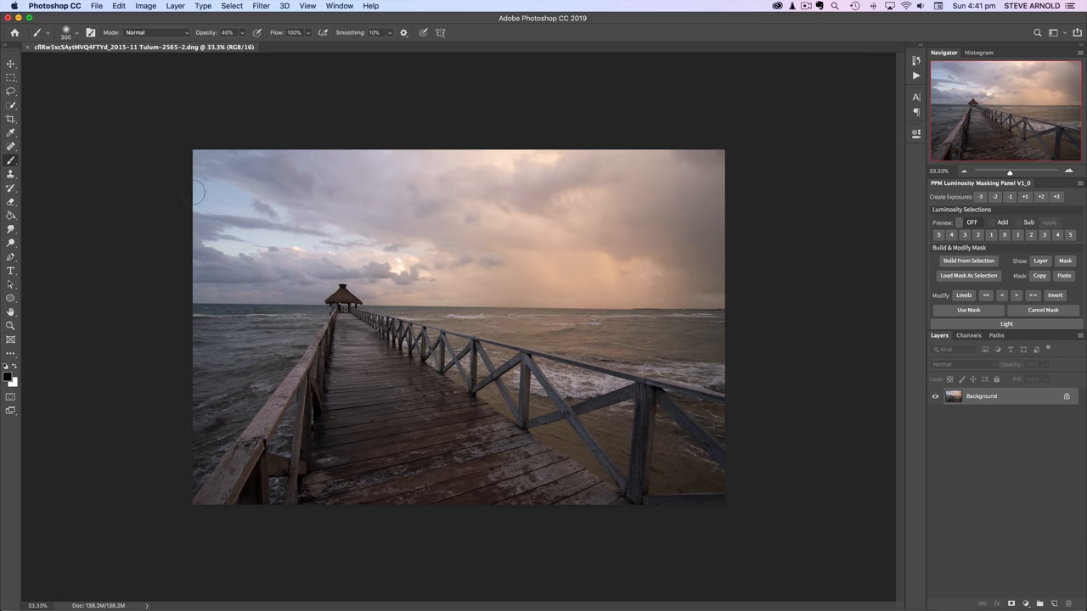
mouse_move(785, 452)
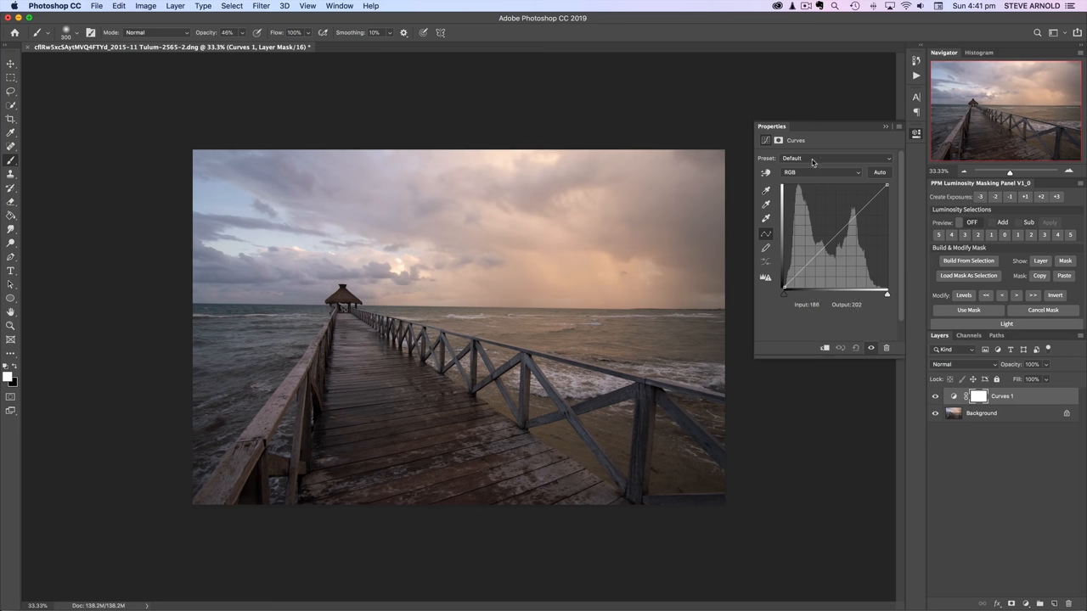
Try lowering and raising the Red channel midtones to cool or warm the scene
click(818, 173)
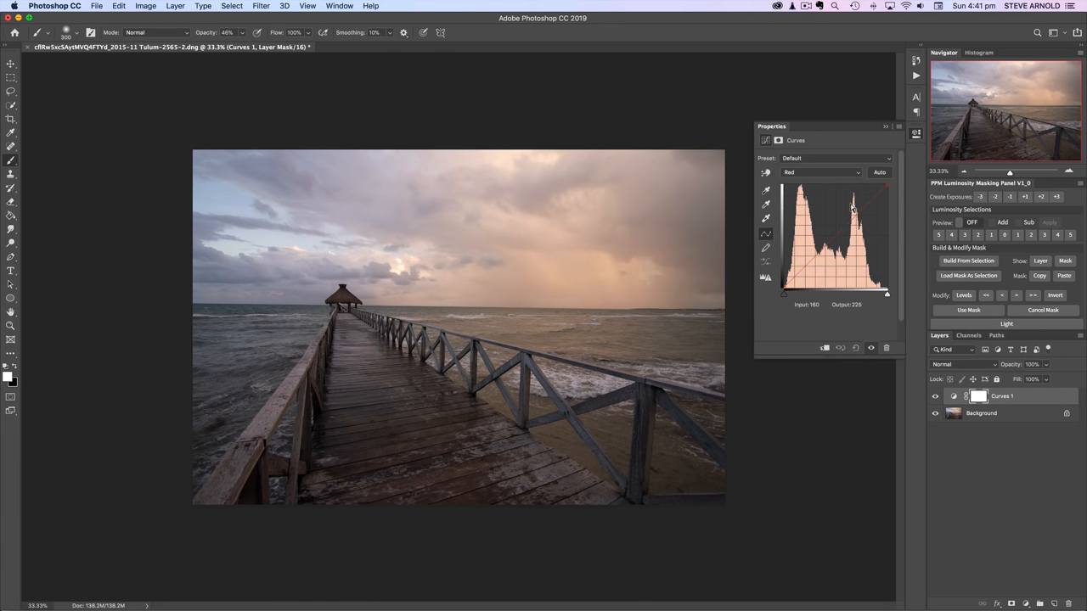
drag(853, 207, 831, 238)
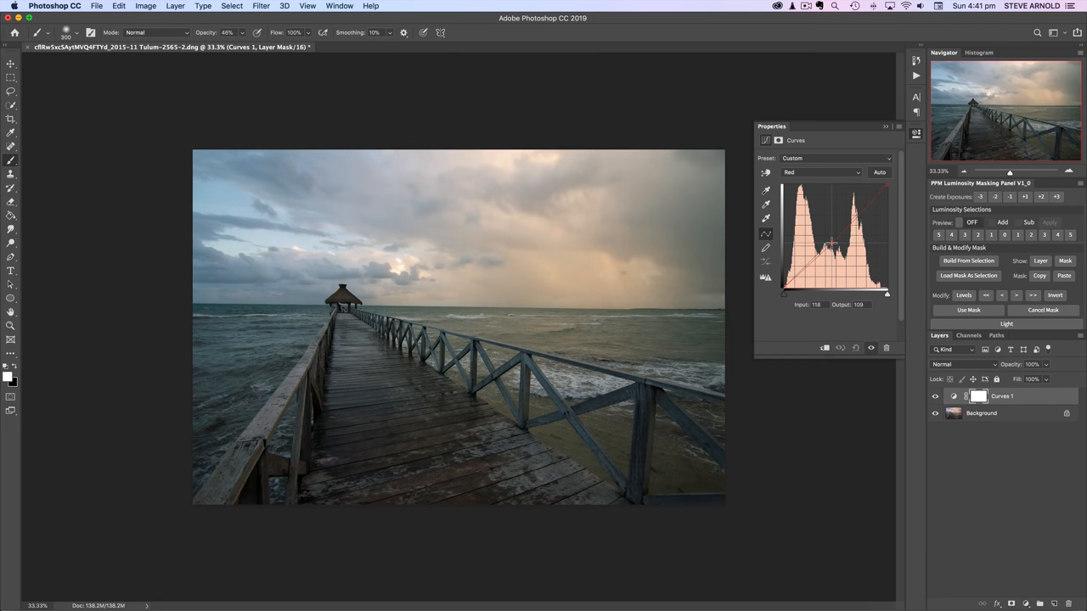
drag(832, 246, 832, 236)
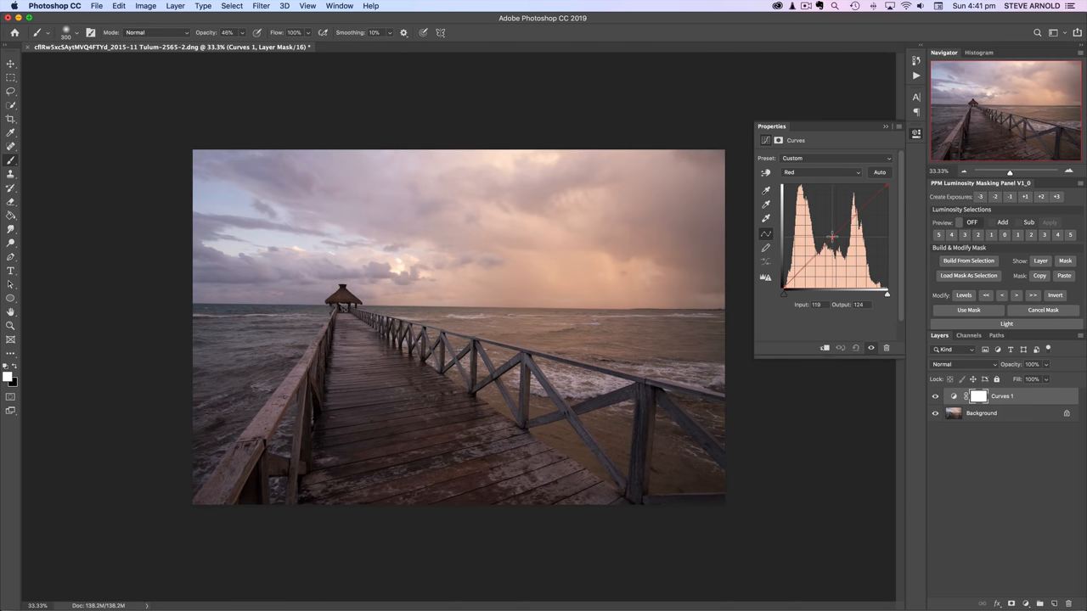
drag(832, 236, 830, 240)
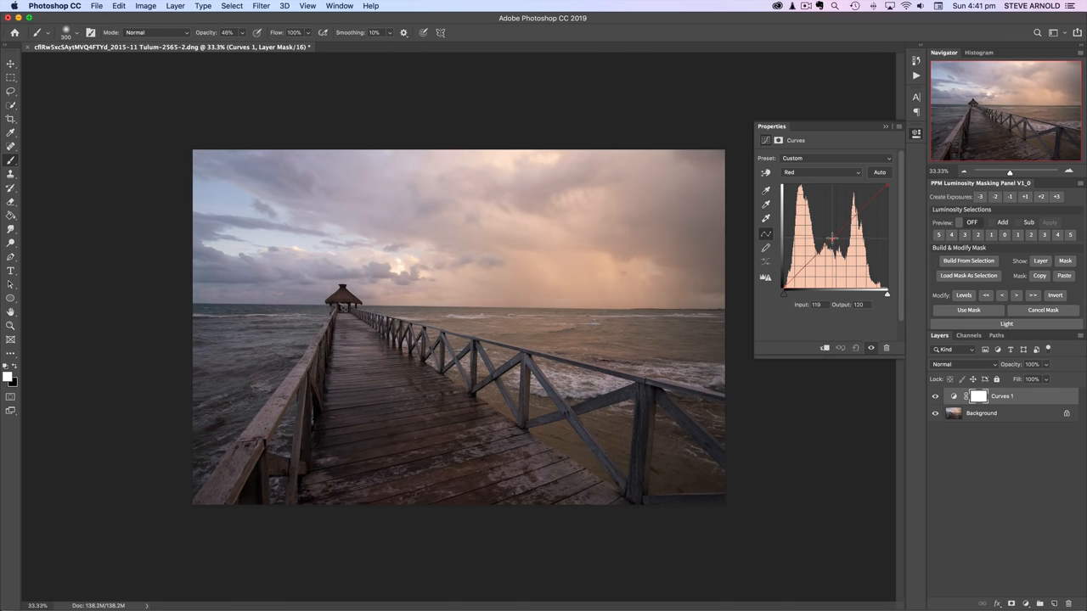
drag(832, 241, 834, 243)
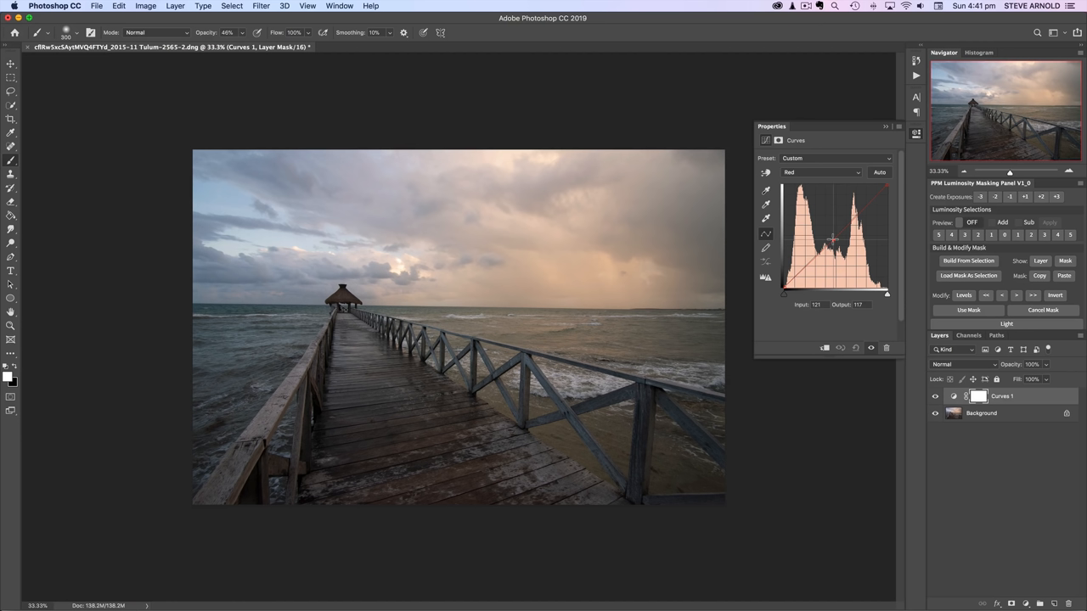
mouse_move(479, 204)
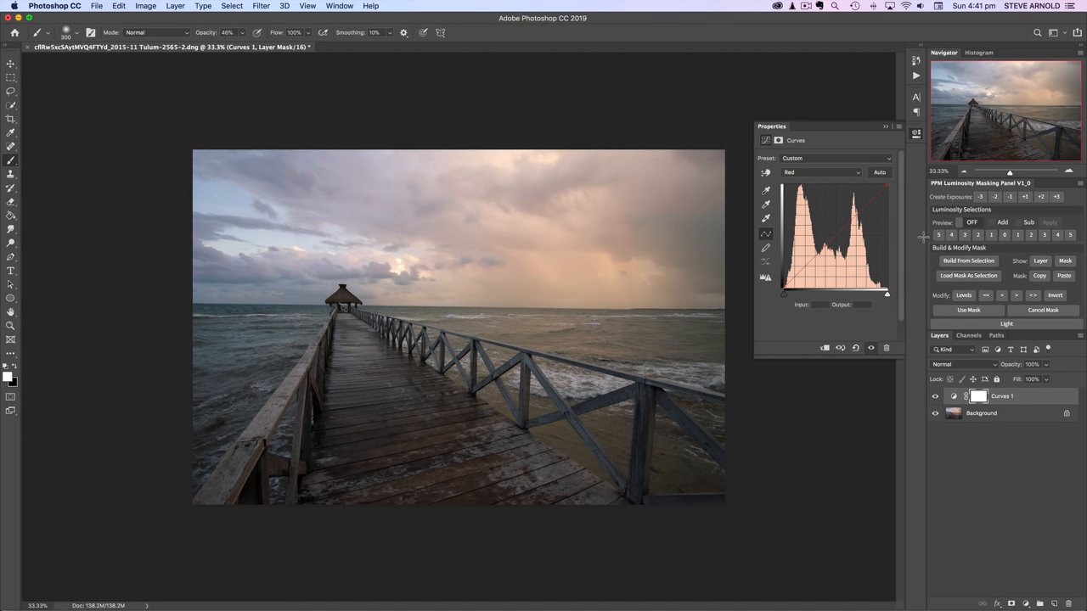
Try Green and Blue midtone tweaks for magenta and purple casts, without settling on one
click(819, 174)
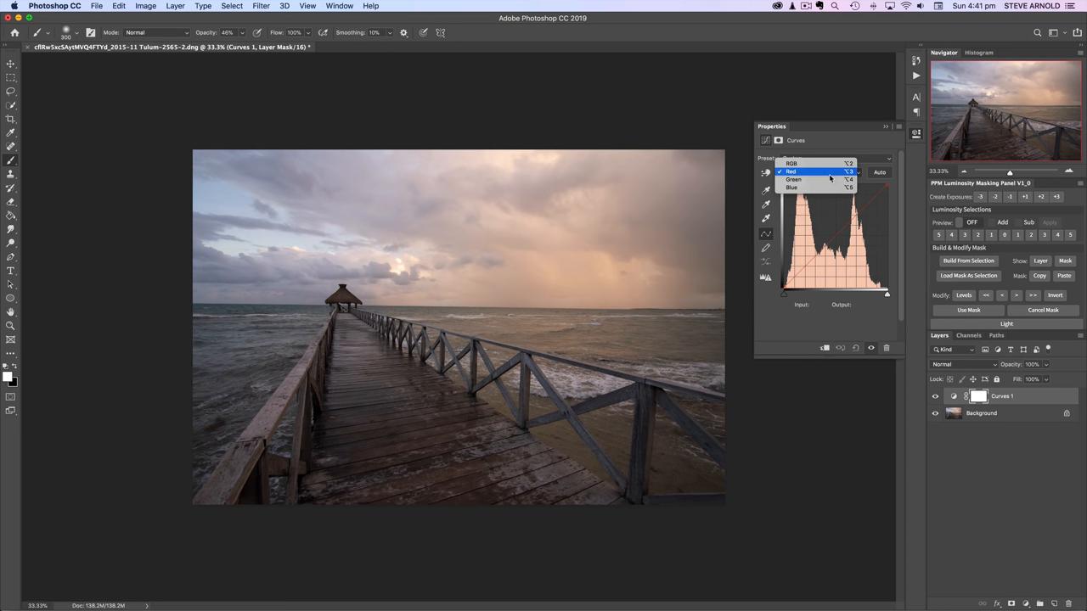
click(792, 180)
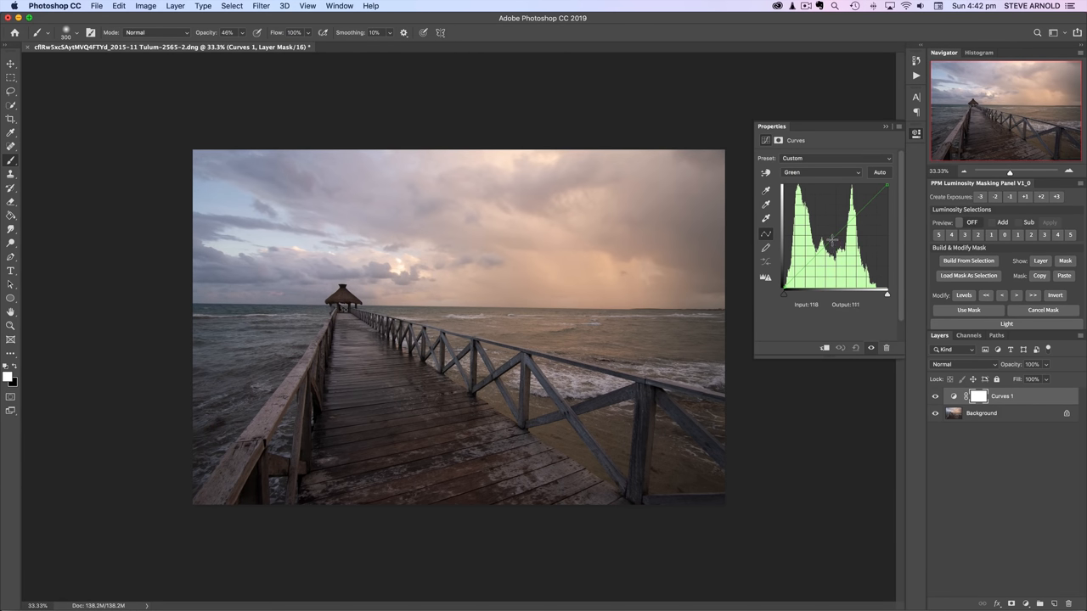
drag(832, 241, 836, 238)
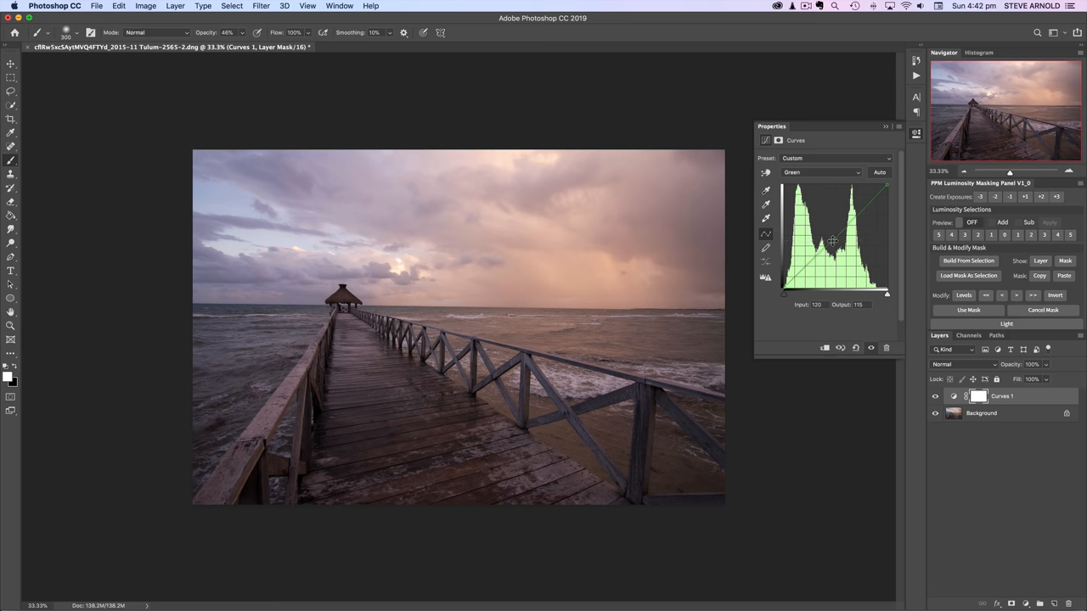
click(820, 172)
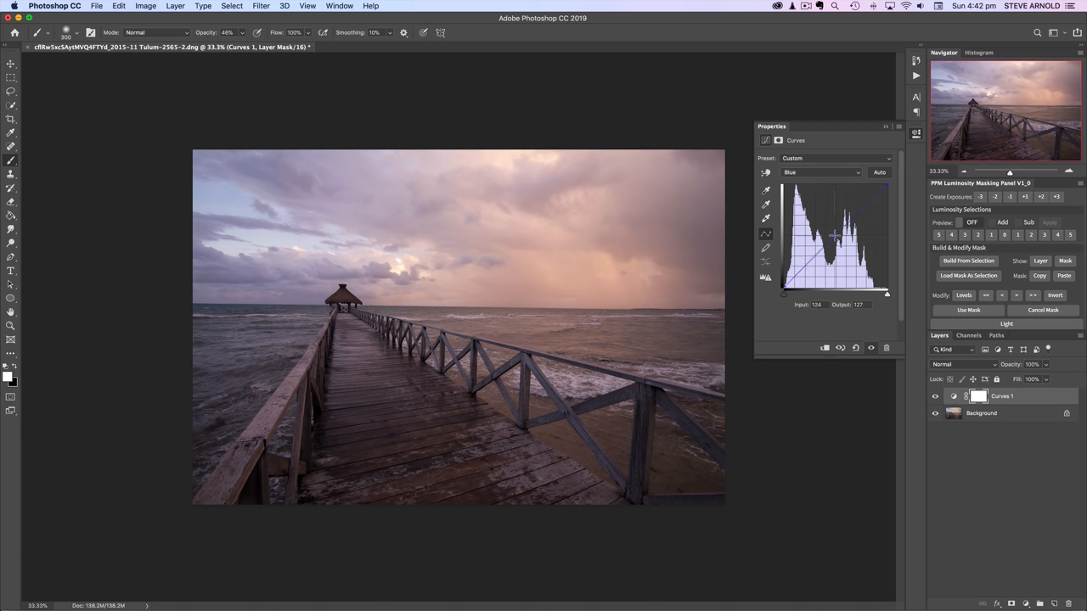
drag(835, 236, 835, 239)
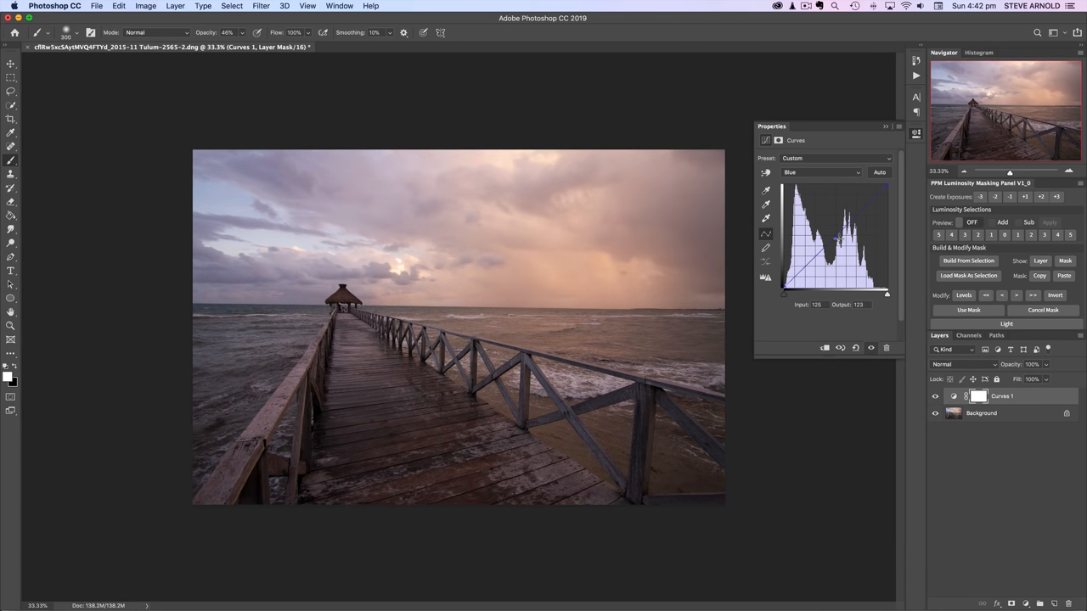
drag(835, 237, 835, 232)
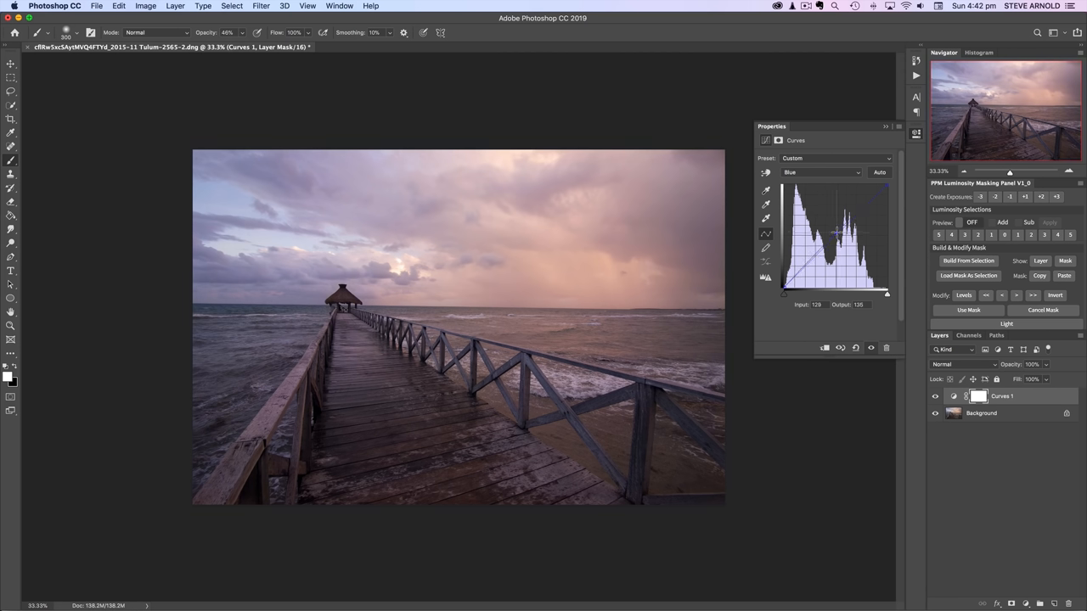
drag(835, 235, 835, 236)
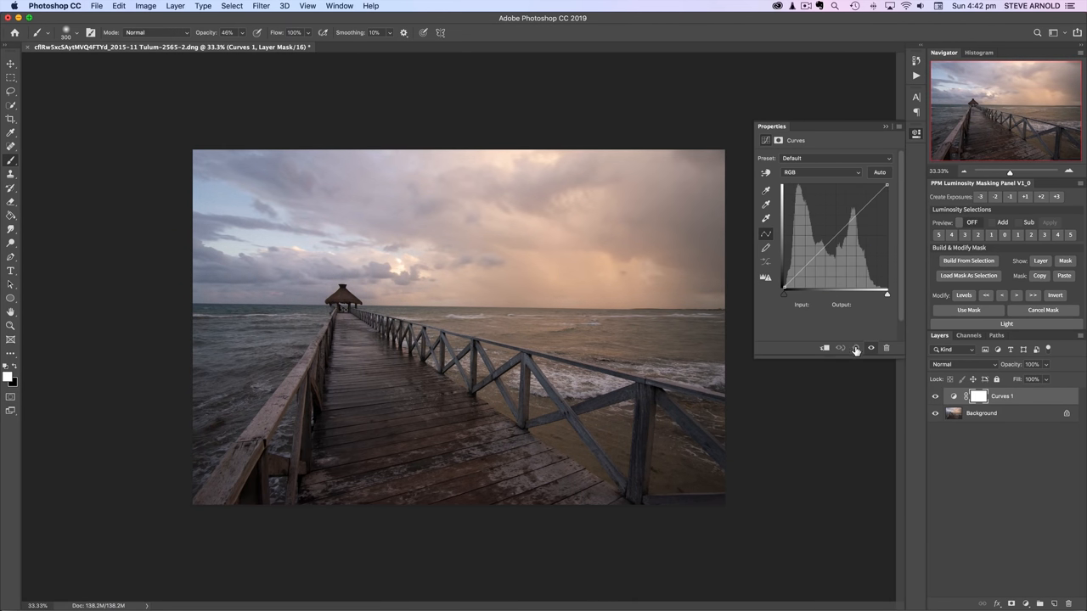
Lower the Green channel midtones slightly for a warm pink tint, then close the Curves settings
click(822, 172)
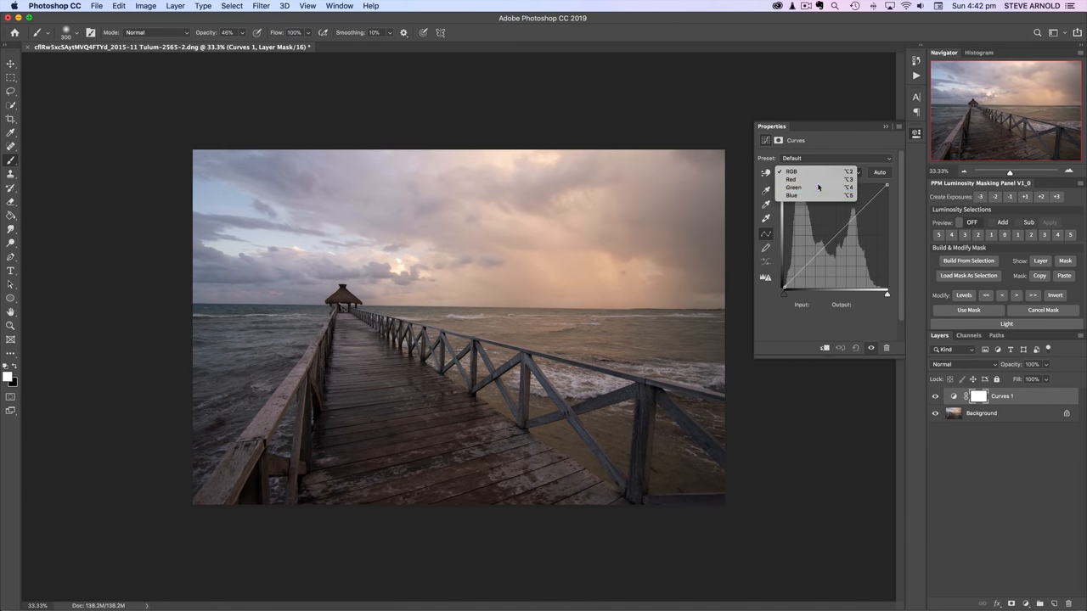
click(793, 186)
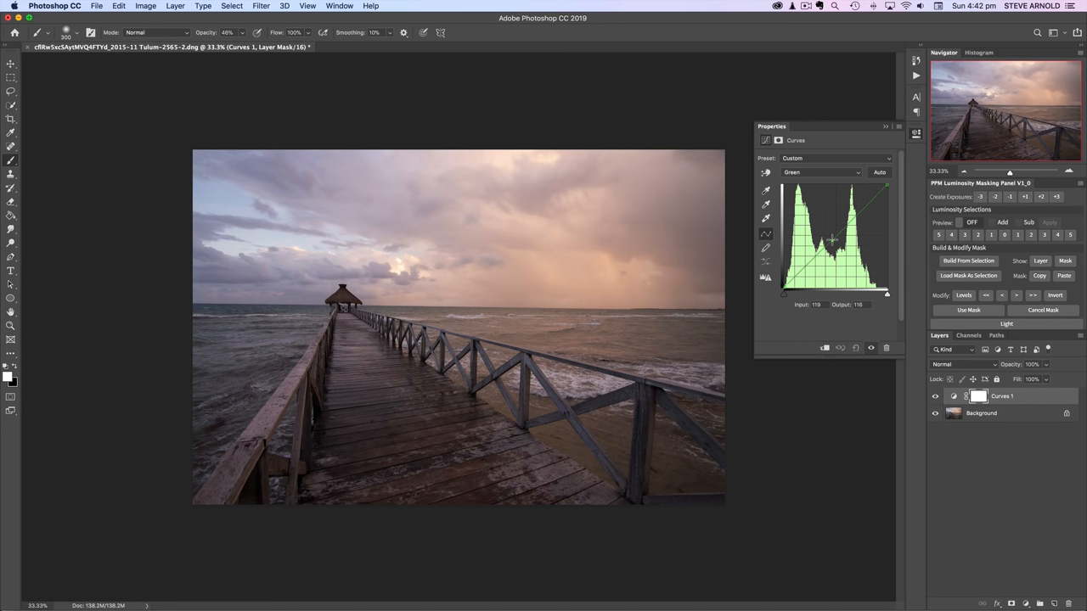
drag(832, 247, 832, 248)
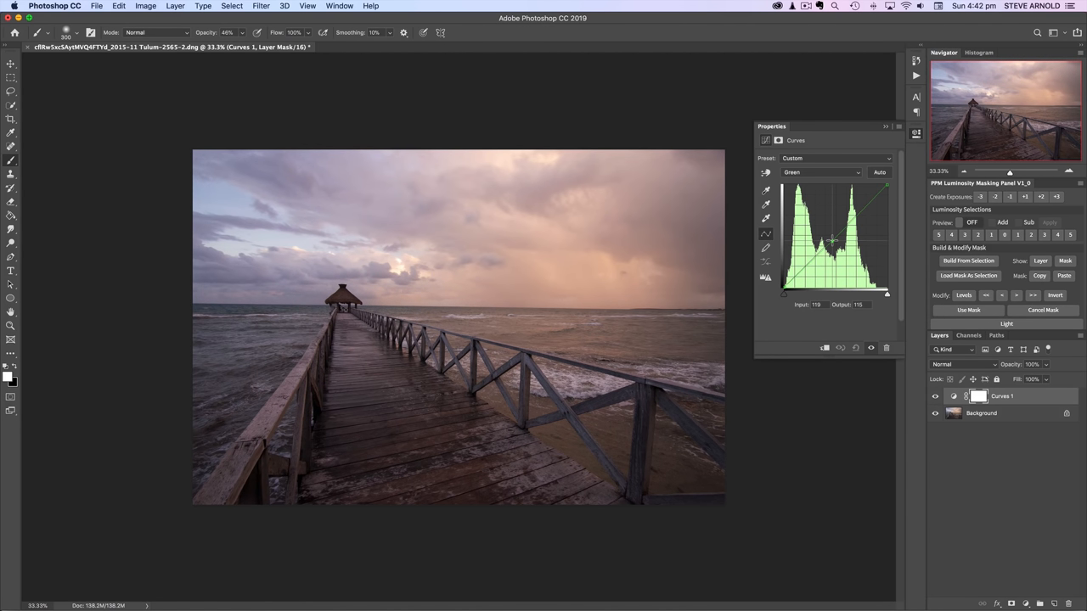
click(934, 397)
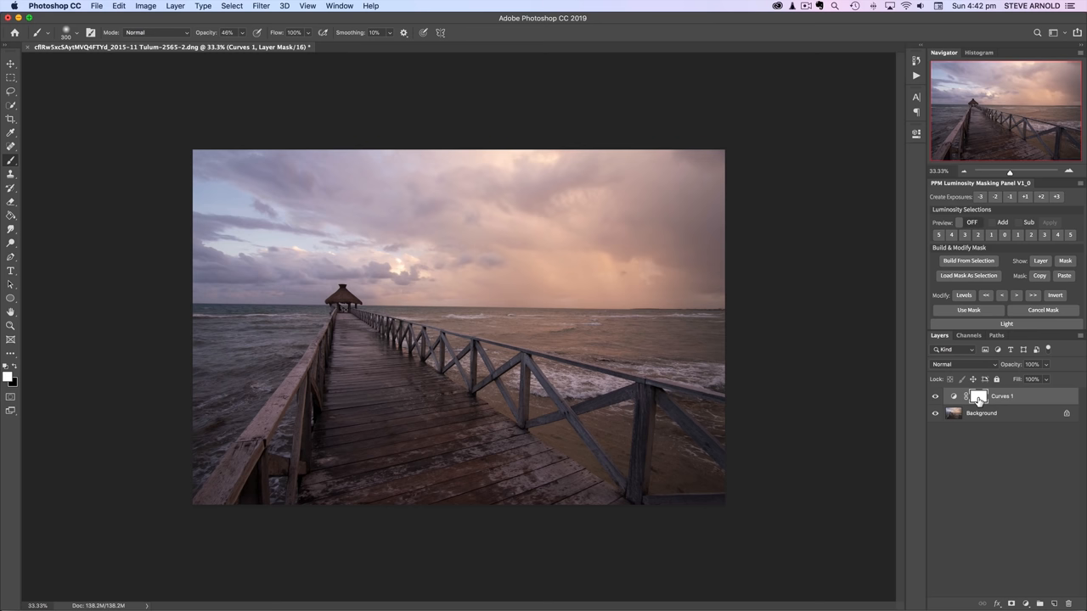
Target and invert the Curves mask, comparing the pink tint with and without the curve
click(978, 398)
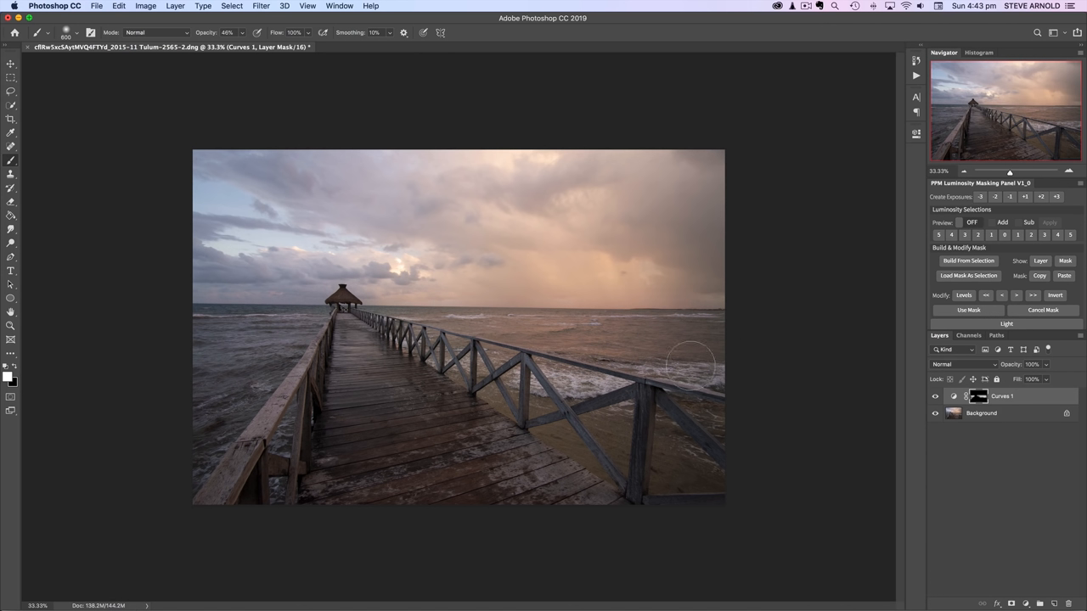
mouse_move(603, 339)
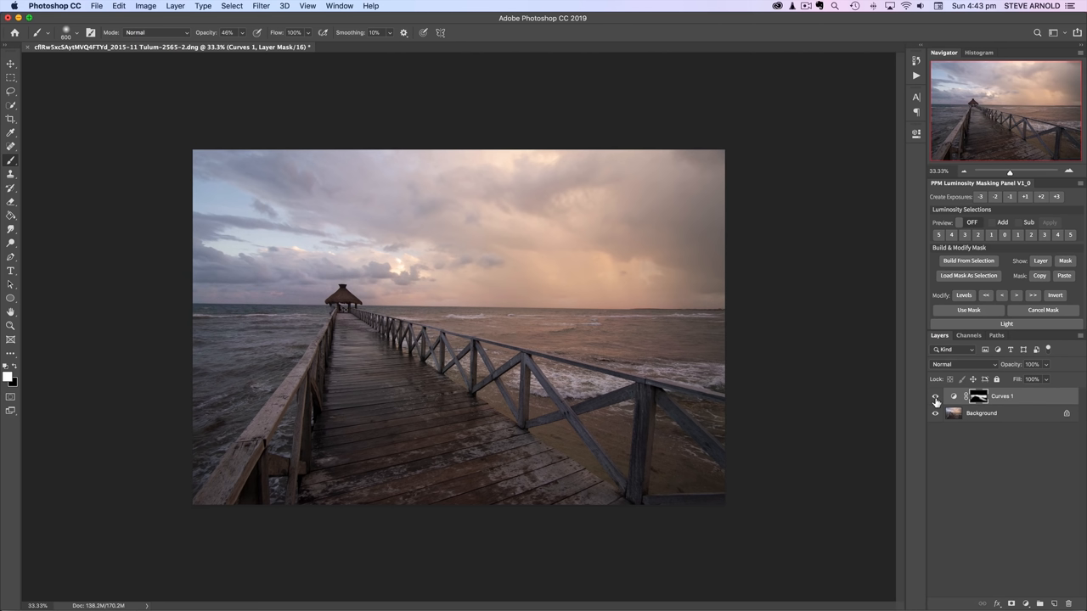
click(936, 397)
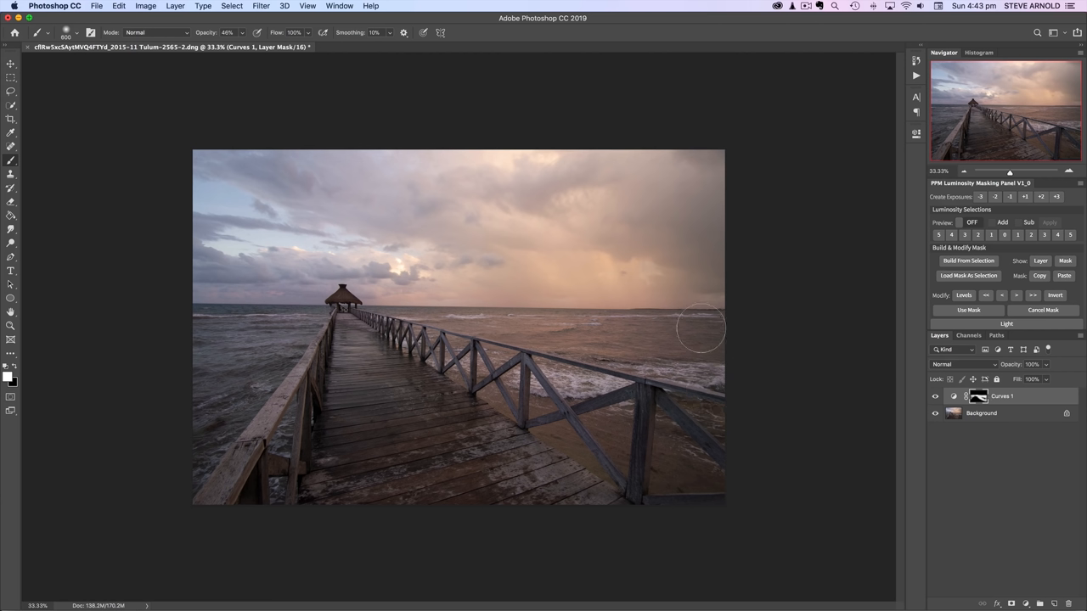
mouse_move(190, 326)
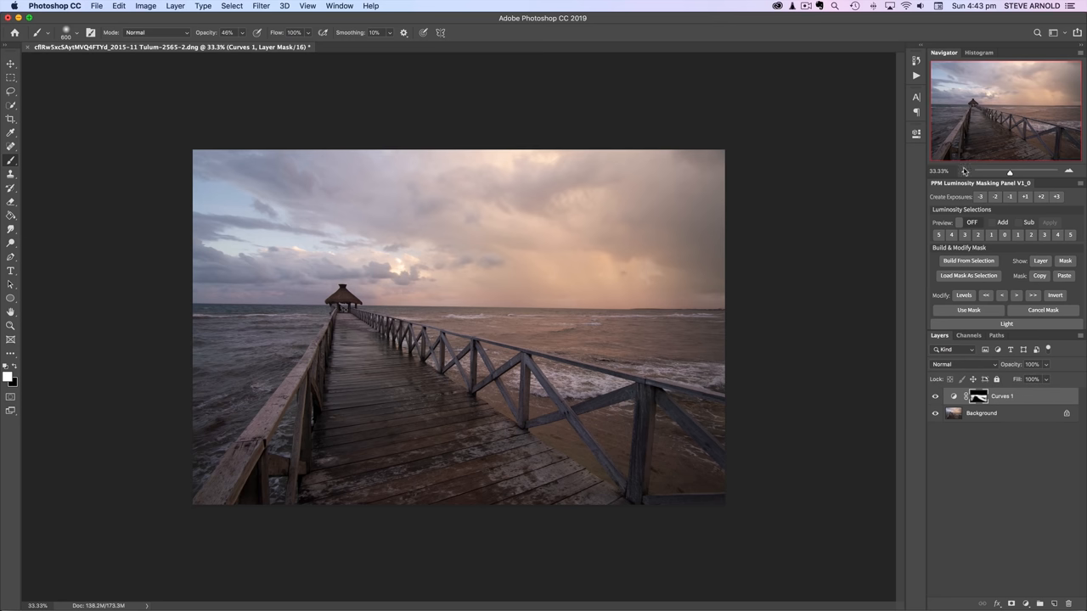
click(1070, 171)
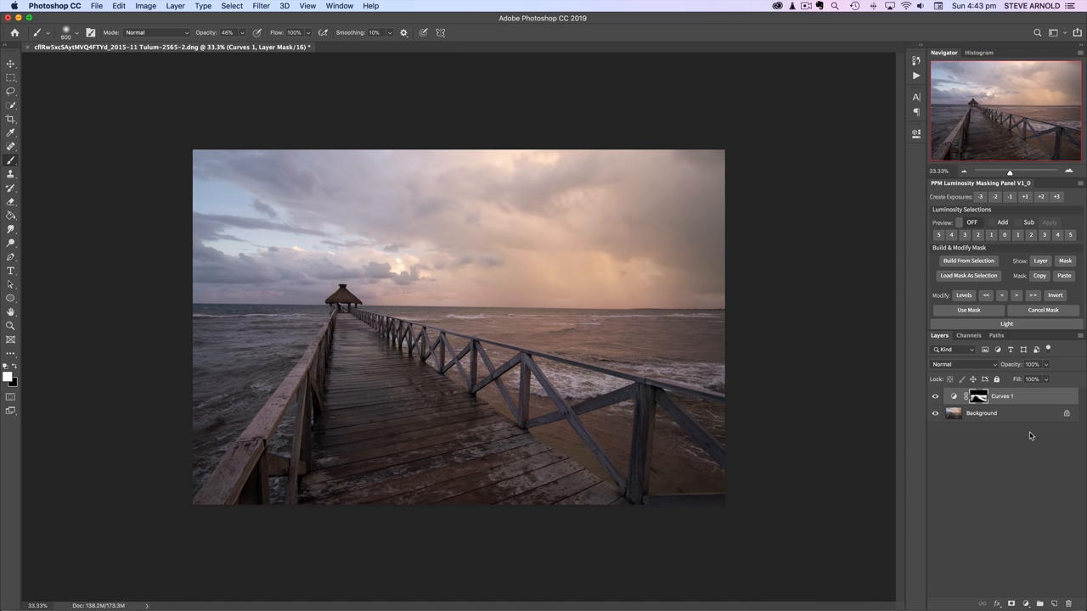
mouse_move(1008, 477)
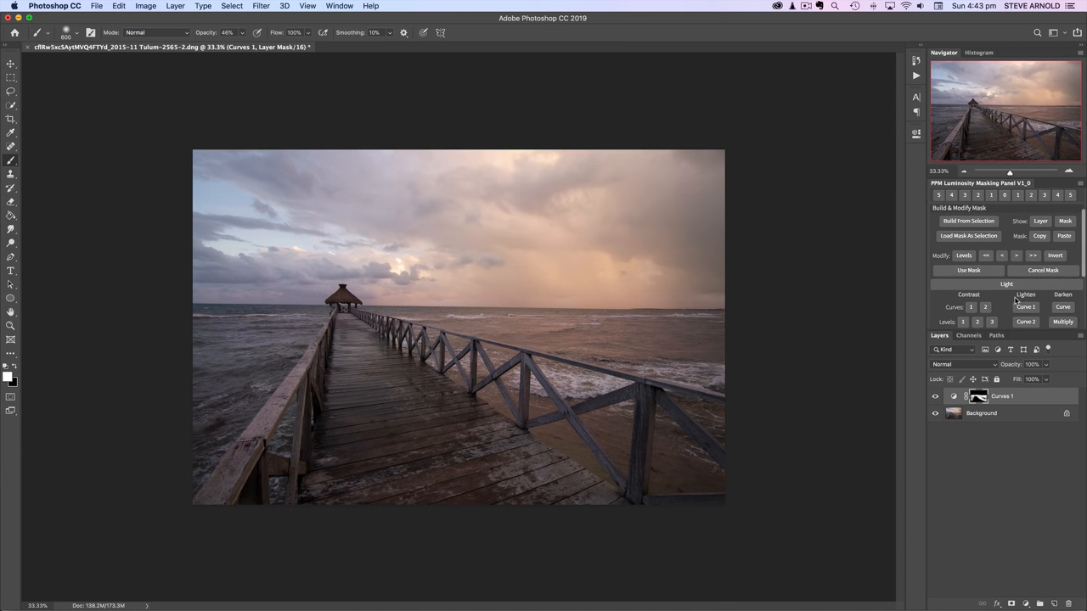
Brighten the sunset sky's highlights and slightly darken midtones on the new Levels layer
scroll(down, 3)
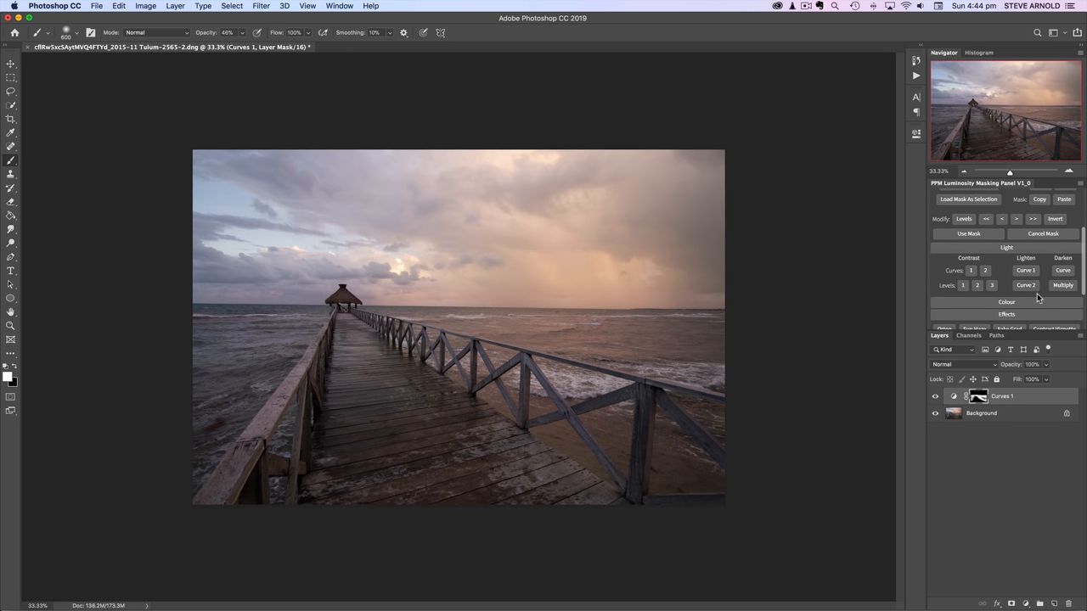
mouse_move(985, 257)
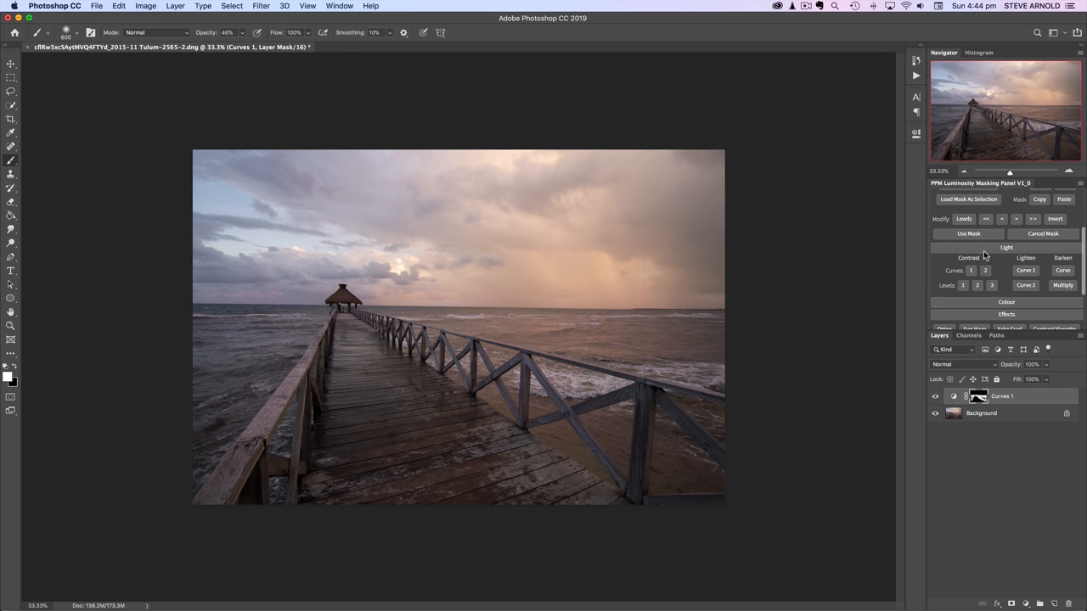
mouse_move(1015, 253)
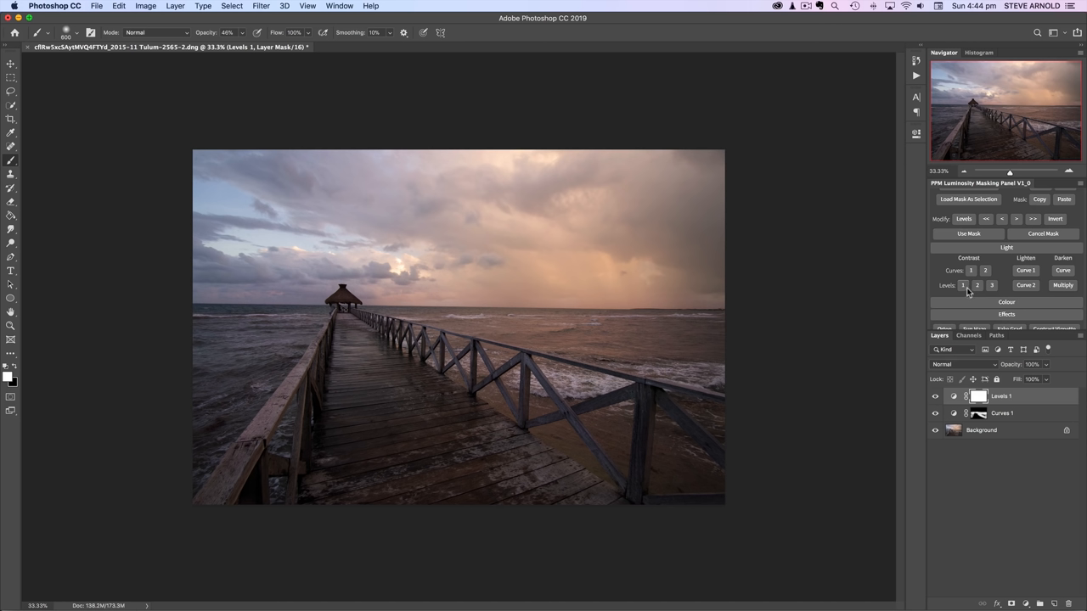
mouse_move(965, 288)
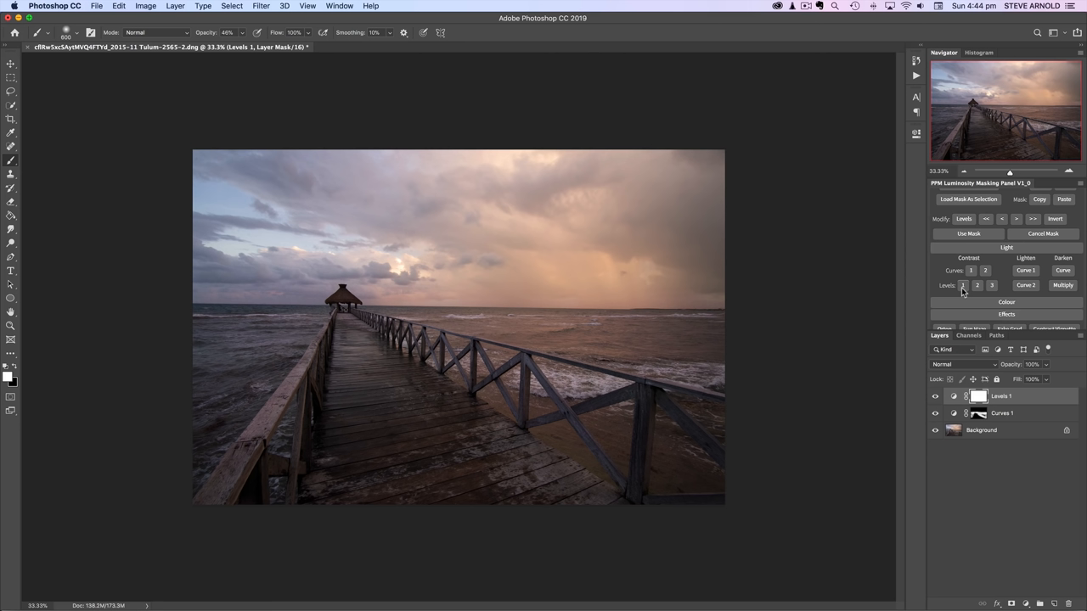
mouse_move(964, 297)
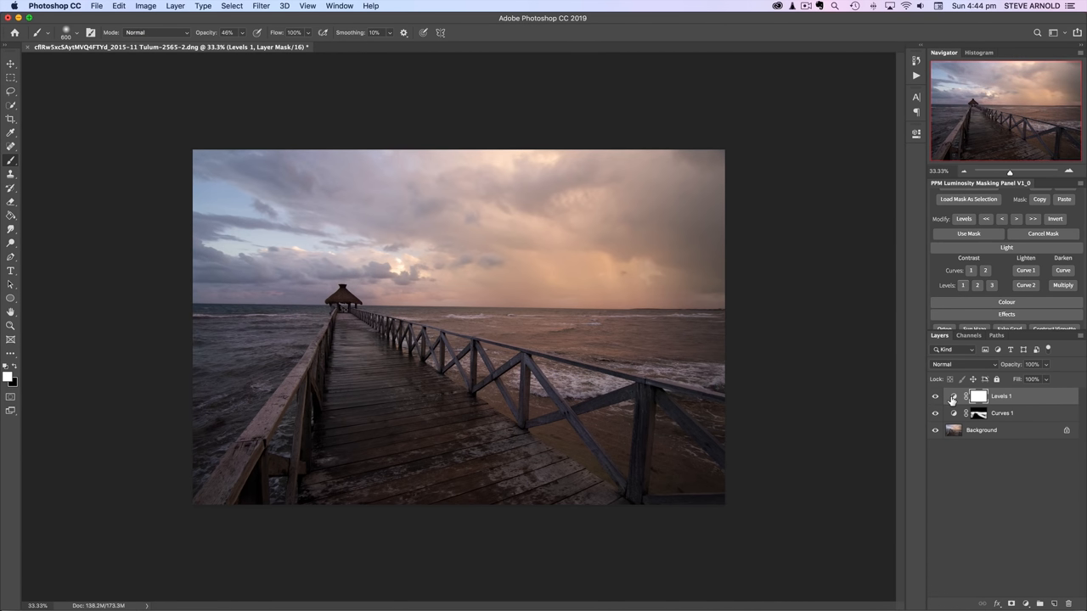
double_click(978, 396)
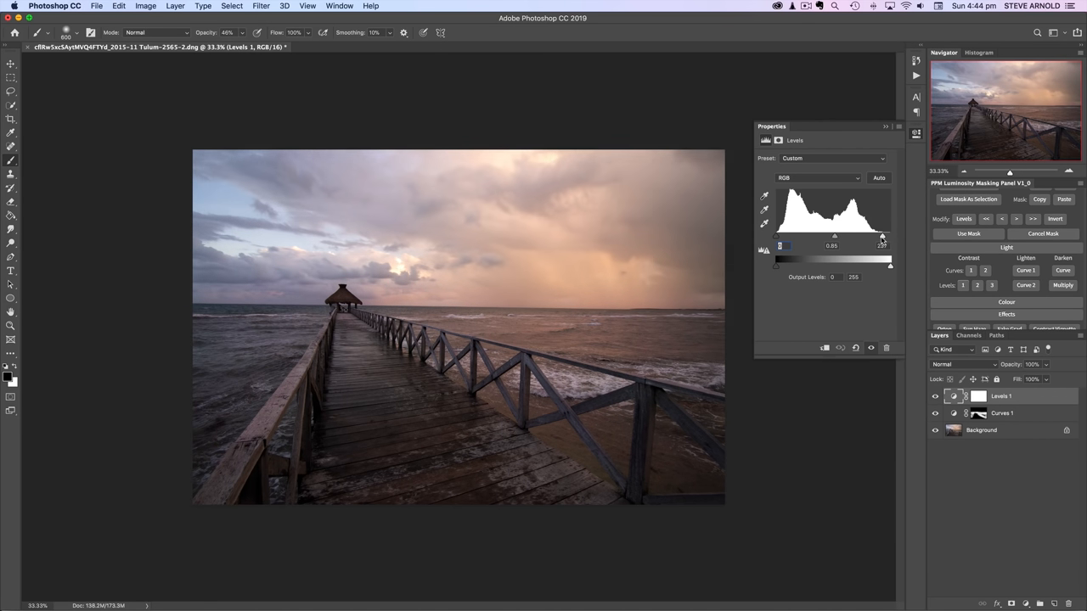
drag(890, 237, 876, 238)
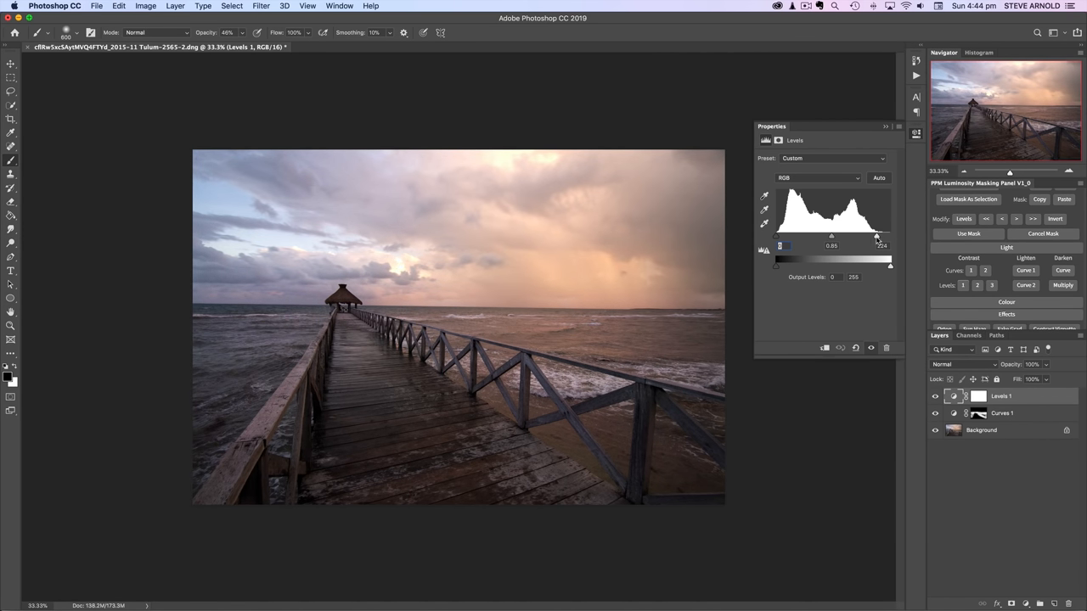
drag(876, 236, 853, 236)
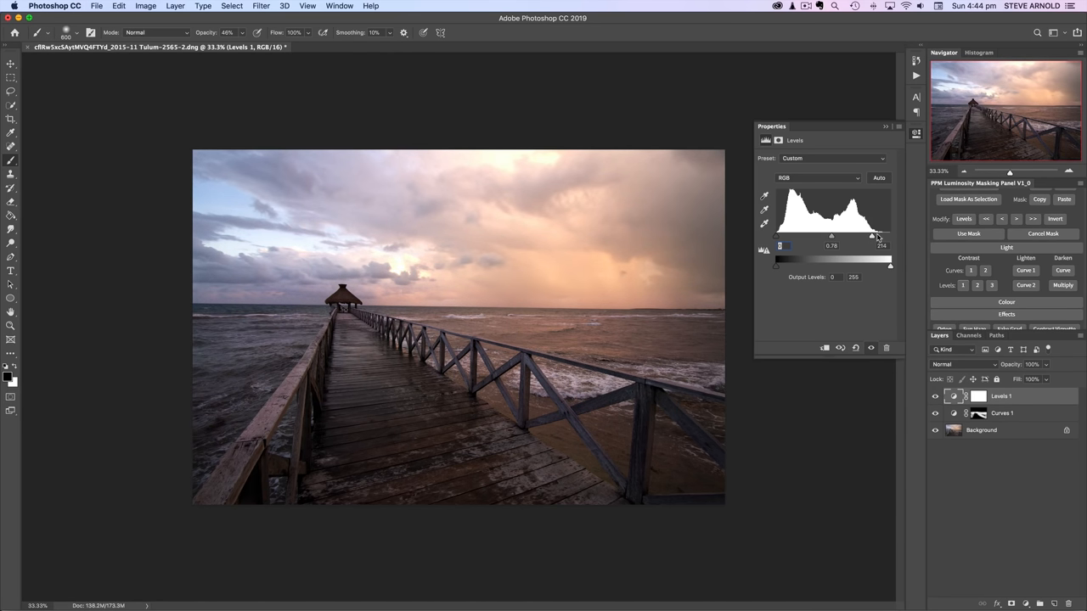
drag(870, 238, 859, 237)
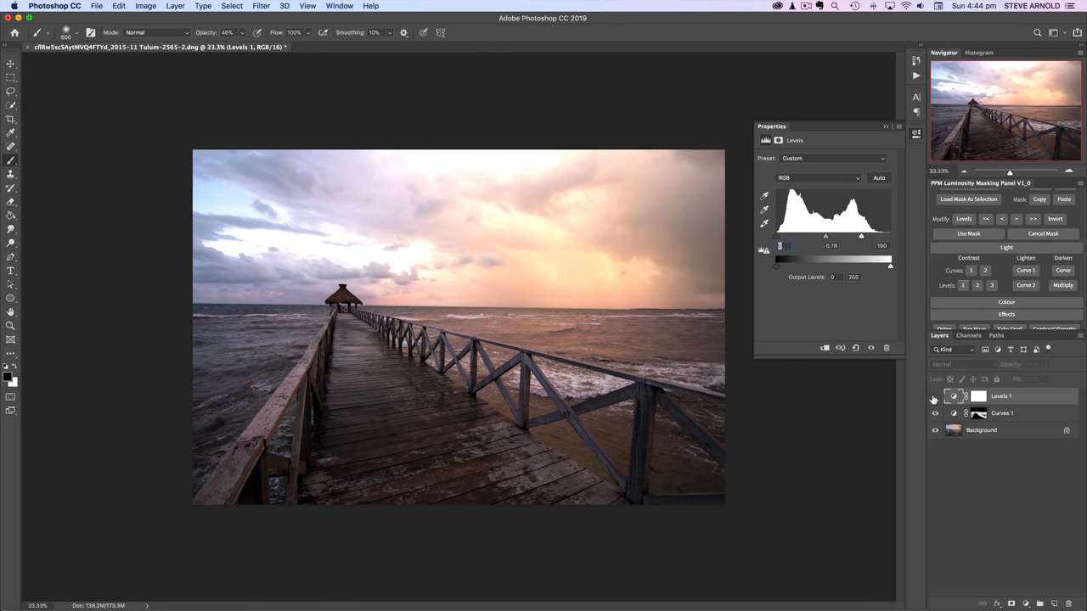
mouse_move(935, 397)
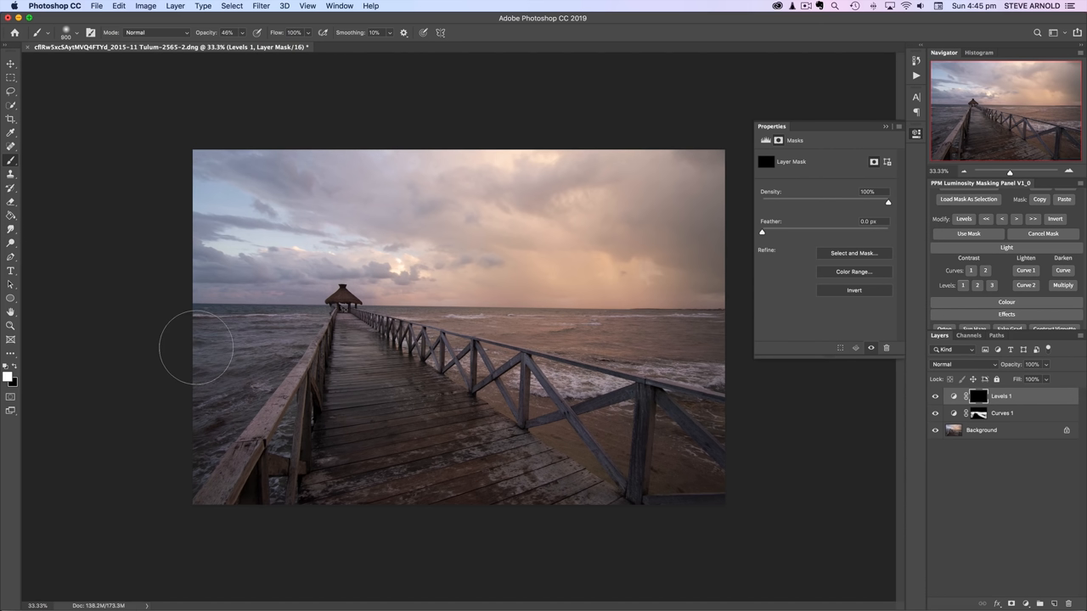
mouse_move(289, 351)
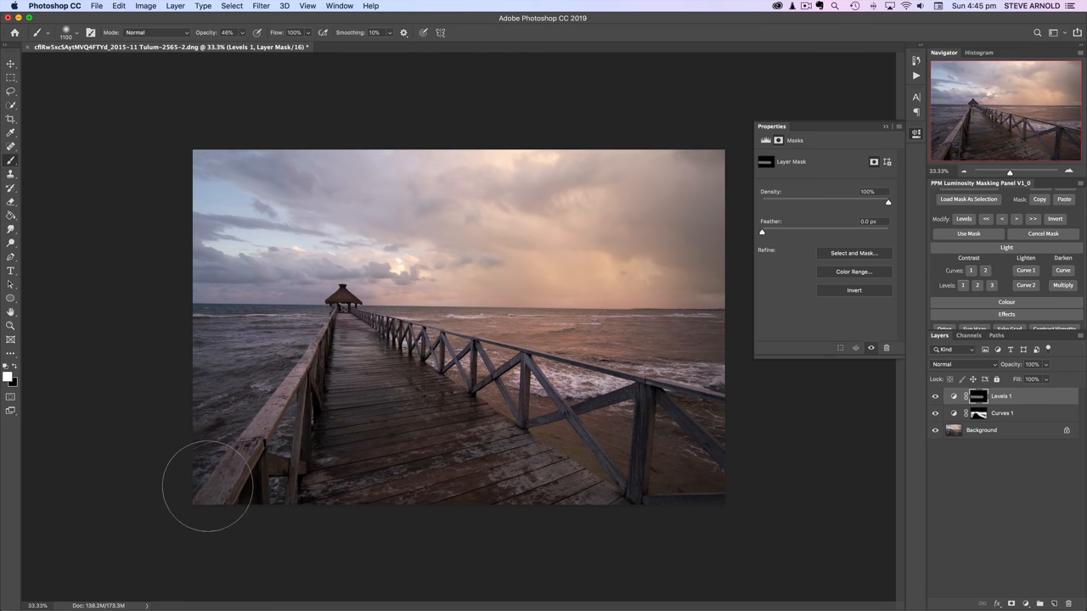
Paint the Levels mask to keep the brightening off the lower pier, then close Properties
drag(208, 490, 381, 472)
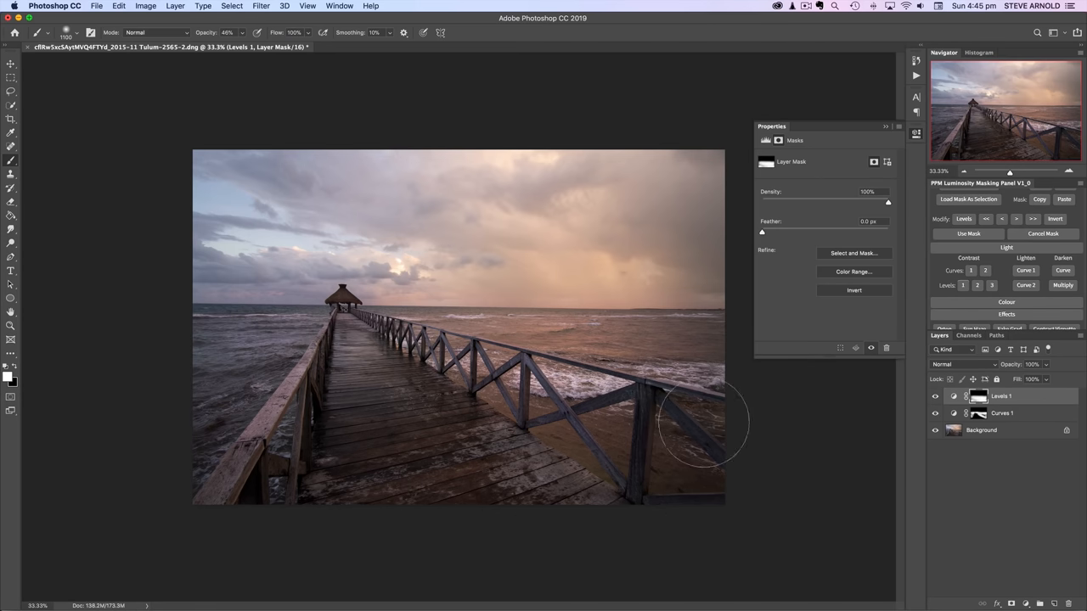
mouse_move(707, 346)
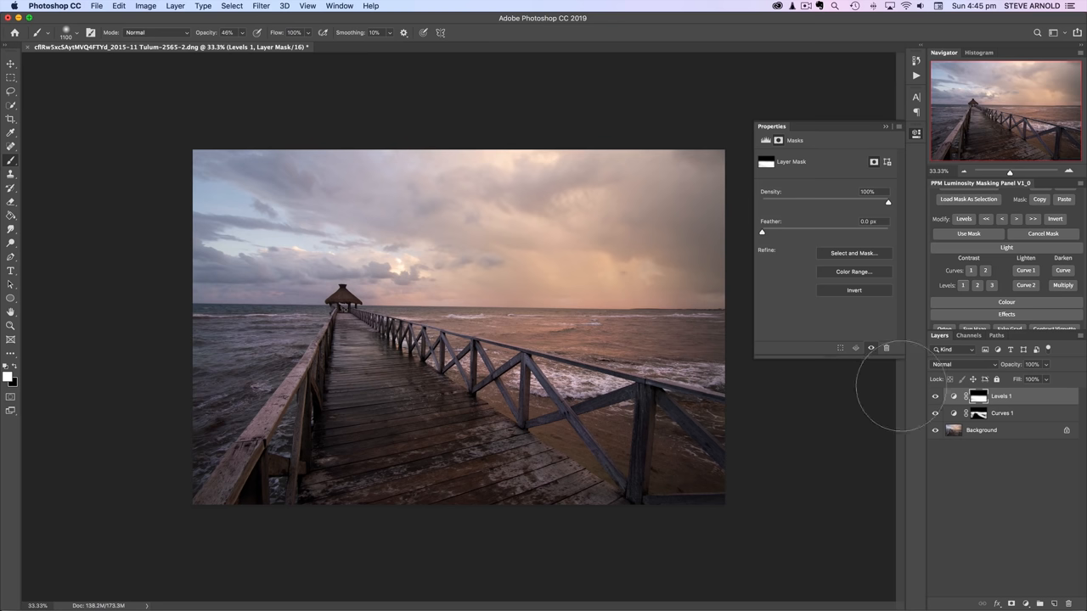
click(934, 398)
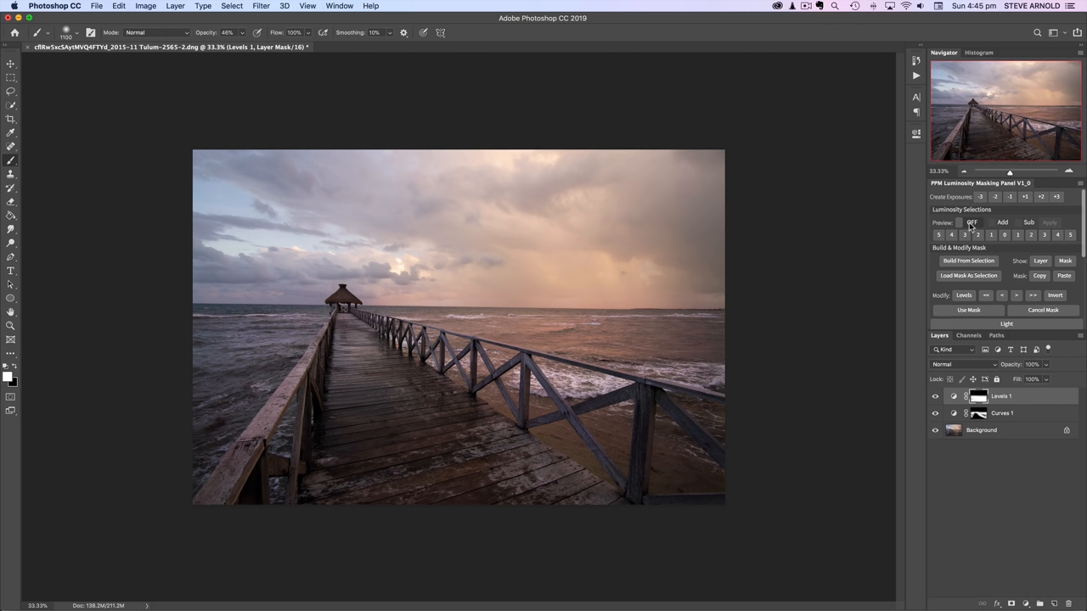
Choose a luminosity range in the masking panel to preview for the build mask
click(971, 223)
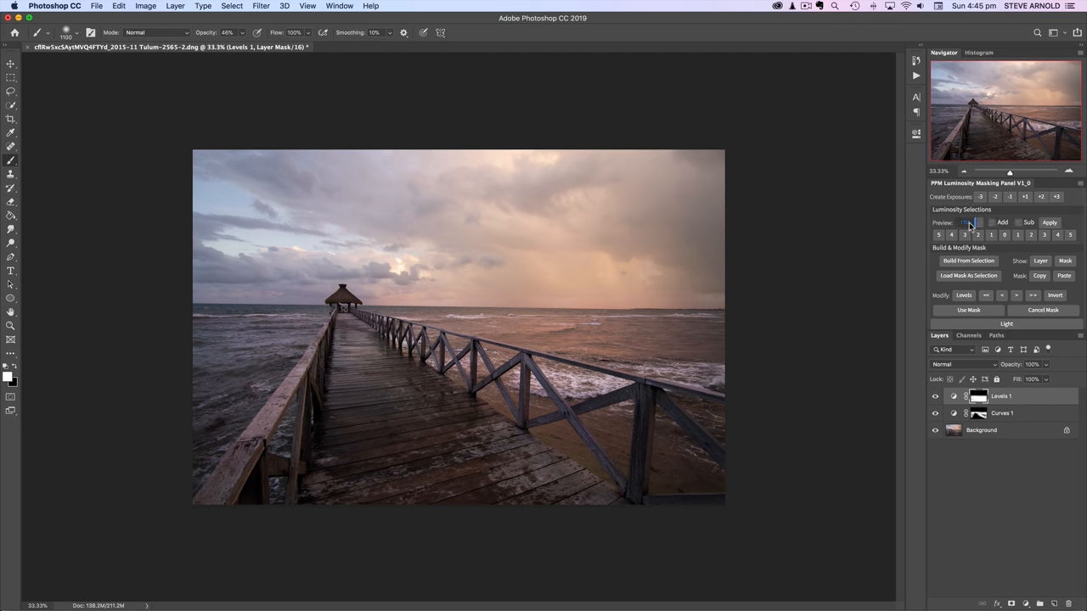
mouse_move(975, 228)
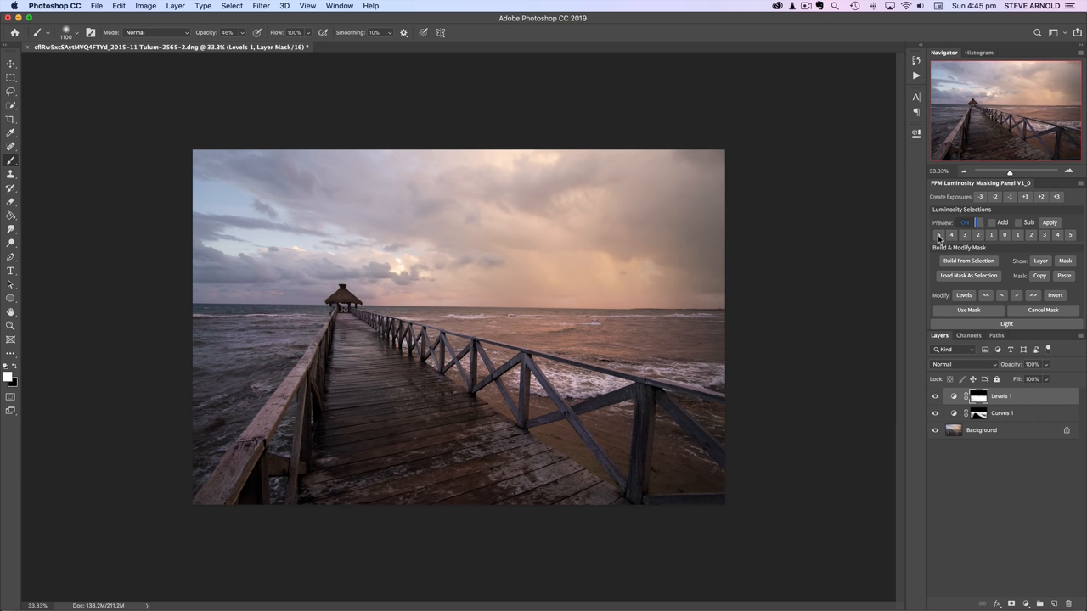
mouse_move(1008, 241)
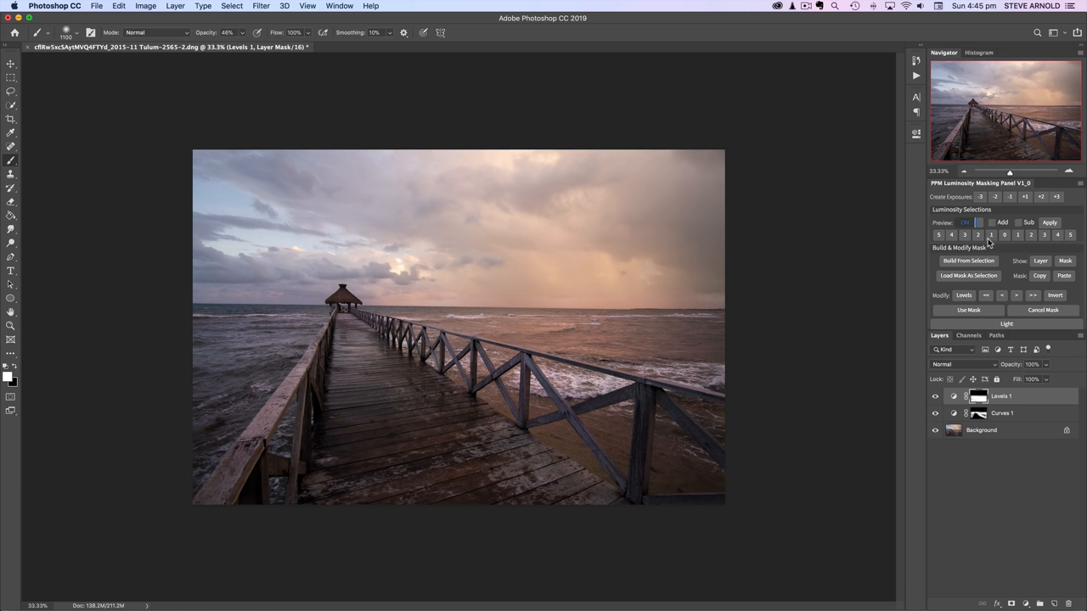
mouse_move(1014, 243)
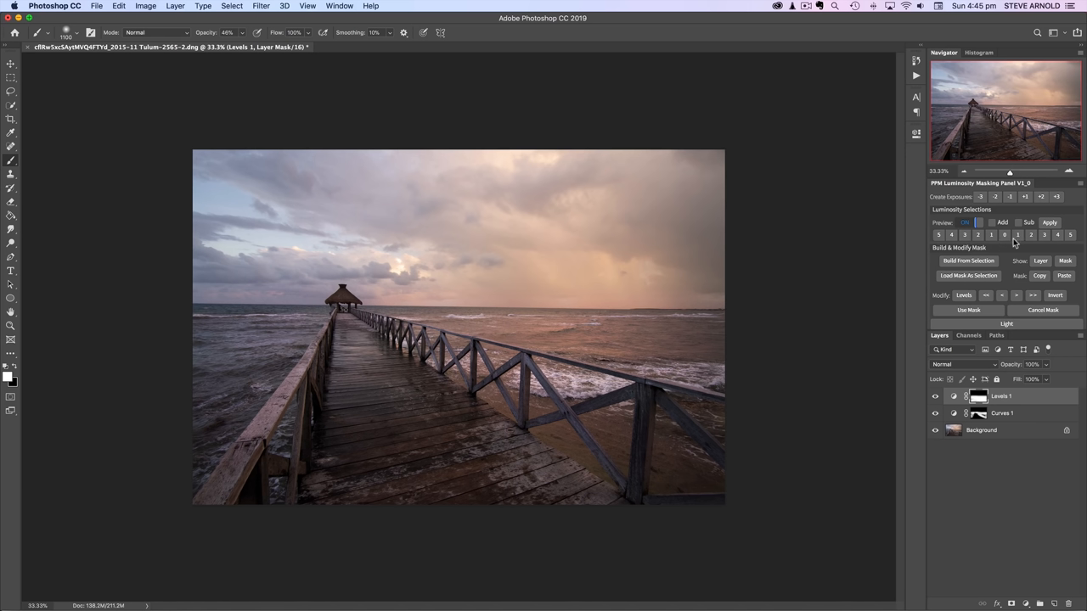
mouse_move(961, 275)
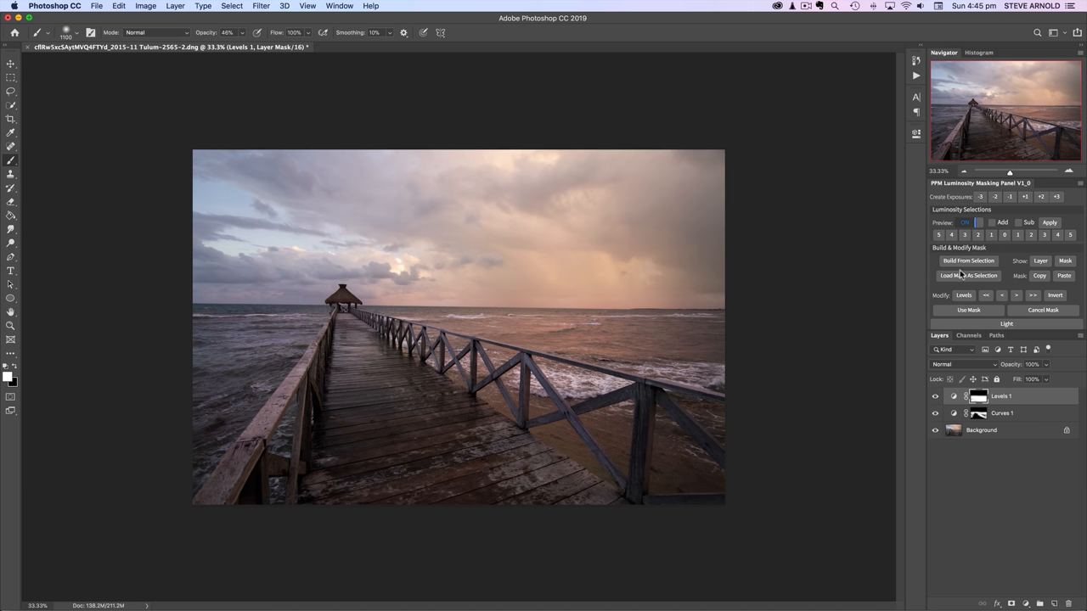
mouse_move(331, 344)
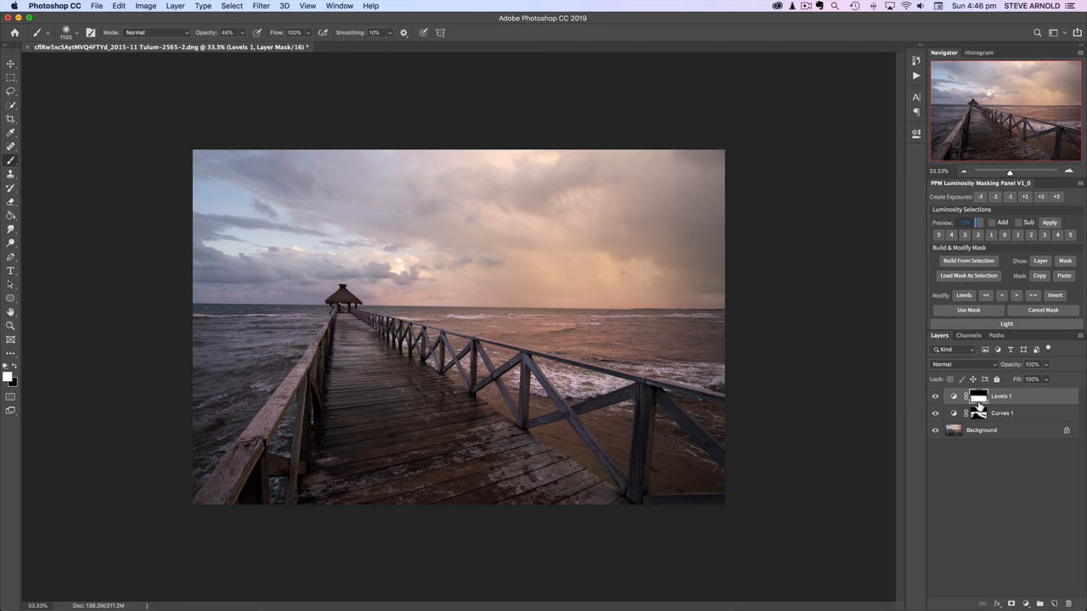
mouse_move(309, 415)
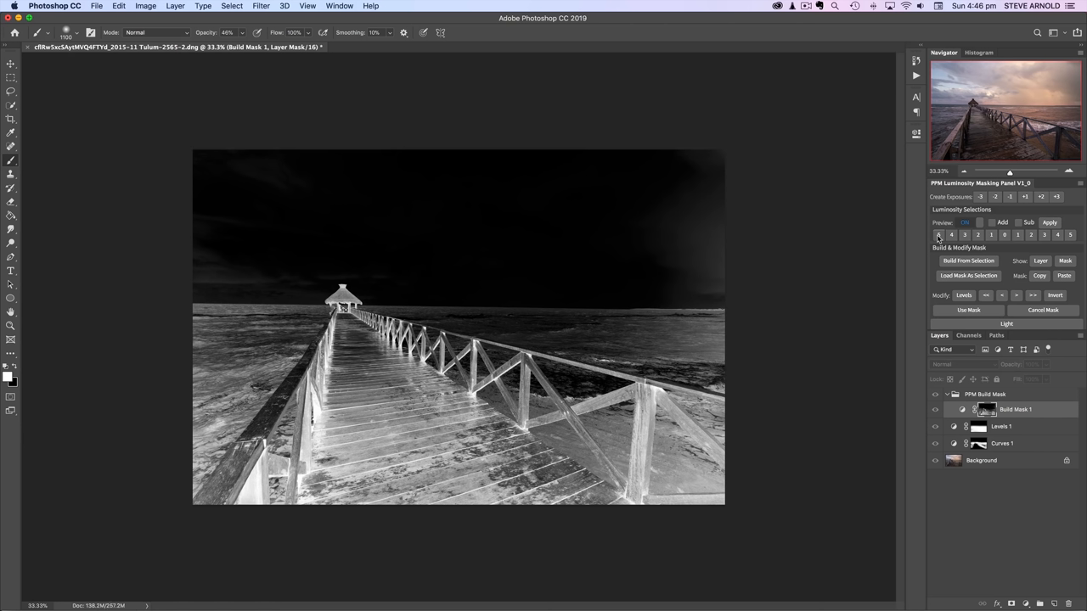
mouse_move(940, 238)
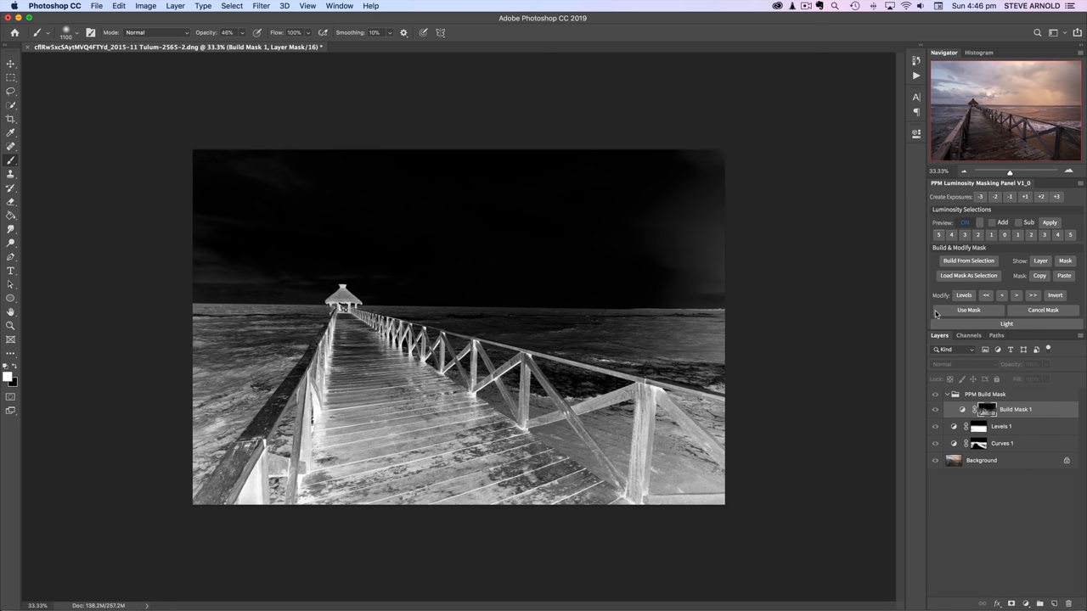
mouse_move(761, 320)
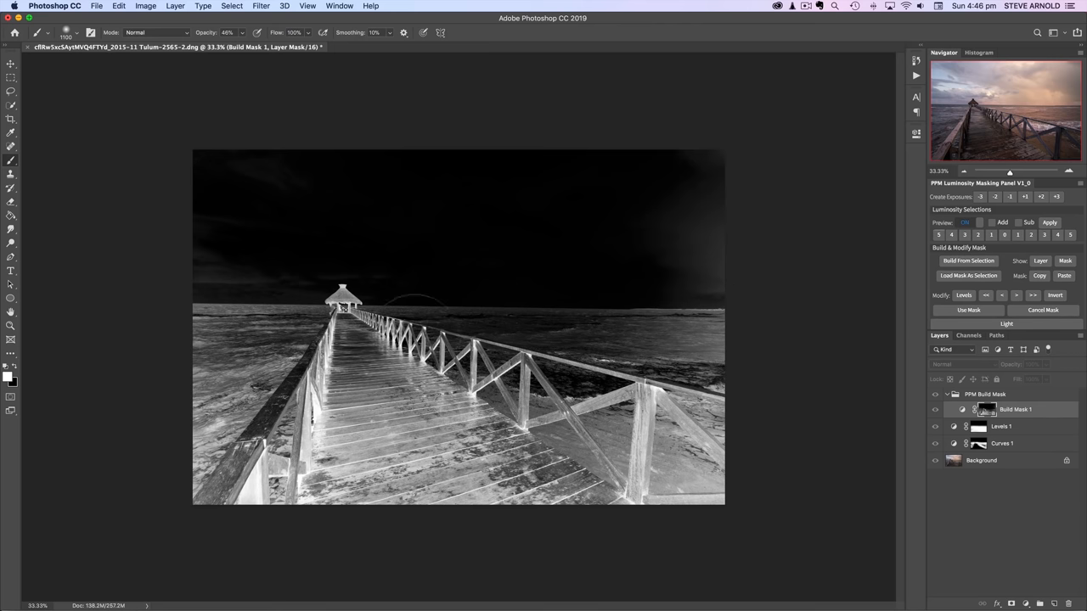
mouse_move(914, 300)
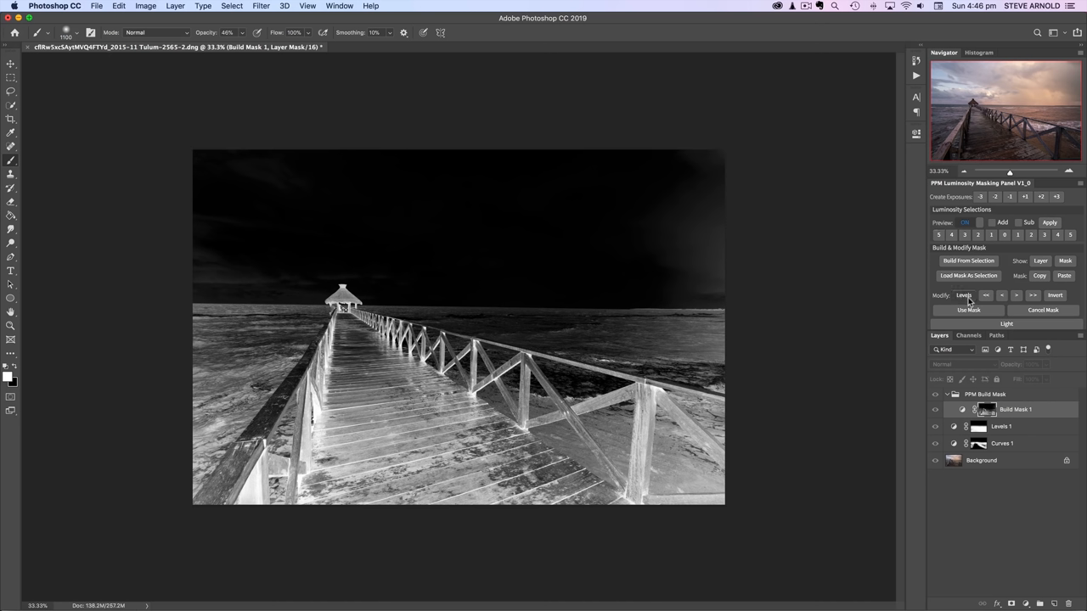
mouse_move(964, 299)
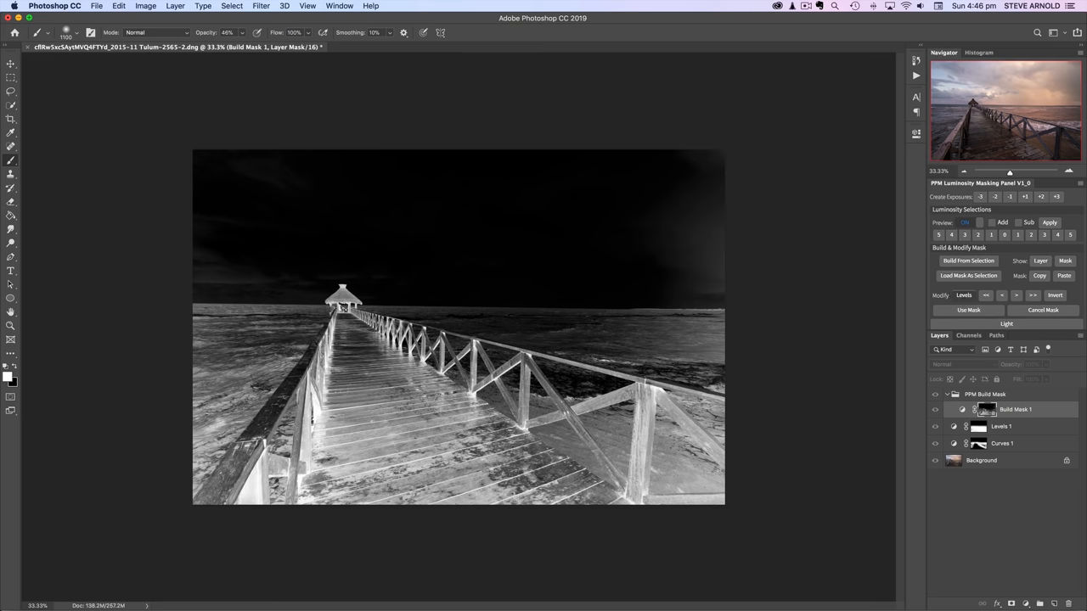
Bring up Levels from the panel's Modify row to refine Build Mask 1
click(964, 296)
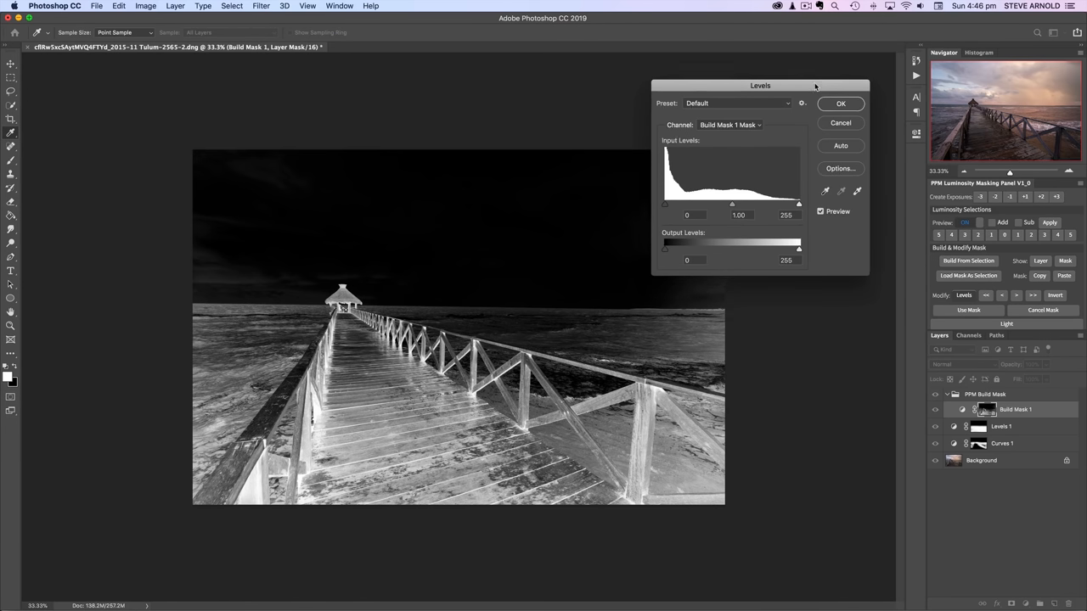
Set the build mask's Levels to about 0 / 0.36 / 237 so only the pier's brightest highlights stay white, and confirm
drag(761, 85, 775, 58)
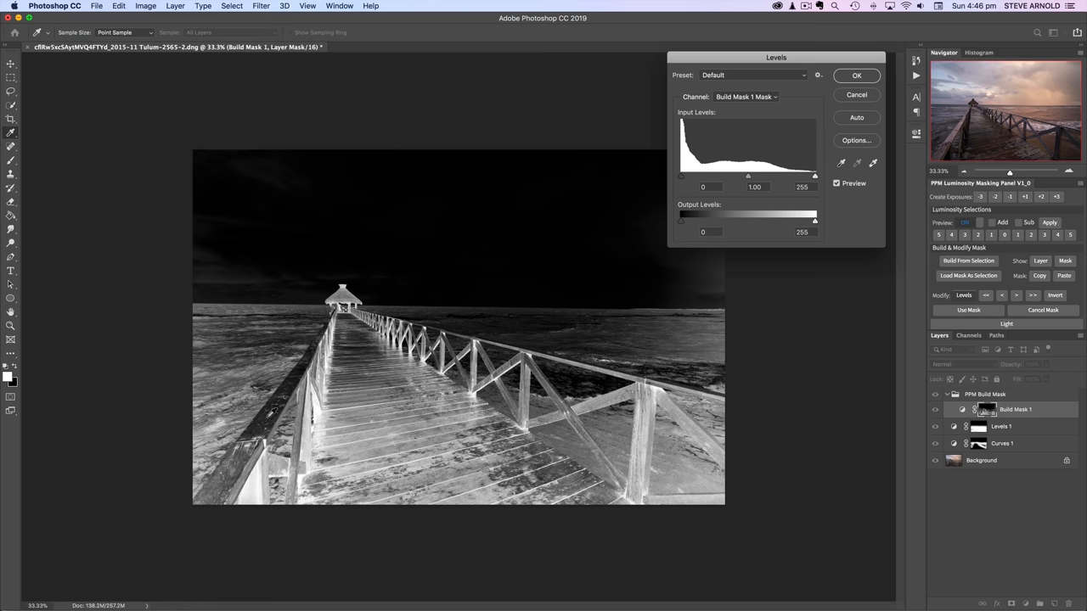
drag(747, 175, 764, 175)
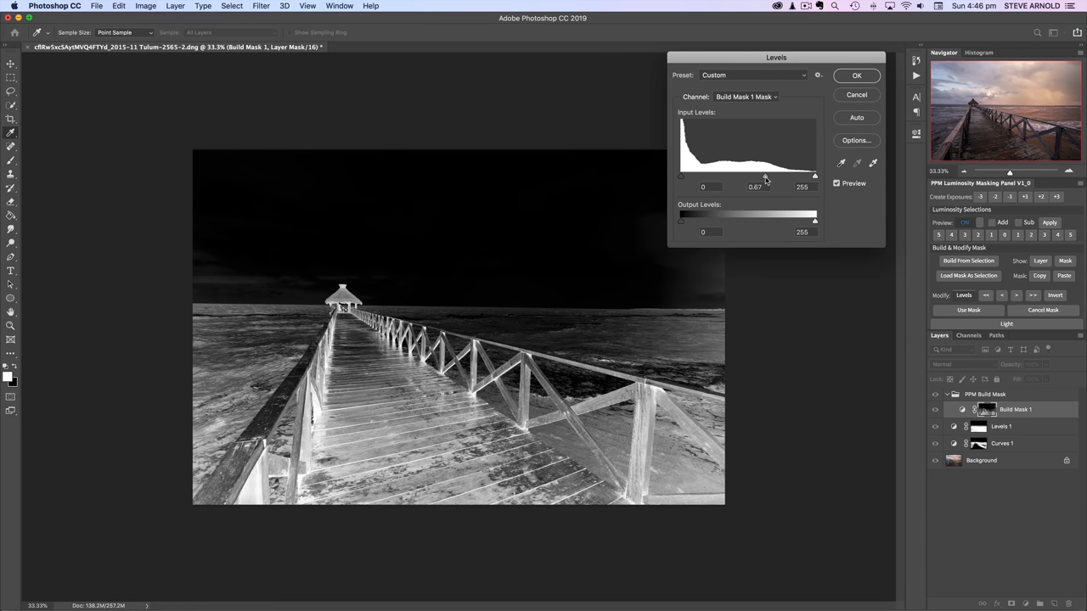
drag(766, 175, 776, 175)
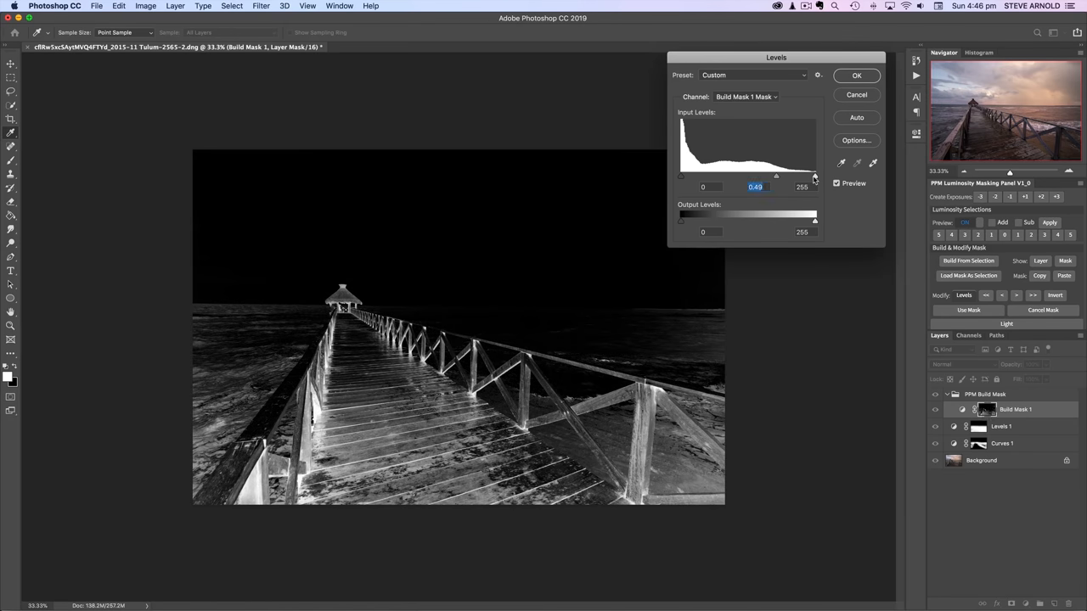
drag(816, 178, 809, 178)
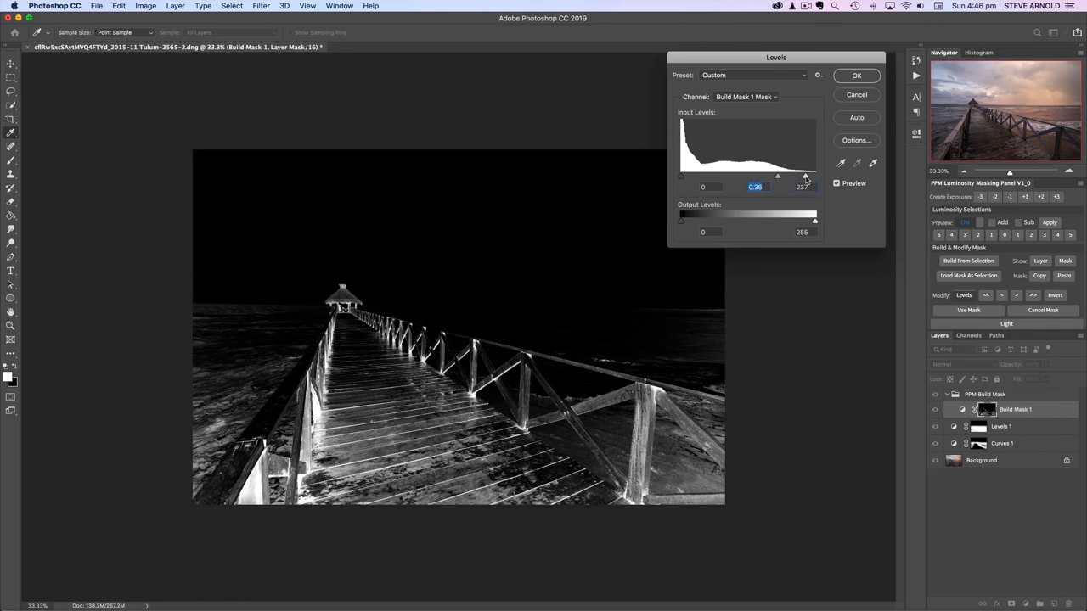
click(802, 187)
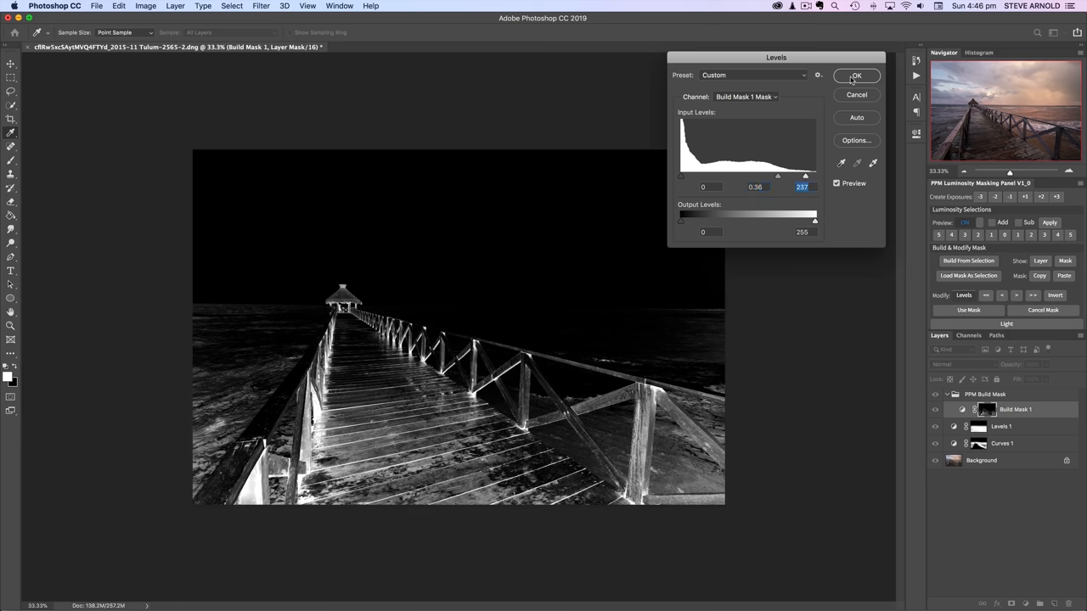
click(856, 75)
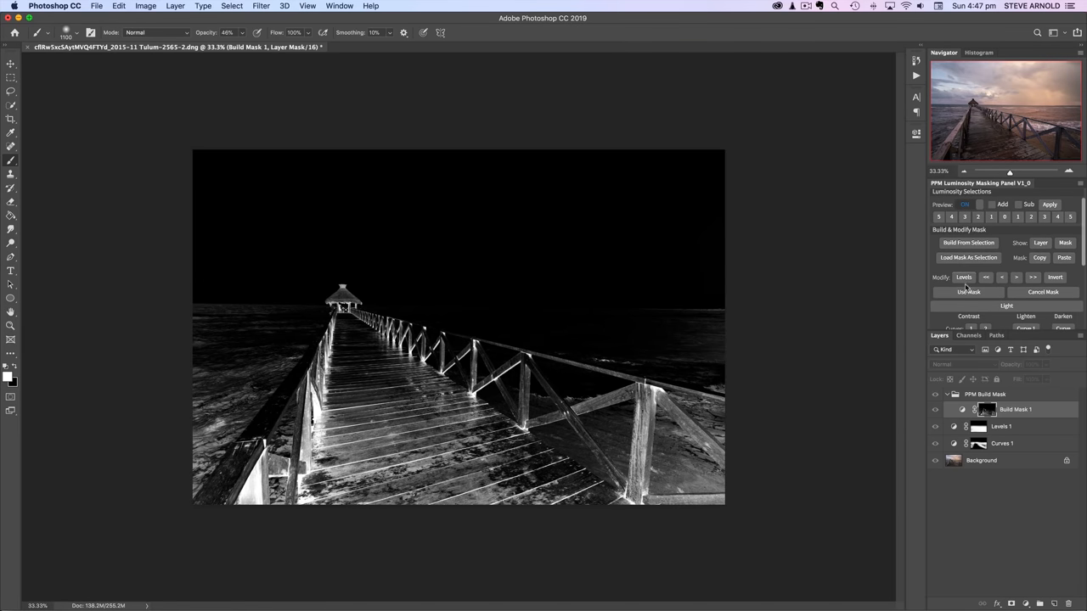
mouse_move(968, 285)
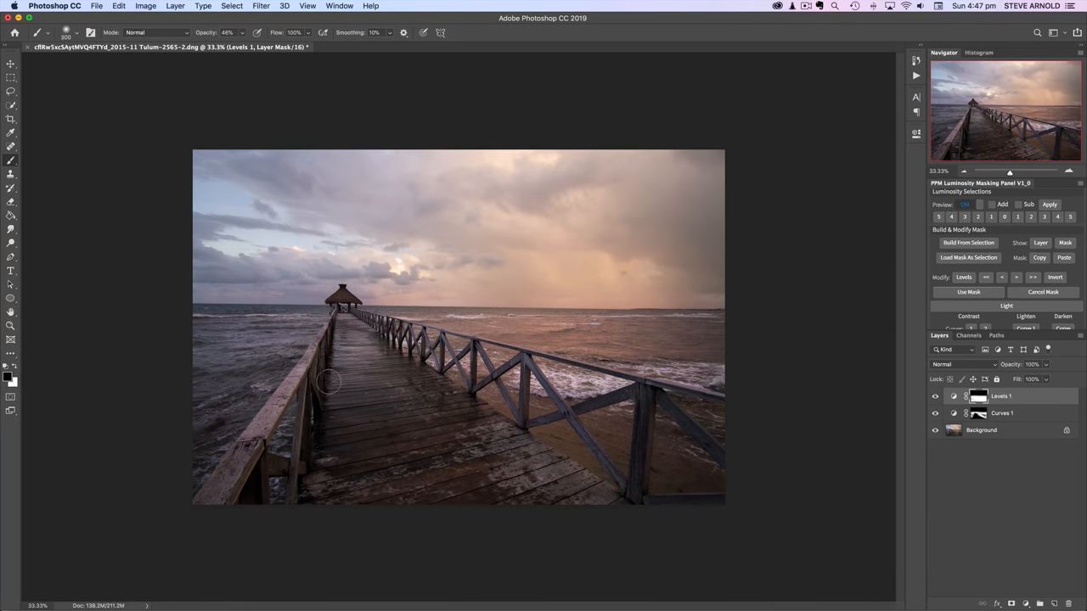
mouse_move(309, 391)
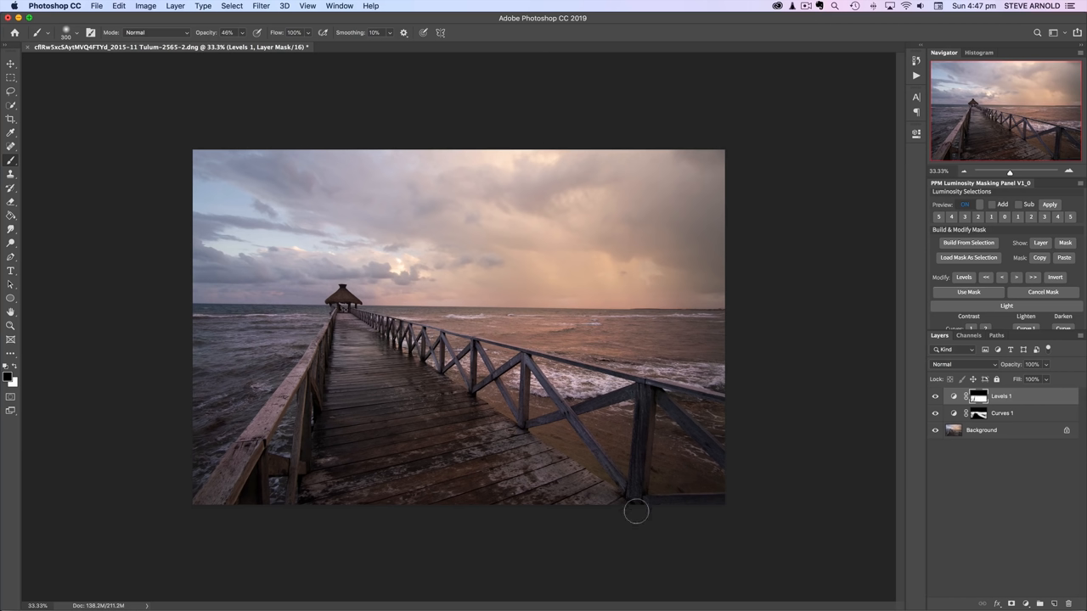
mouse_move(635, 469)
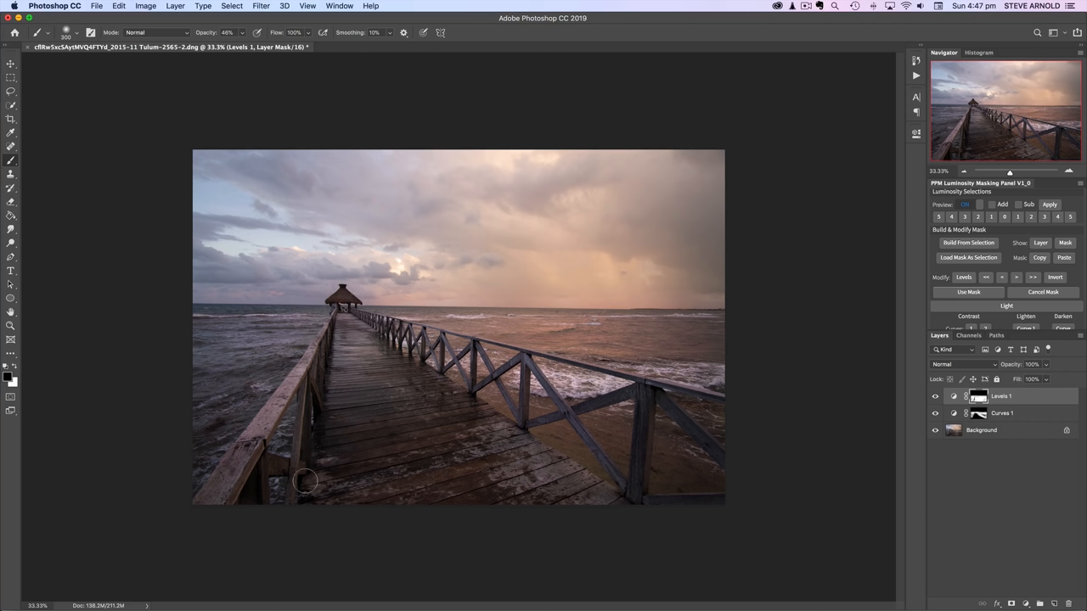
mouse_move(263, 438)
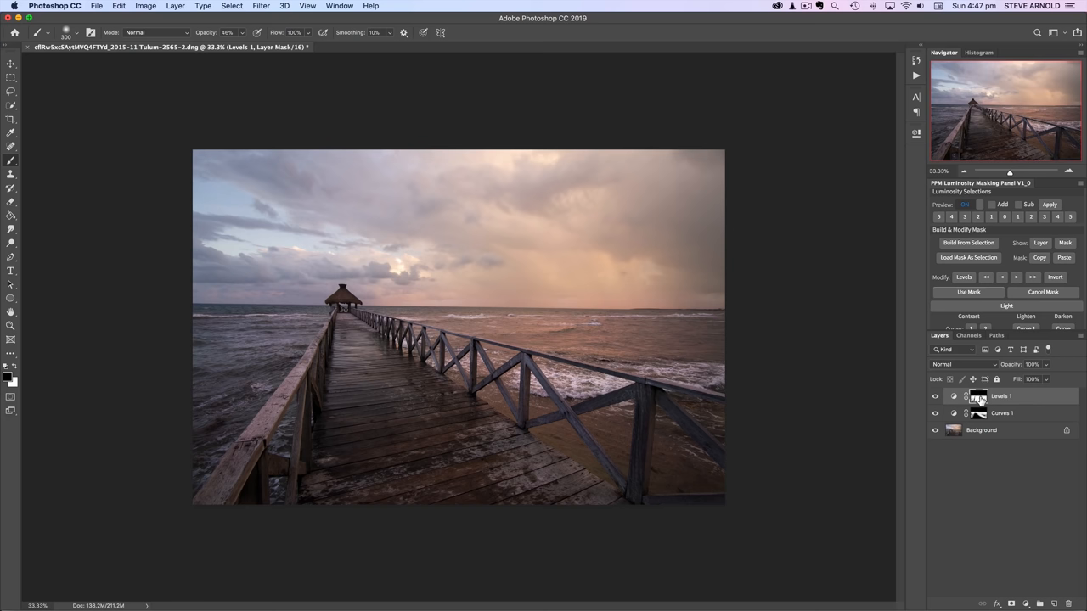
View the new Levels 1 layer mask on its own: white foreground, black sky
click(1065, 243)
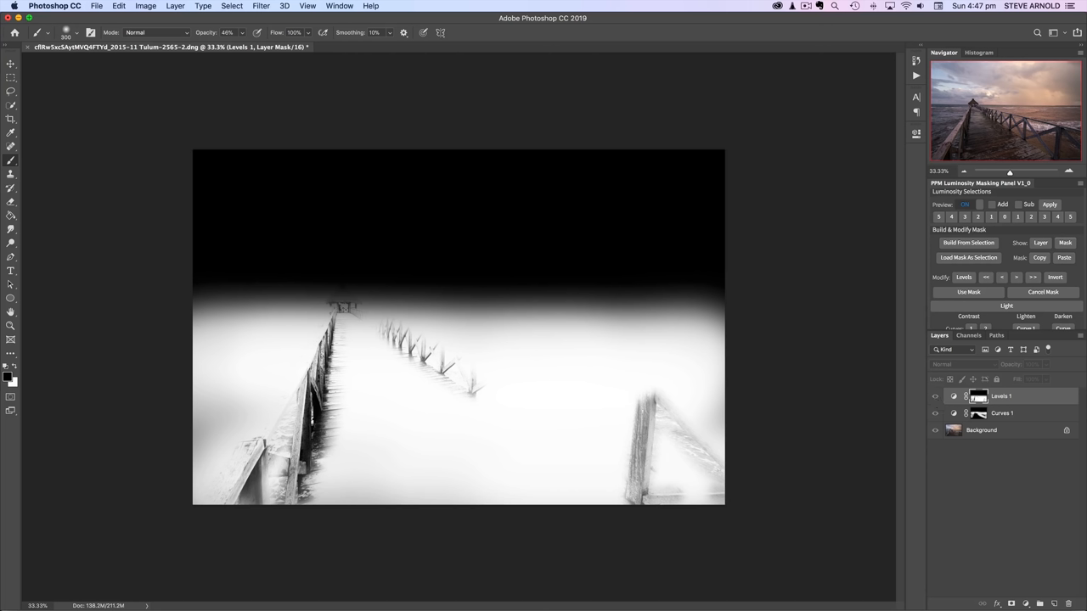
mouse_move(835, 321)
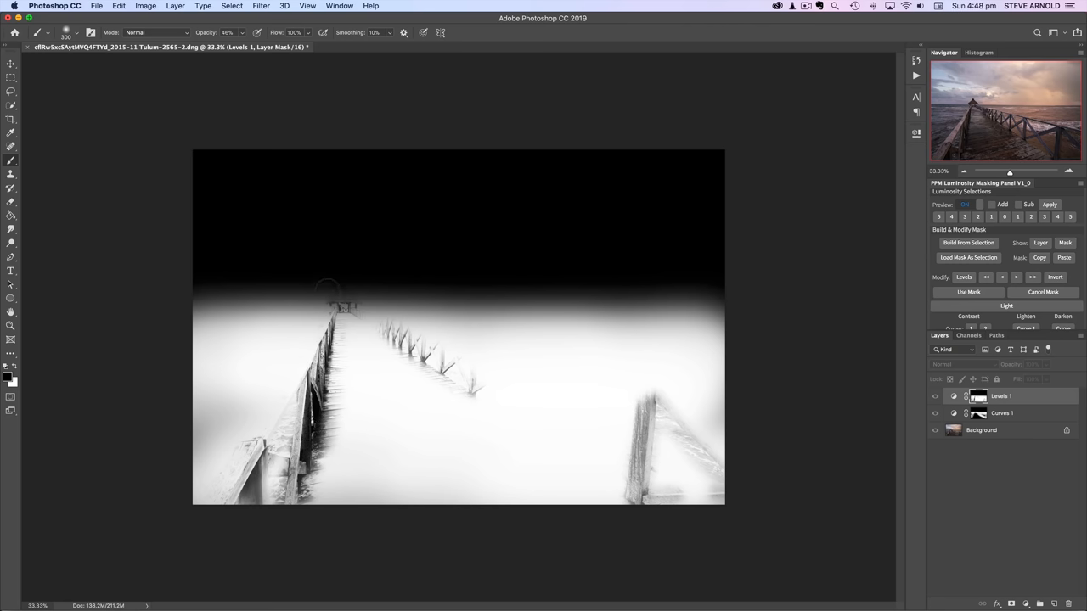
Return from the Levels 1 mask view to the full-colour pier composite
click(935, 395)
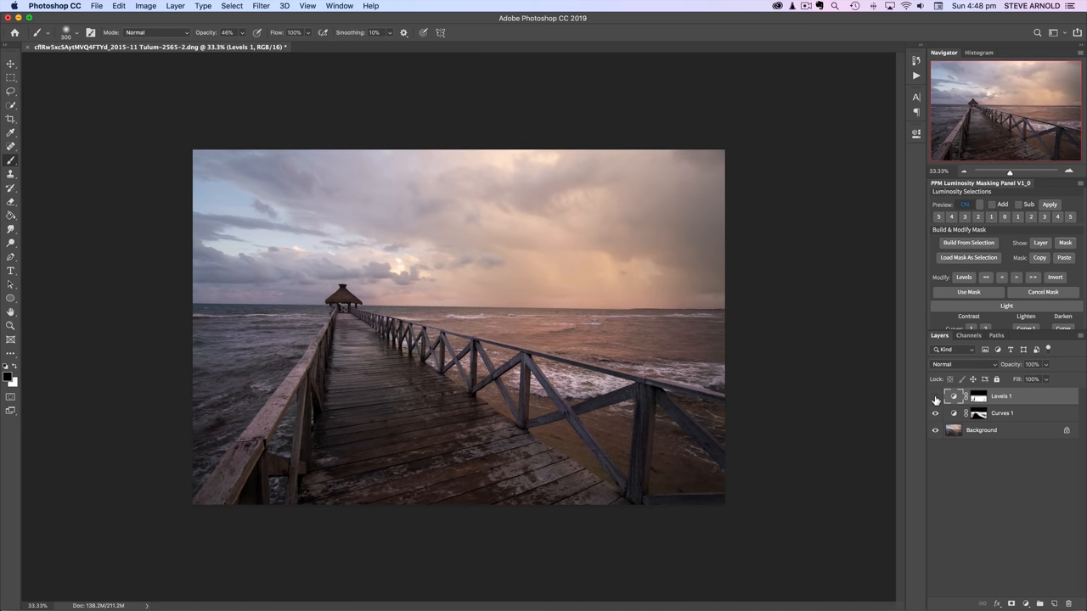
click(935, 398)
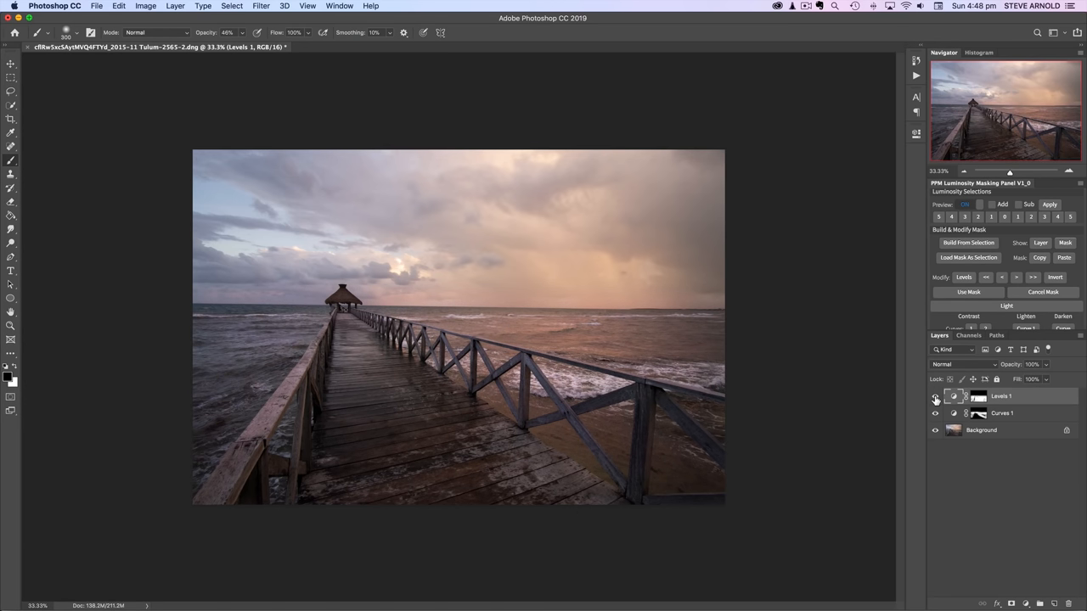
click(934, 397)
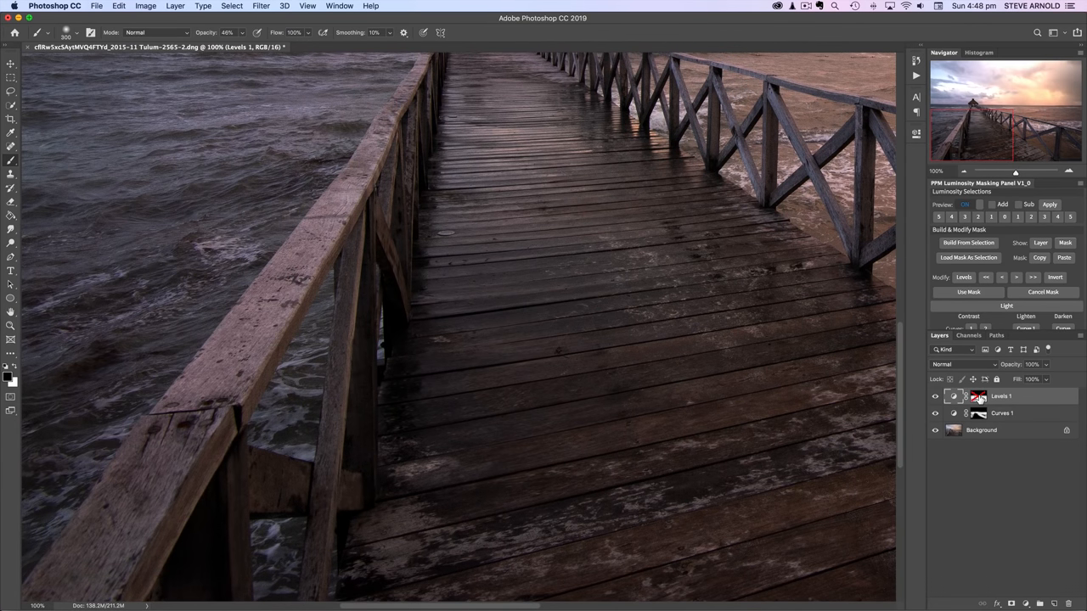
mouse_move(979, 413)
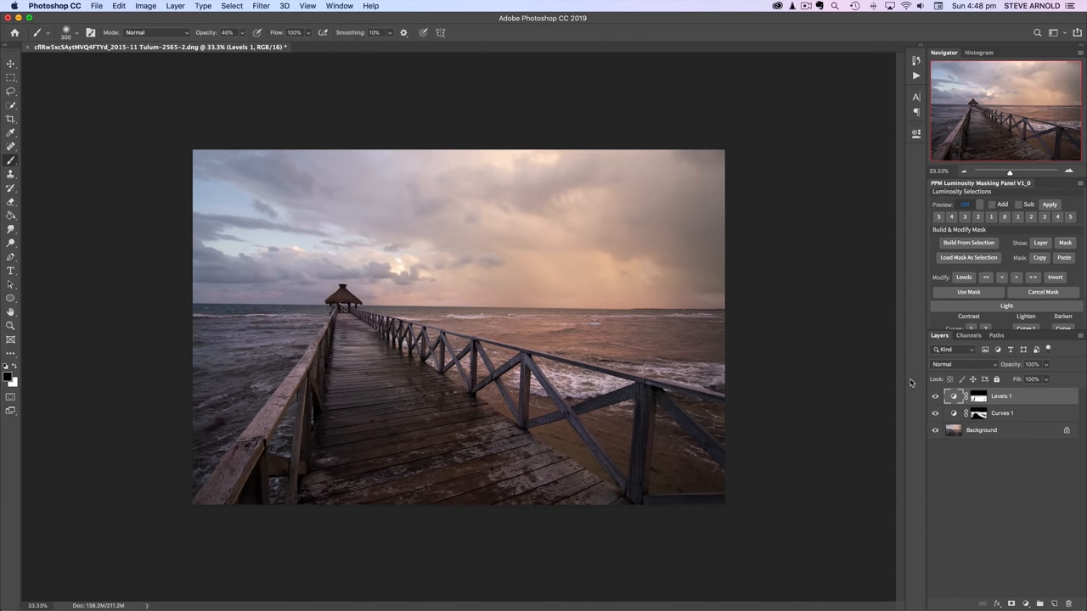
click(978, 396)
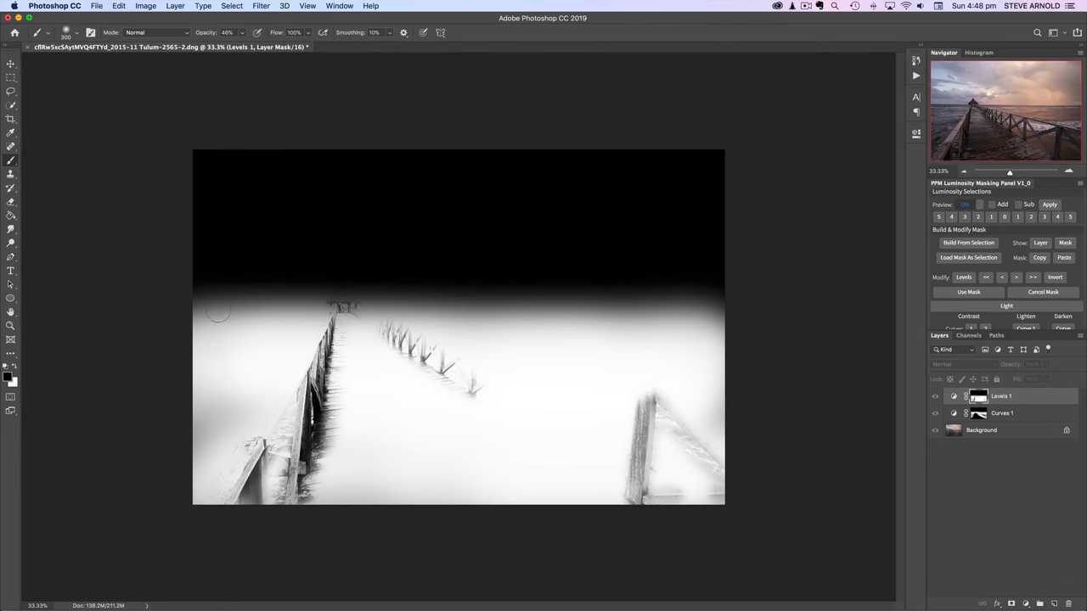
mouse_move(689, 337)
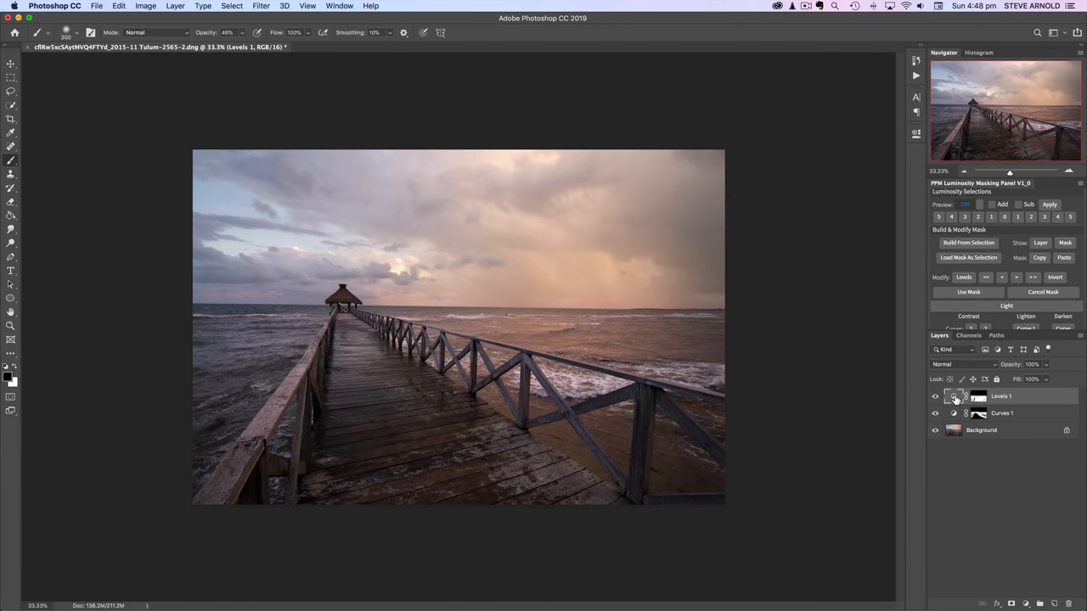
mouse_move(955, 397)
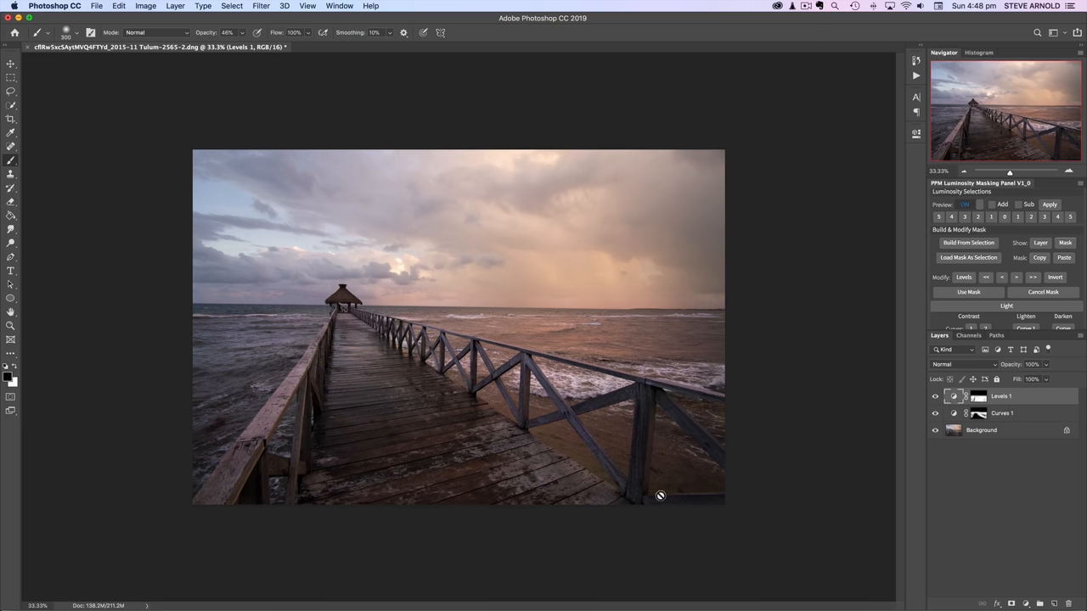
mouse_move(671, 370)
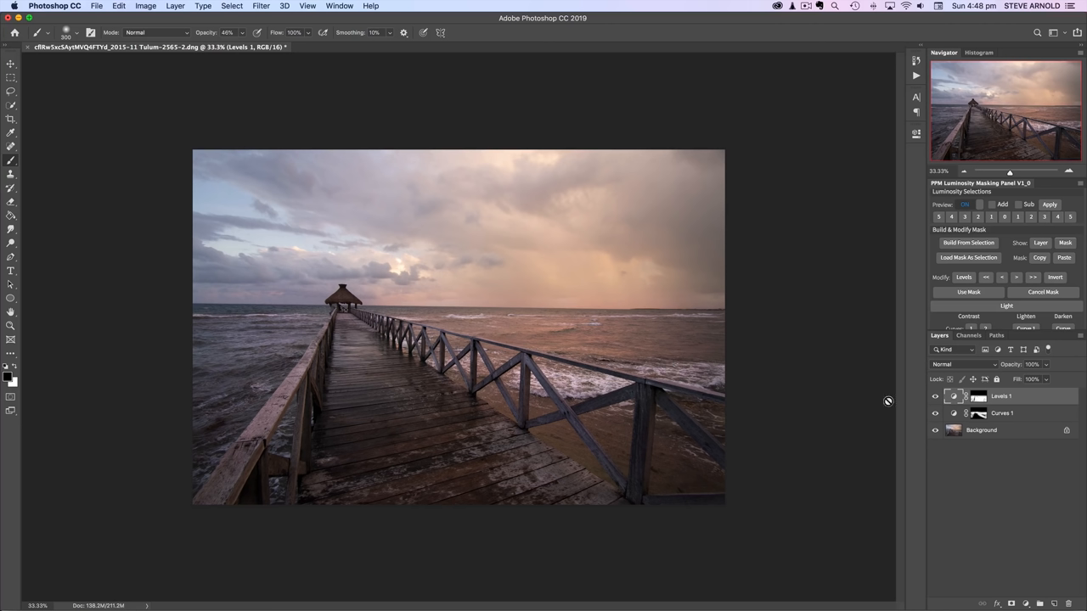
mouse_move(353, 394)
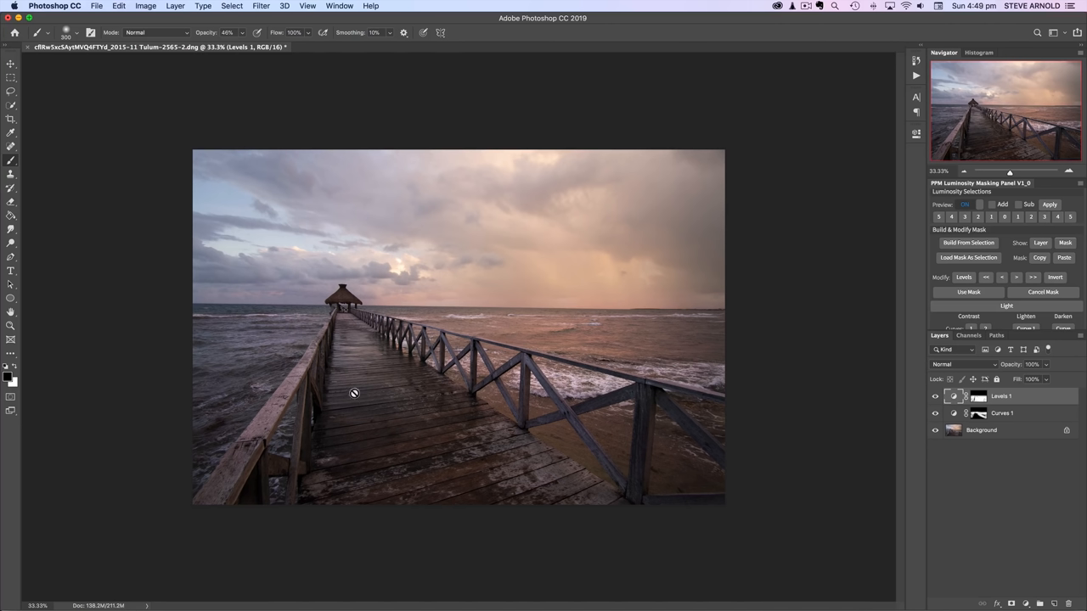
mouse_move(336, 321)
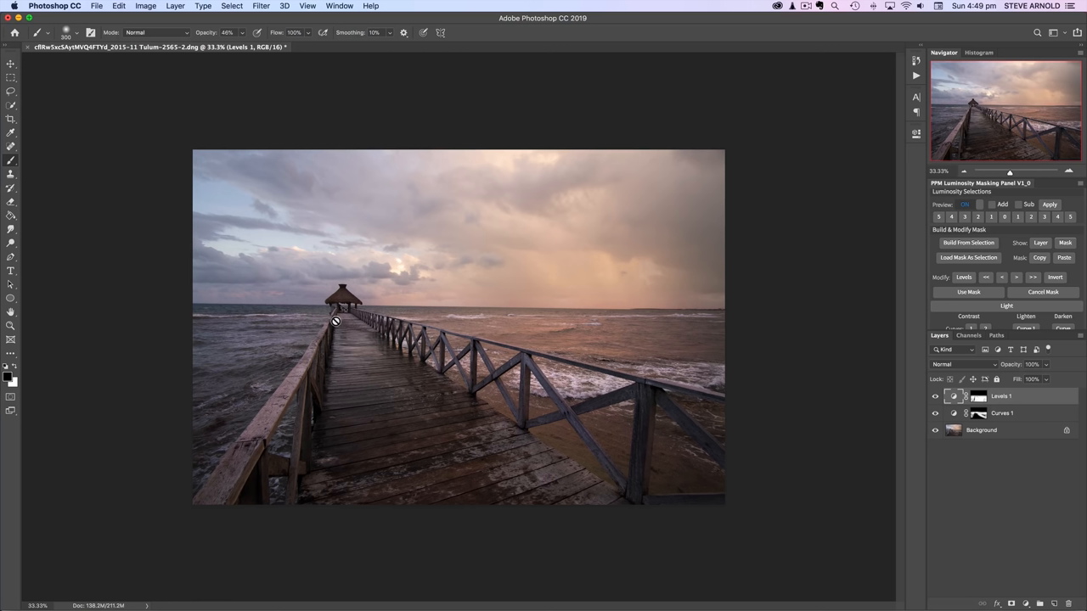
mouse_move(451, 370)
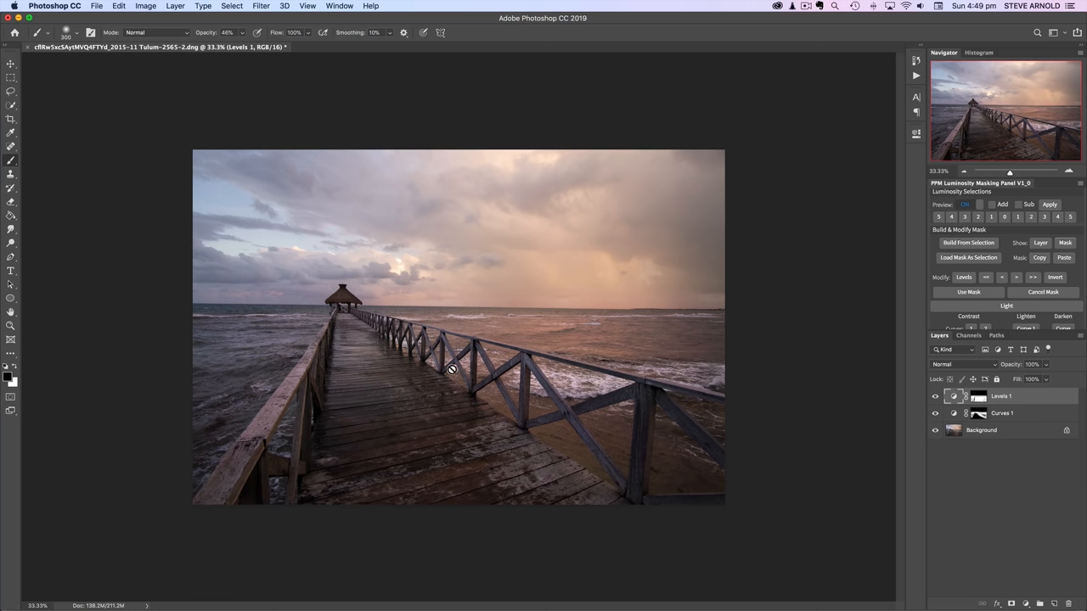
mouse_move(706, 421)
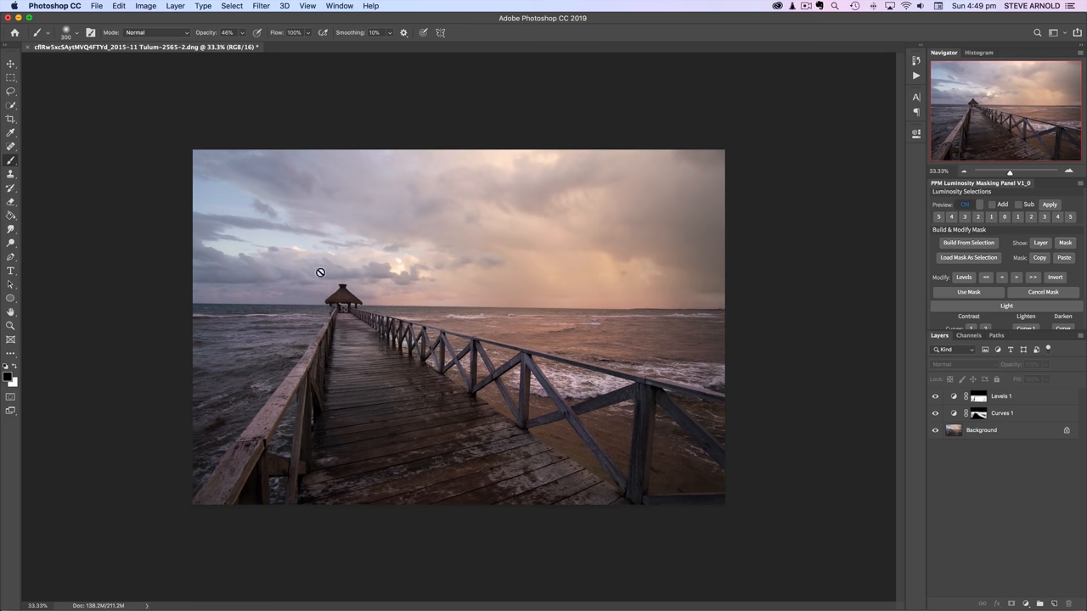
mouse_move(608, 313)
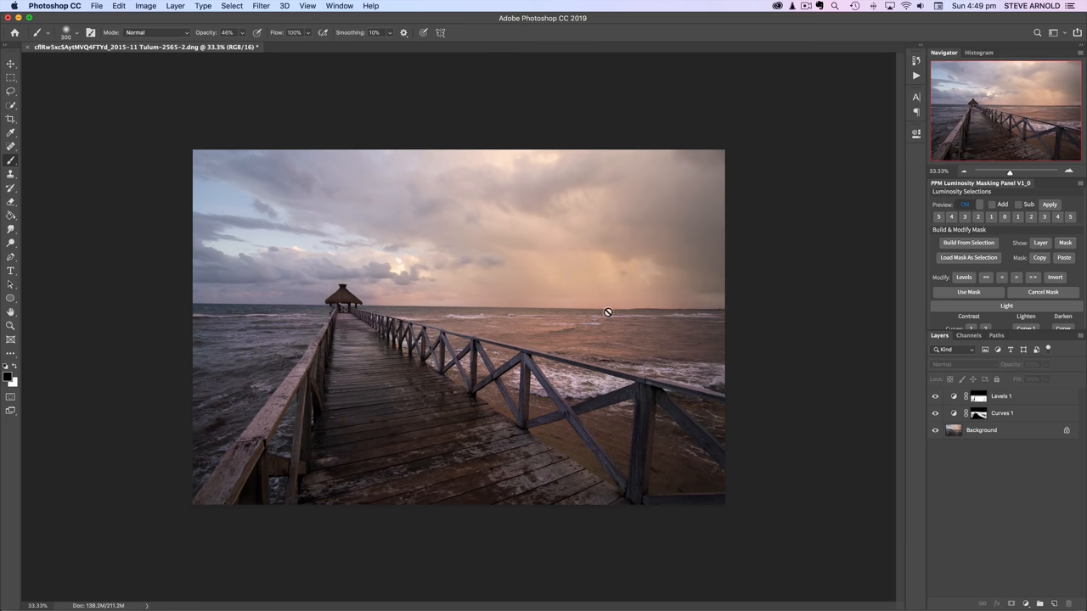
mouse_move(574, 160)
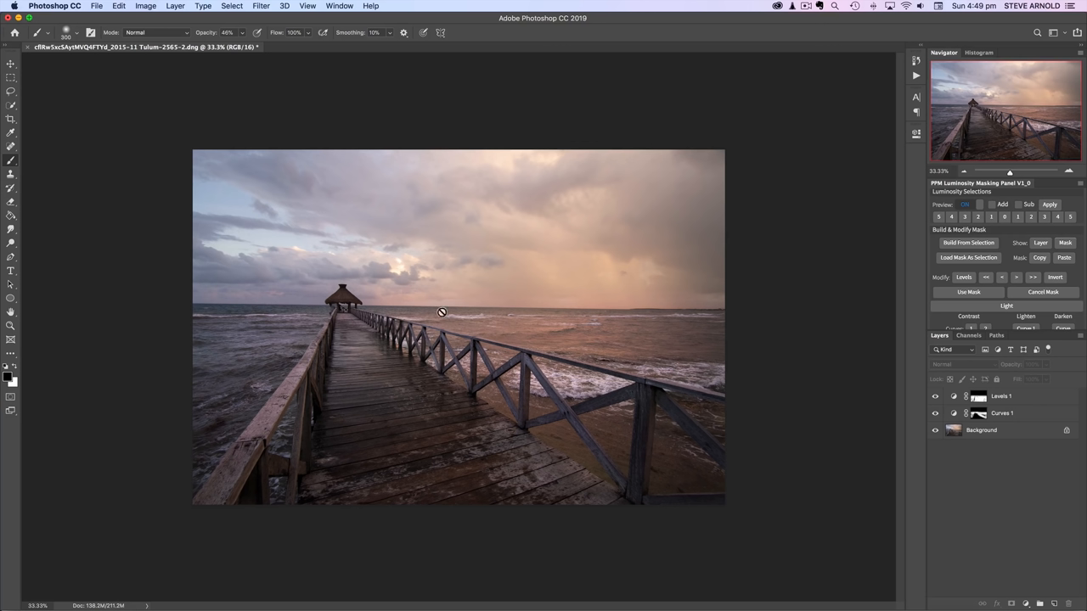
mouse_move(490, 422)
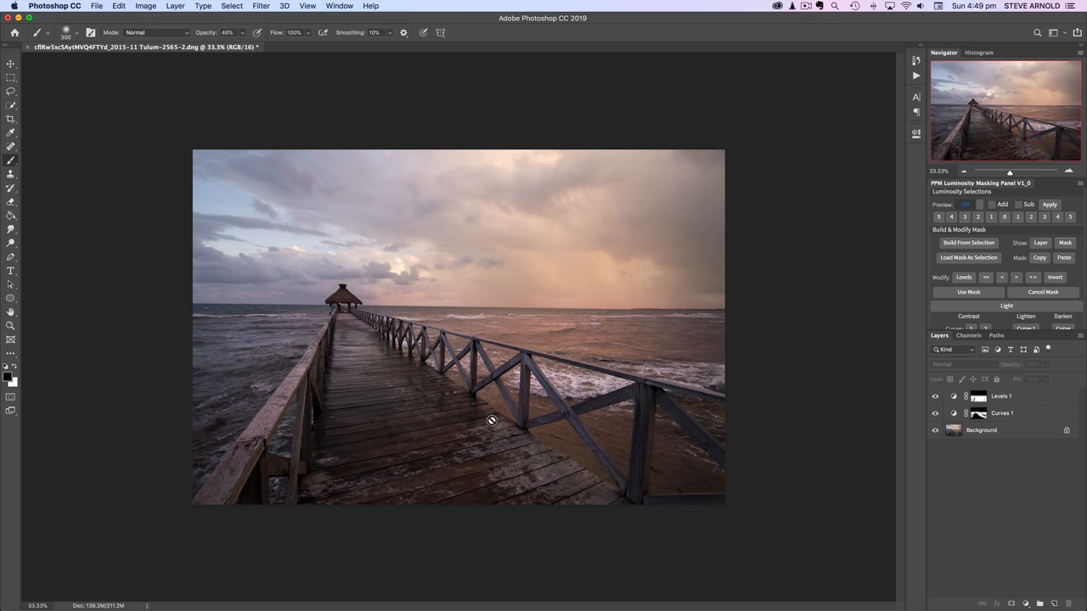
mouse_move(577, 355)
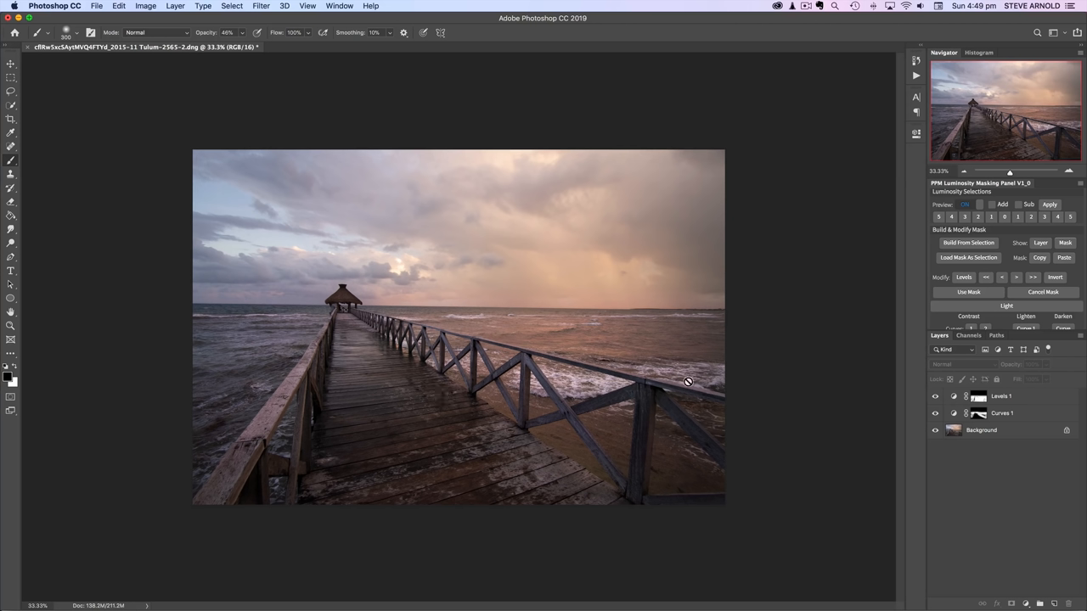
mouse_move(689, 380)
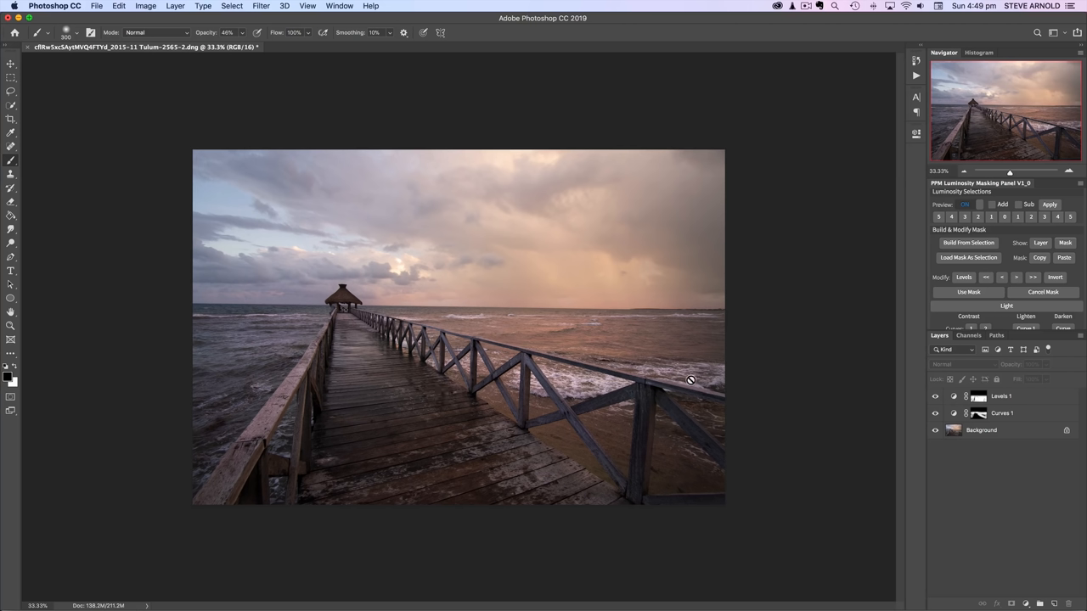
mouse_move(302, 320)
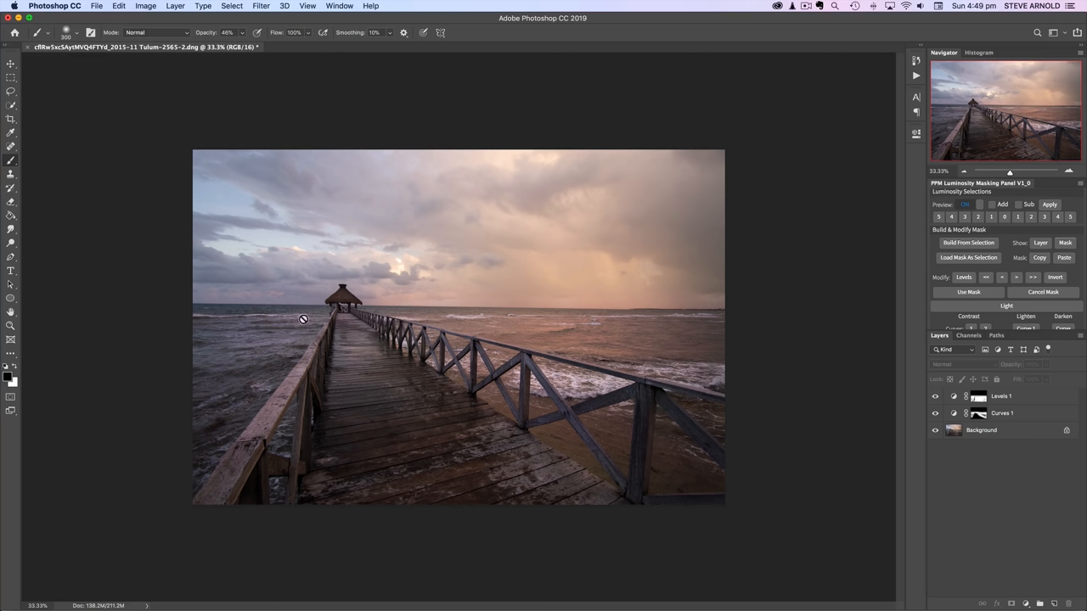
mouse_move(363, 322)
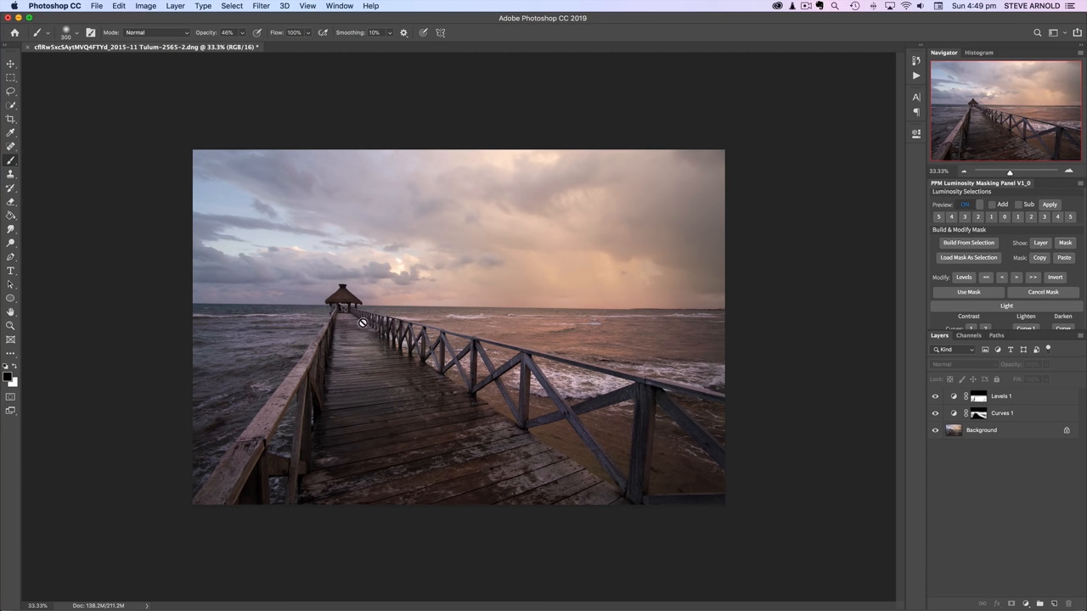
mouse_move(204, 359)
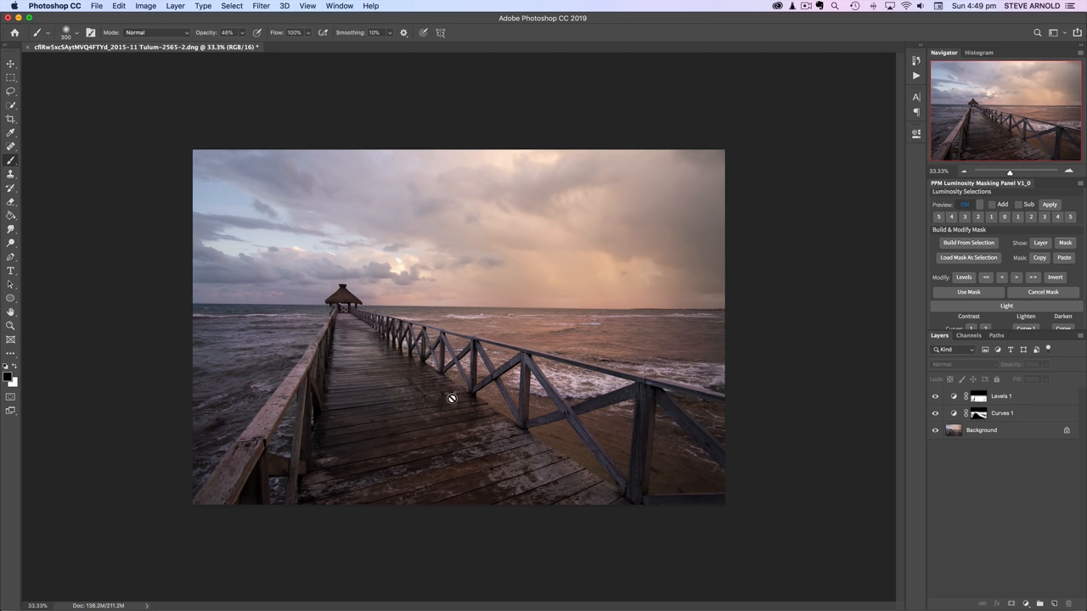
mouse_move(356, 351)
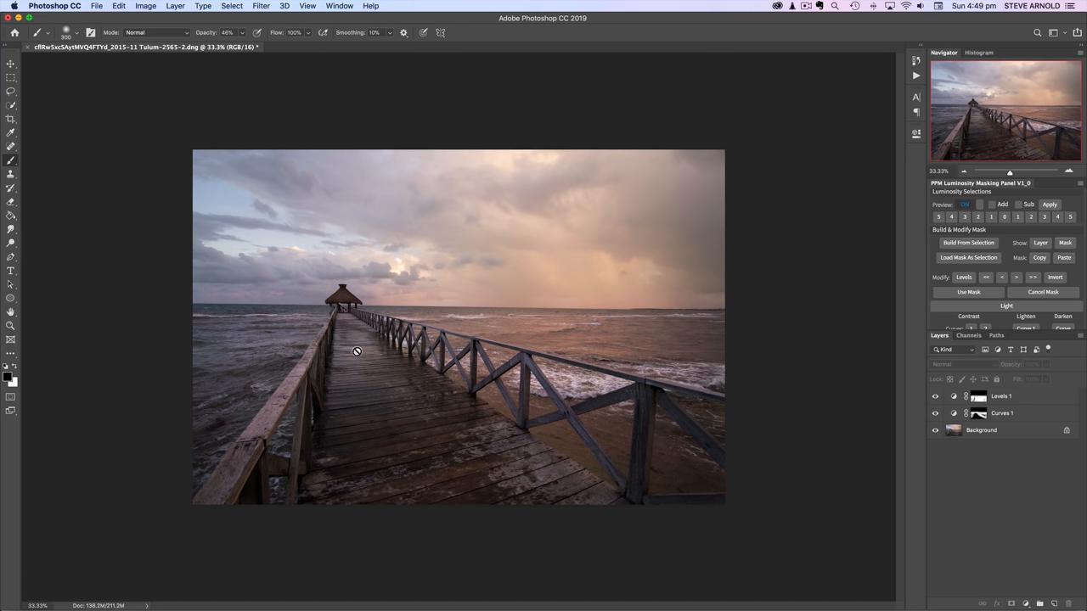
mouse_move(618, 221)
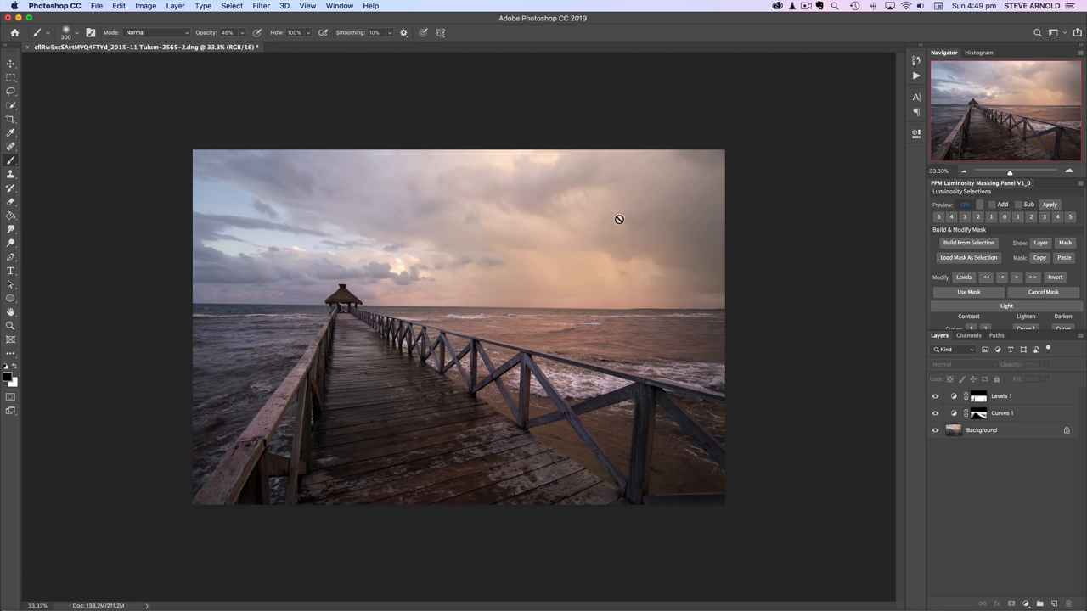
mouse_move(306, 296)
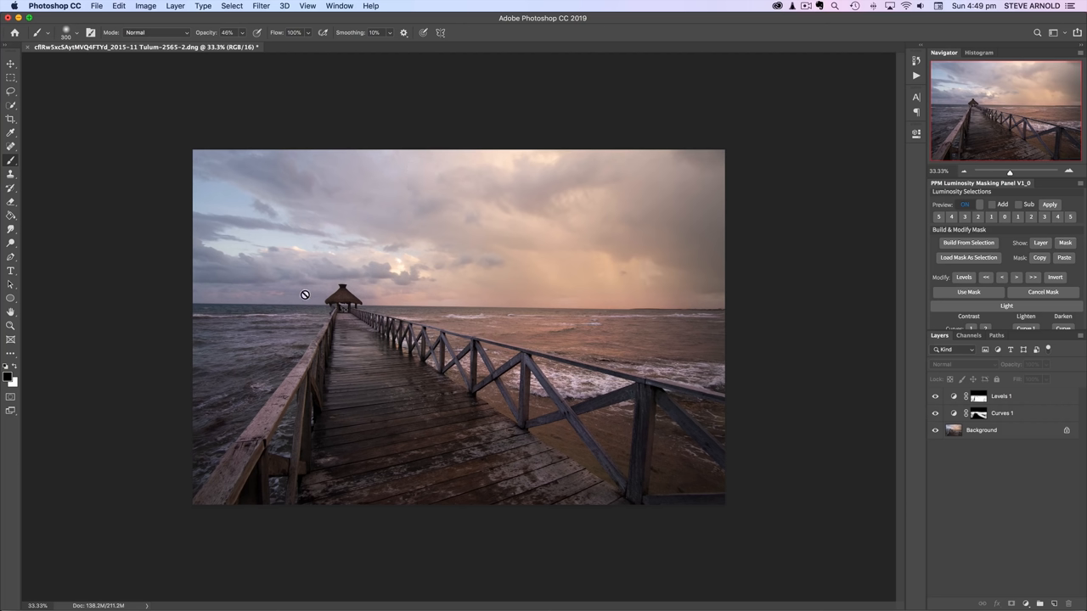
mouse_move(353, 335)
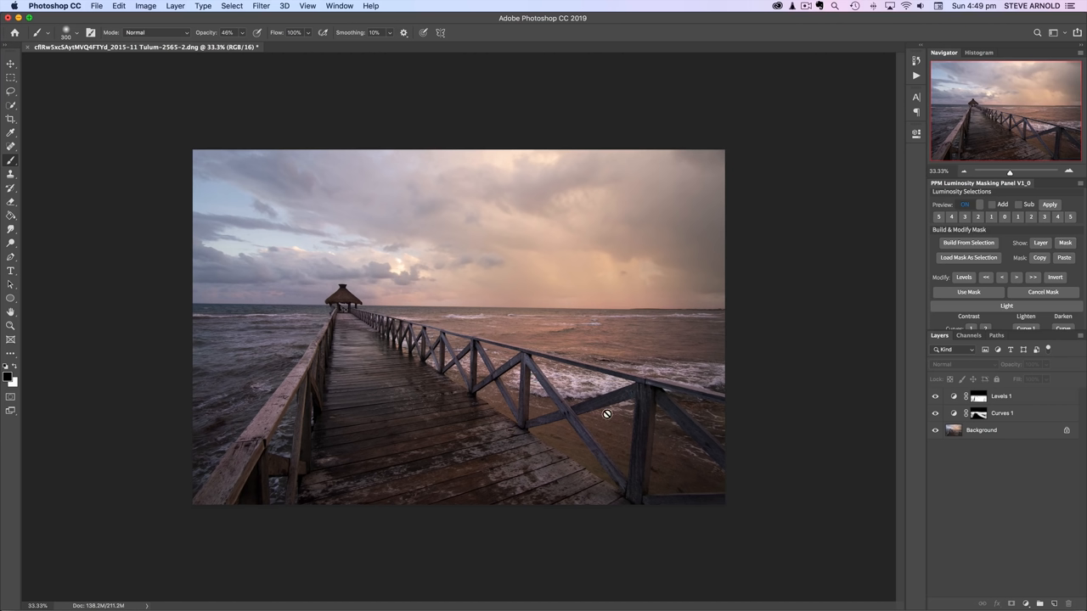
mouse_move(915, 397)
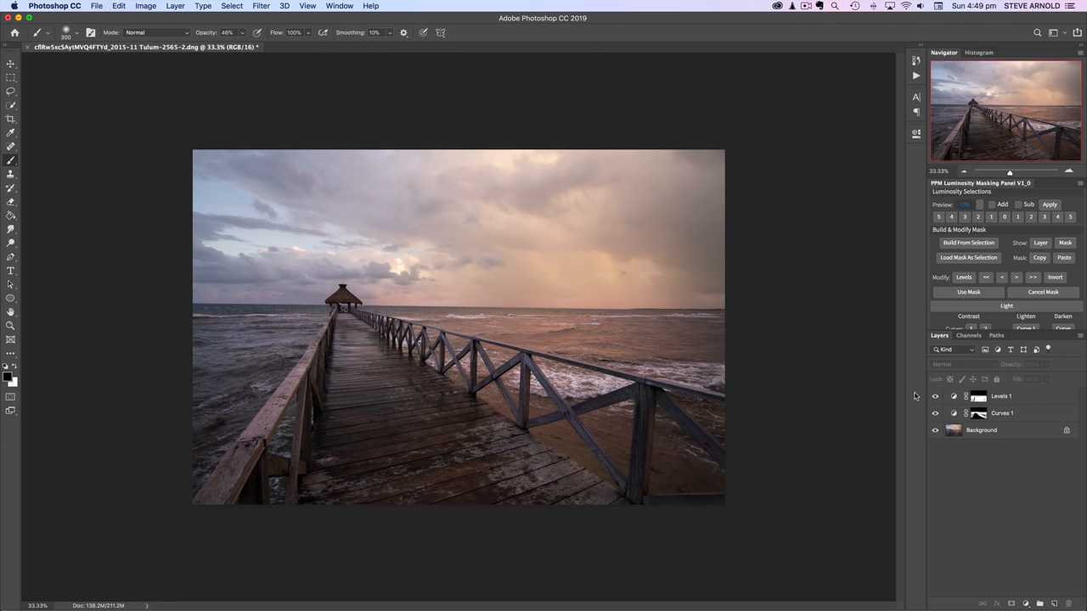
mouse_move(953, 399)
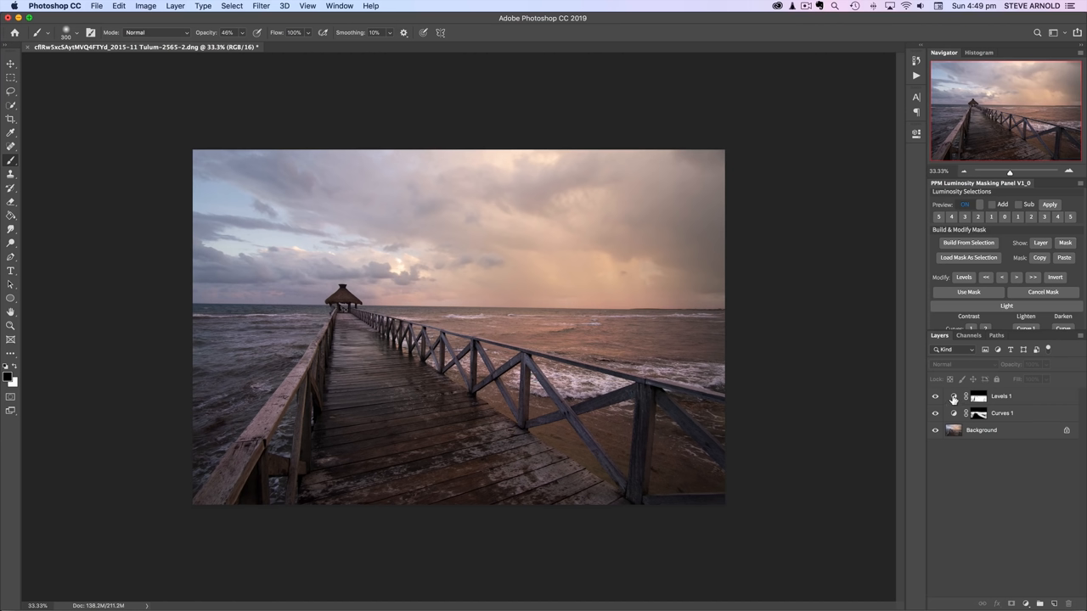
mouse_move(978, 397)
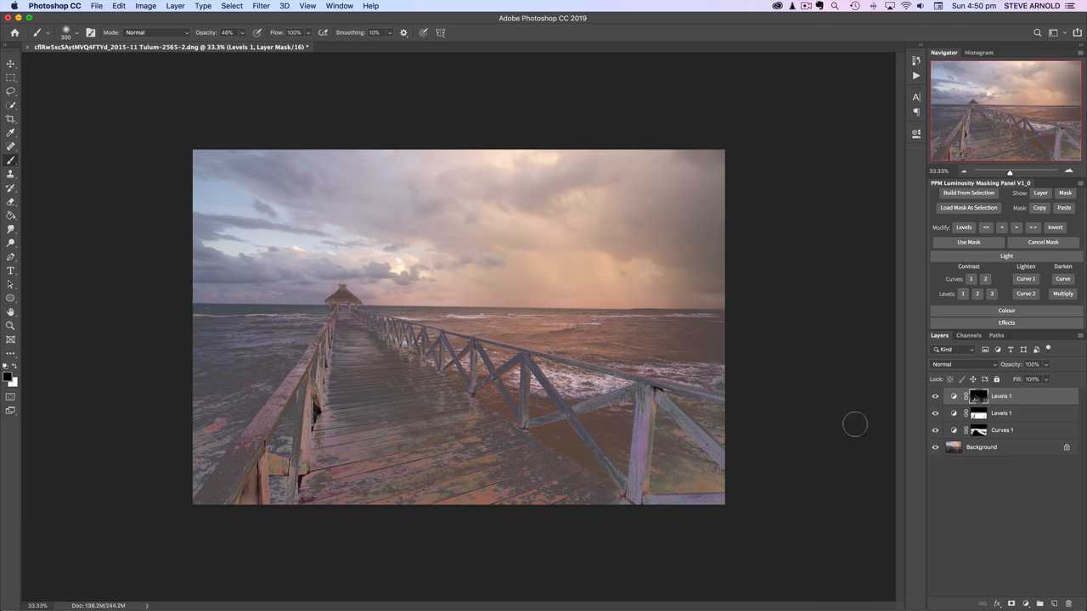
mouse_move(988, 408)
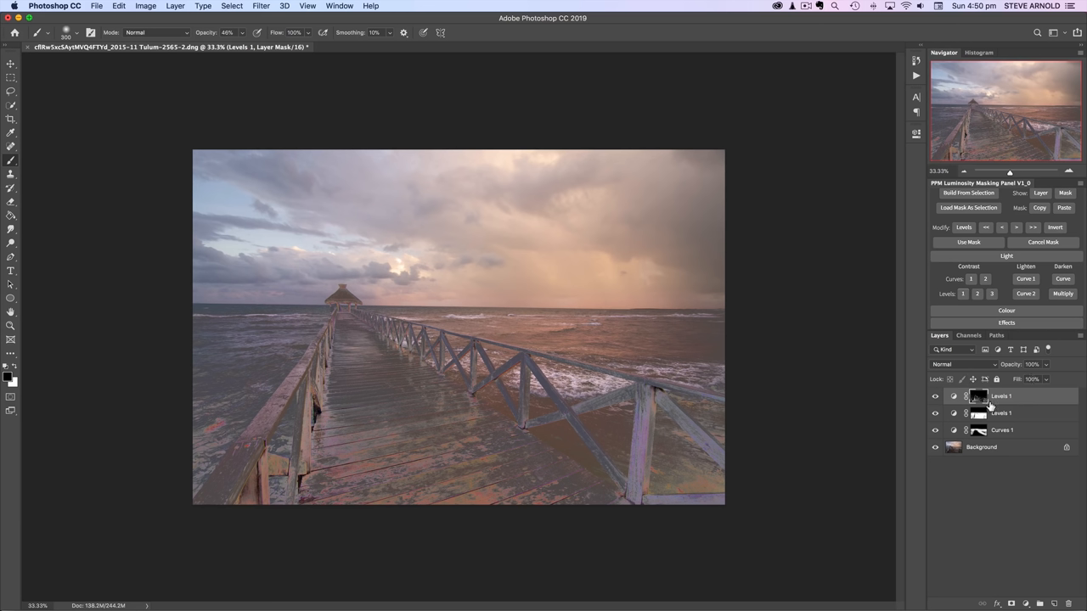
mouse_move(992, 408)
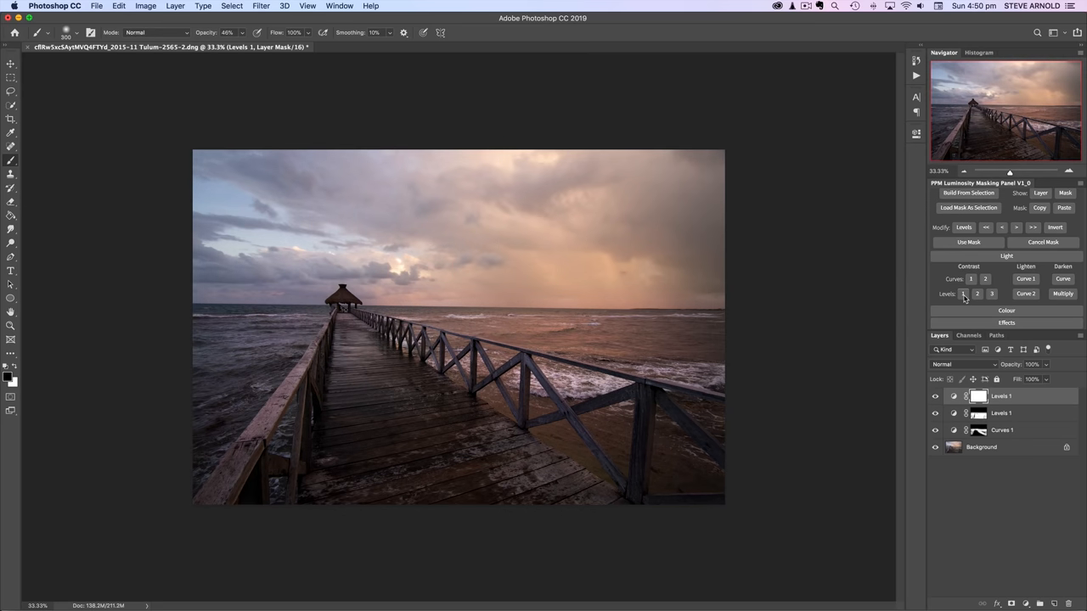
Pull the Levels white and midtone input sliders to brighten the sky and deepen contrast
double_click(979, 397)
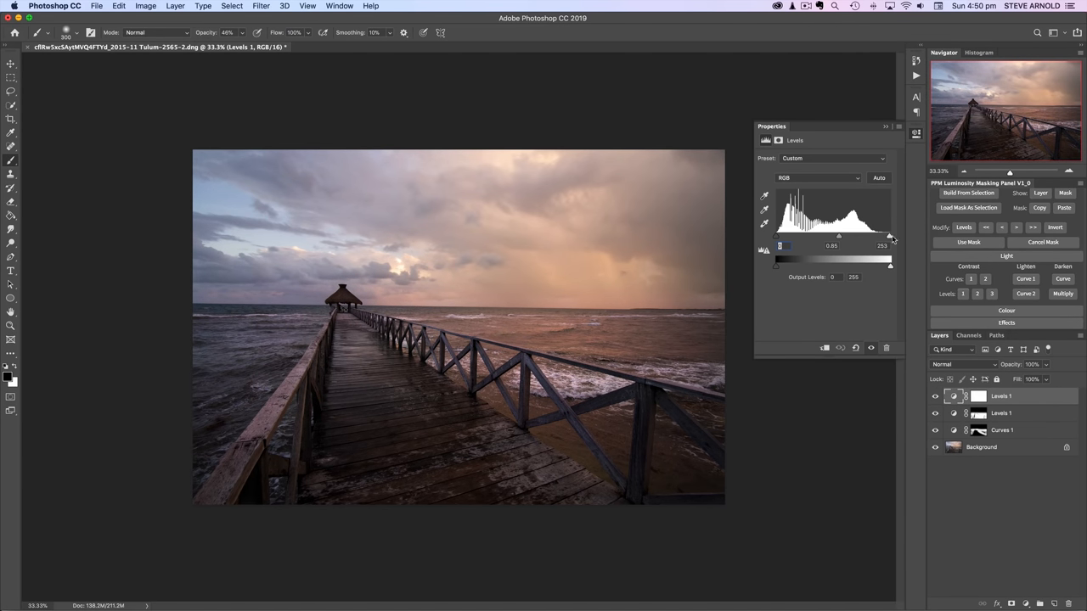
drag(890, 238, 873, 238)
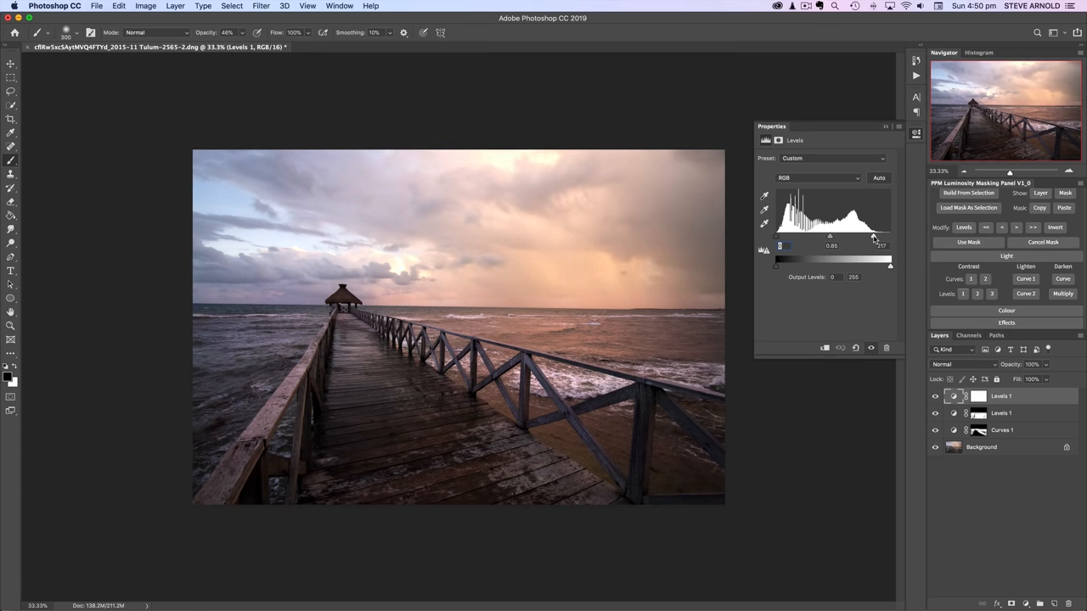
drag(873, 236, 876, 236)
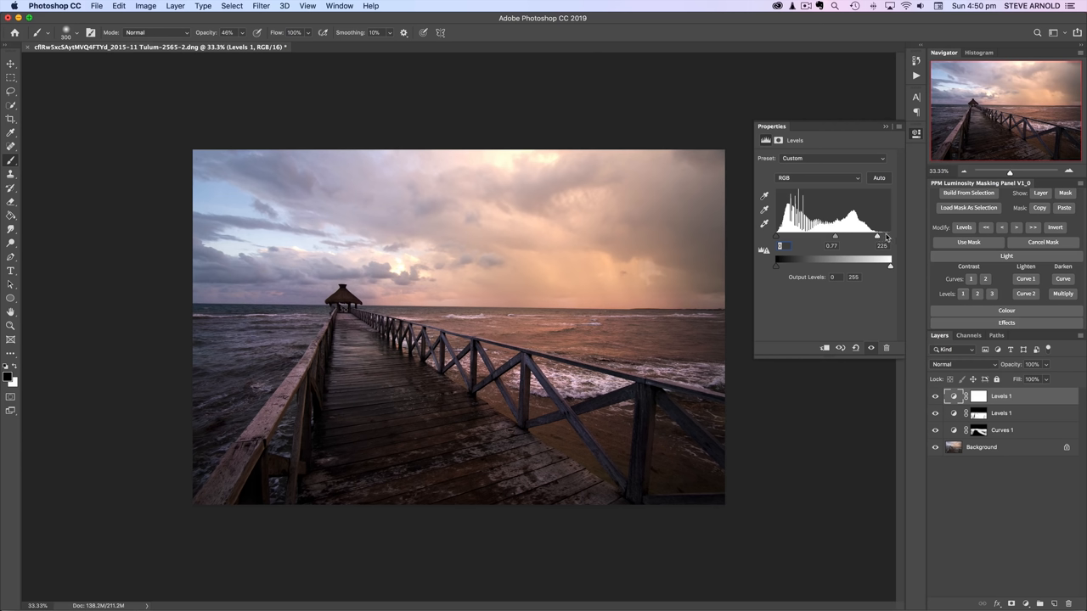
mouse_move(882, 237)
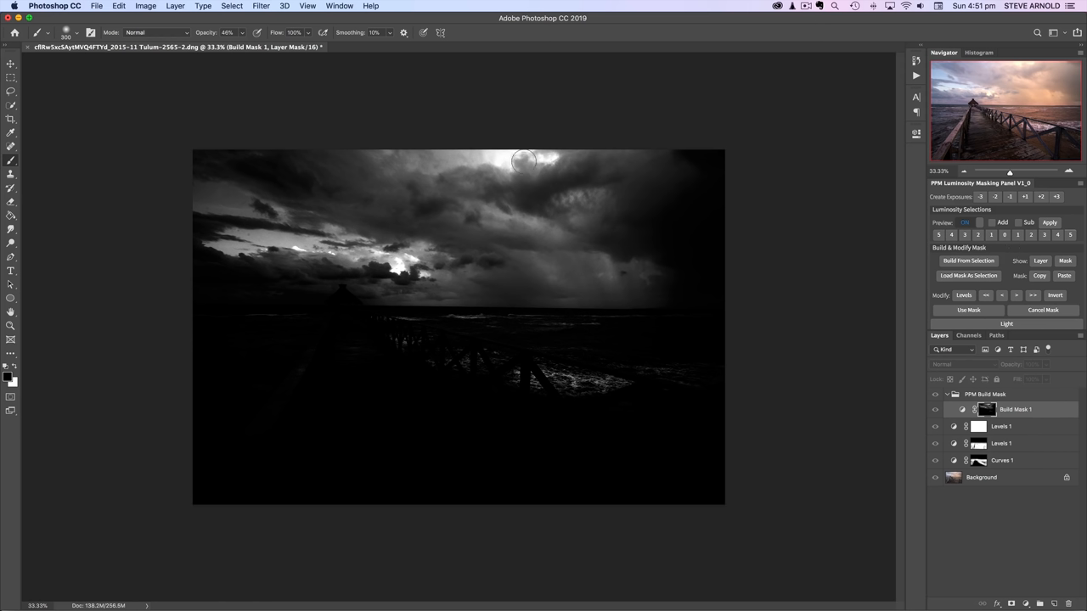
mouse_move(904, 270)
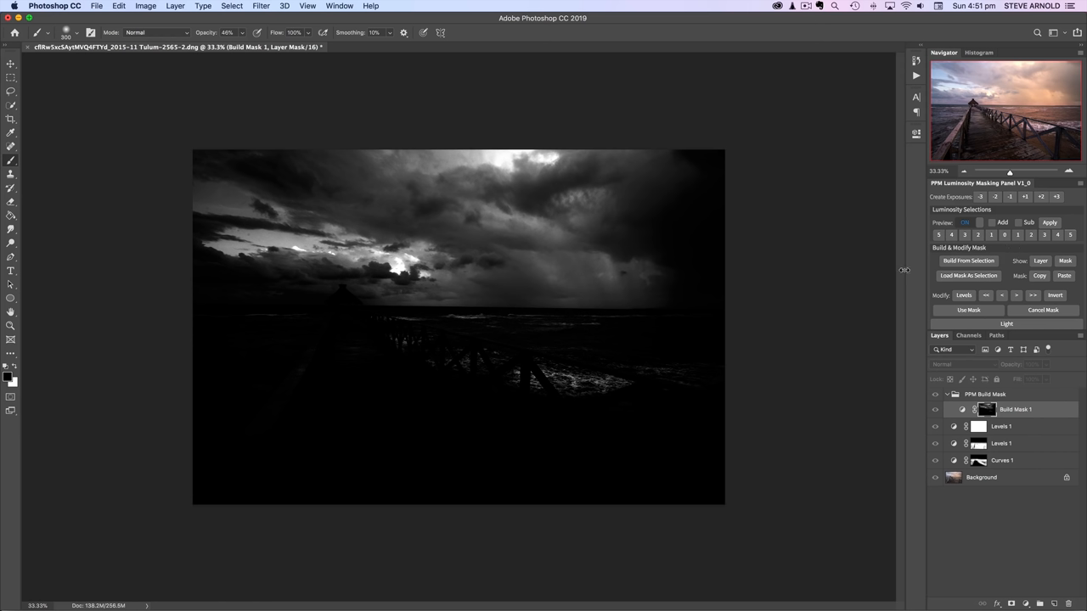
mouse_move(1018, 272)
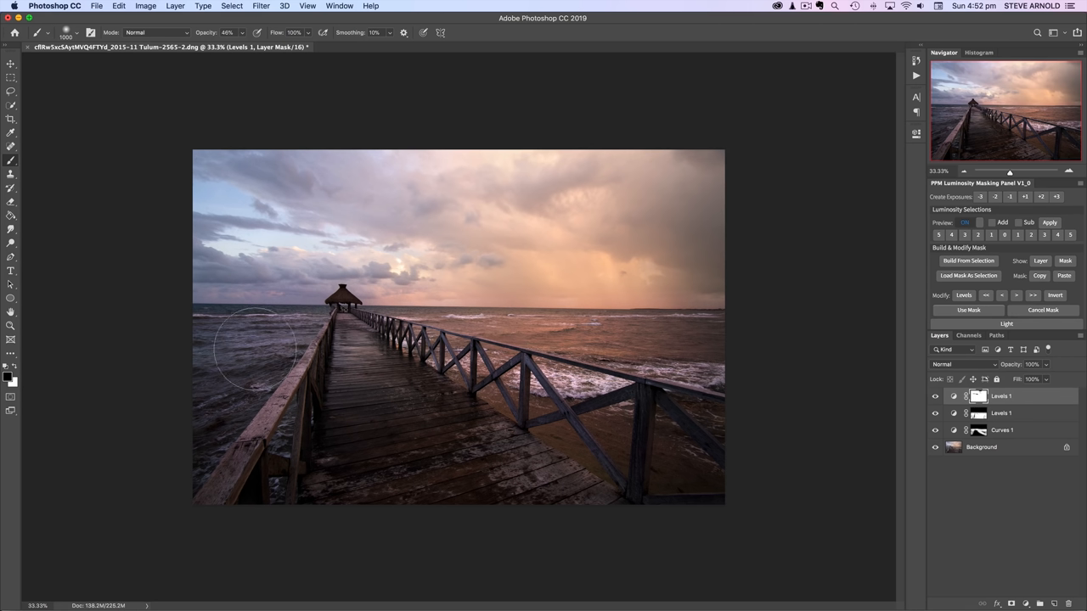
Brush the Levels mask across the sea to the left of the pier
drag(254, 348, 620, 365)
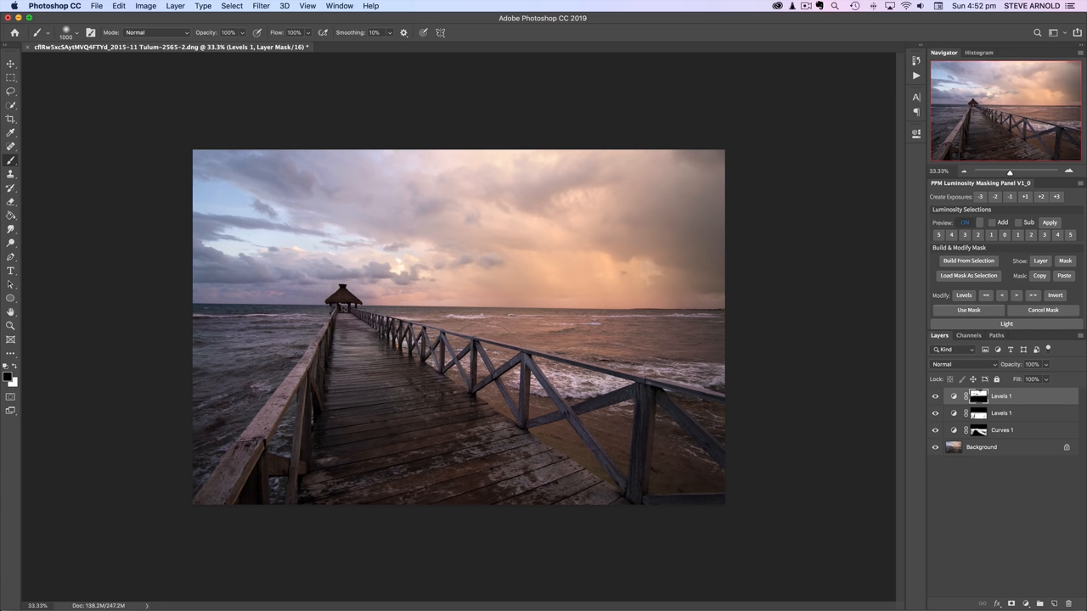
mouse_move(710, 350)
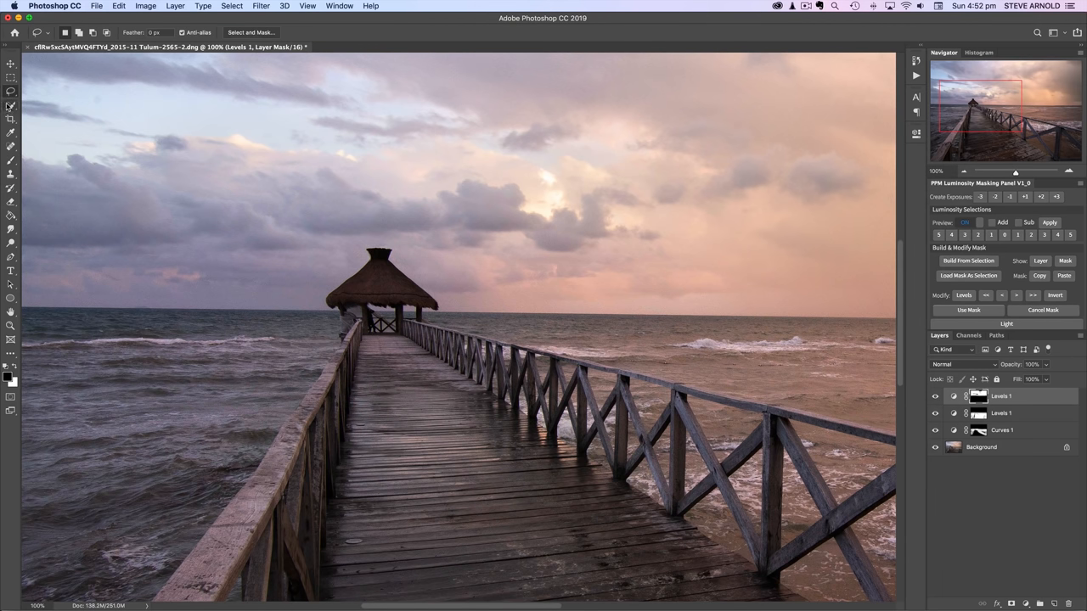
click(10, 105)
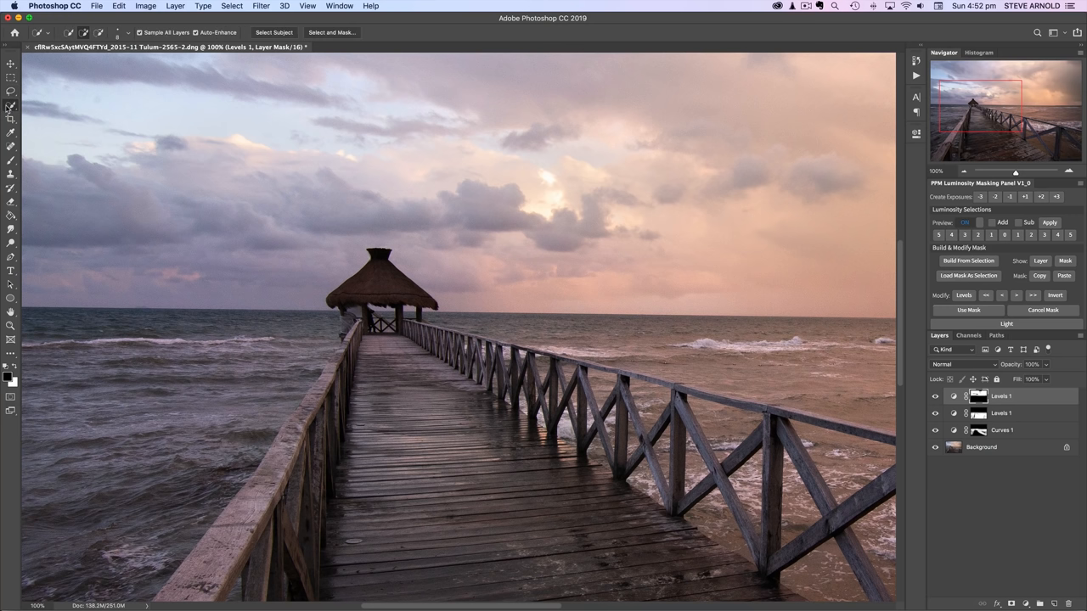
click(10, 106)
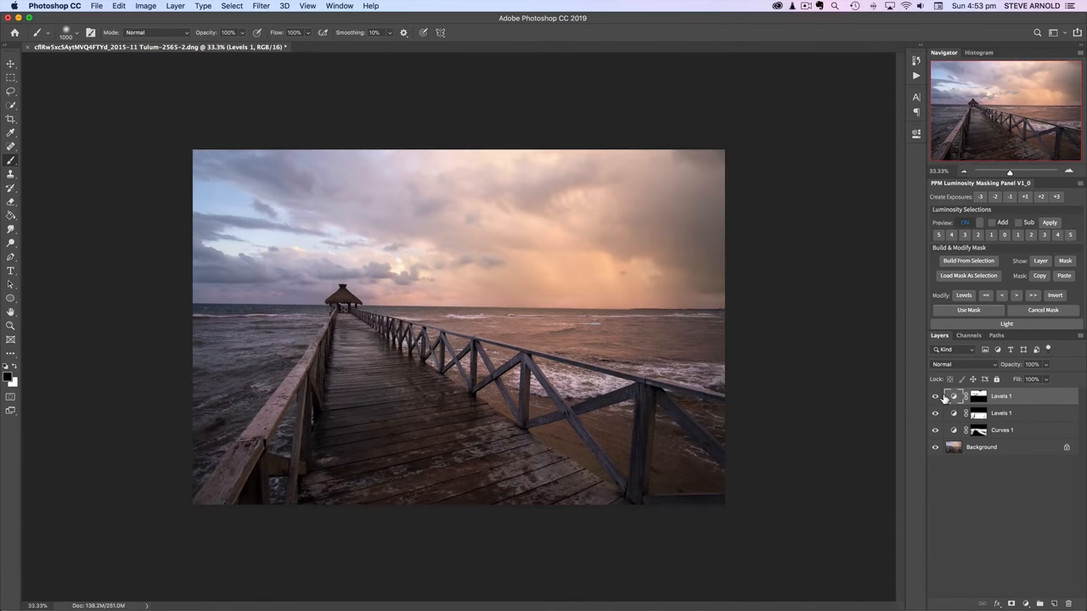
click(936, 397)
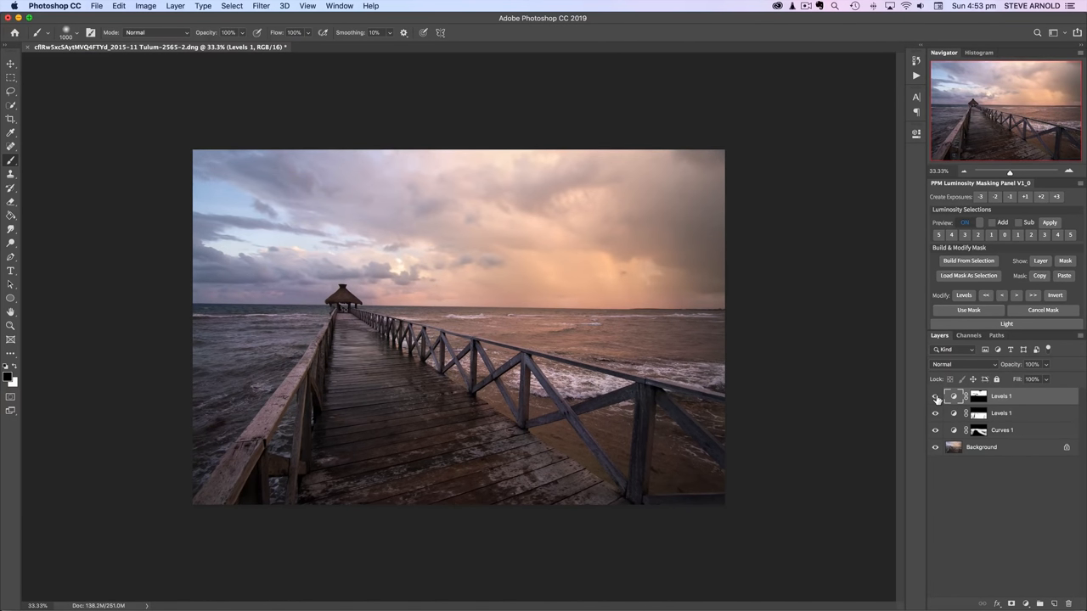
click(935, 397)
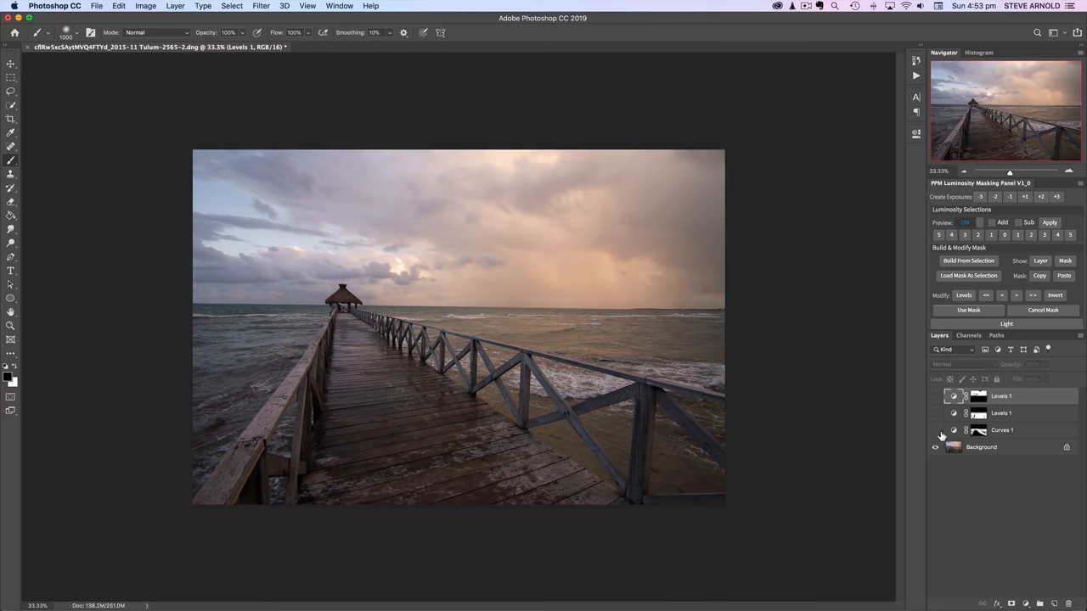
mouse_move(934, 449)
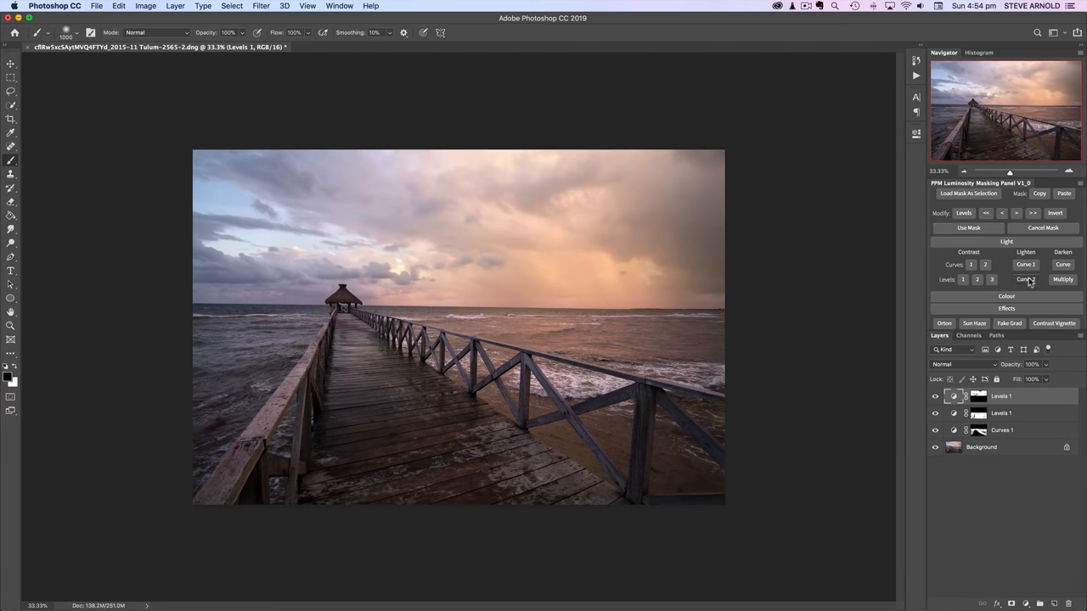
Add Lighten Curve 2 from the PPM panel and invert its mask to all black
click(1026, 278)
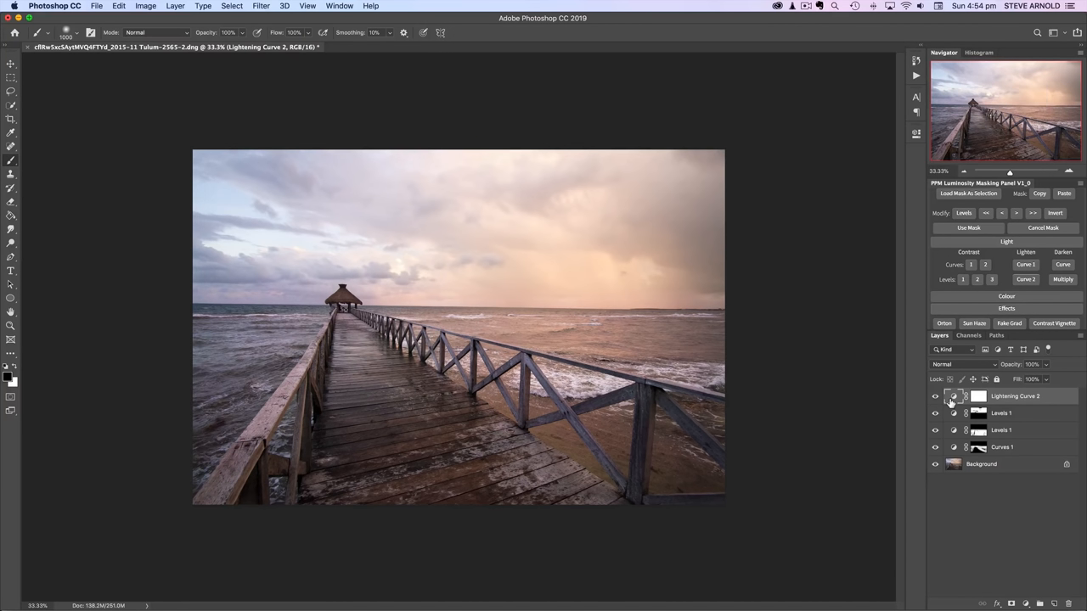
click(978, 395)
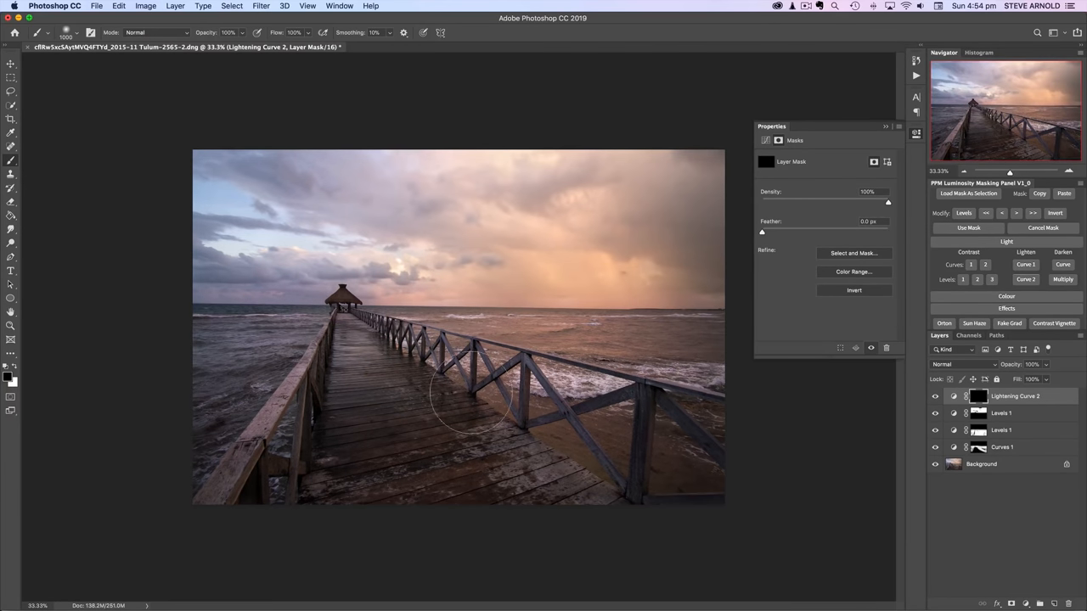
mouse_move(370, 360)
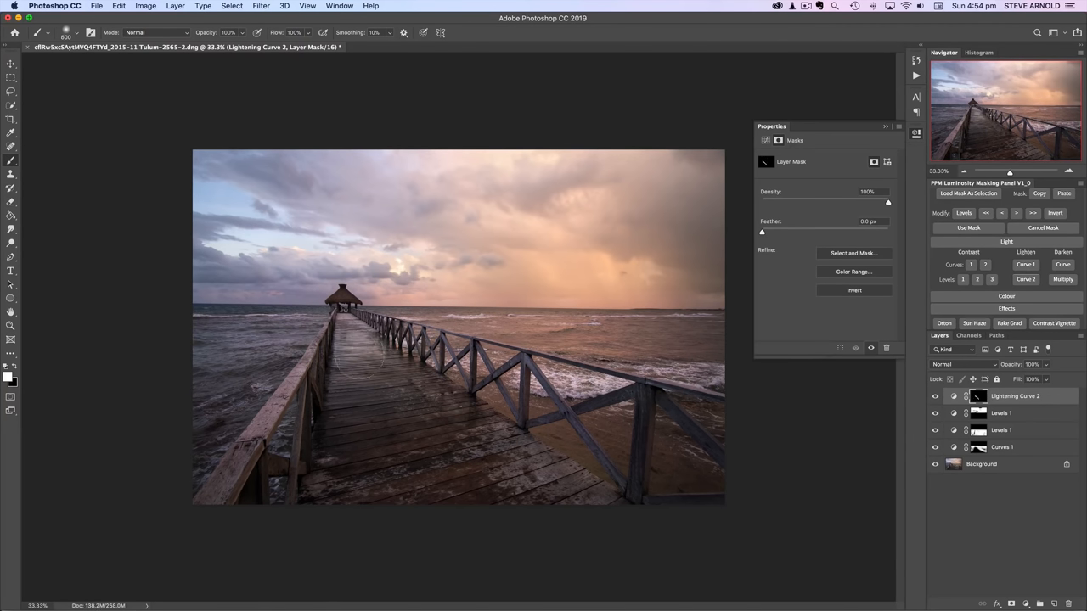
Paint white on the Lightening Curve 2 mask over the pier deck and railings, then add a masked Levels layer
drag(339, 374, 438, 416)
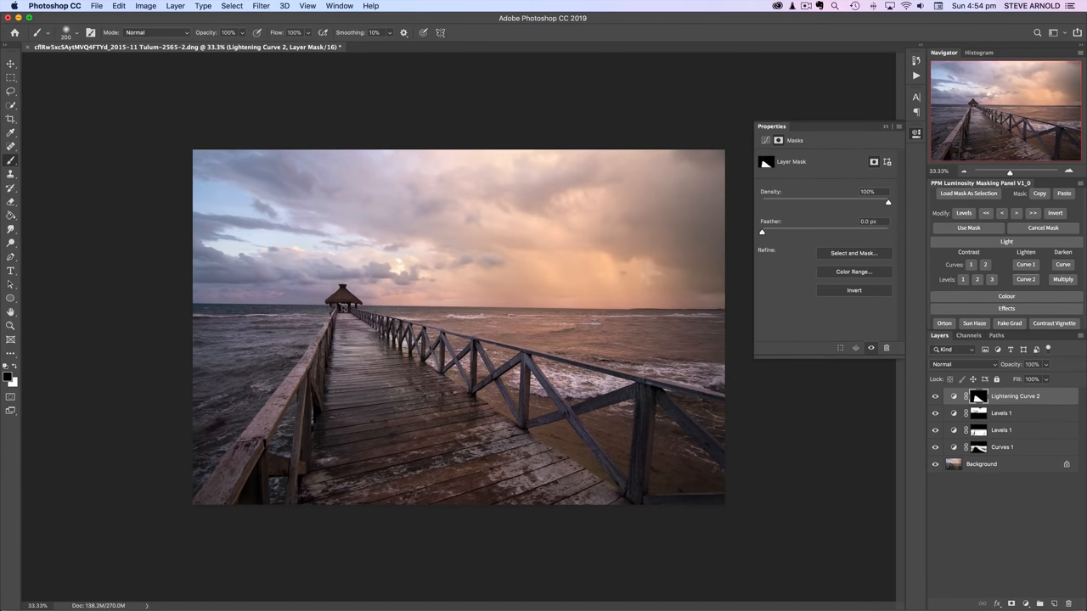
click(934, 397)
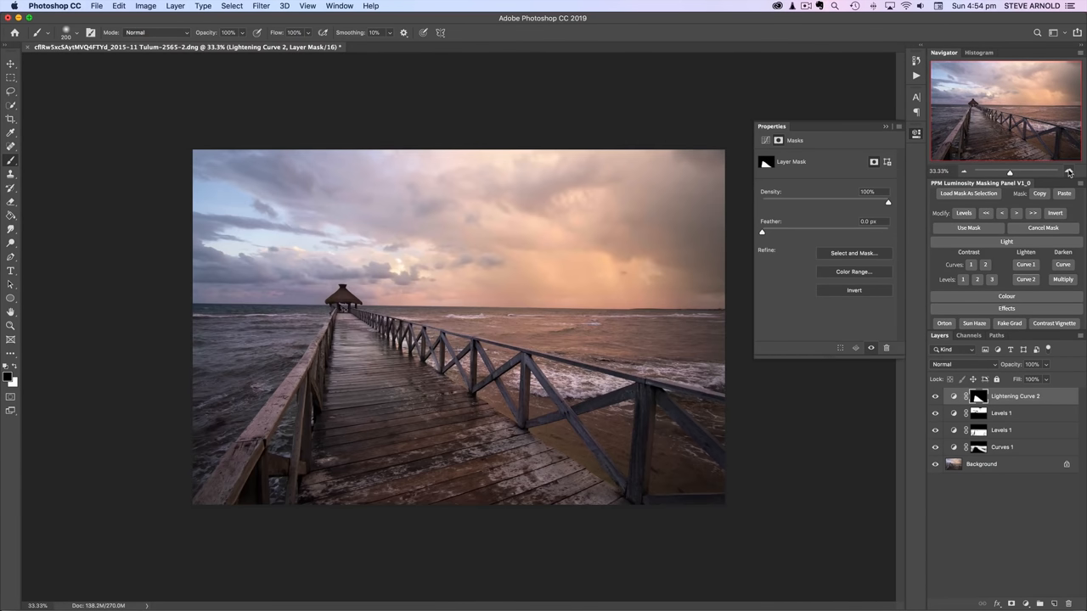
mouse_move(1070, 172)
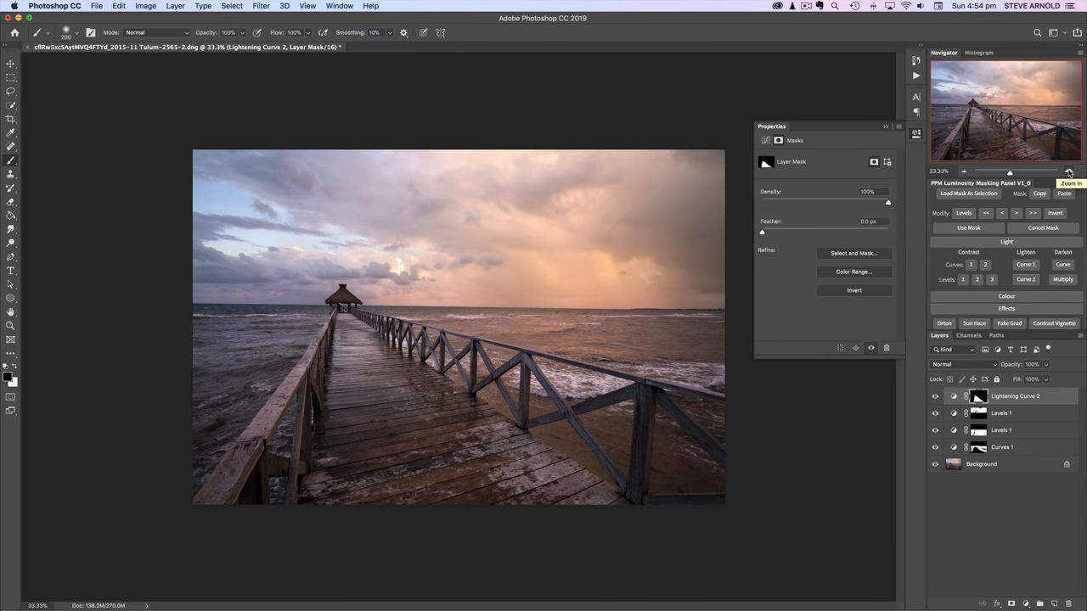
click(1070, 171)
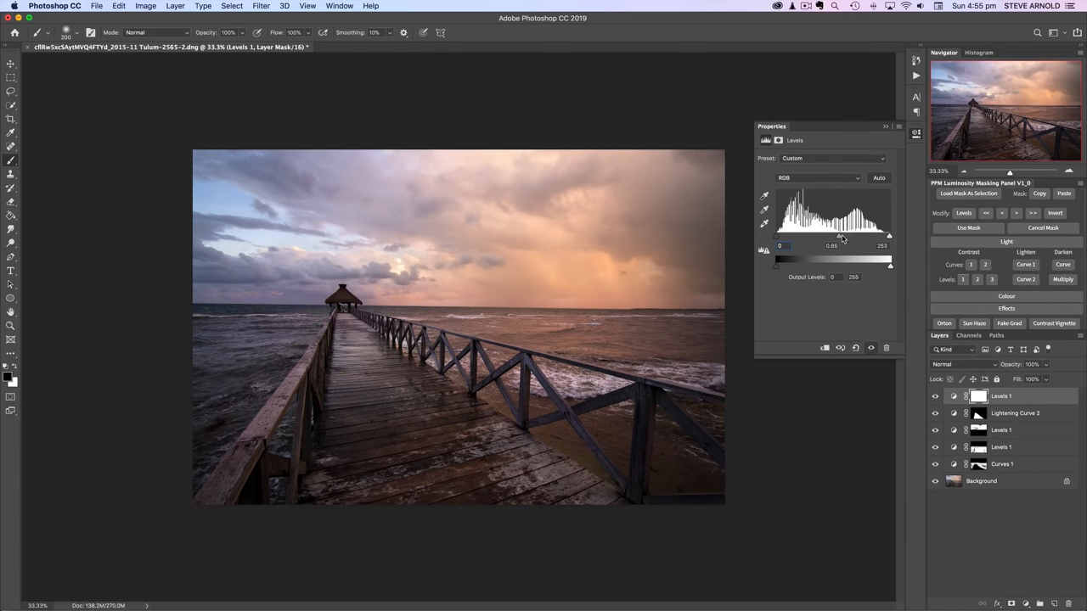
Drag the new Levels input sliders for brightness and contrast, then invert its mask to black
drag(841, 236, 839, 236)
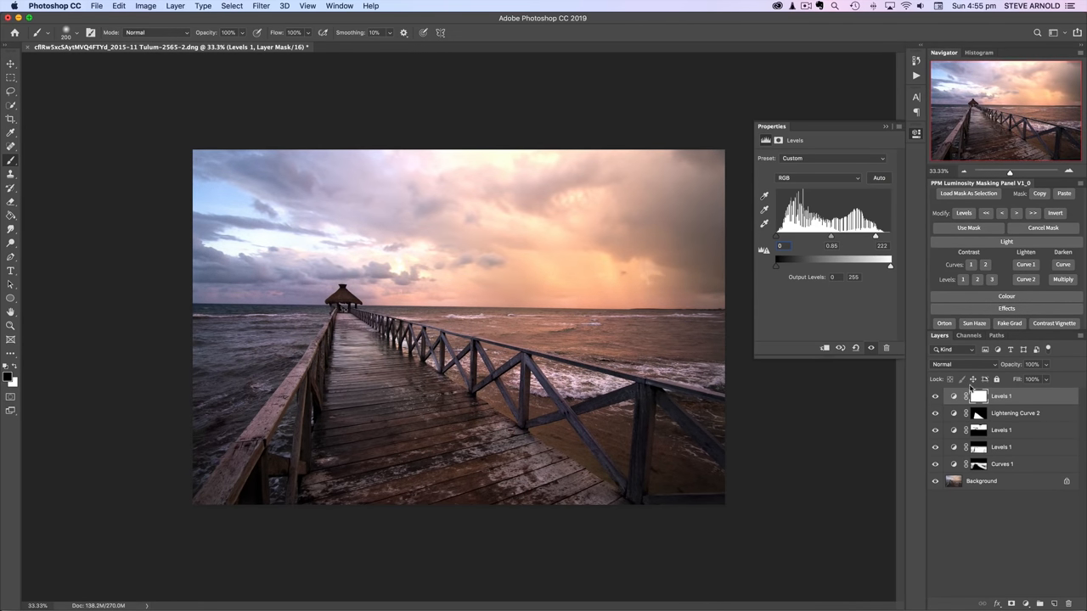
click(978, 398)
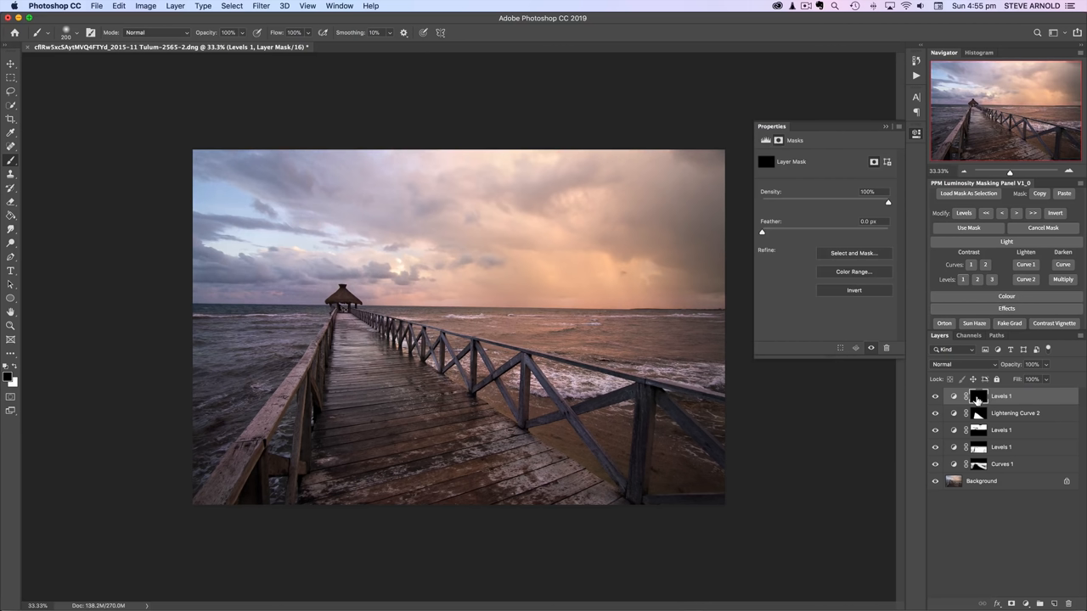
Paint the Levels 1 mask on the pier and return to the layer mask thumbnail
click(688, 356)
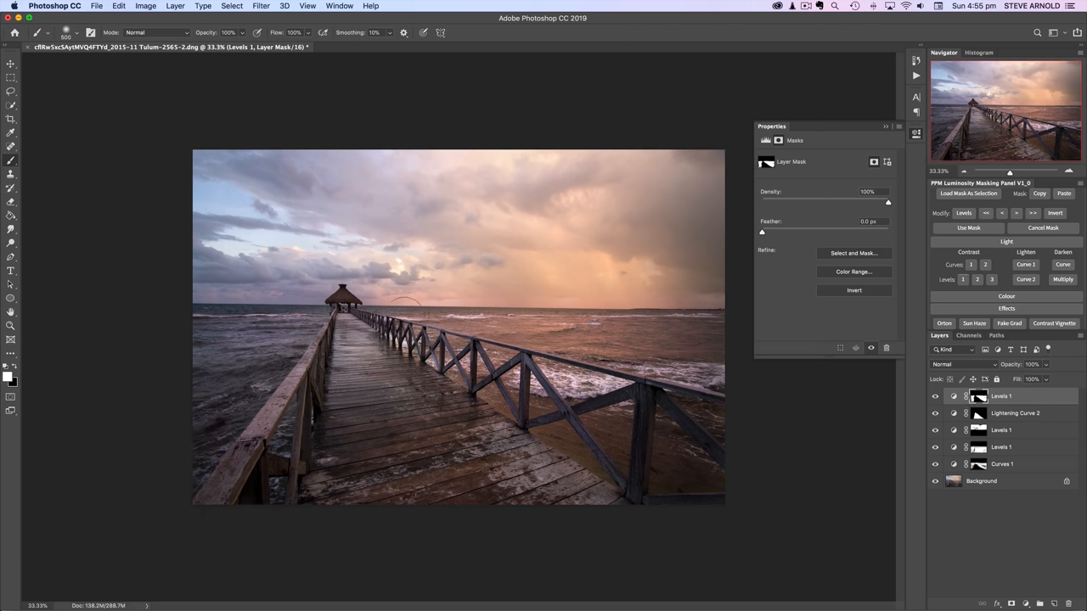
mouse_move(828, 479)
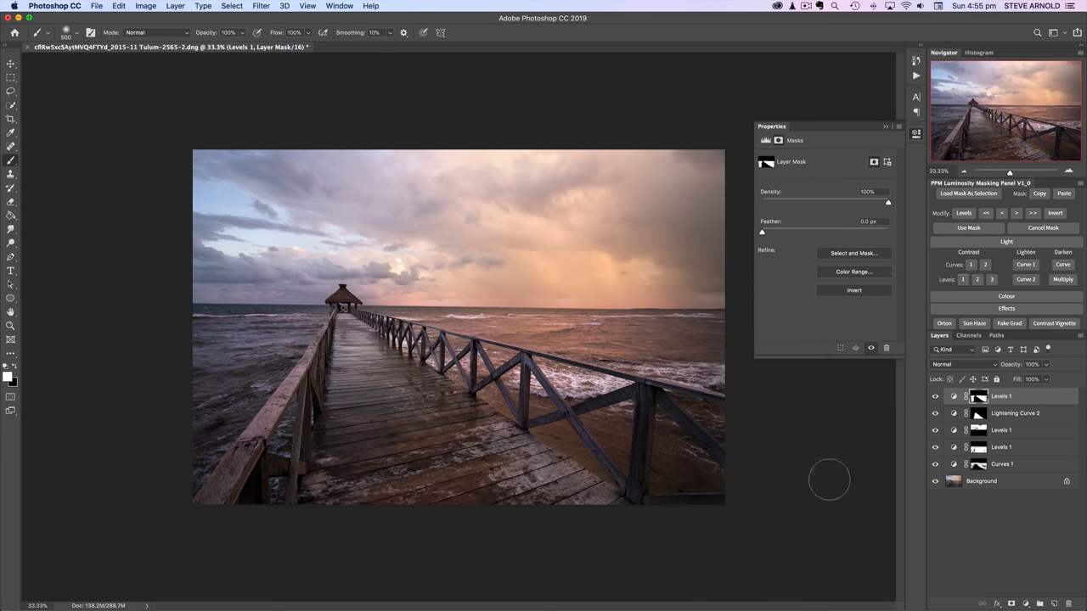
click(936, 397)
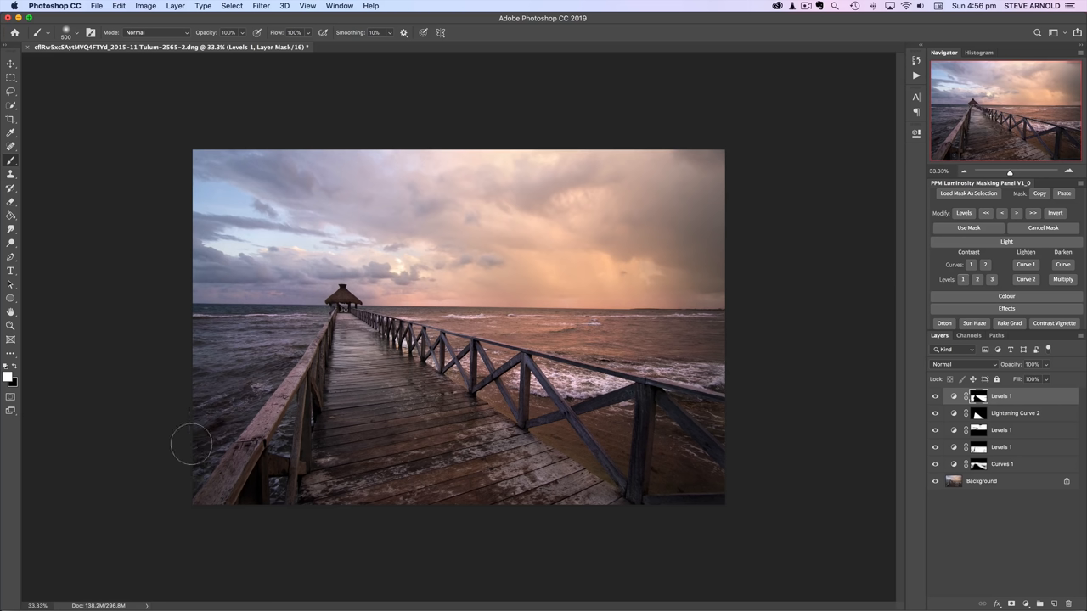
mouse_move(707, 387)
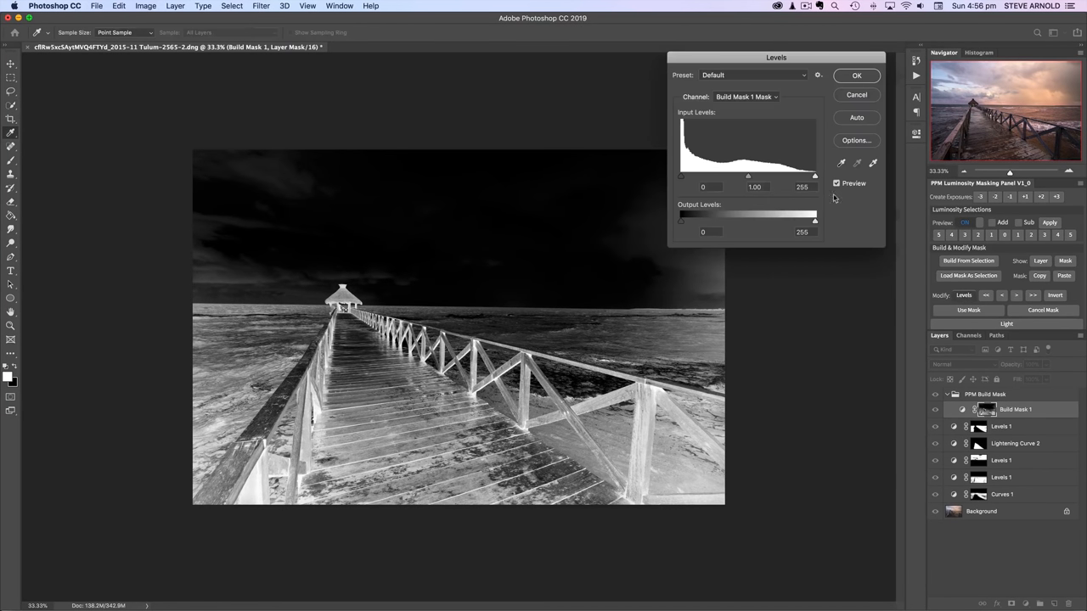
Raise the build mask's white input to 244, accept it and apply it as the Levels 1 mask
drag(747, 175, 761, 175)
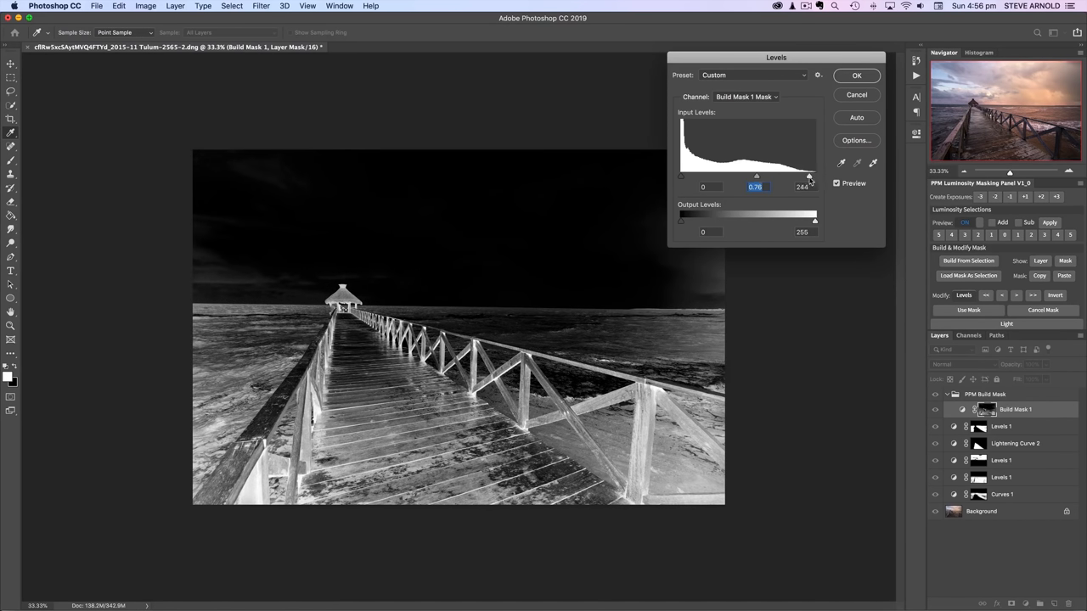
click(802, 187)
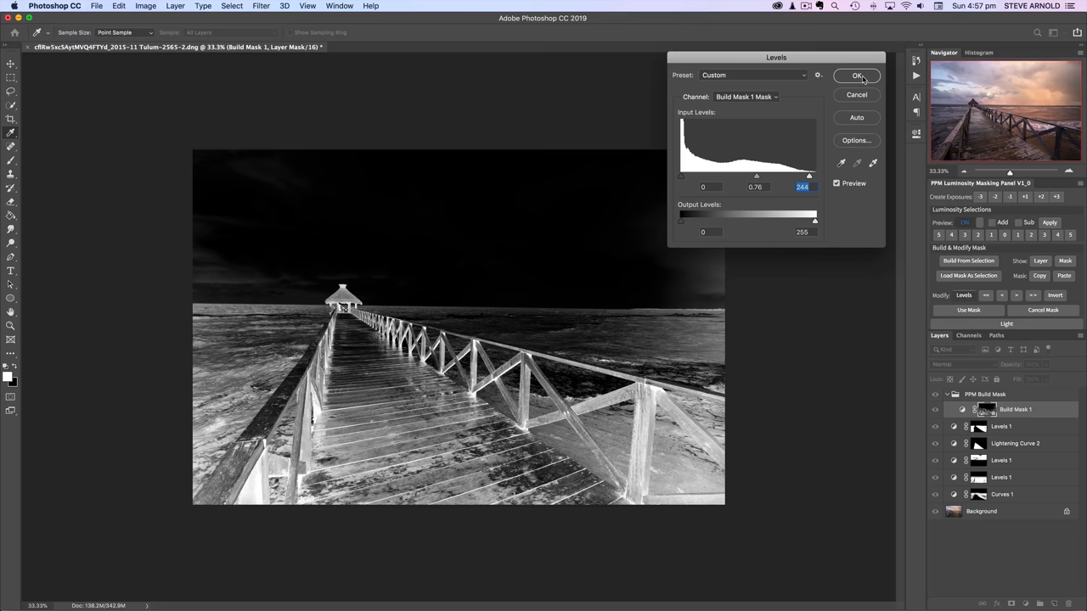
click(856, 75)
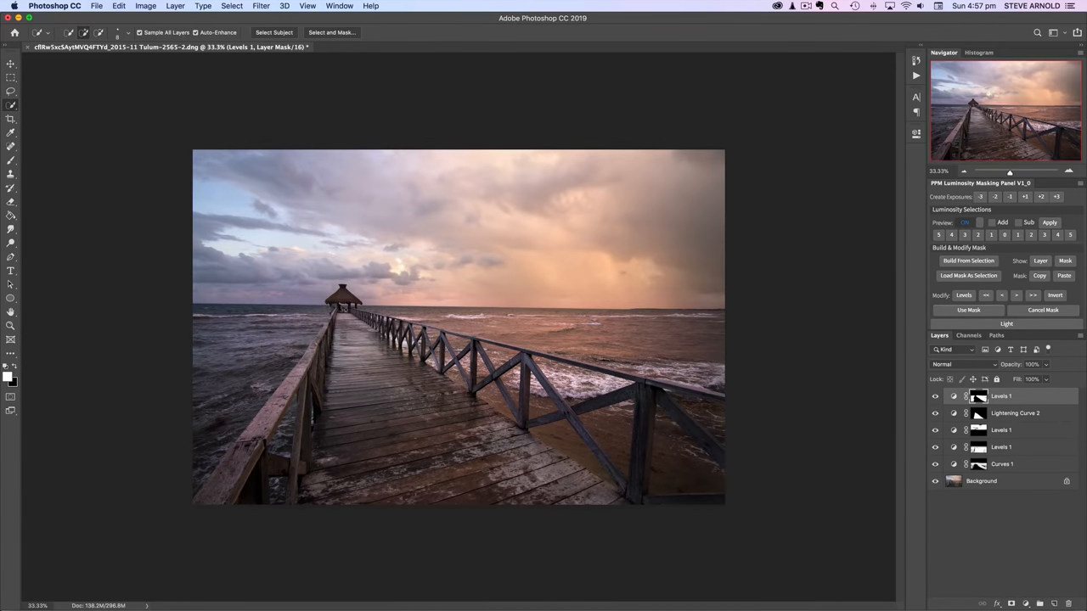
Brush the top Levels 1 mask to hold back brightening on the foreground railings
click(10, 105)
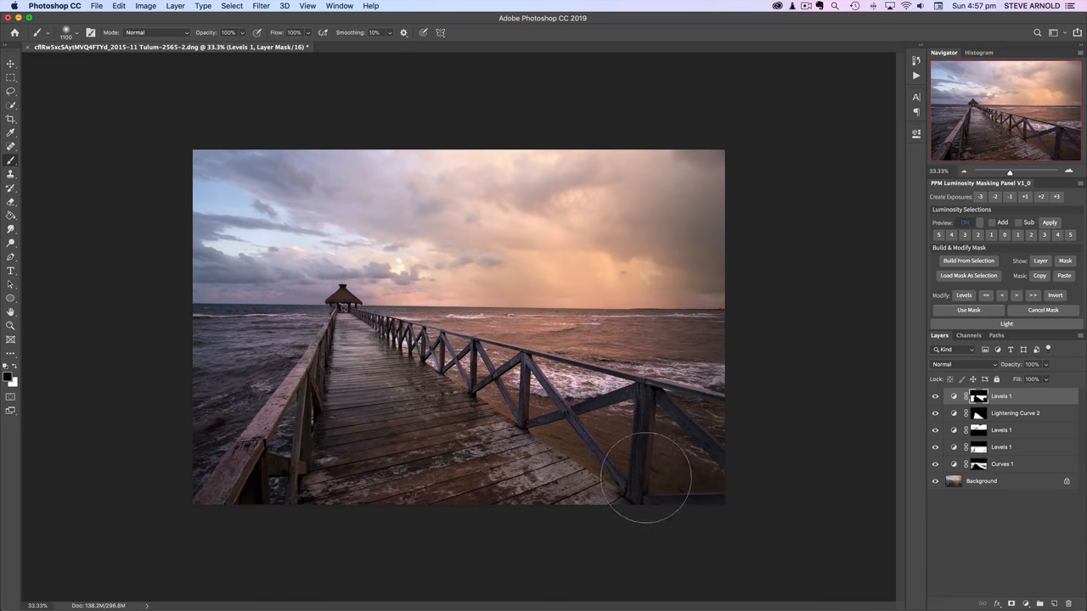
mouse_move(255, 476)
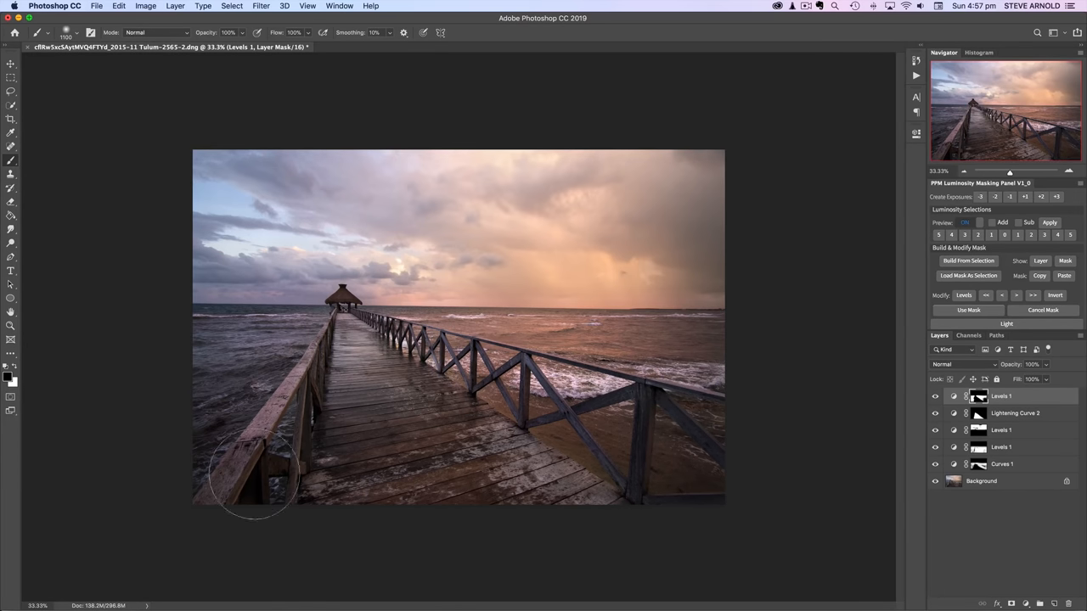
mouse_move(204, 475)
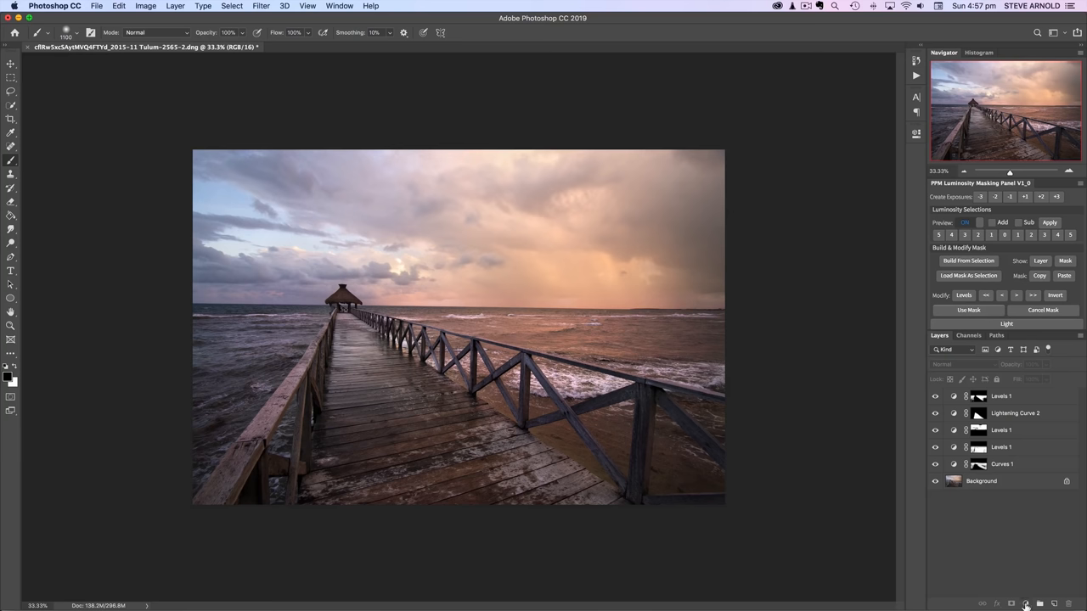
mouse_move(999, 305)
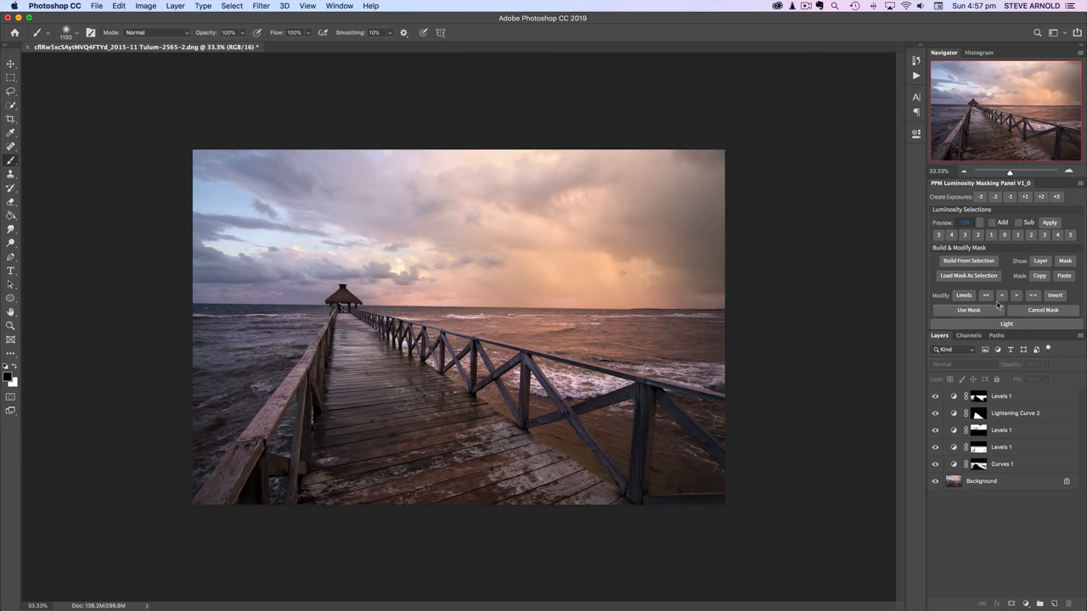
click(1005, 322)
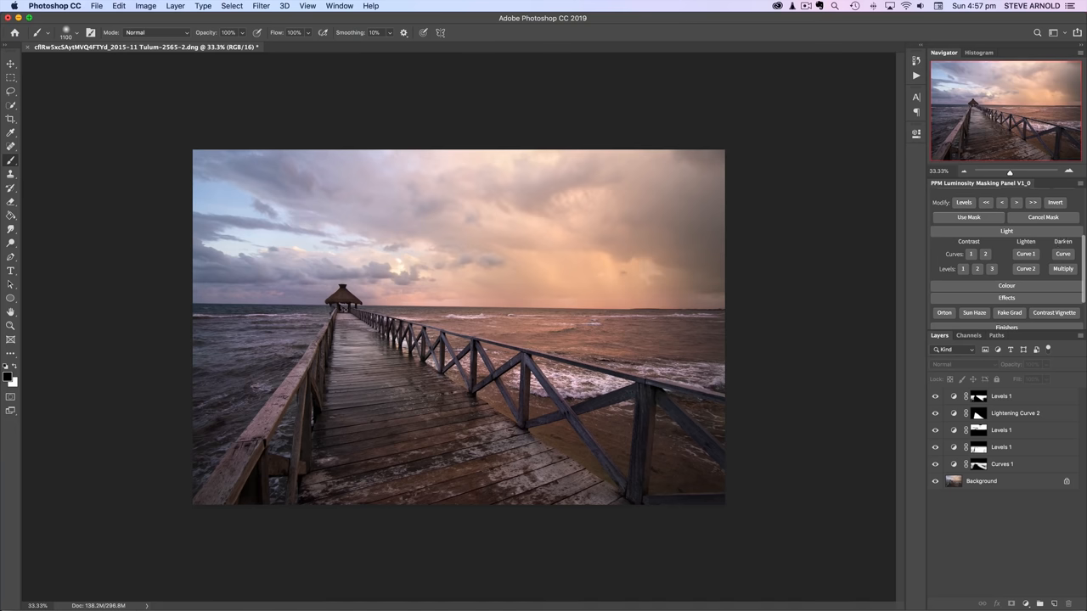
Add a Multiply 1 darkening layer from the Light section and target its mask thumbnail
click(1063, 268)
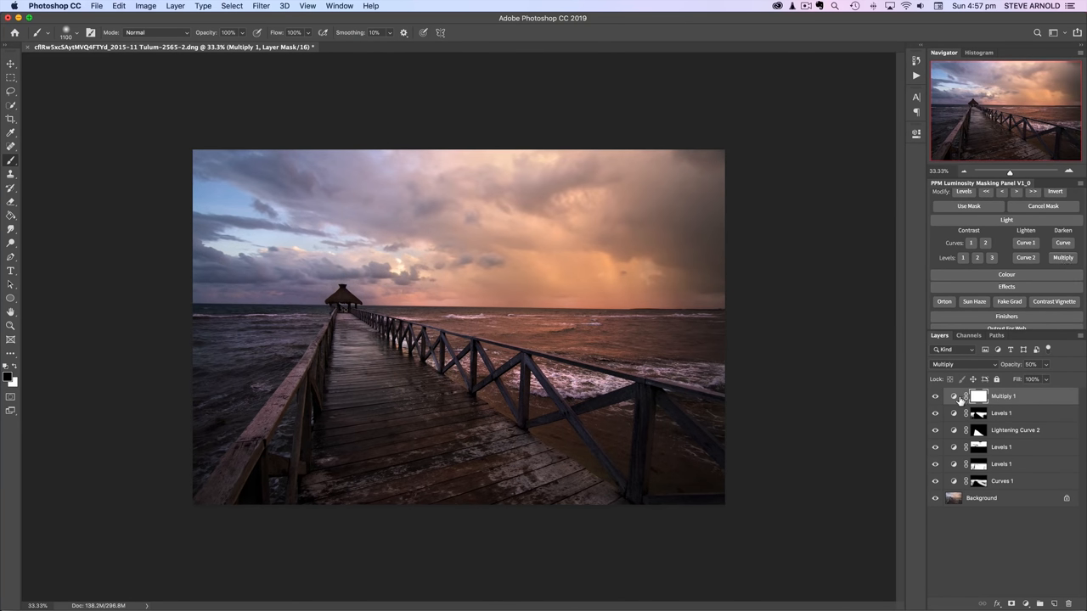
click(978, 398)
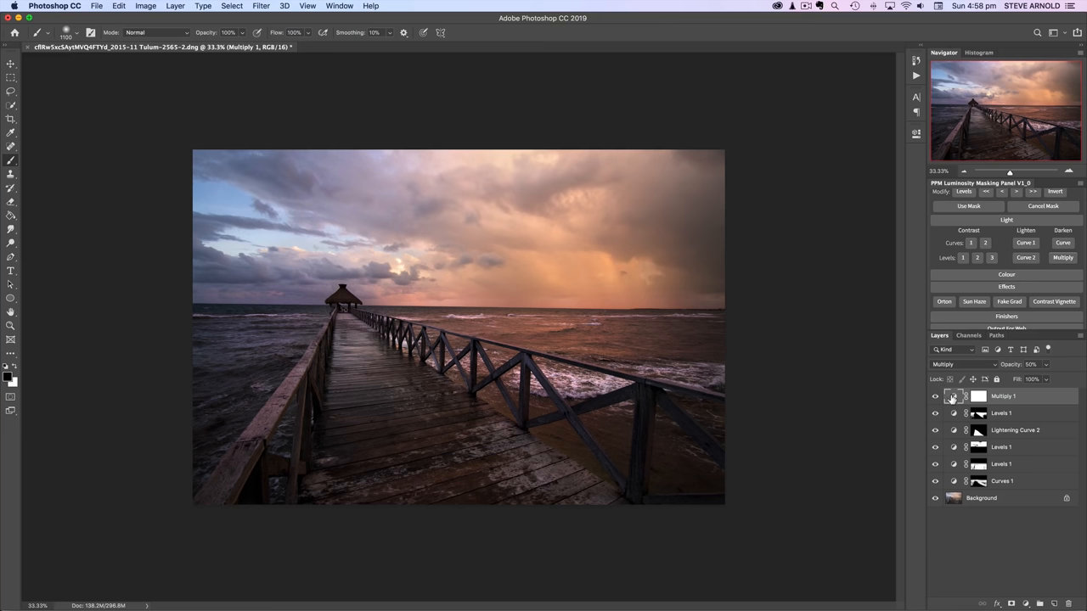
mouse_move(978, 398)
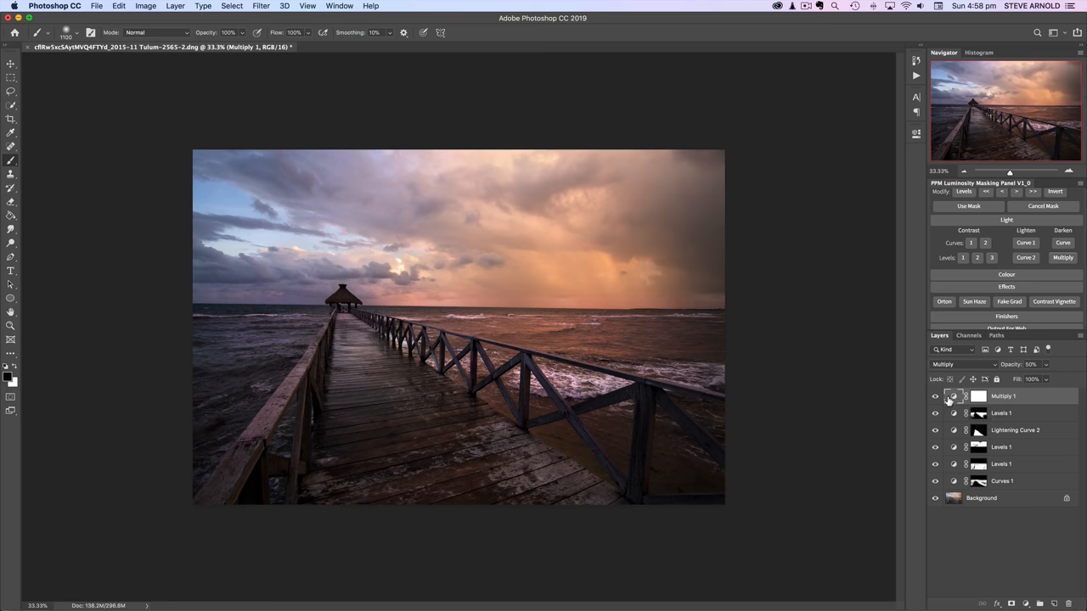
click(936, 397)
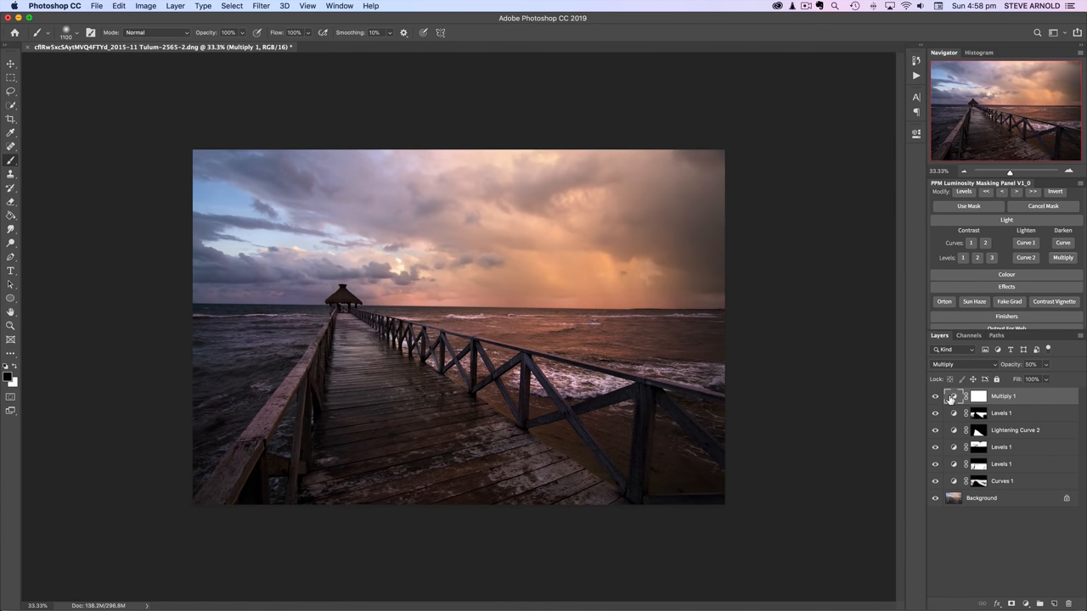
click(978, 397)
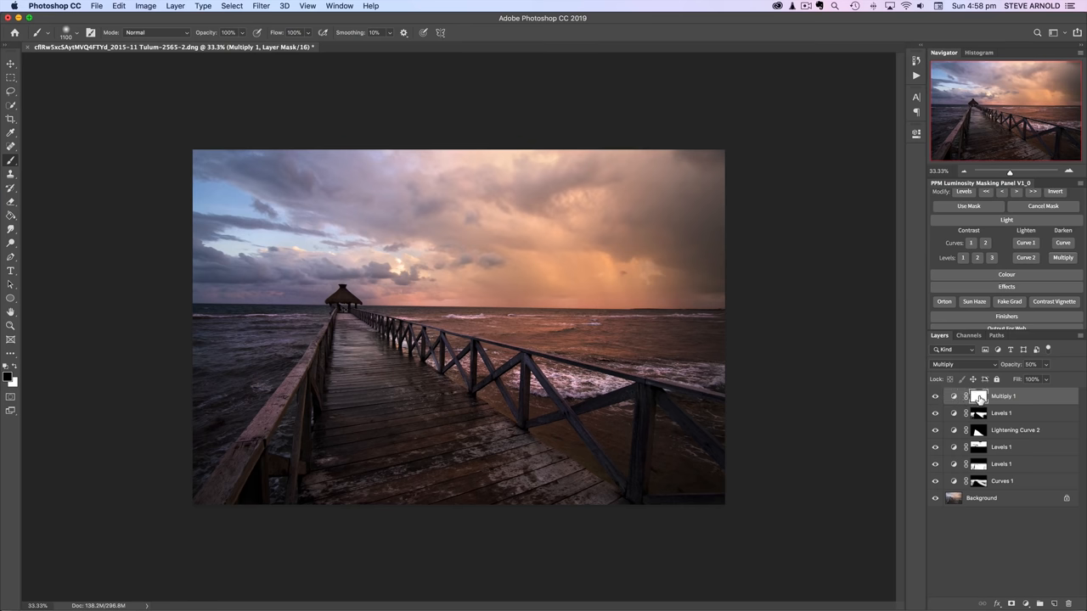
mouse_move(978, 397)
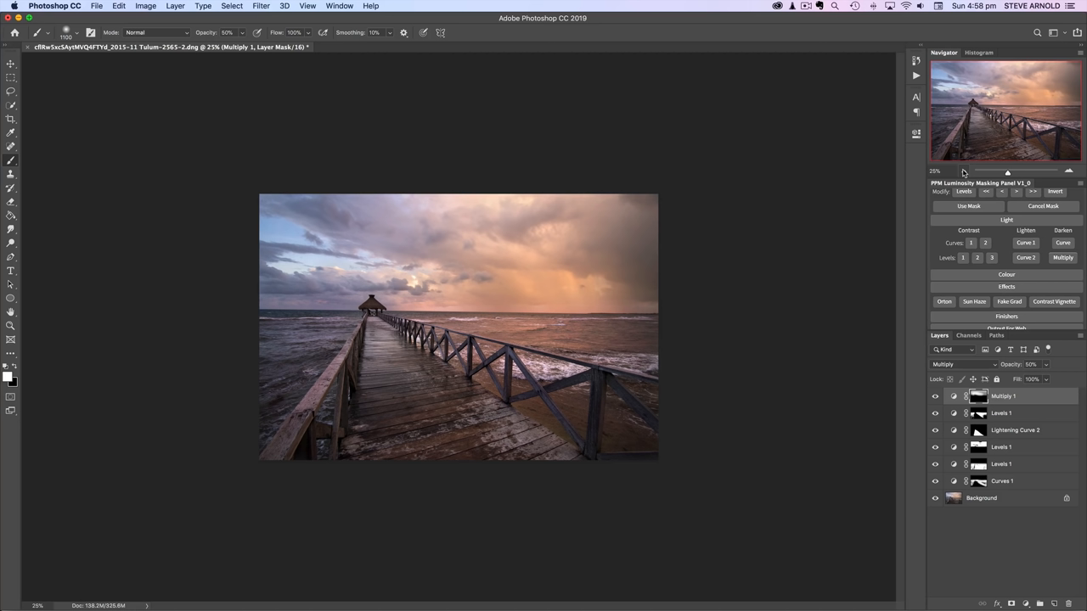
mouse_move(999, 375)
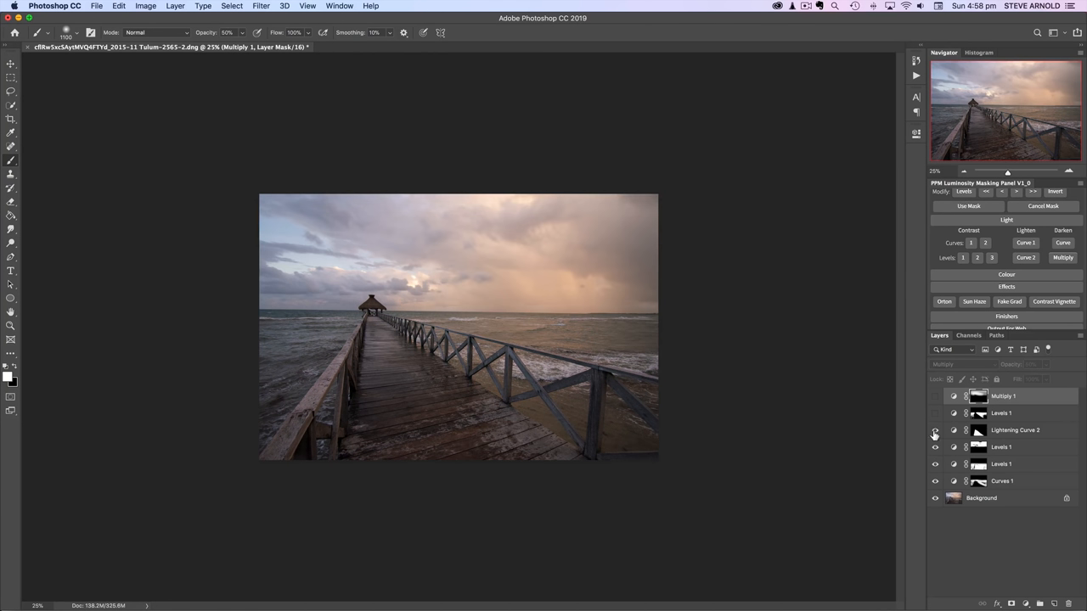
click(934, 397)
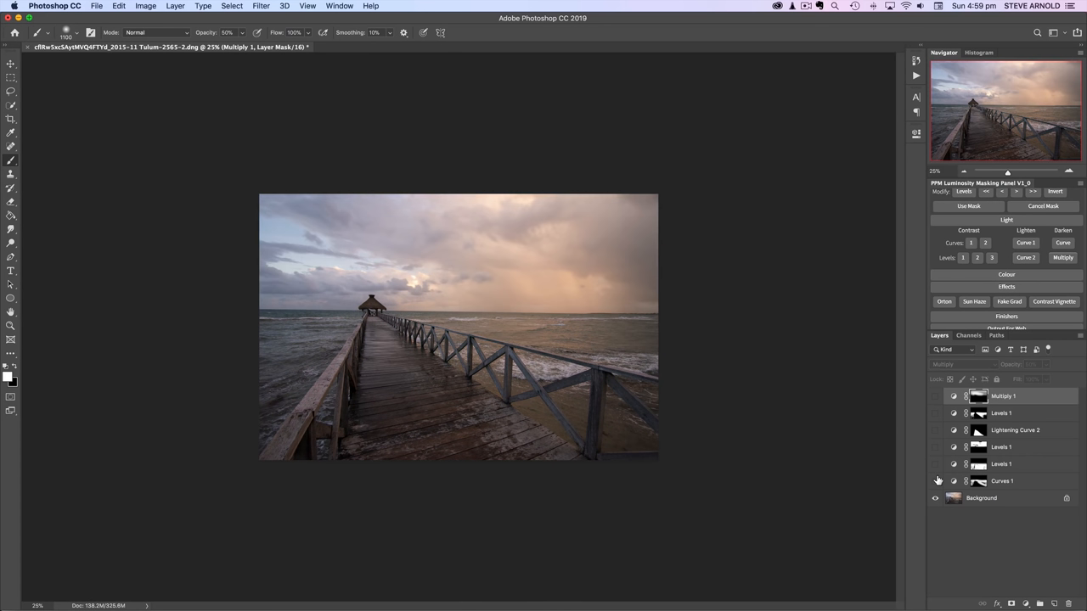
click(936, 397)
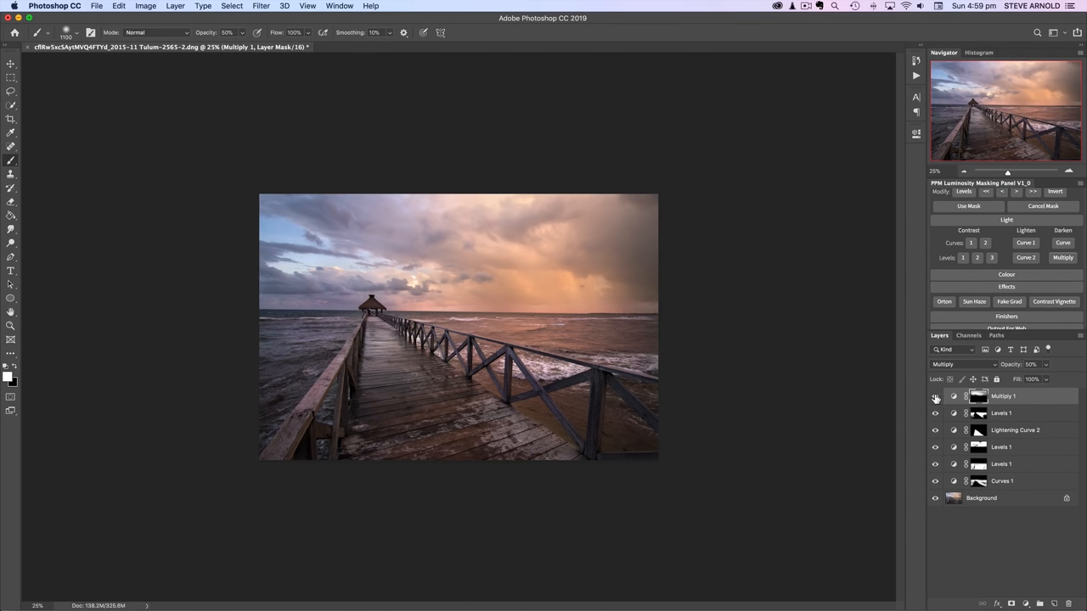
click(936, 398)
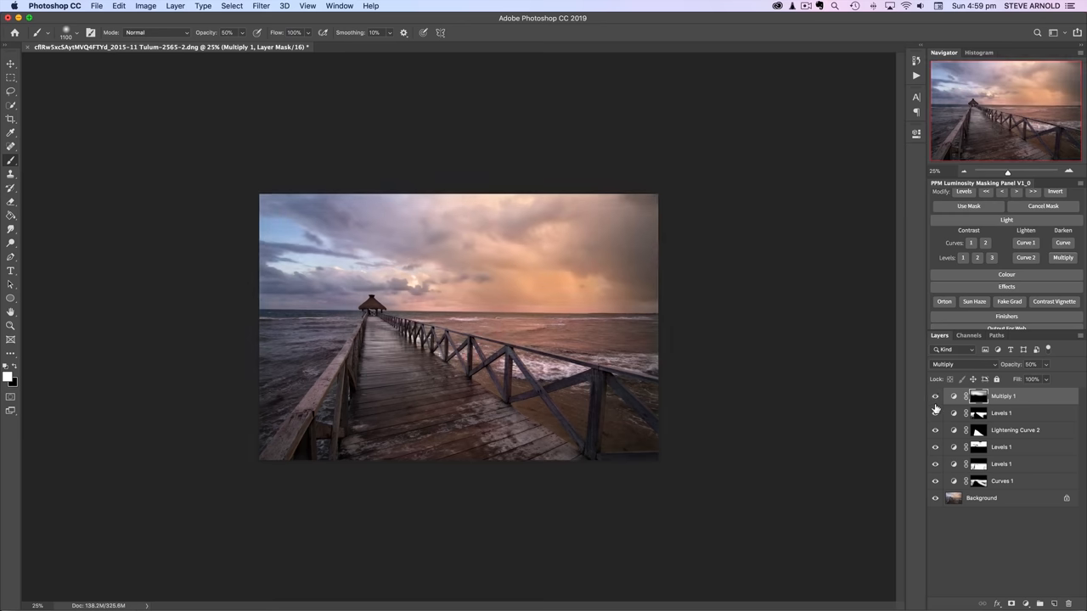
click(935, 398)
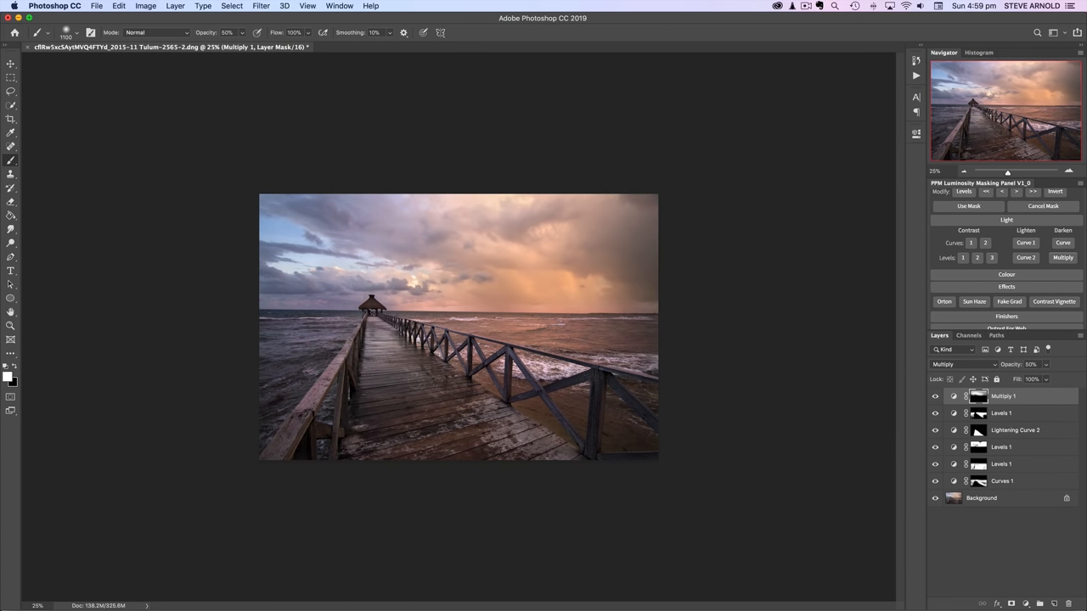
mouse_move(936, 416)
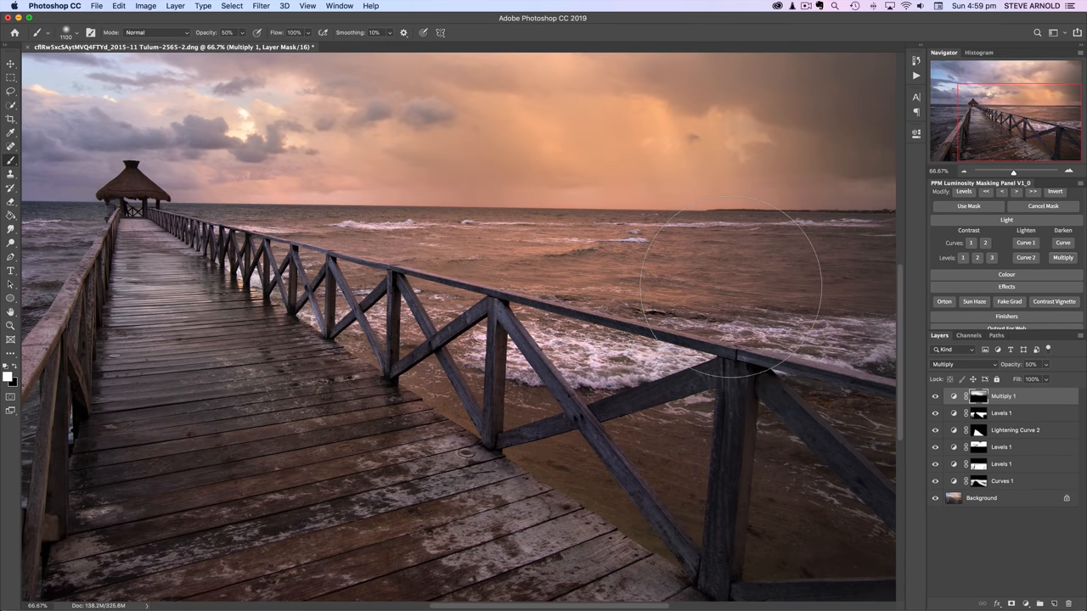
mouse_move(149, 149)
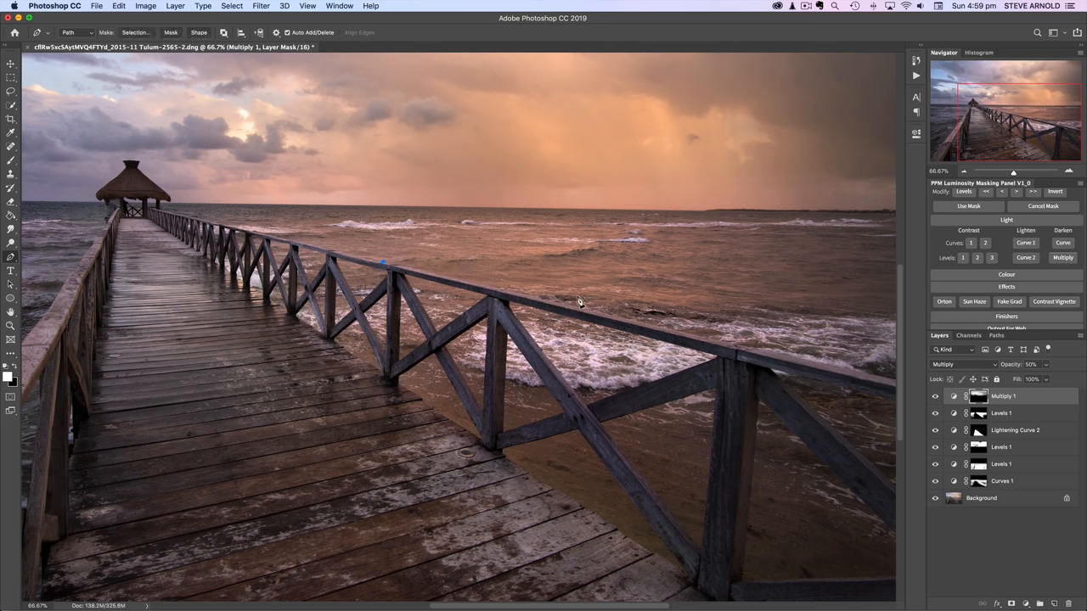
mouse_move(761, 355)
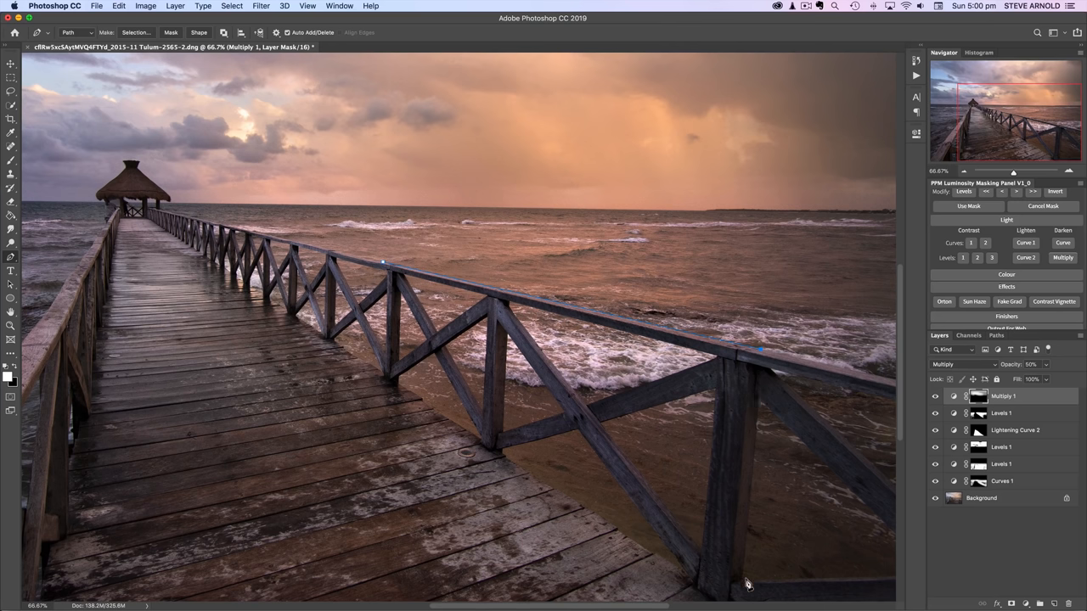
Trace a pen path along the railing from the post base, then fit the whole pier scene on screen
click(738, 586)
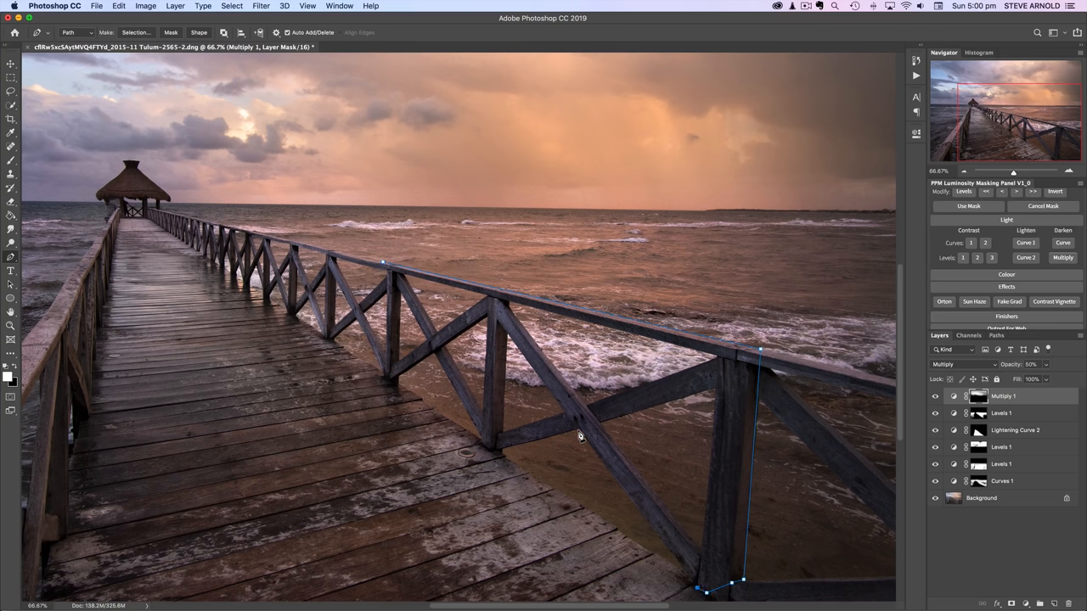
click(502, 455)
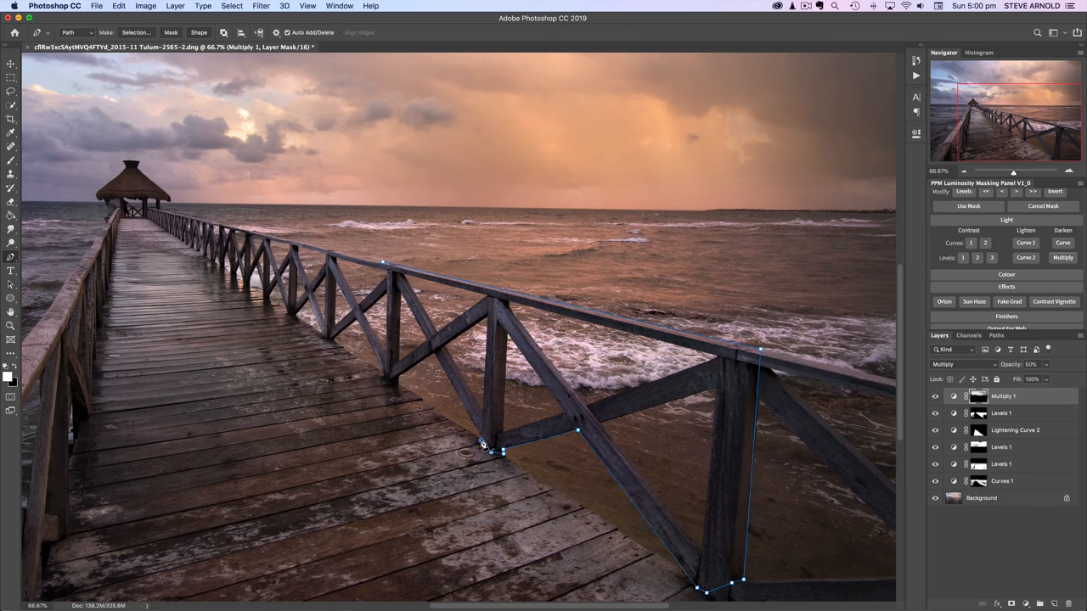
drag(484, 445, 433, 355)
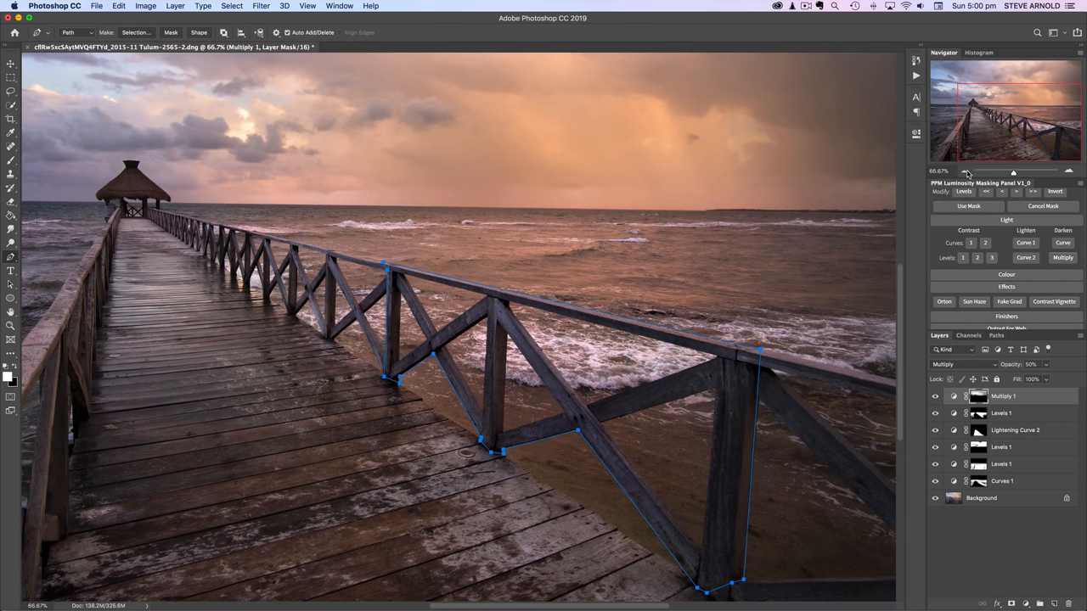
click(966, 171)
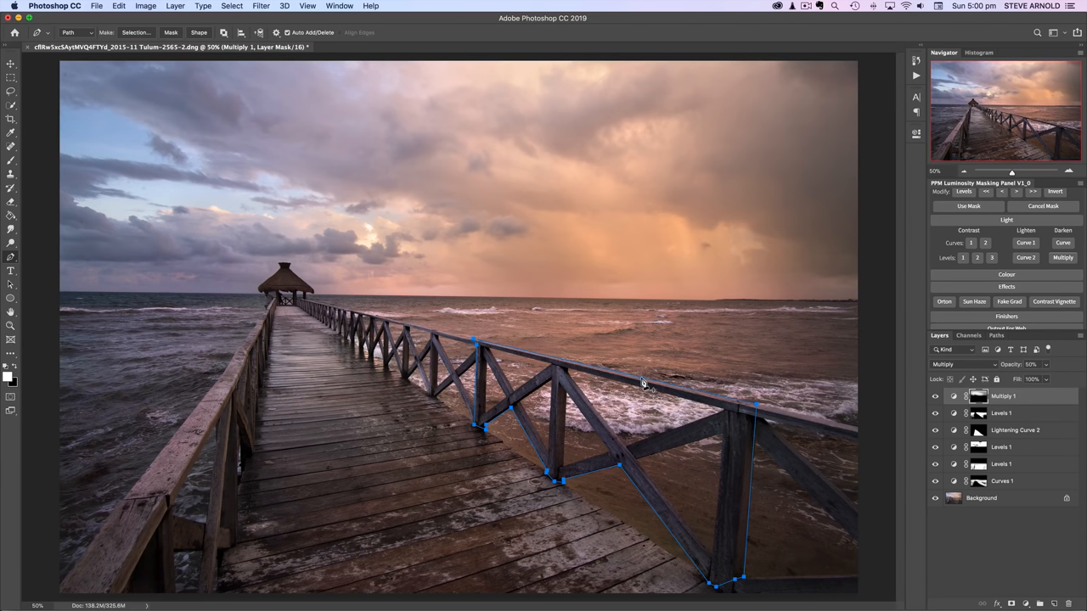
mouse_move(445, 350)
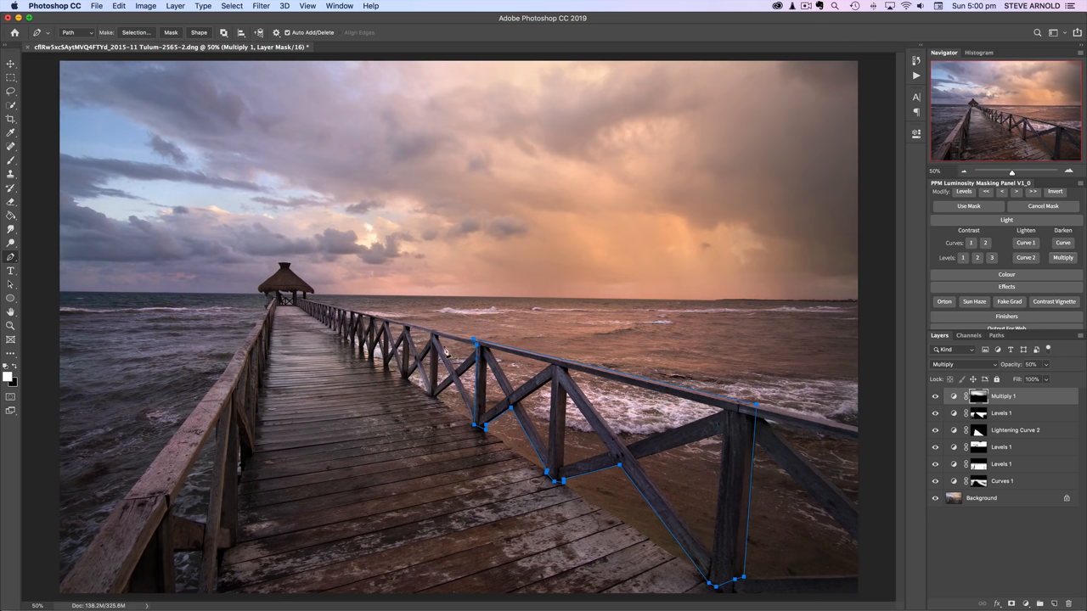
mouse_move(688, 394)
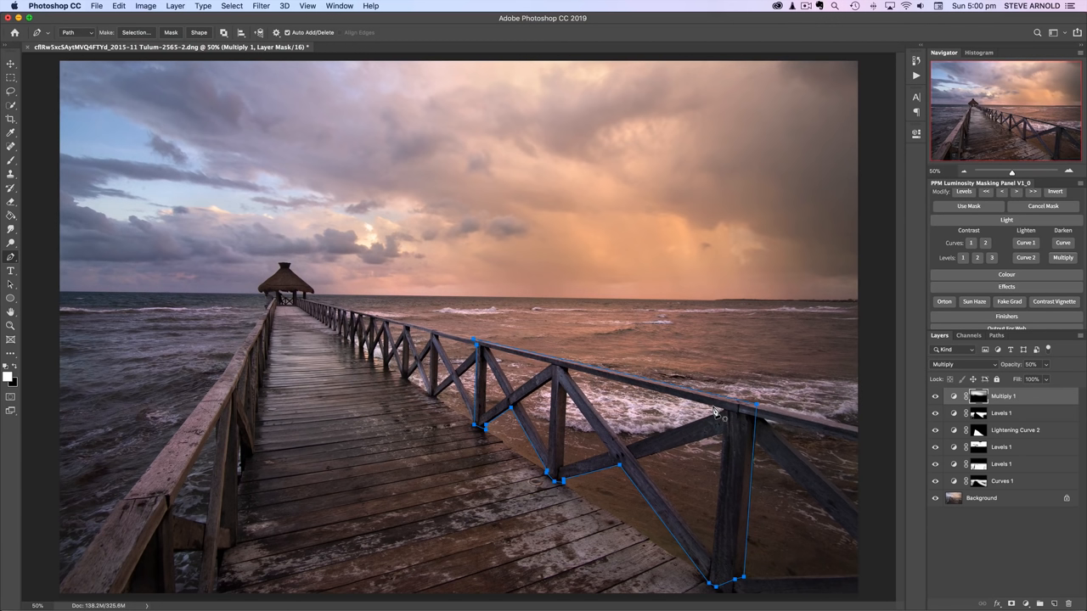
mouse_move(493, 356)
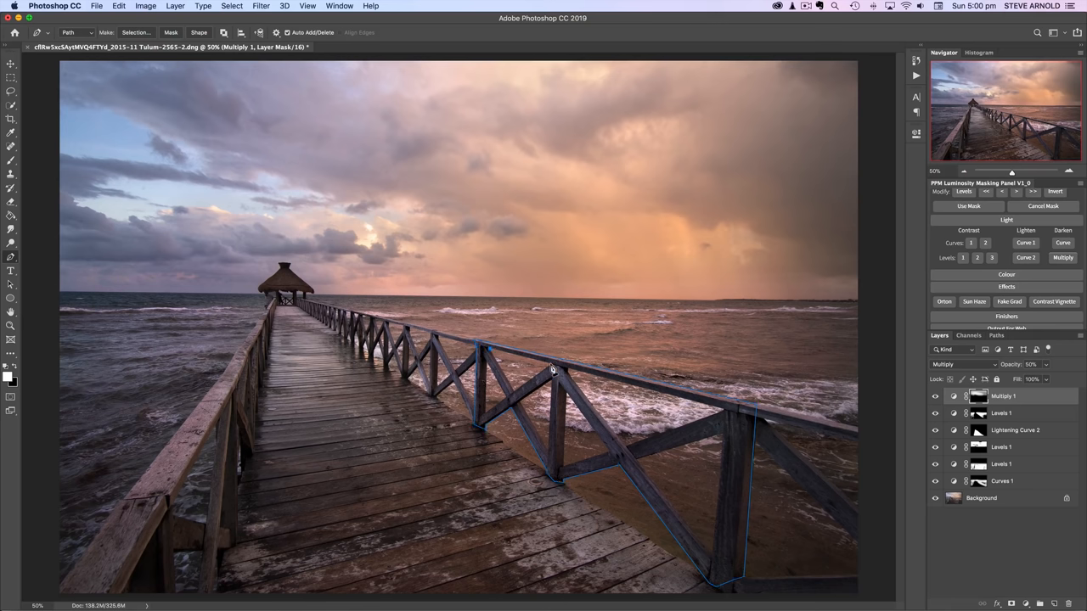
click(550, 365)
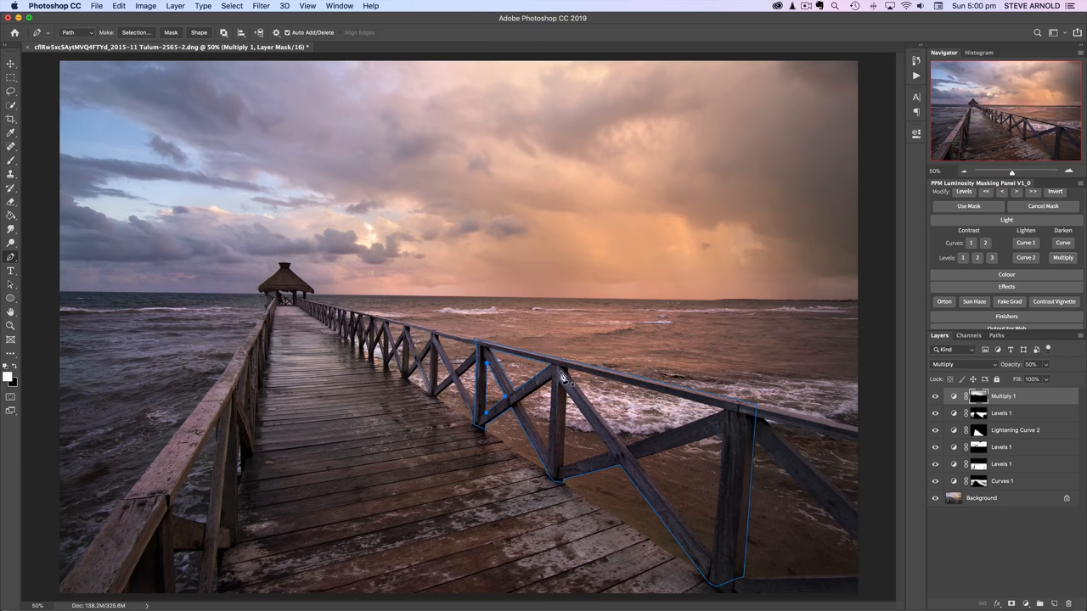
mouse_move(951, 363)
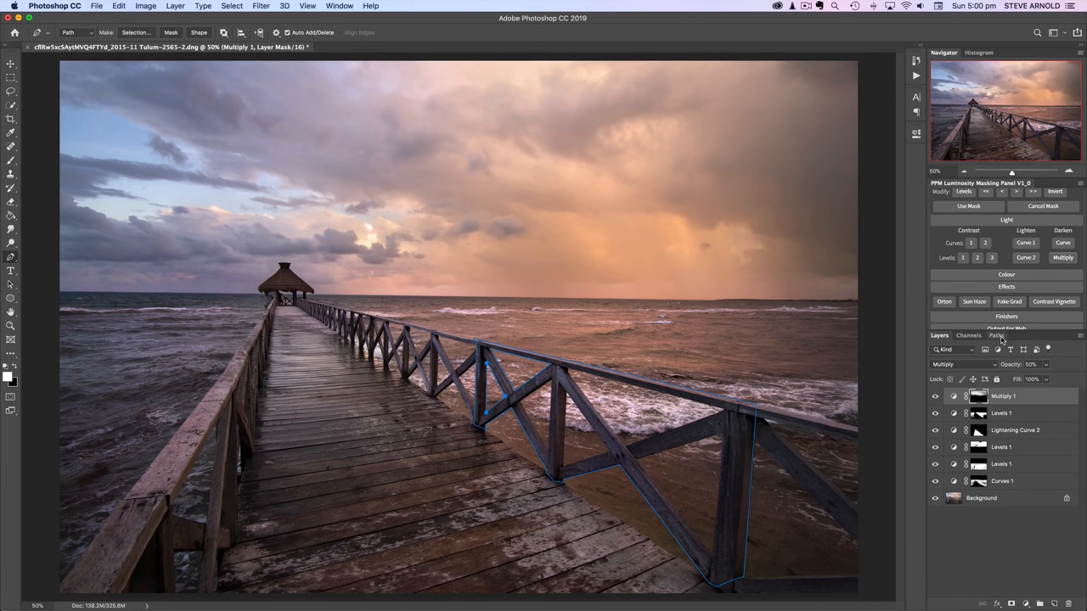
mouse_move(683, 398)
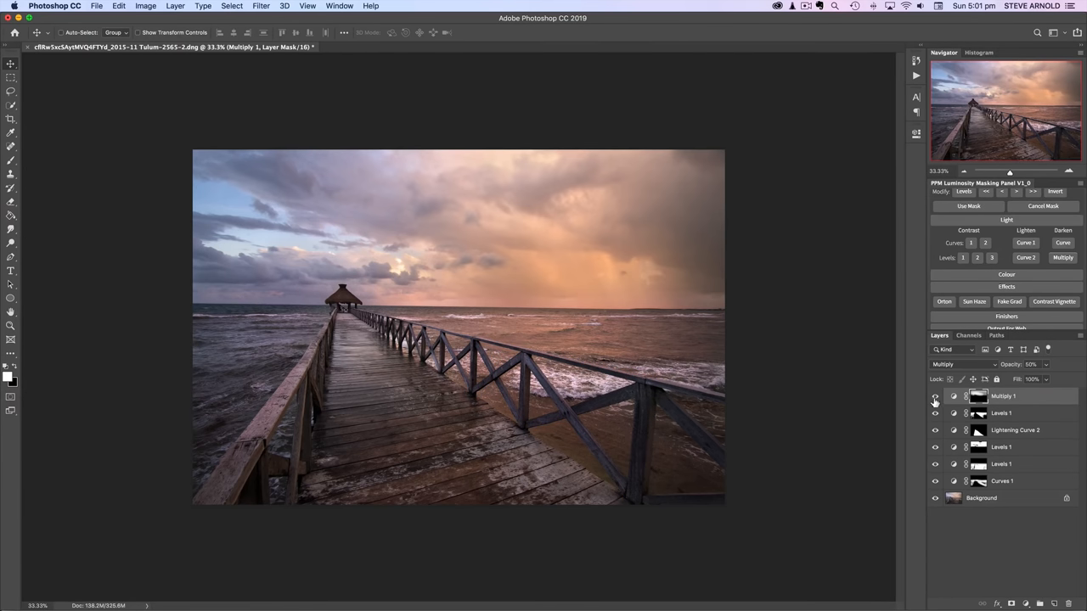
Hide the adjustment layers to compare the edit against the flat original pier photo
click(934, 397)
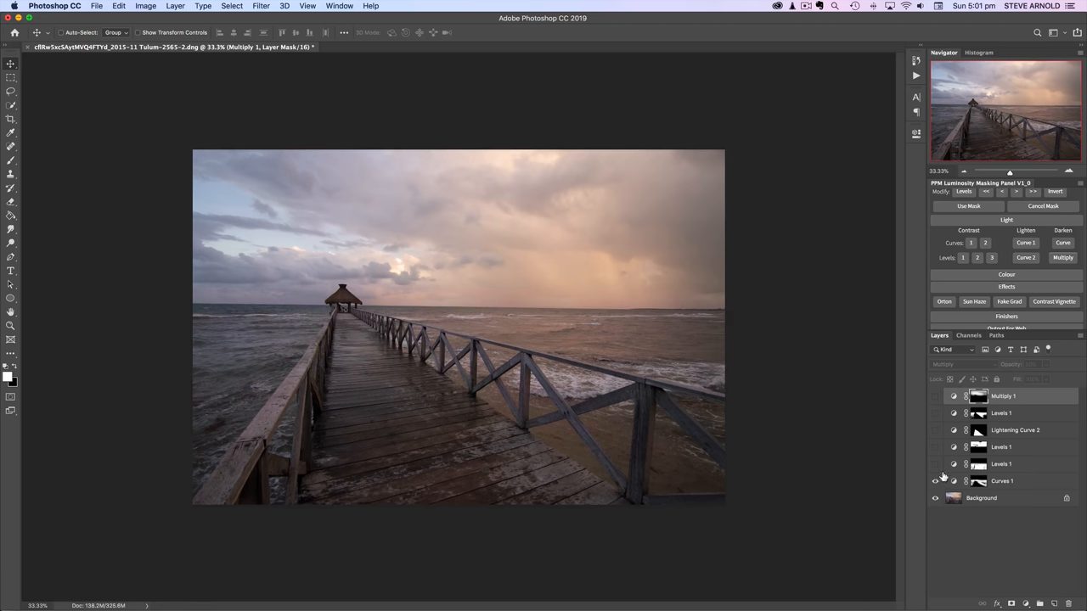
mouse_move(569, 383)
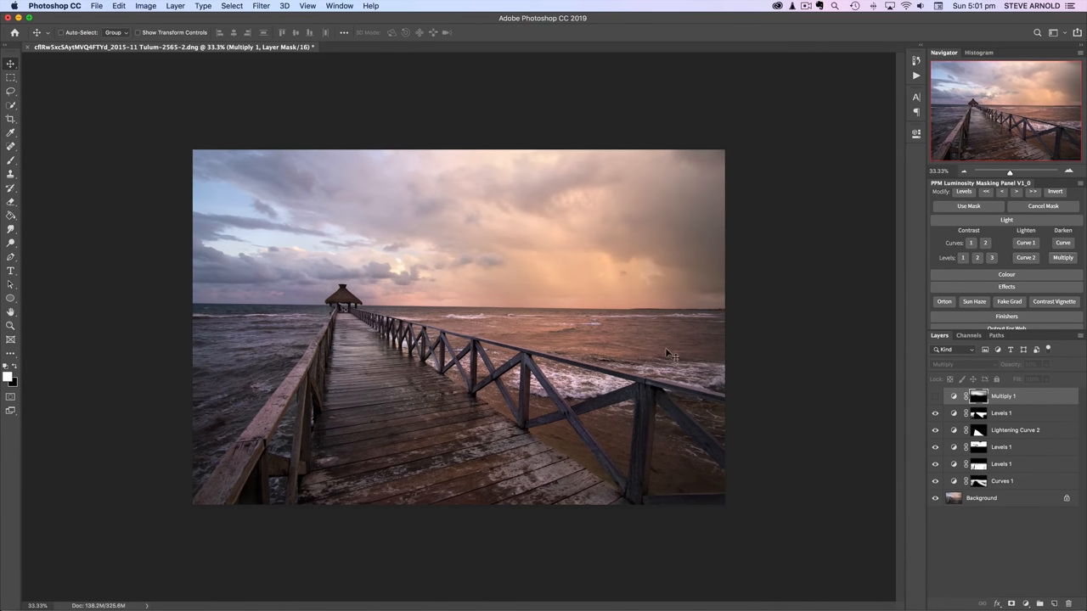
mouse_move(717, 364)
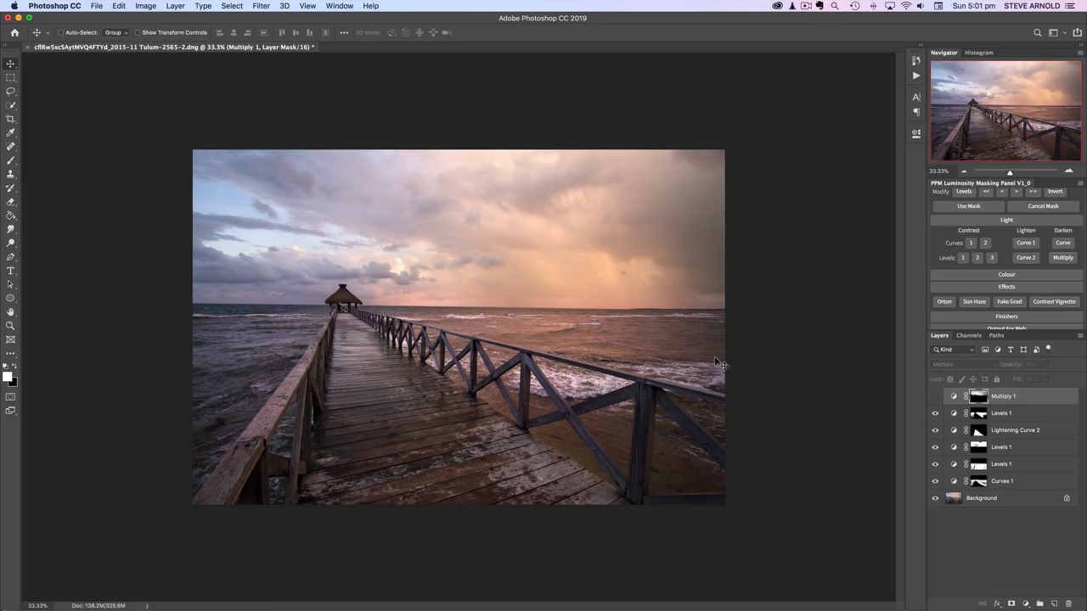
mouse_move(936, 416)
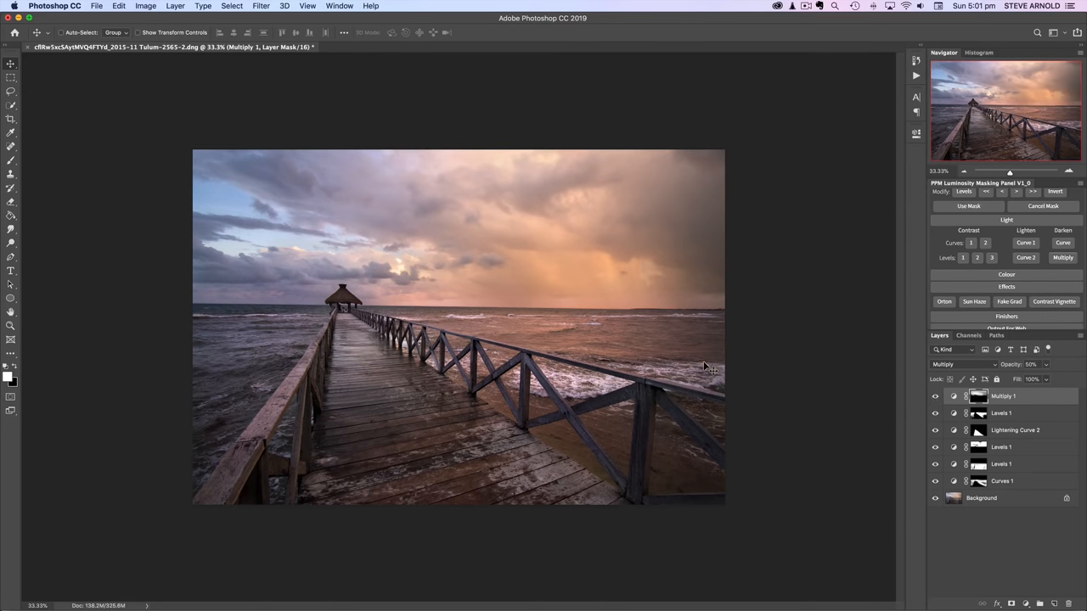
mouse_move(503, 373)
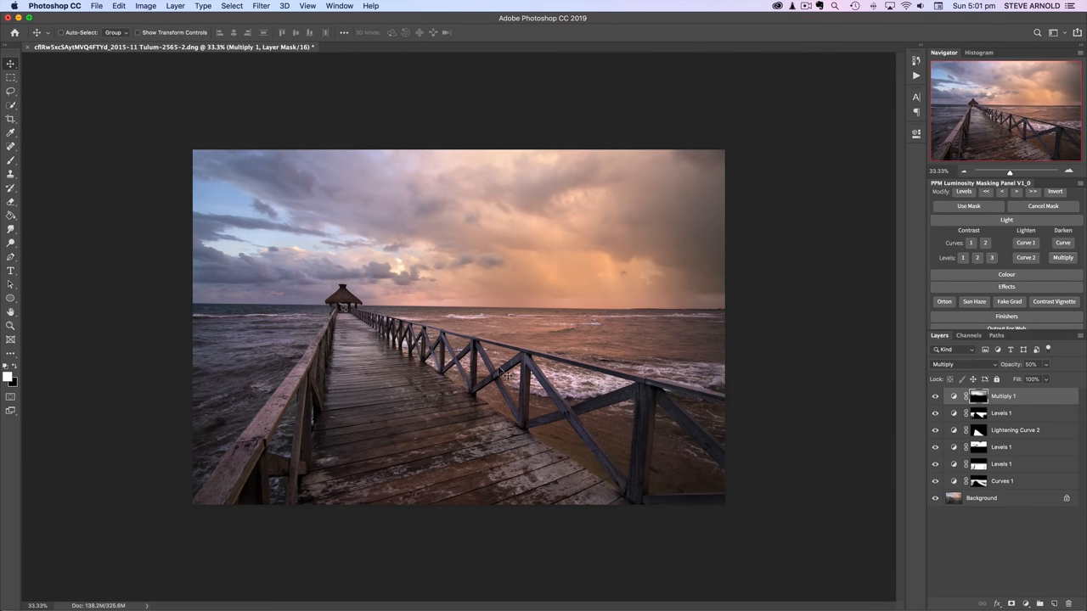
mouse_move(455, 340)
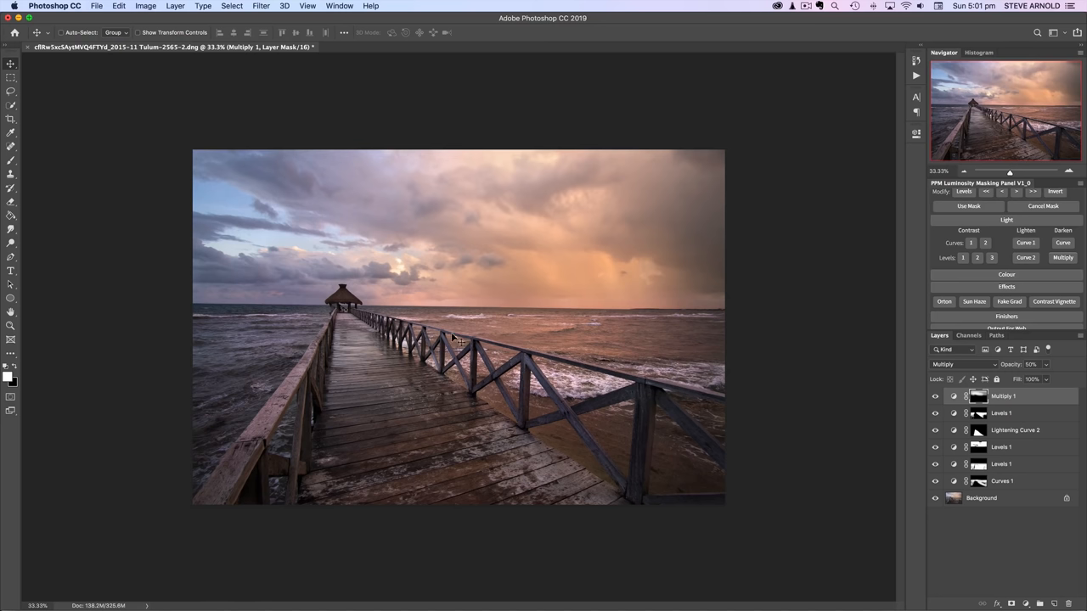
mouse_move(411, 356)
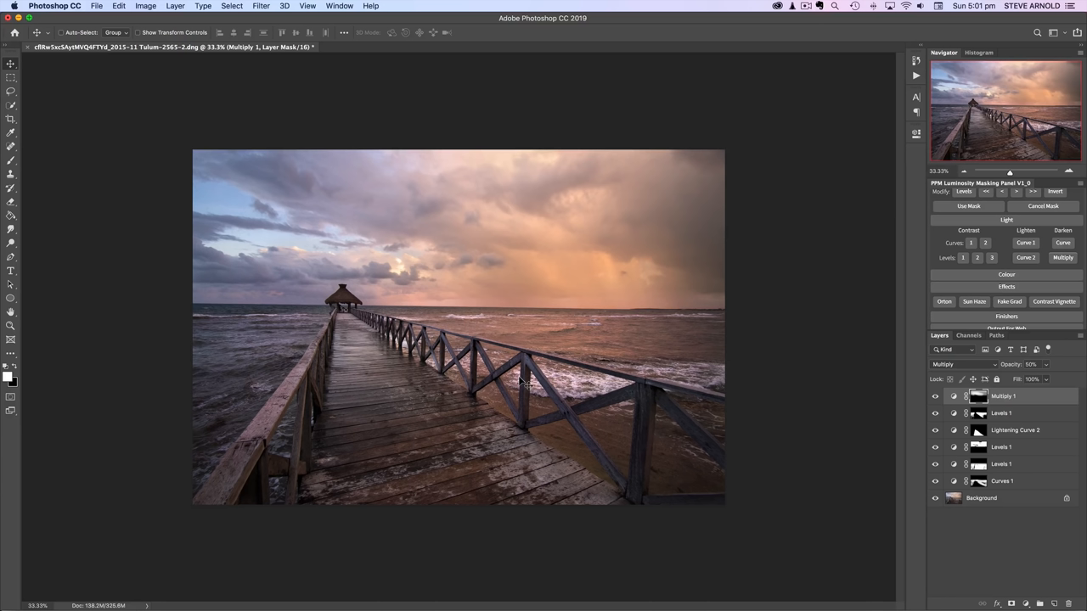
mouse_move(526, 367)
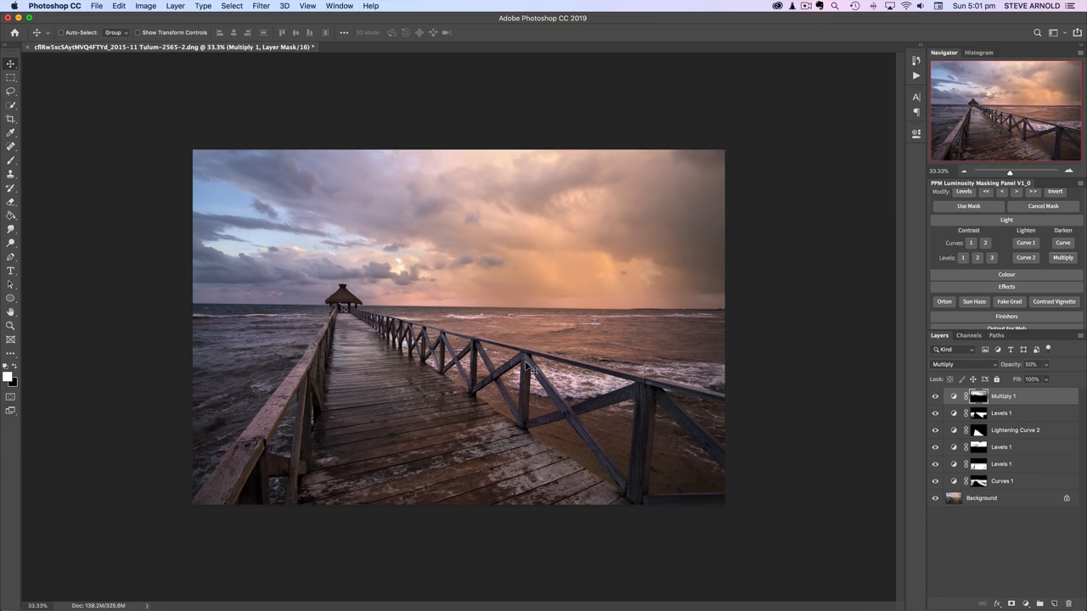
mouse_move(530, 374)
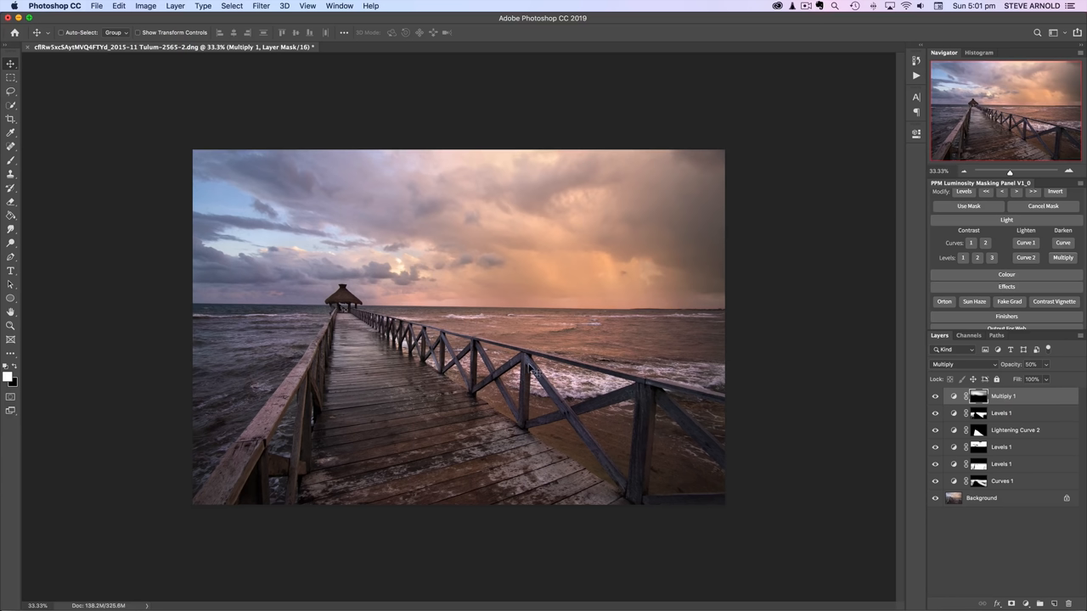
mouse_move(591, 357)
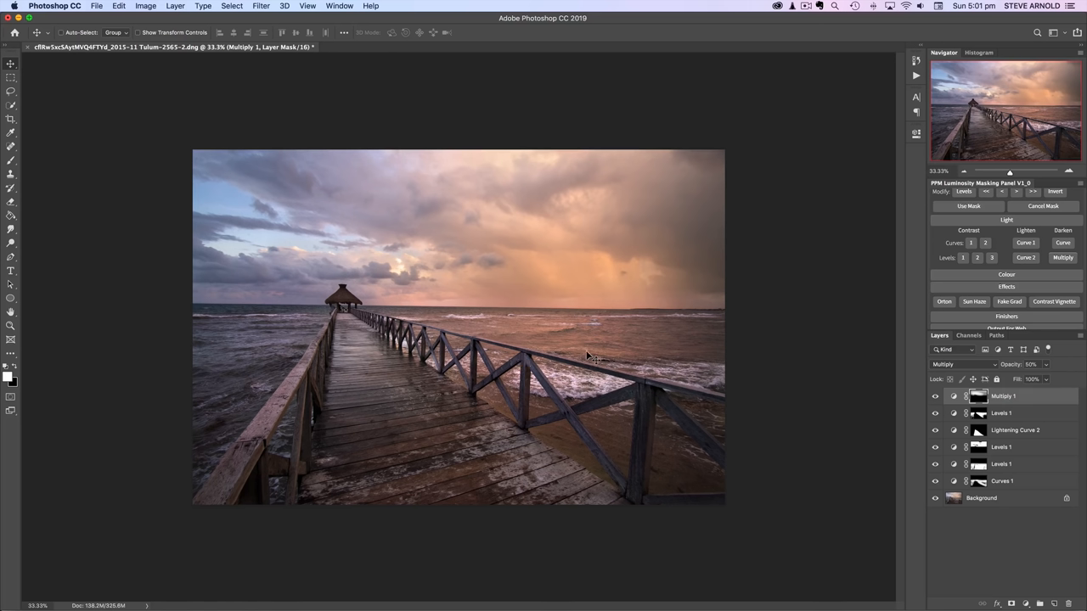
mouse_move(587, 356)
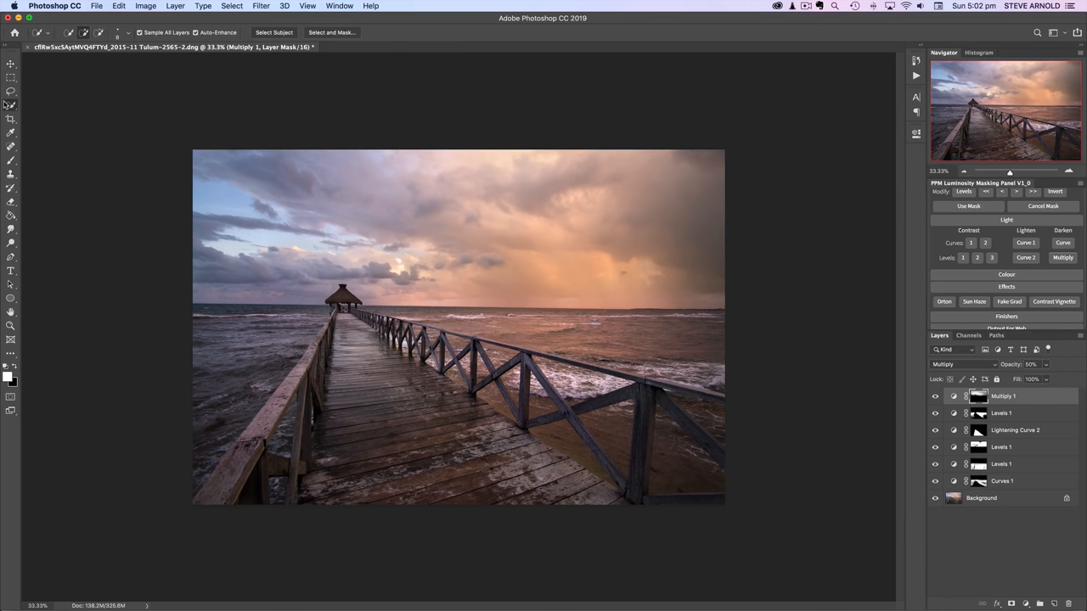
click(10, 105)
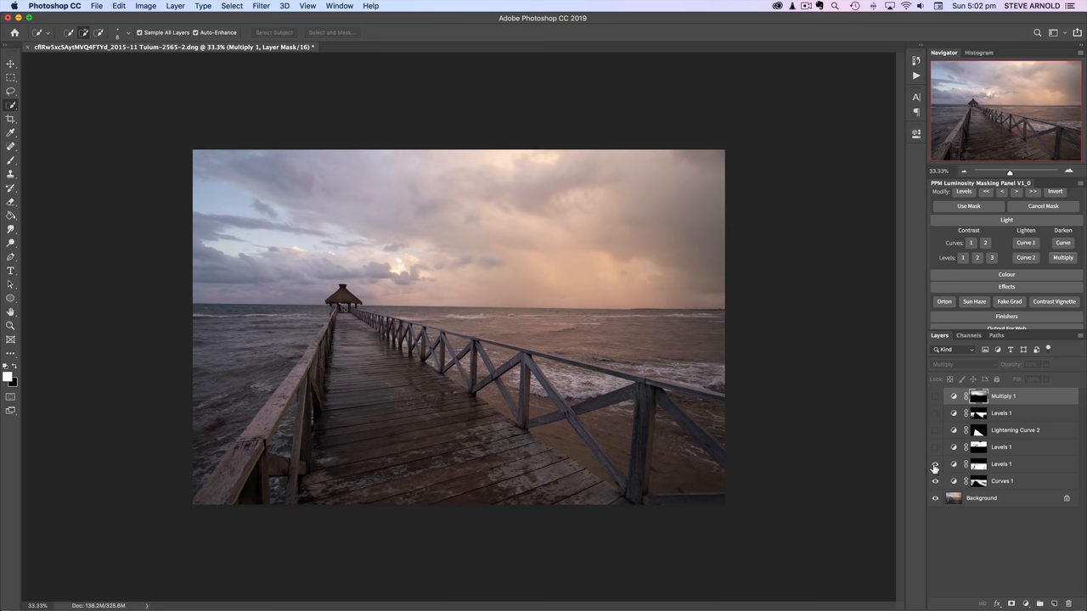
click(934, 397)
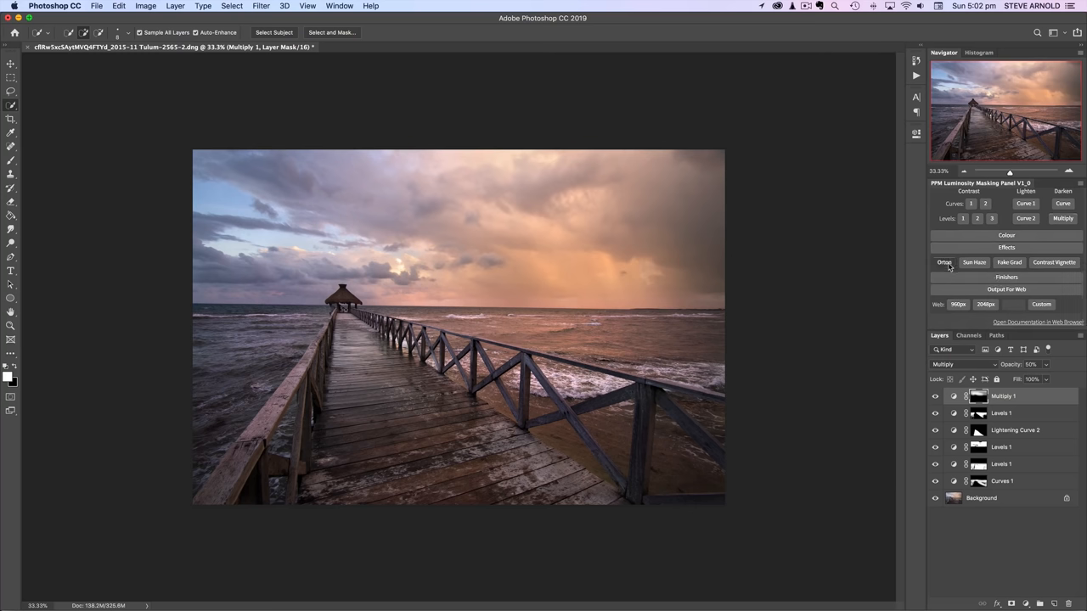
Run the Orton effect action to create a trial soft-light Orton Effect glow layer
click(945, 261)
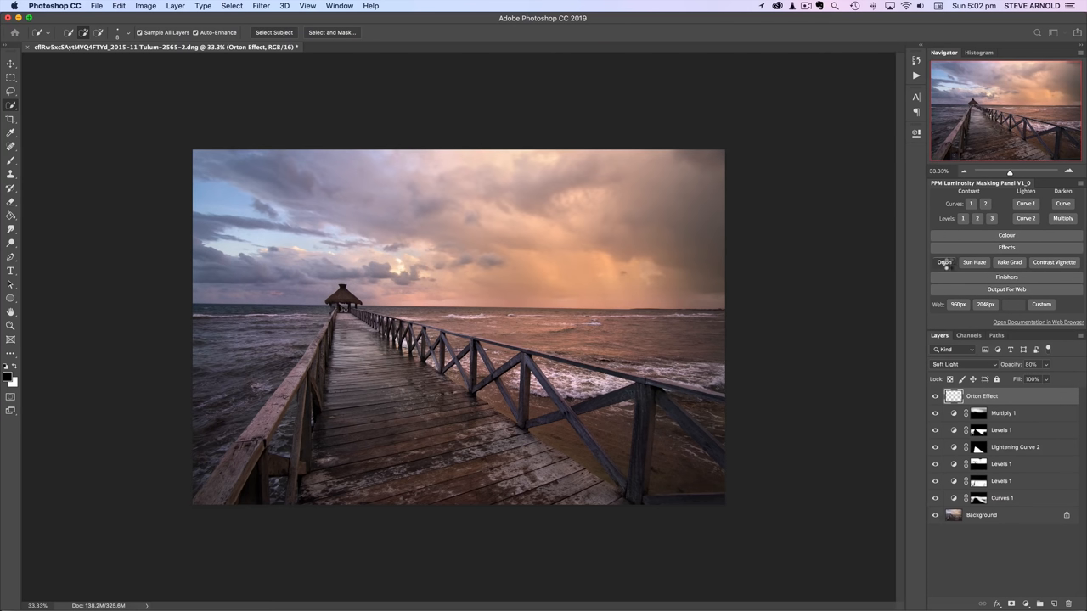
click(978, 397)
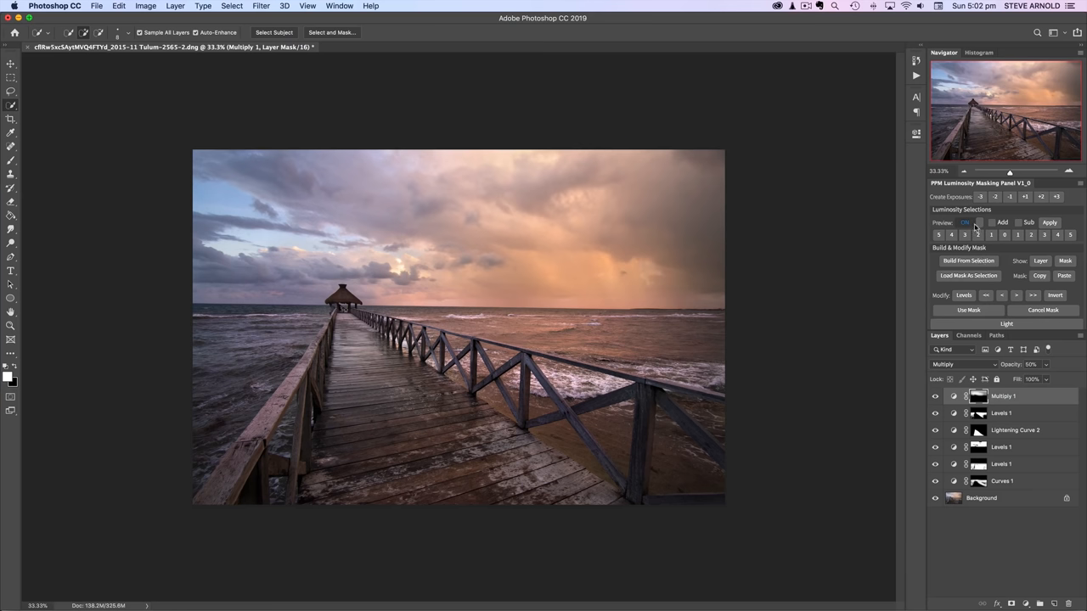
Toggle the Orton Effect layer off and on to judge the glow
click(966, 222)
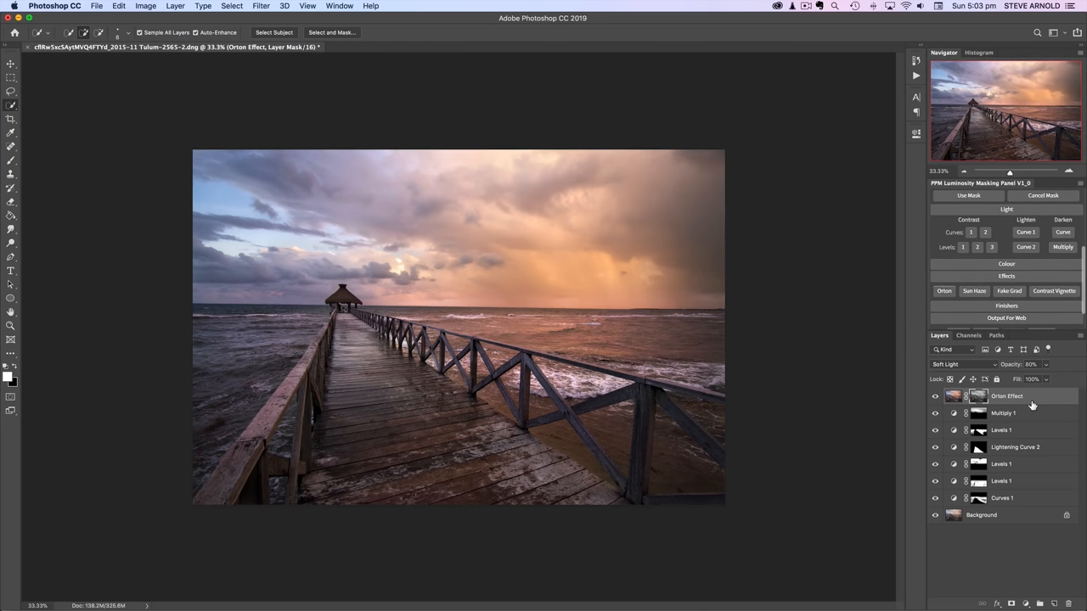
click(936, 397)
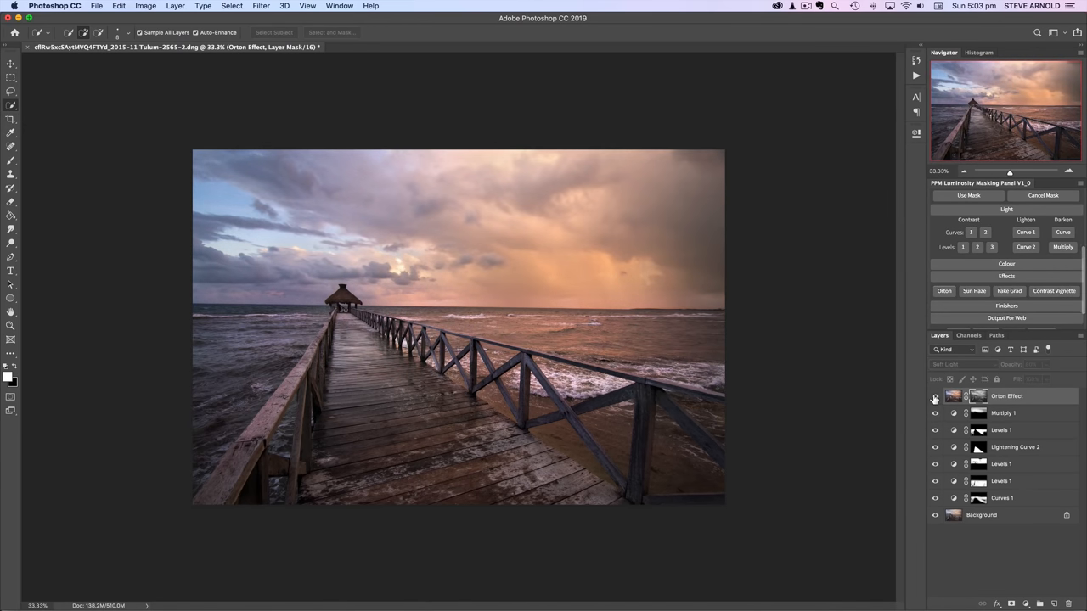
click(934, 397)
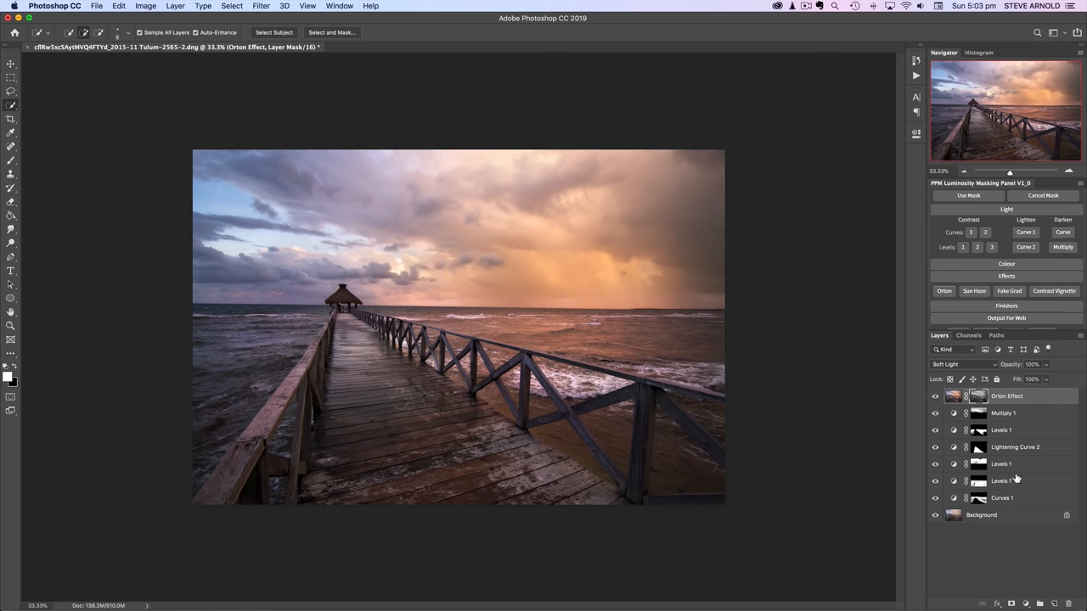
mouse_move(1019, 303)
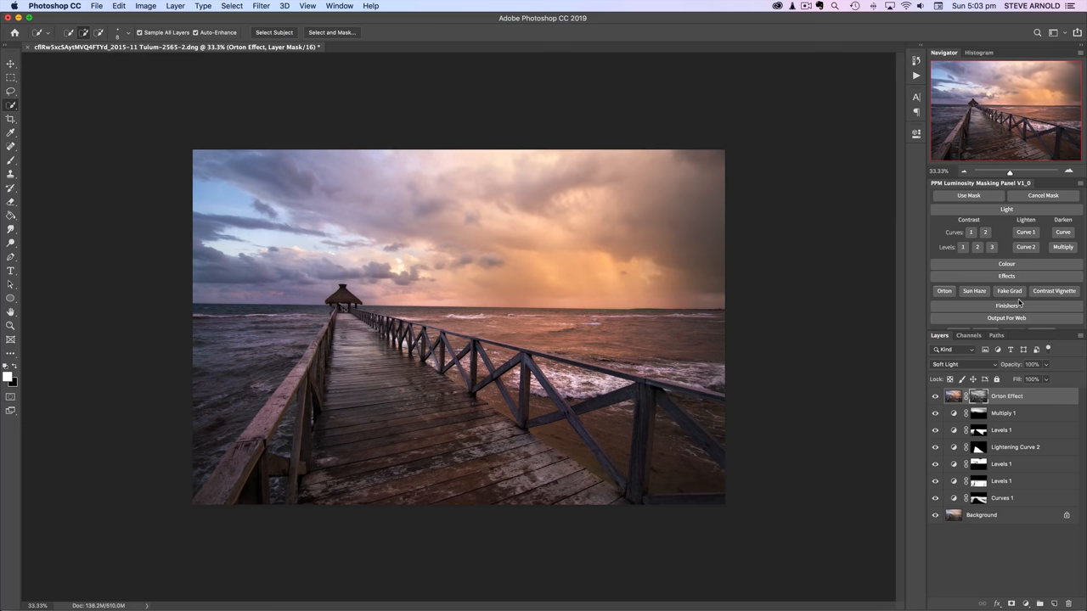
Add a masked Contrast Curve 1 layer from the Finishers section above the Orton glow
click(1006, 305)
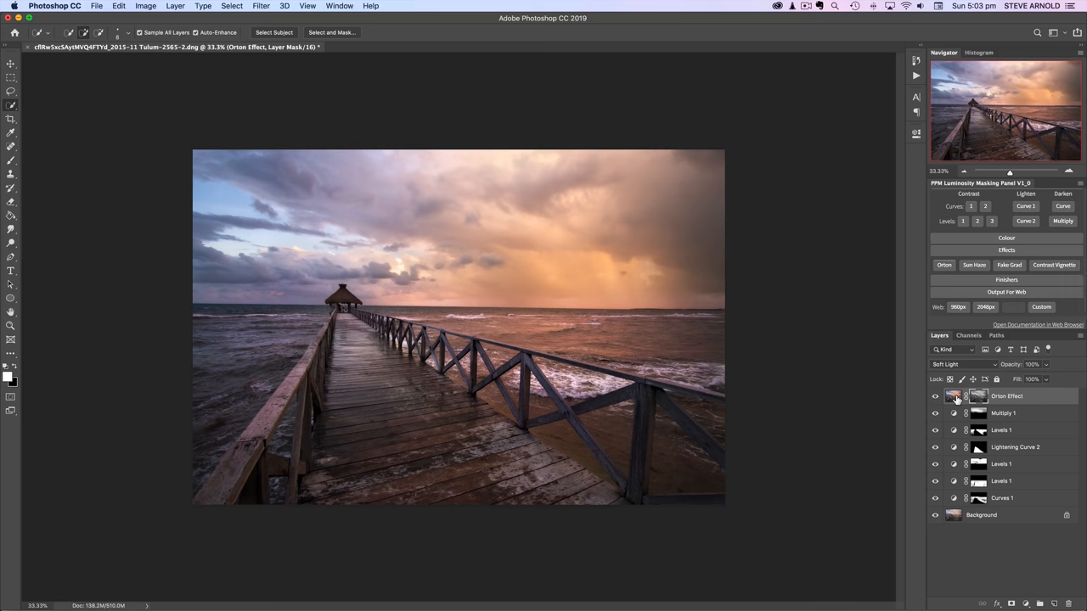
click(977, 397)
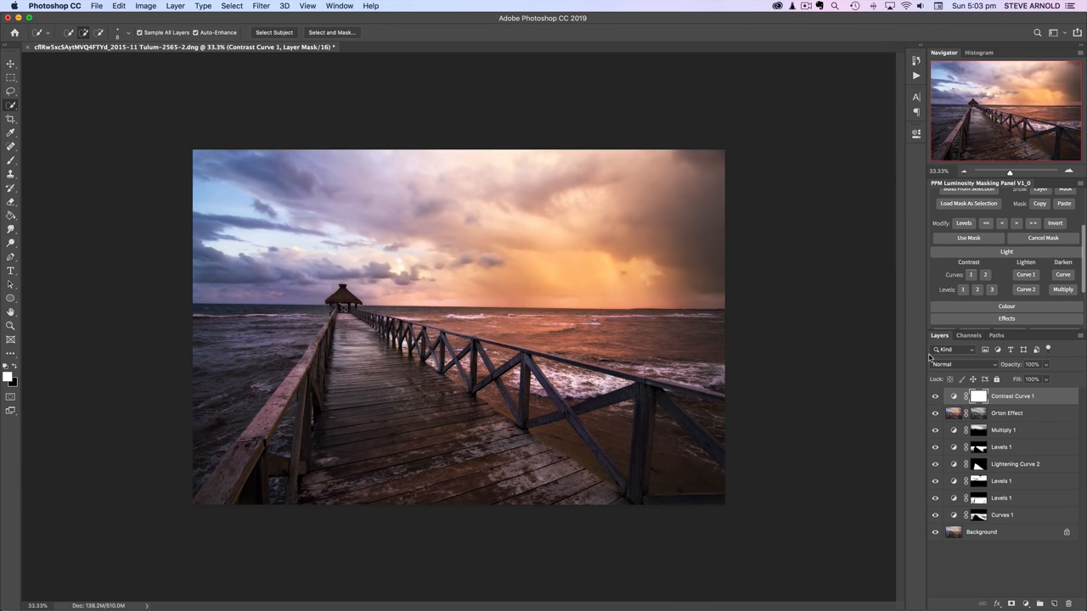
Pull Contrast Curve 1's lower point down to deepen shadows, then check the histogram
click(978, 395)
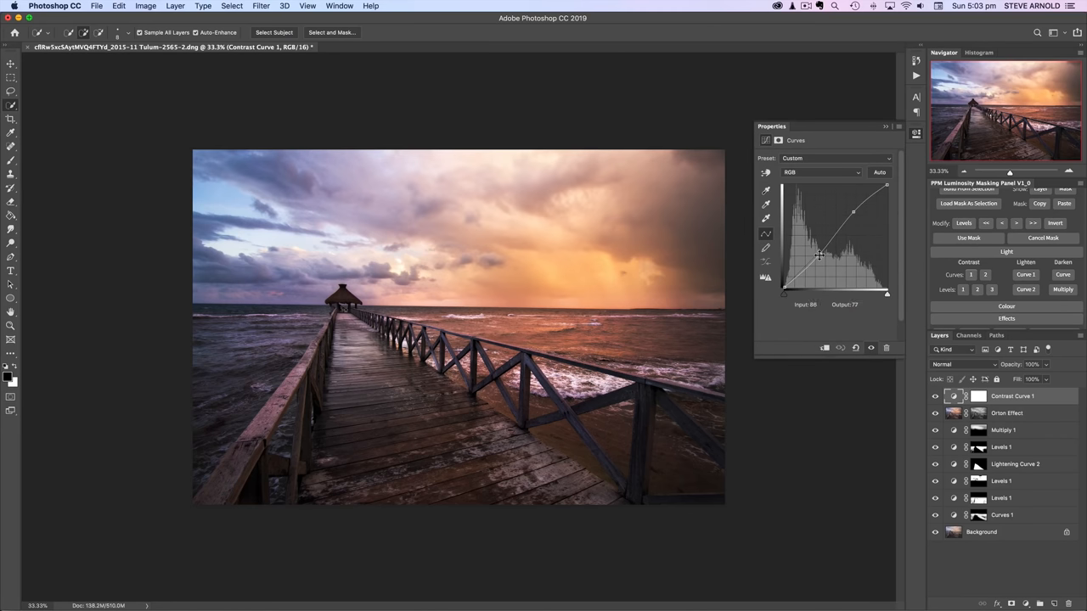
drag(822, 254, 822, 249)
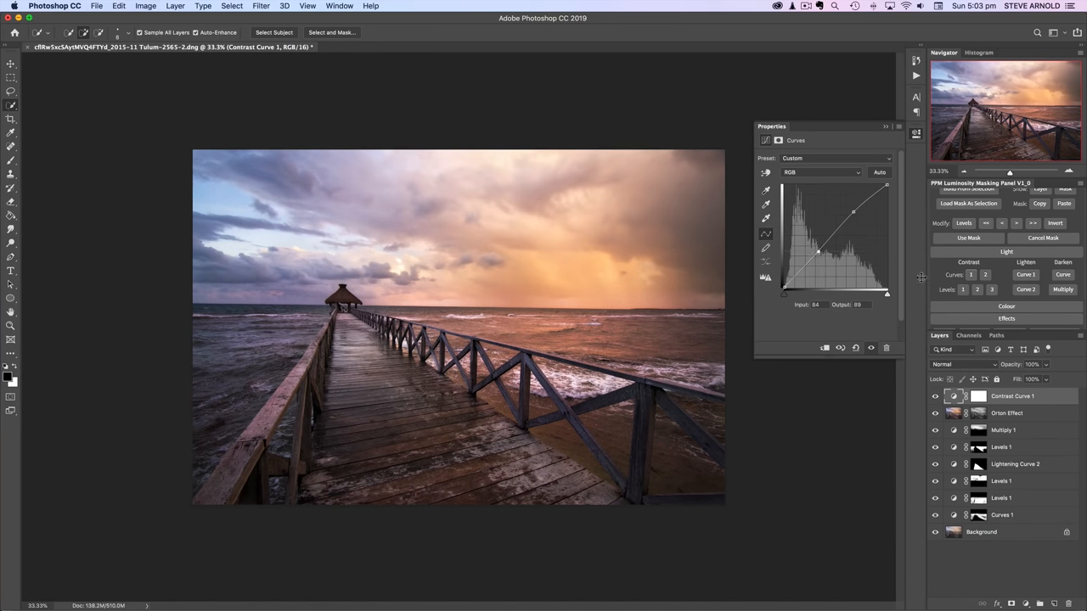
click(936, 398)
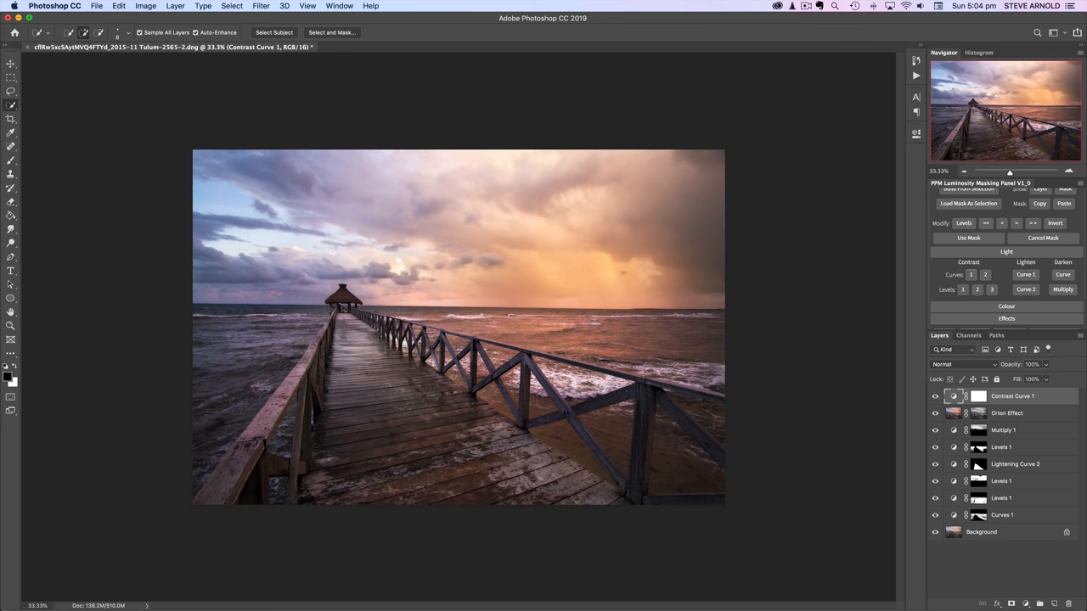
mouse_move(924, 51)
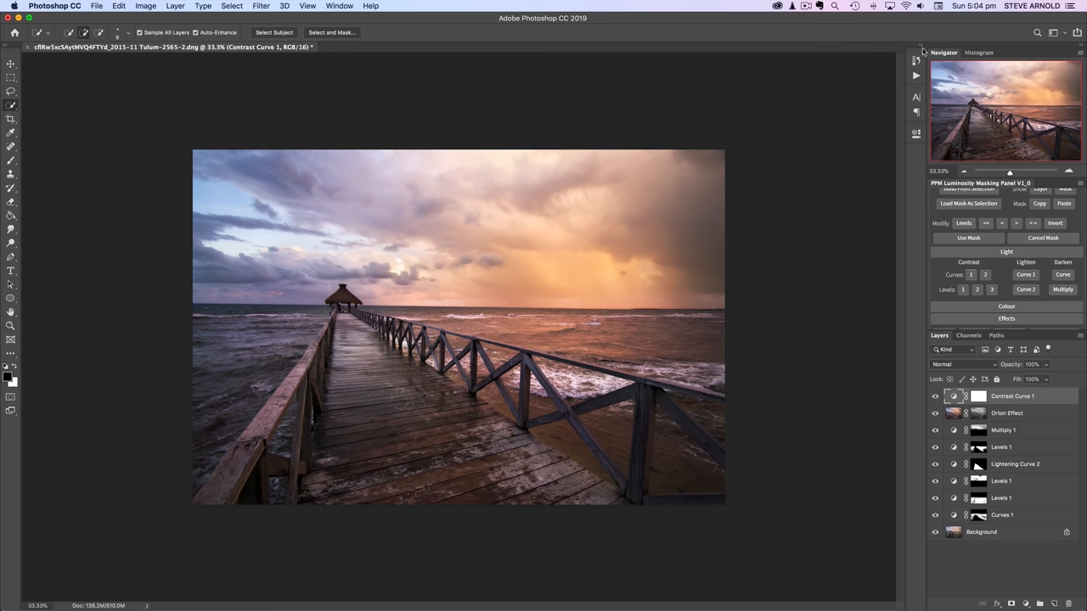
click(979, 52)
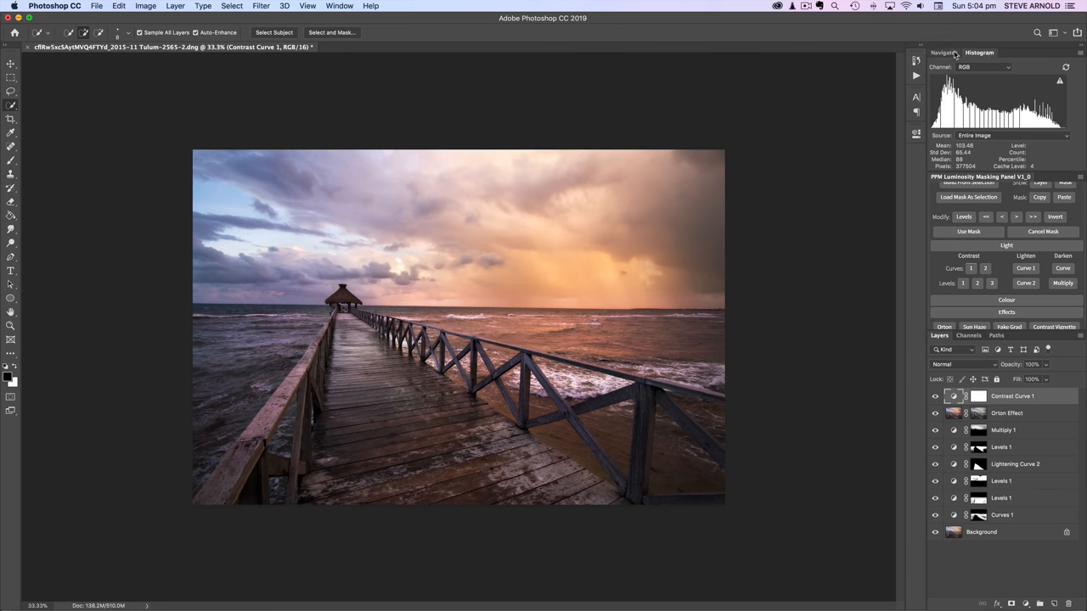
Return to the Navigator preview and start the Contrast Vignette finish with its mask targeted
click(942, 52)
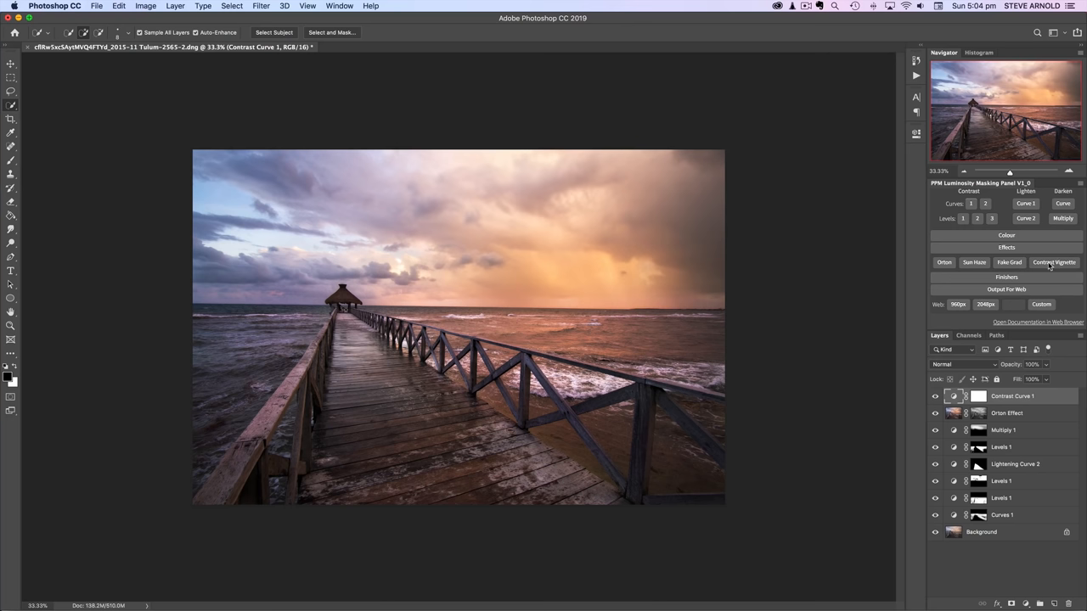
click(1053, 262)
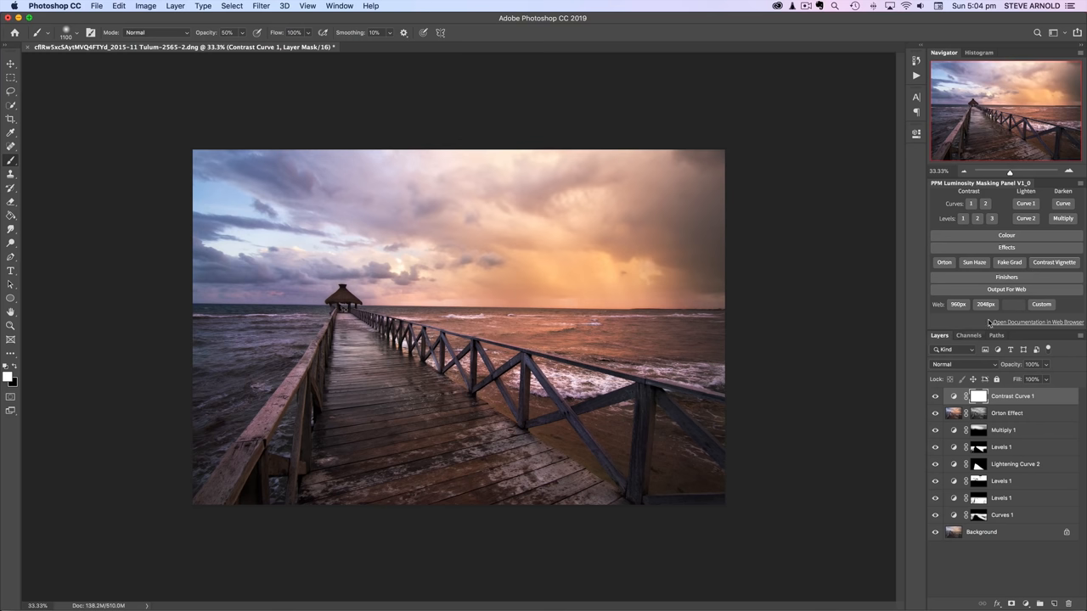
mouse_move(1025, 255)
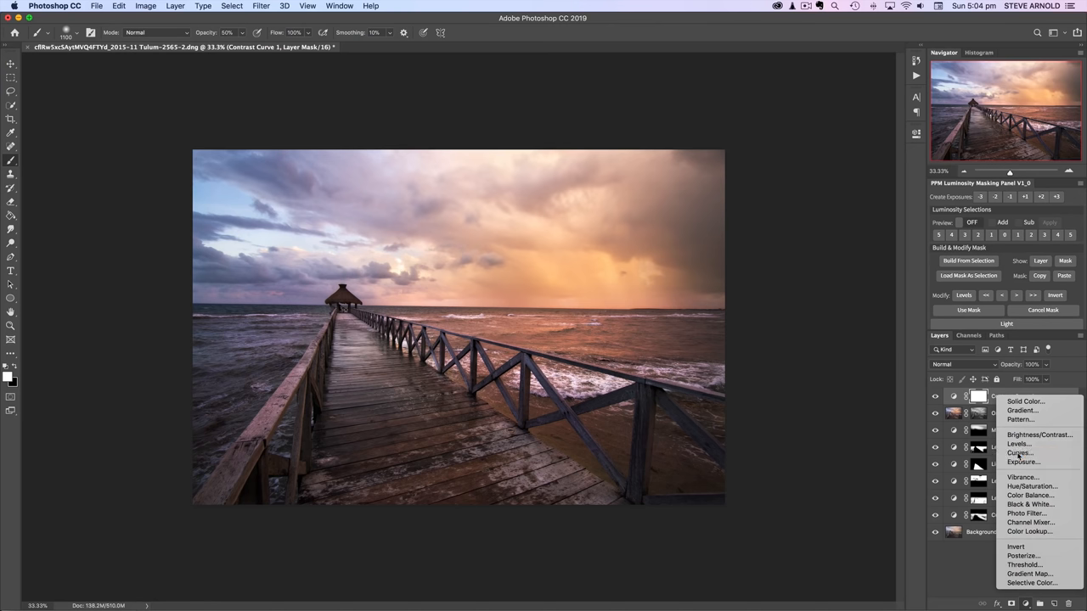
Raise a shadow point on the Curves 2 curve to brighten the pier's dark tones
click(1019, 452)
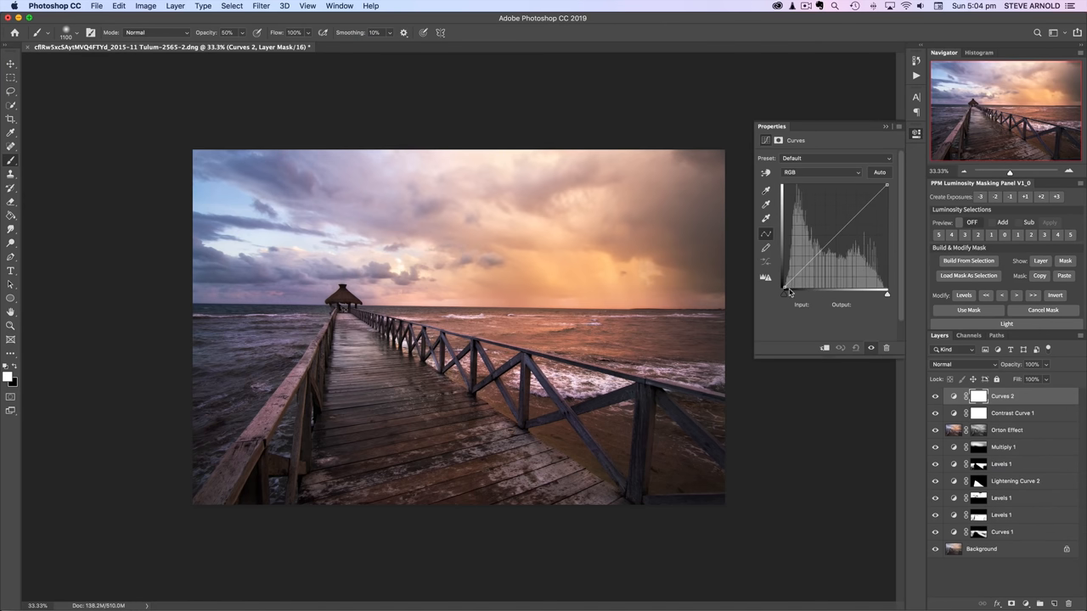
click(785, 289)
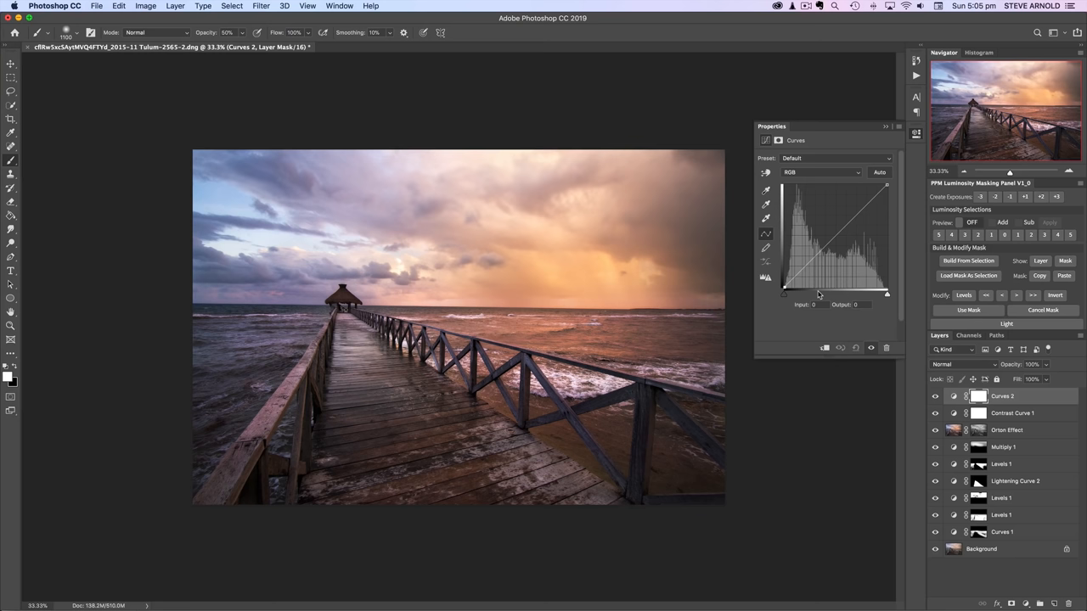
drag(782, 289, 782, 289)
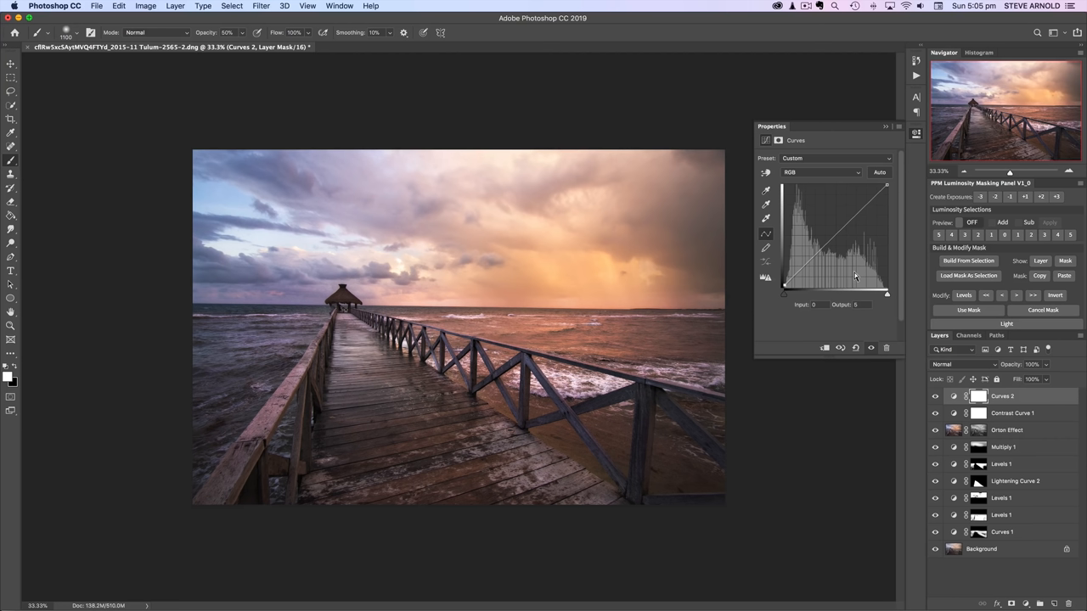
drag(858, 280, 856, 279)
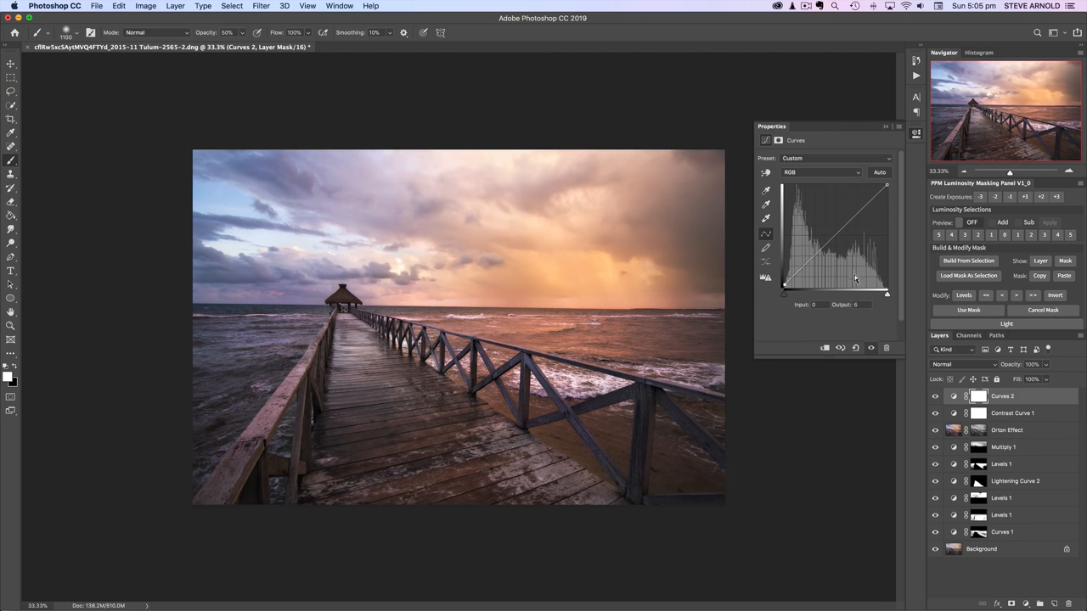
mouse_move(811, 294)
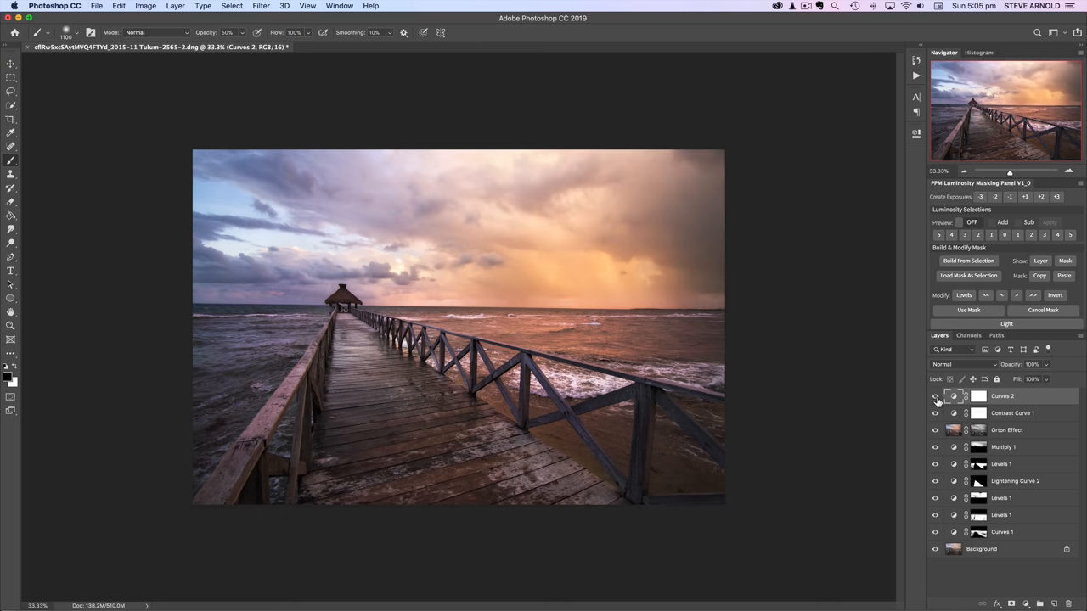
Compare with and without Curves 2, then switch the panel from Luminosity Selections to Finishers
click(936, 398)
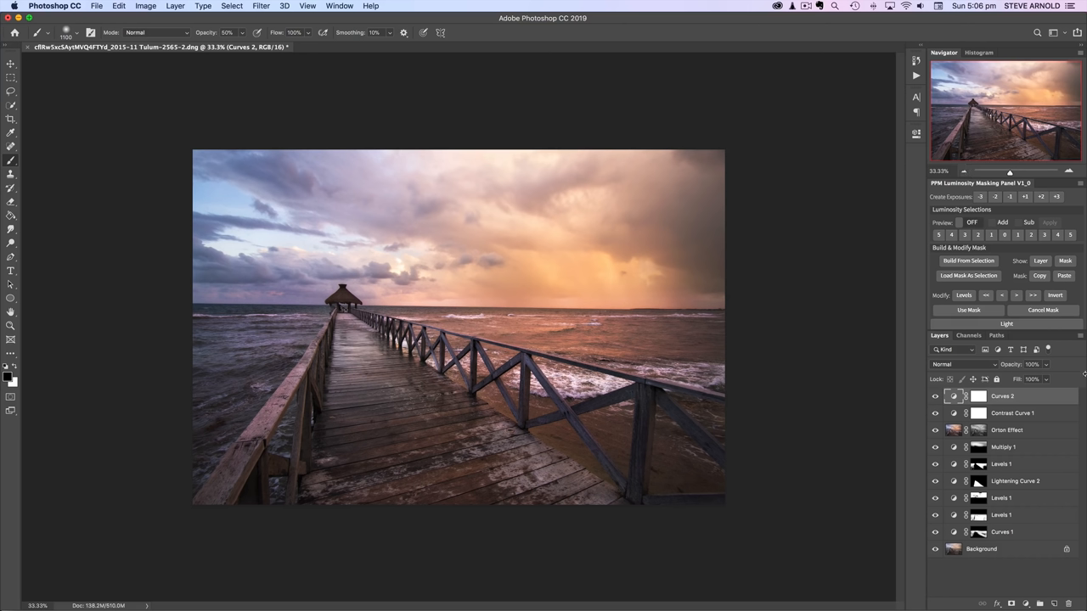
mouse_move(948, 403)
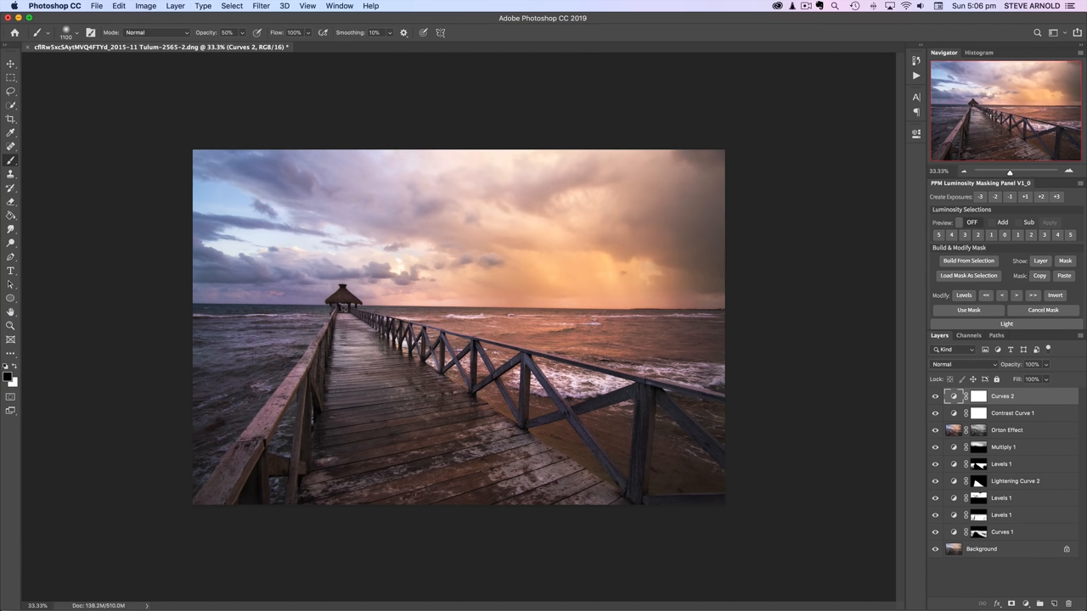
click(1005, 322)
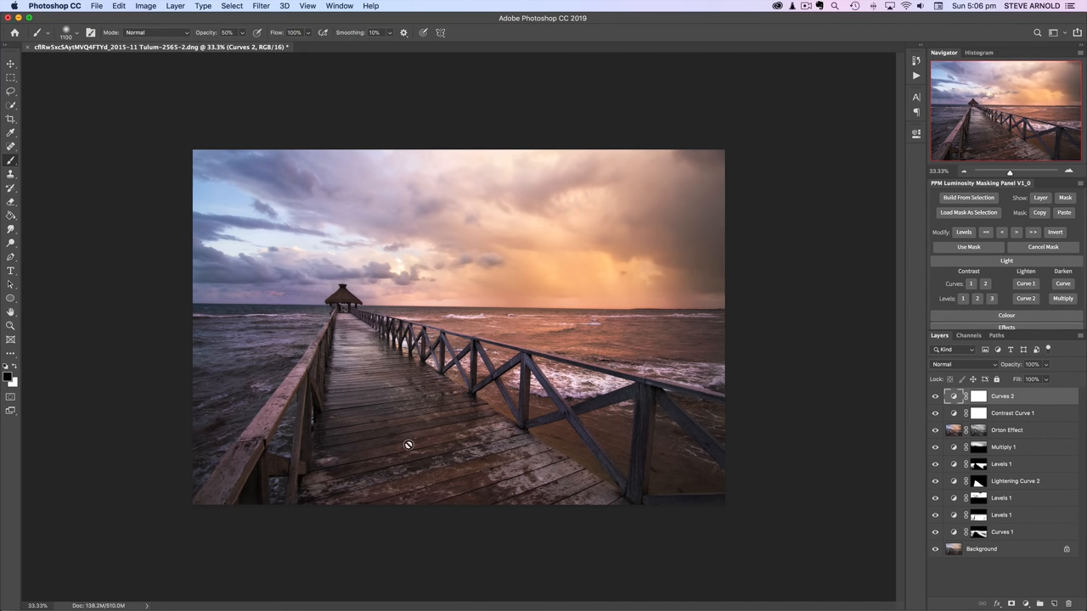
mouse_move(354, 323)
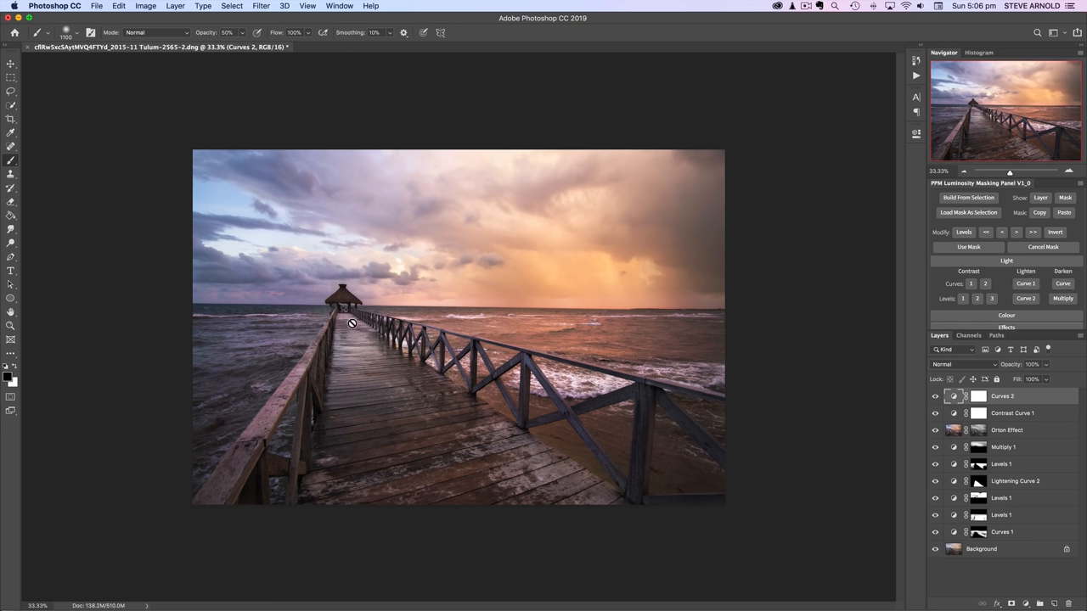
mouse_move(348, 324)
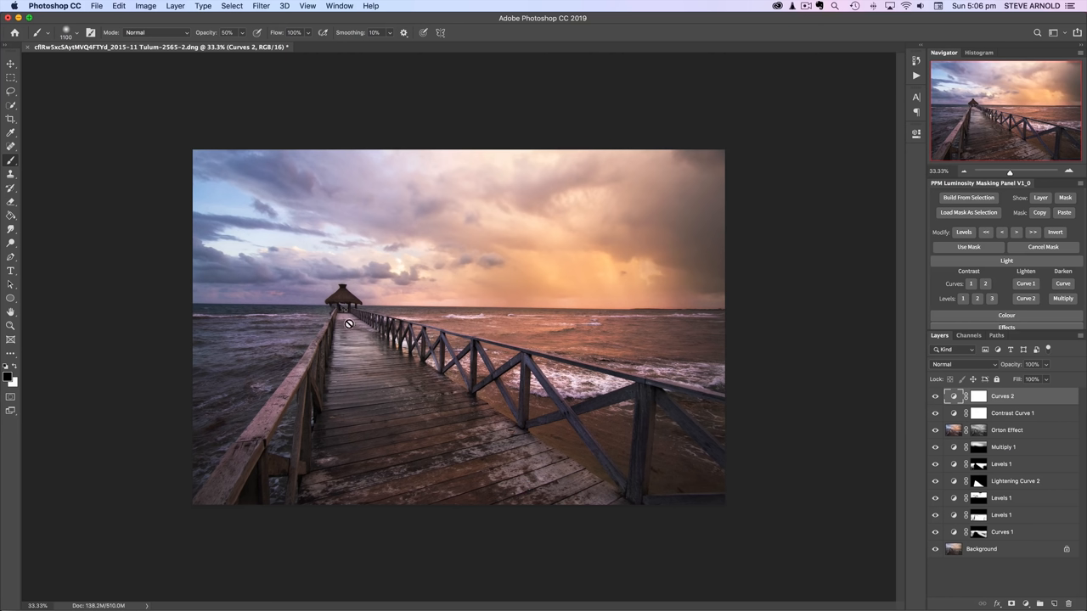
mouse_move(546, 231)
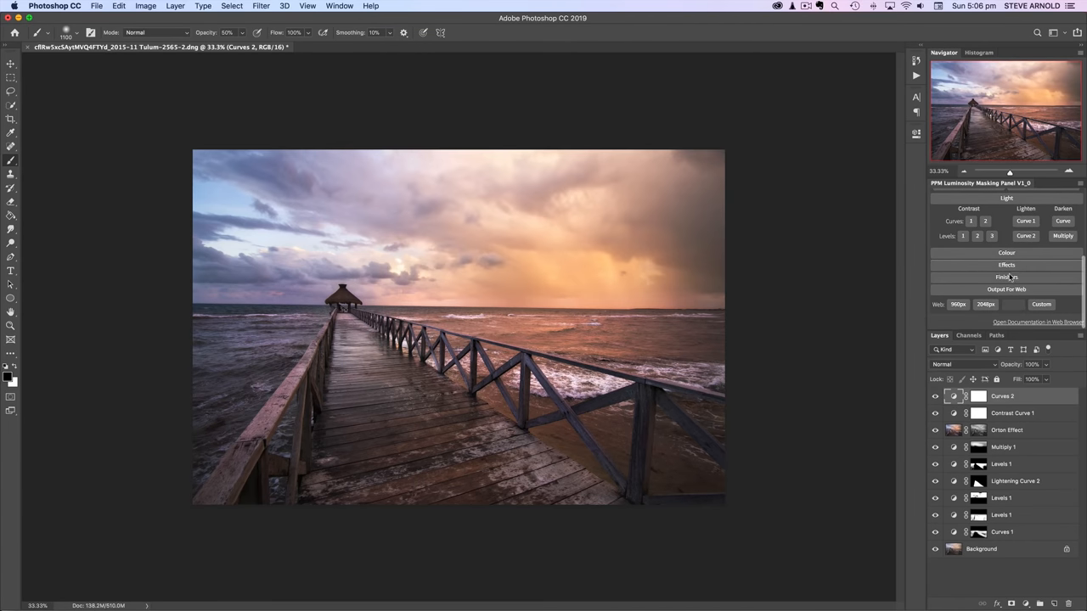
click(1006, 277)
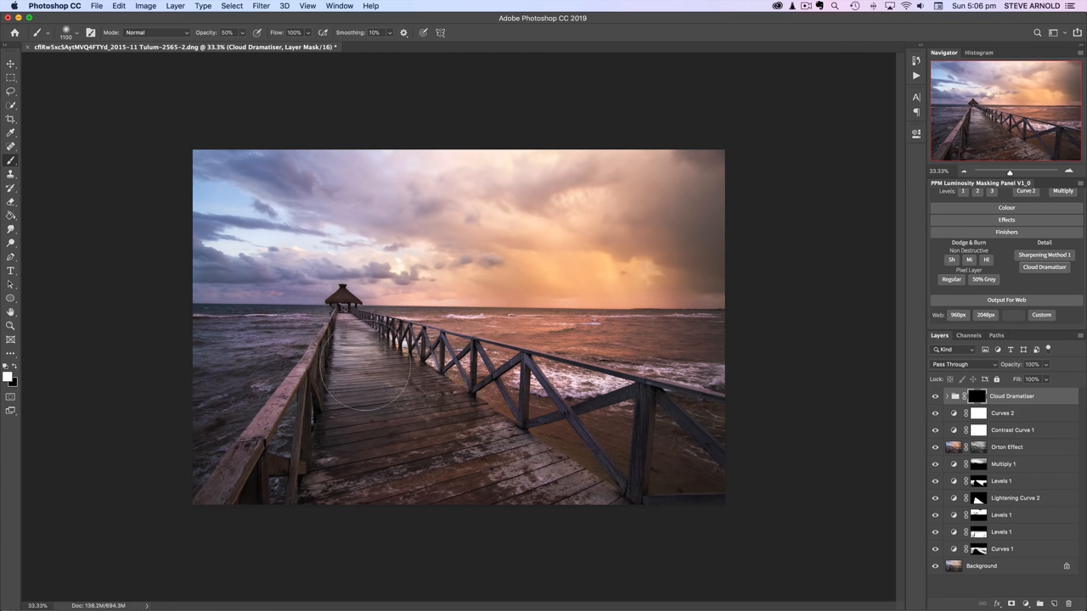
mouse_move(452, 197)
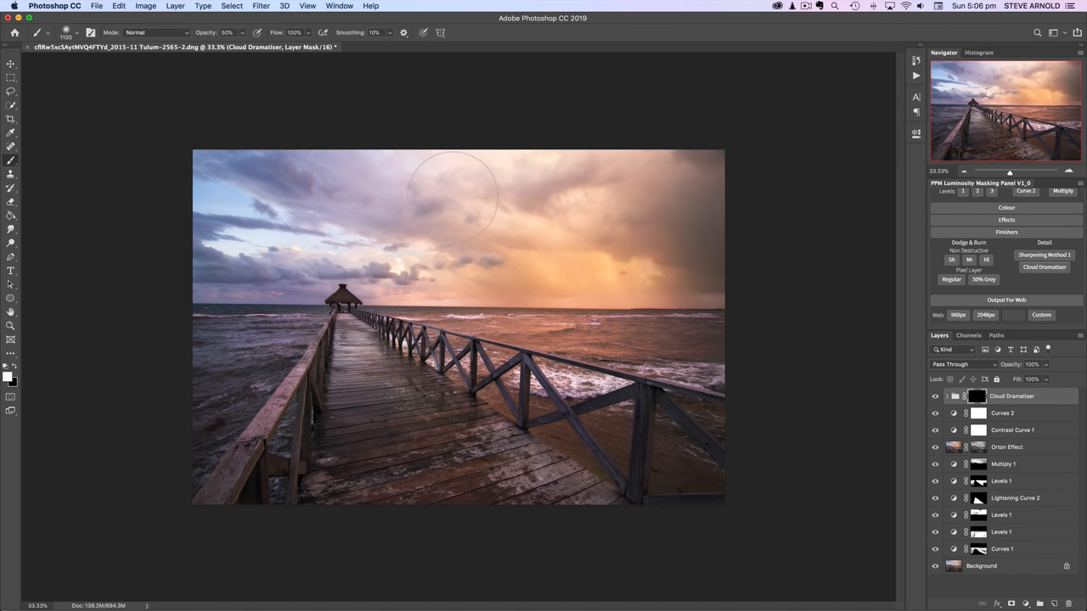
mouse_move(489, 225)
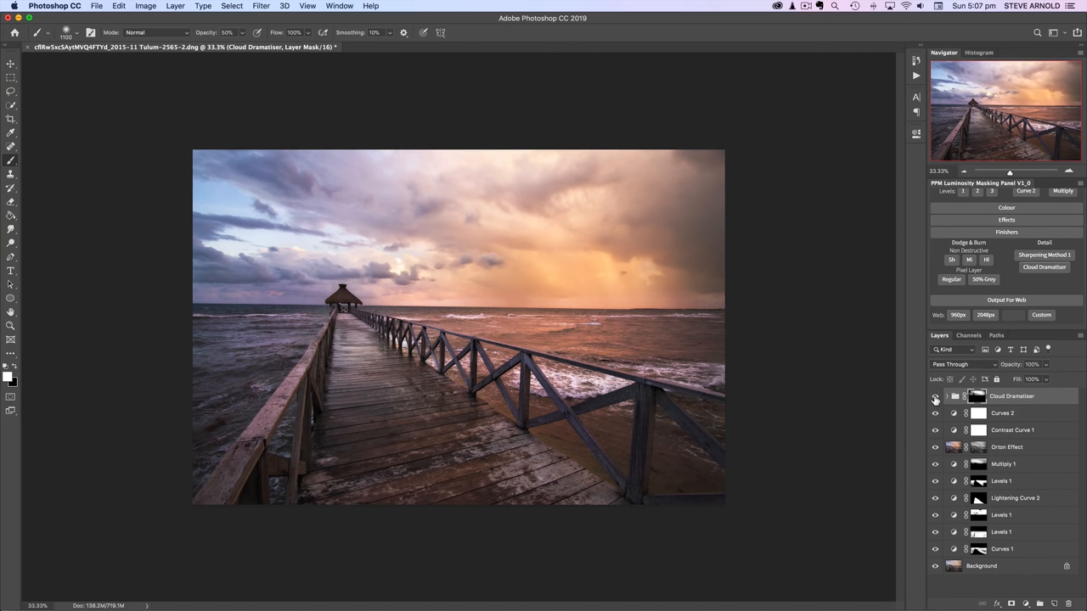
mouse_move(934, 401)
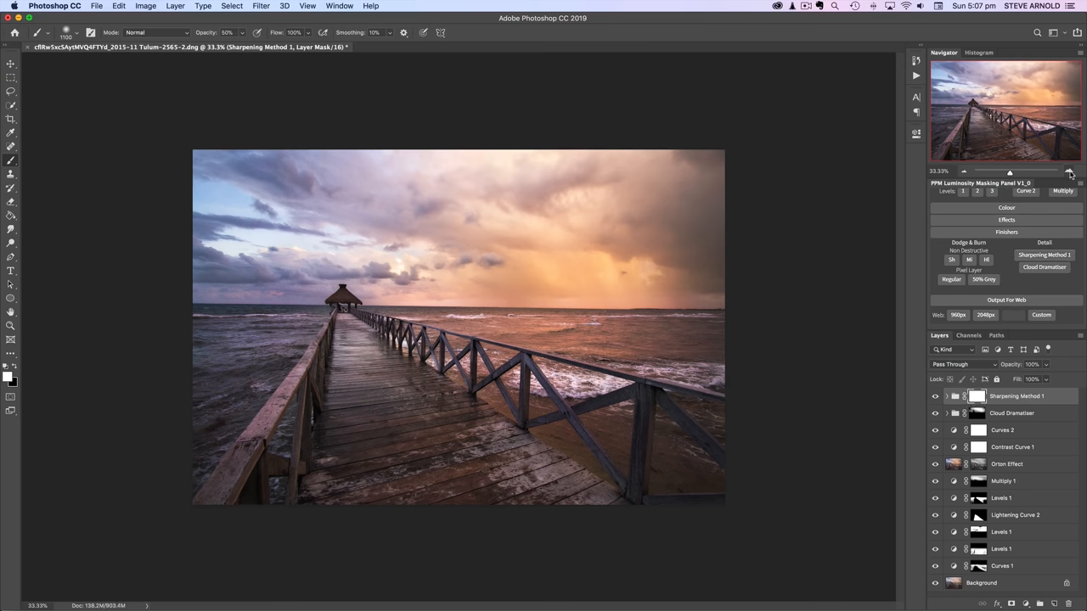
Zoom in, brush Sharpening Method 1's mask over the near pier railing, and zoom back out
click(1070, 170)
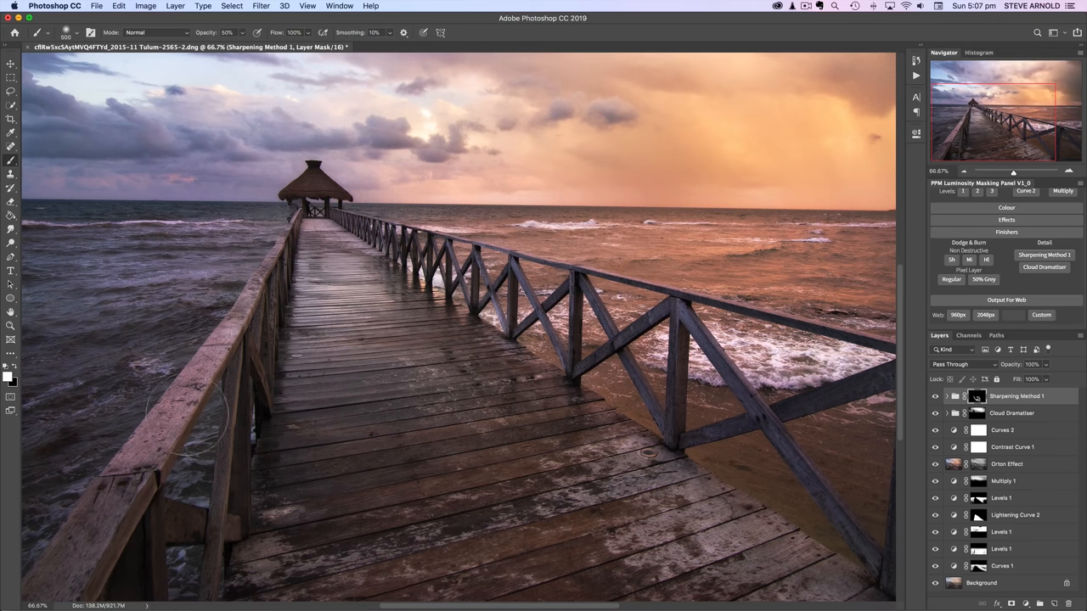
mouse_move(246, 489)
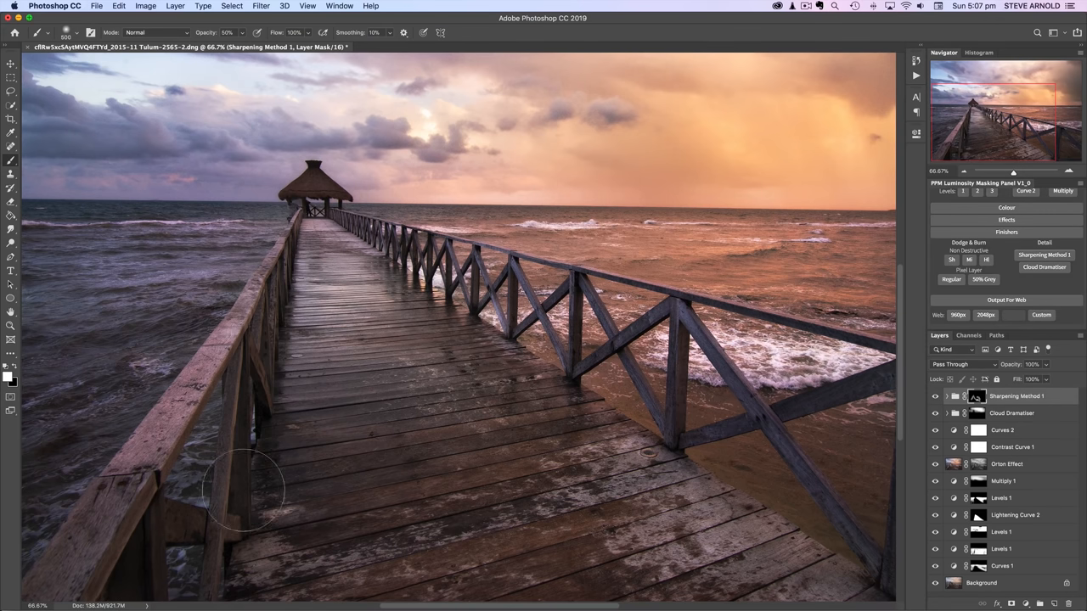
click(936, 397)
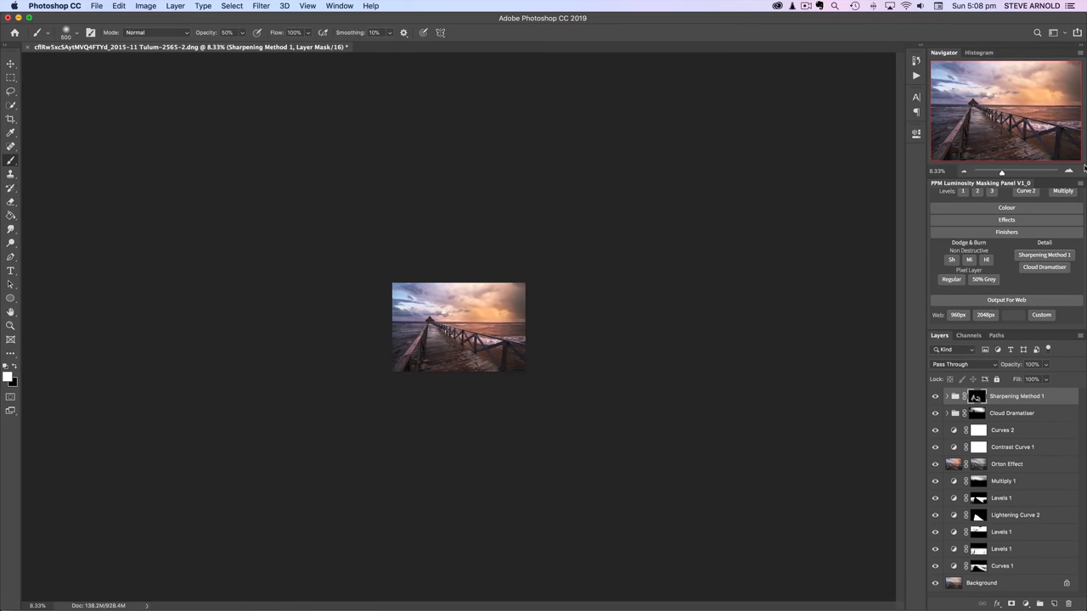
click(1068, 170)
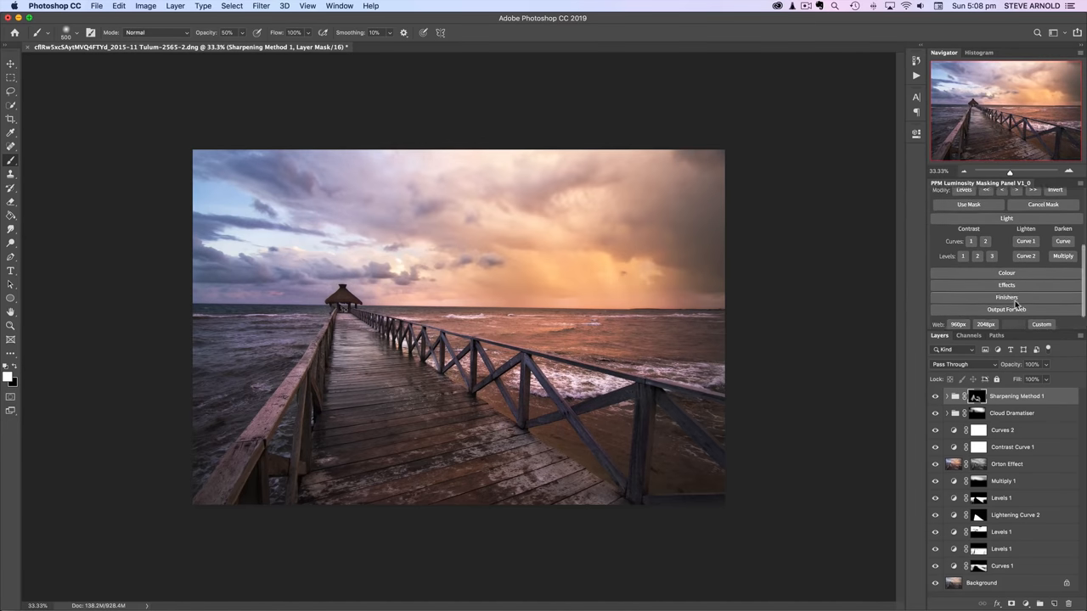
Add a Contrast Vignette layer from Effects and paint its mask into the bottom edge
click(1006, 285)
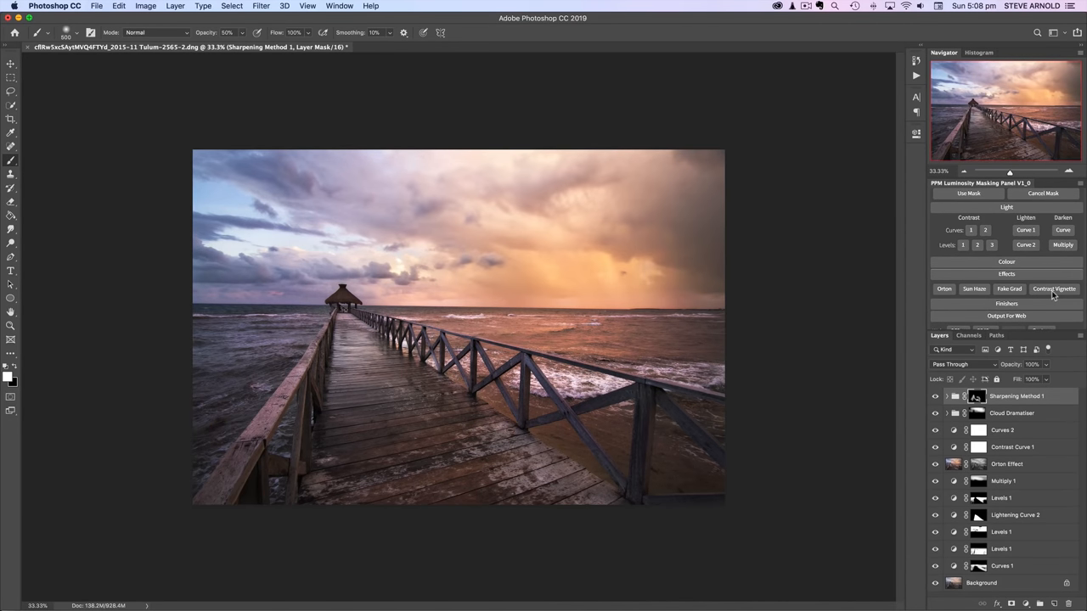
click(1053, 289)
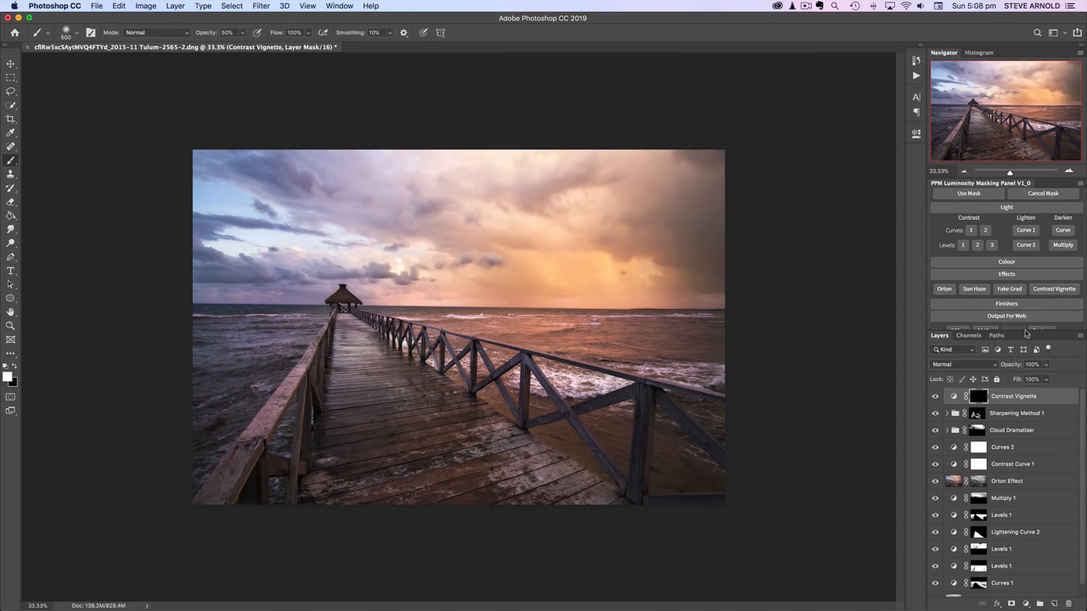
mouse_move(953, 397)
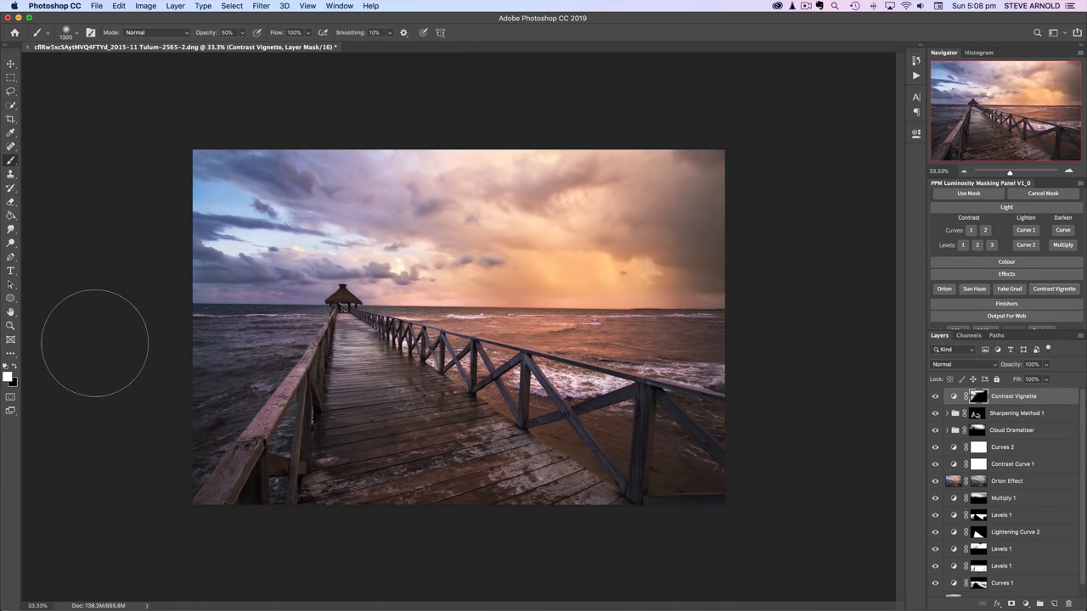
mouse_move(680, 558)
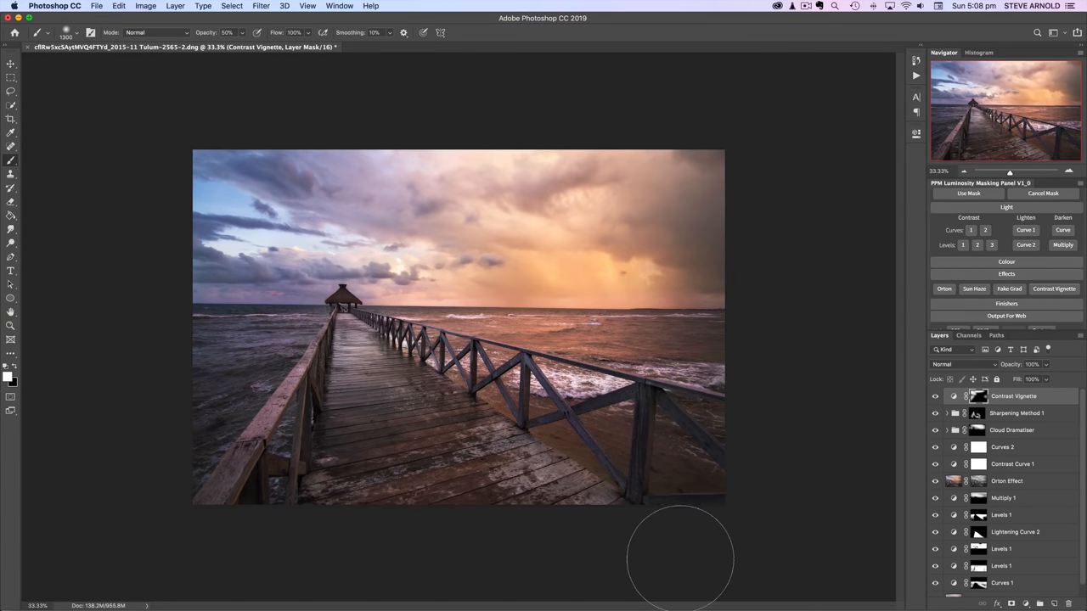
click(936, 398)
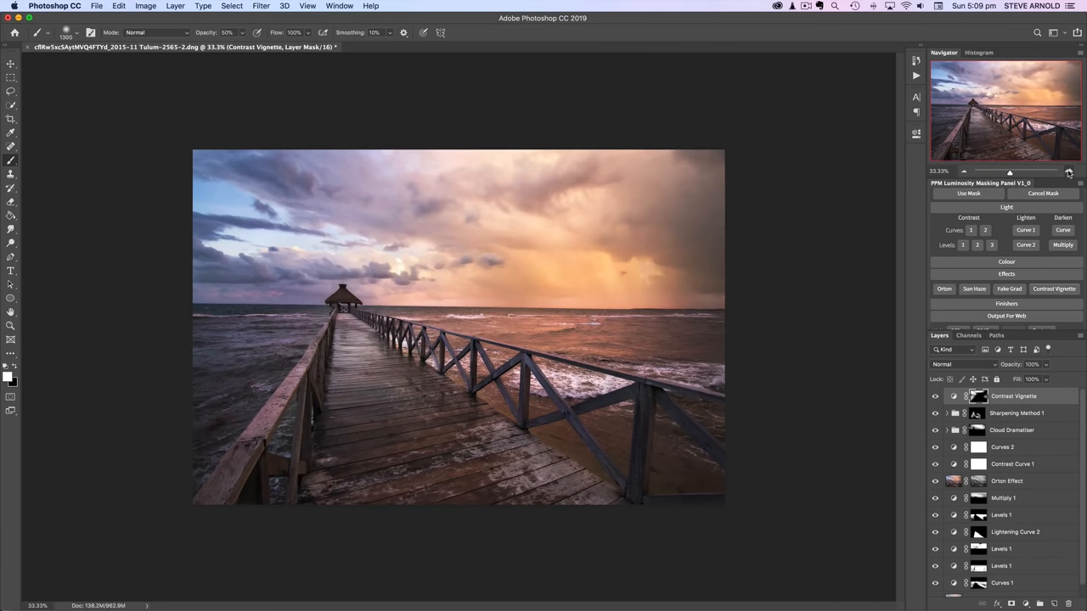
mouse_move(1070, 174)
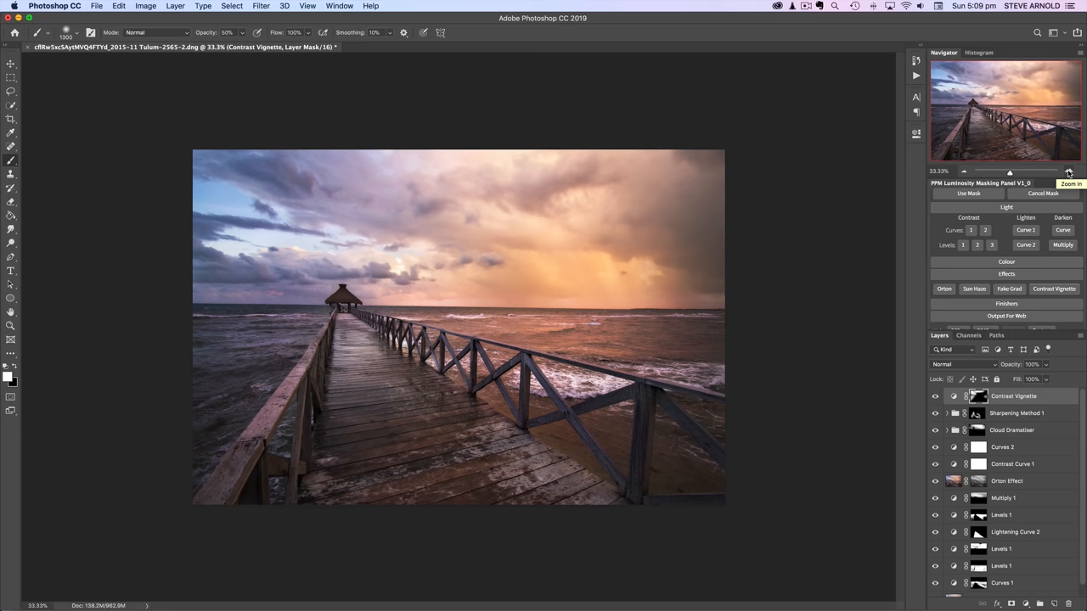
scroll(down, 3)
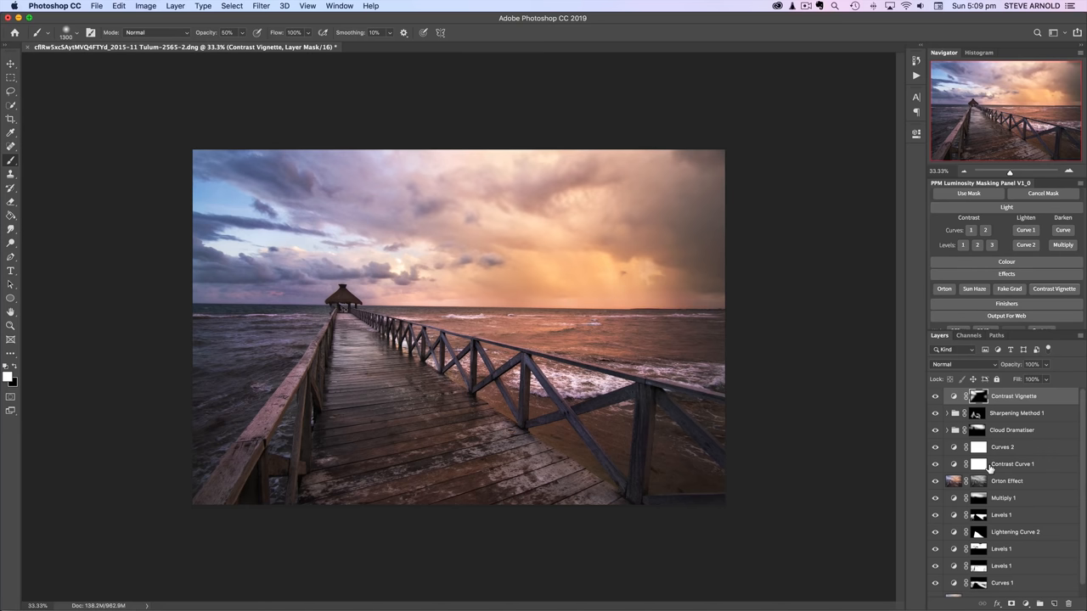
Switch the masking panel back to its Luminosity Selections tools
click(968, 193)
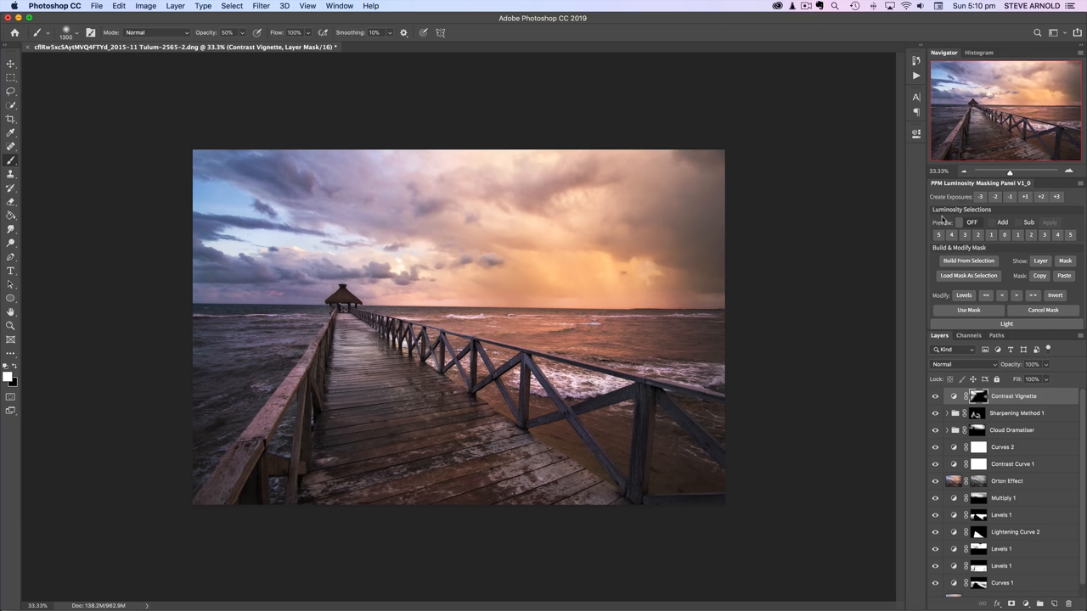
mouse_move(937, 246)
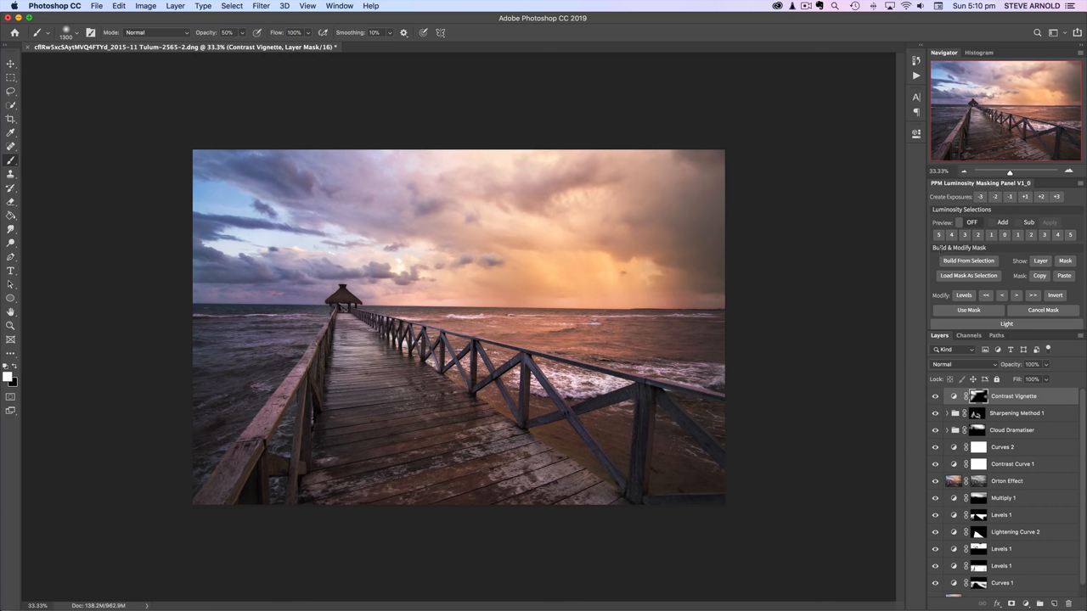
mouse_move(992, 255)
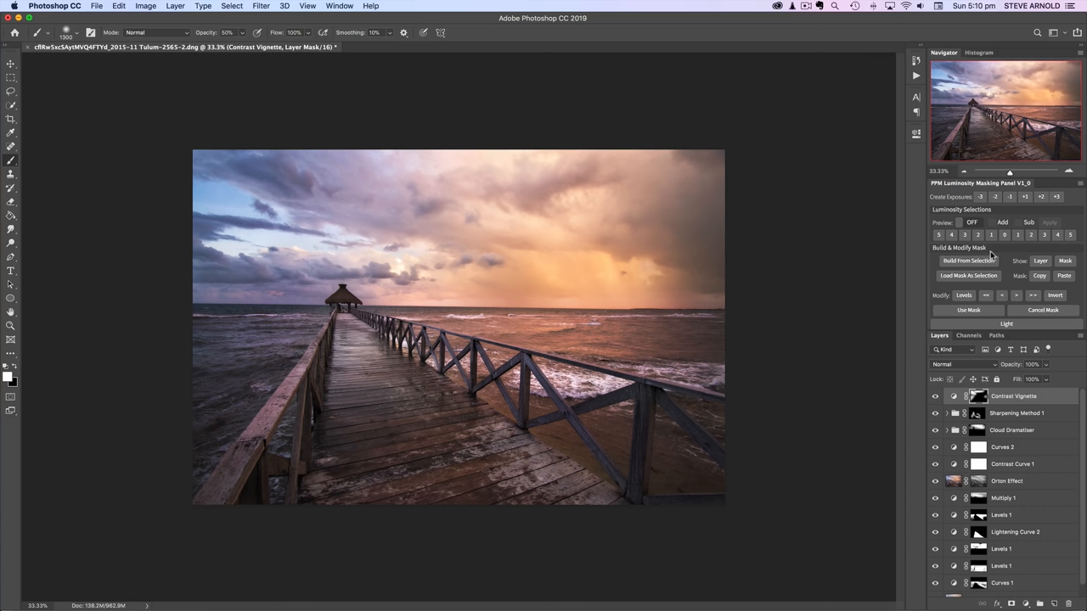
mouse_move(995, 258)
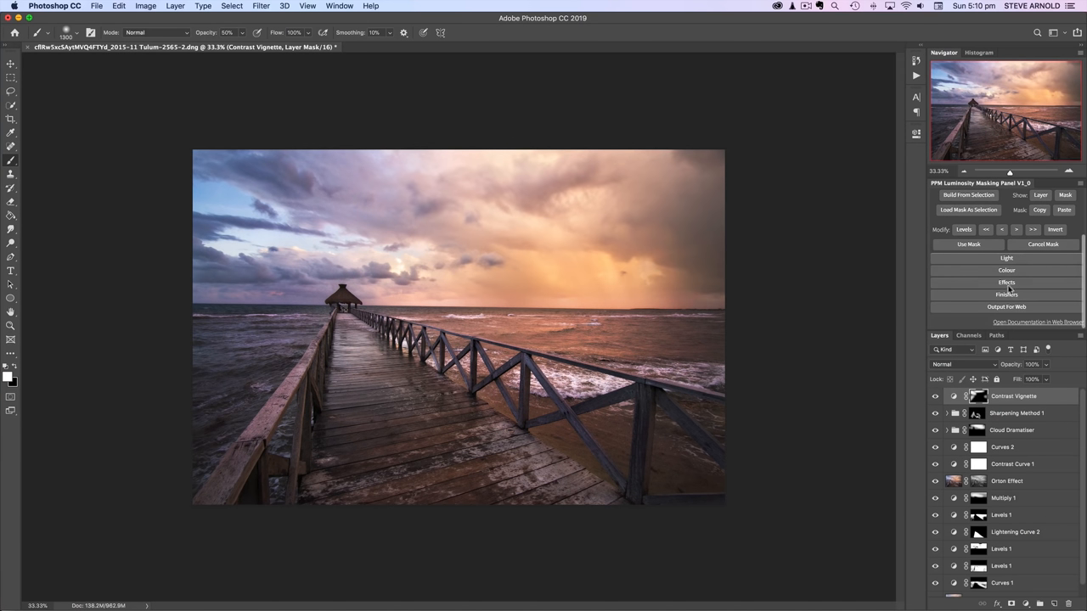
mouse_move(1009, 309)
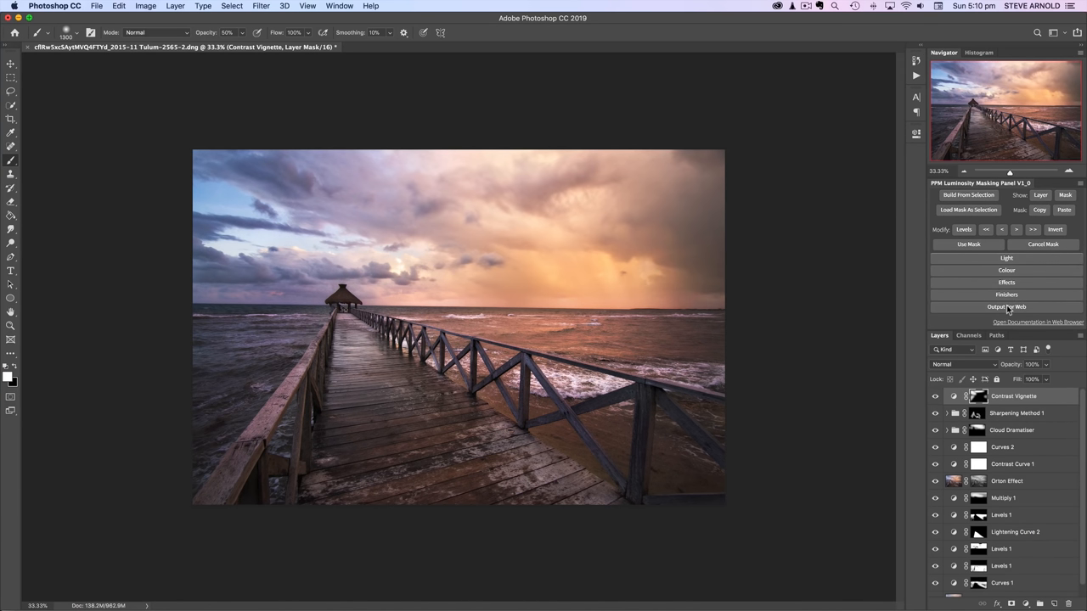